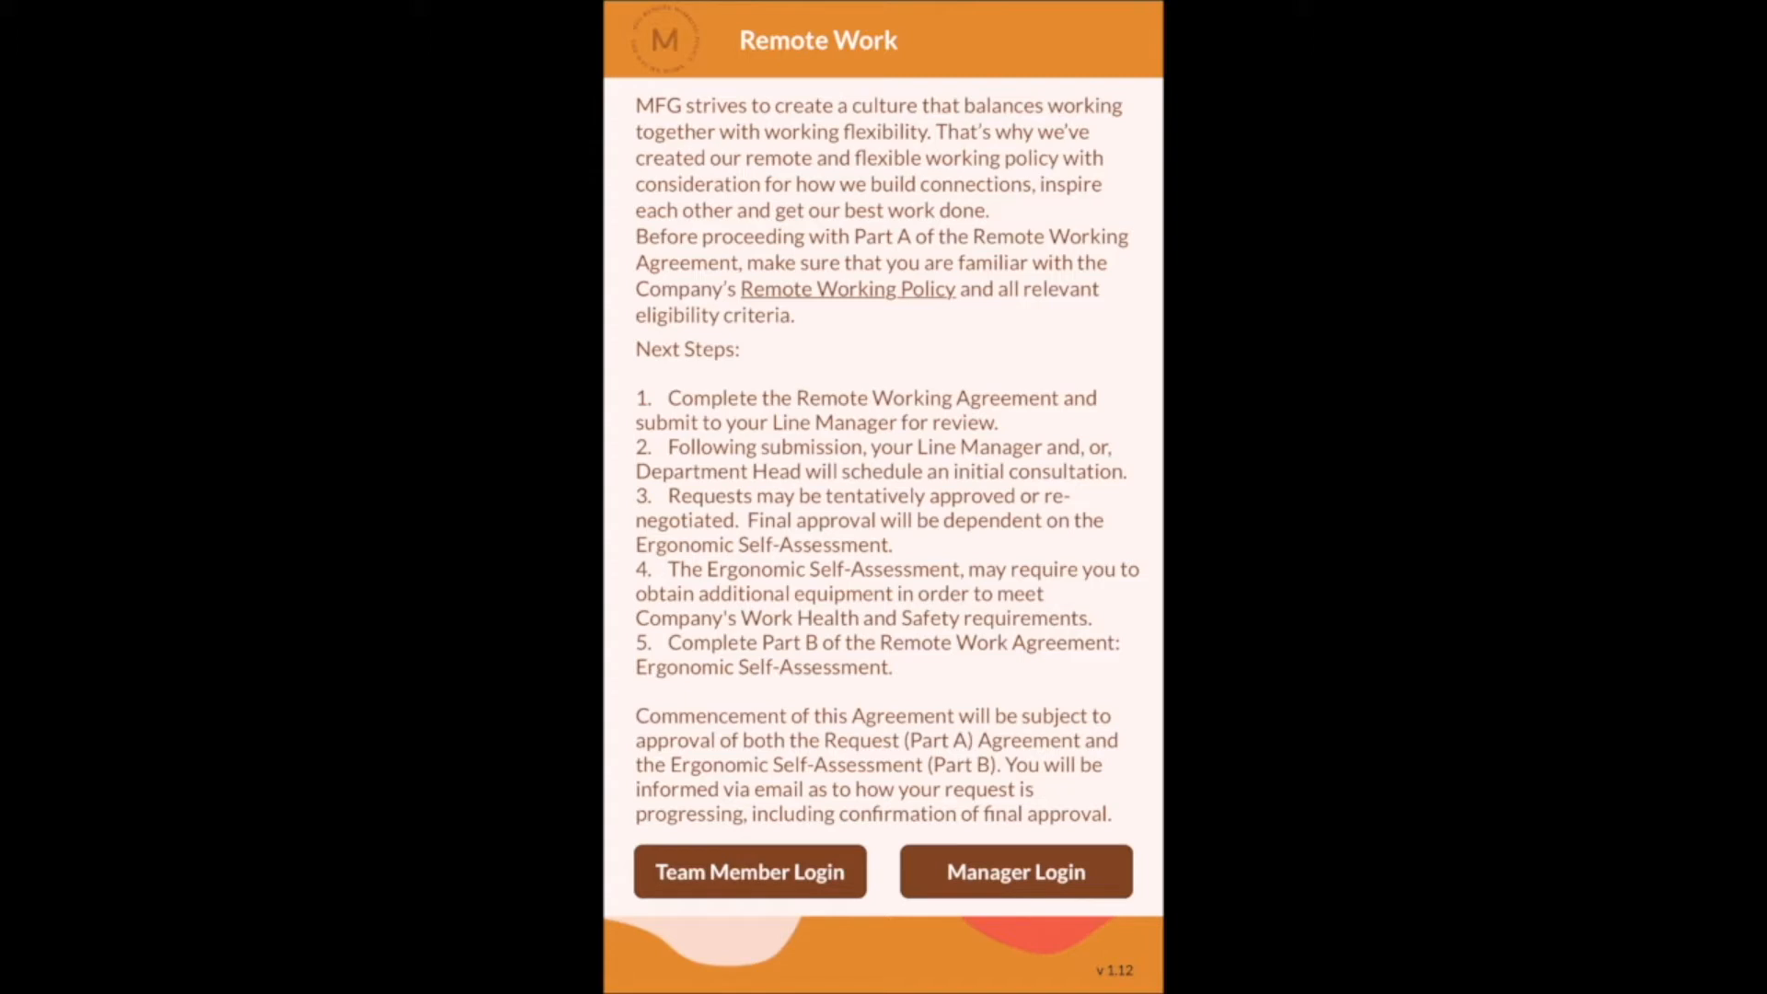
Log in as a team member, answer question 5 with 'Teams' and accept the Part B declaration
left_click(750, 871)
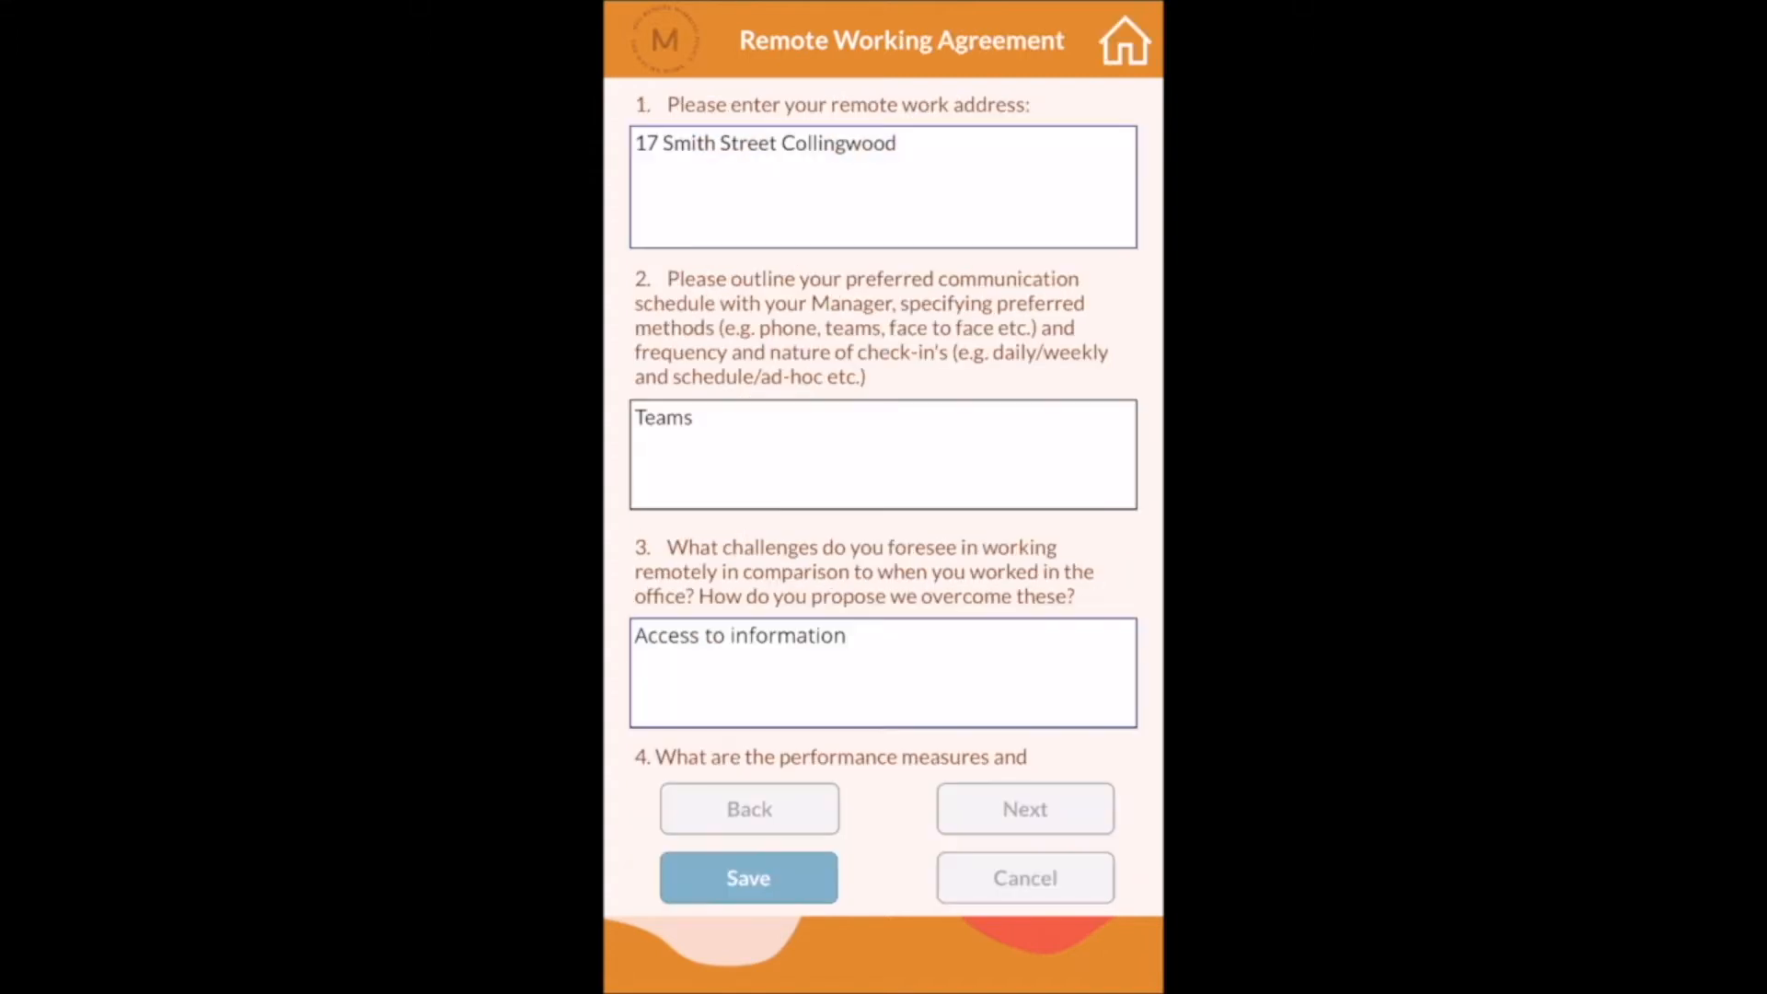
scroll("down", 3)
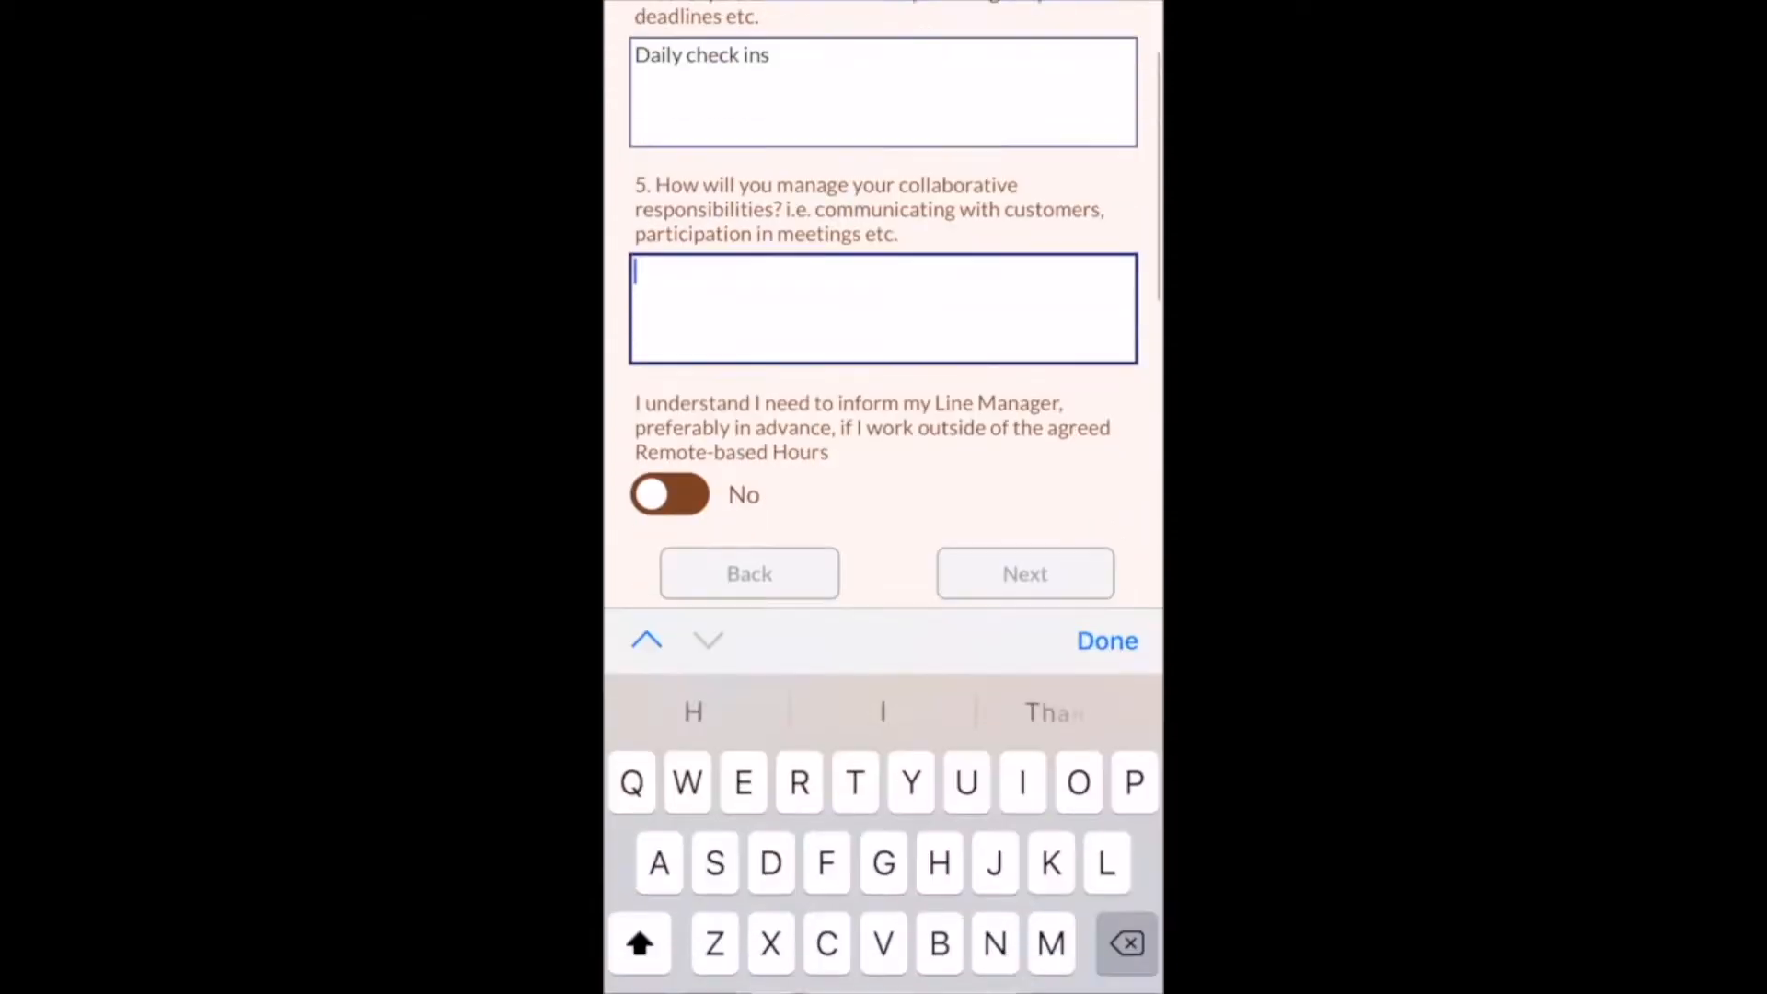
type("Teams")
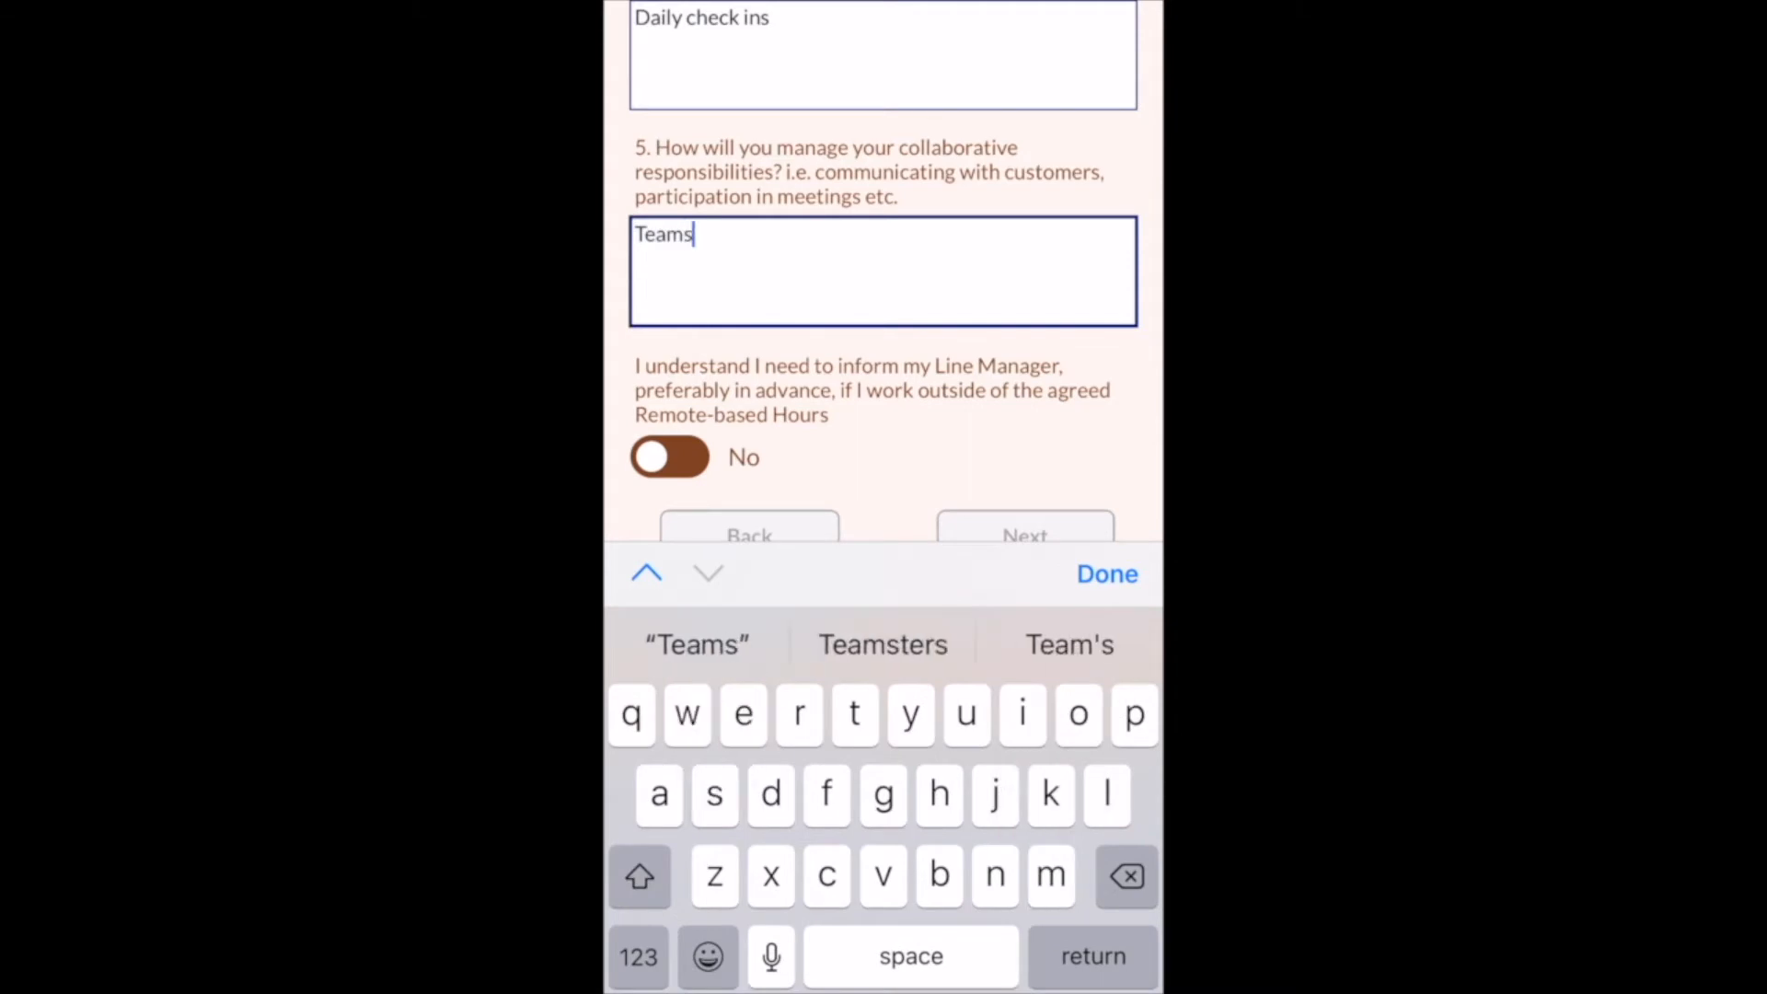
left_click(1107, 574)
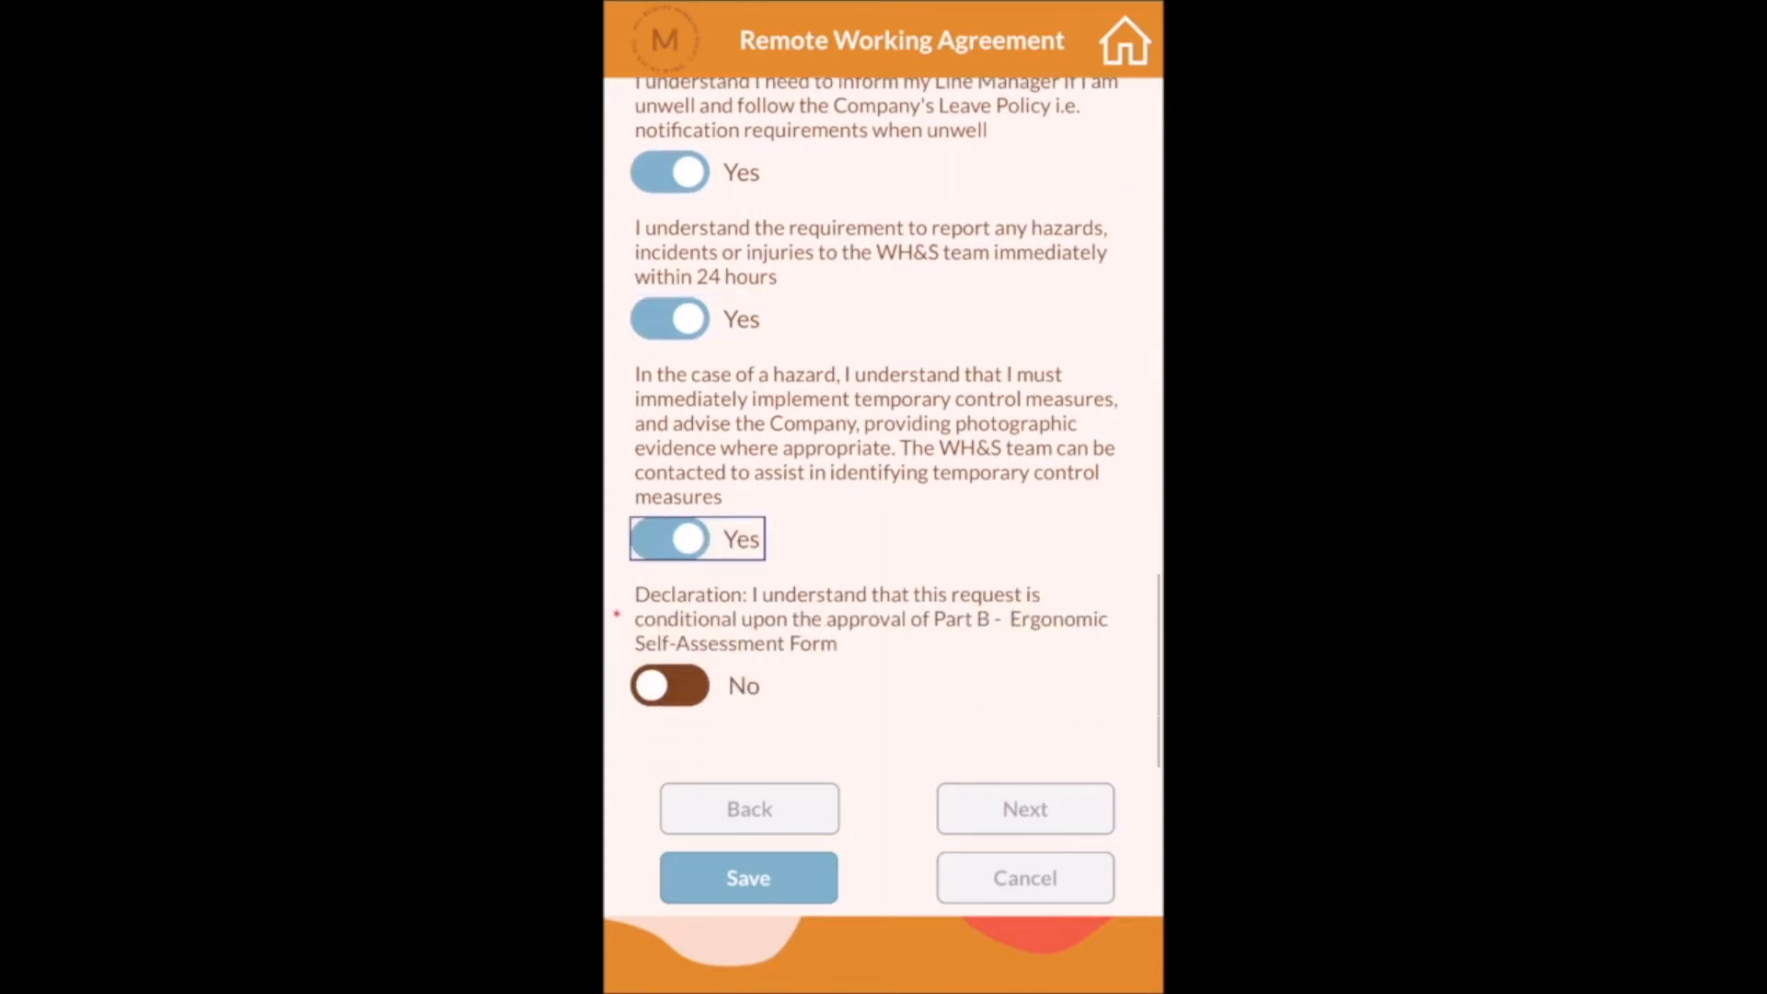
left_click(669, 685)
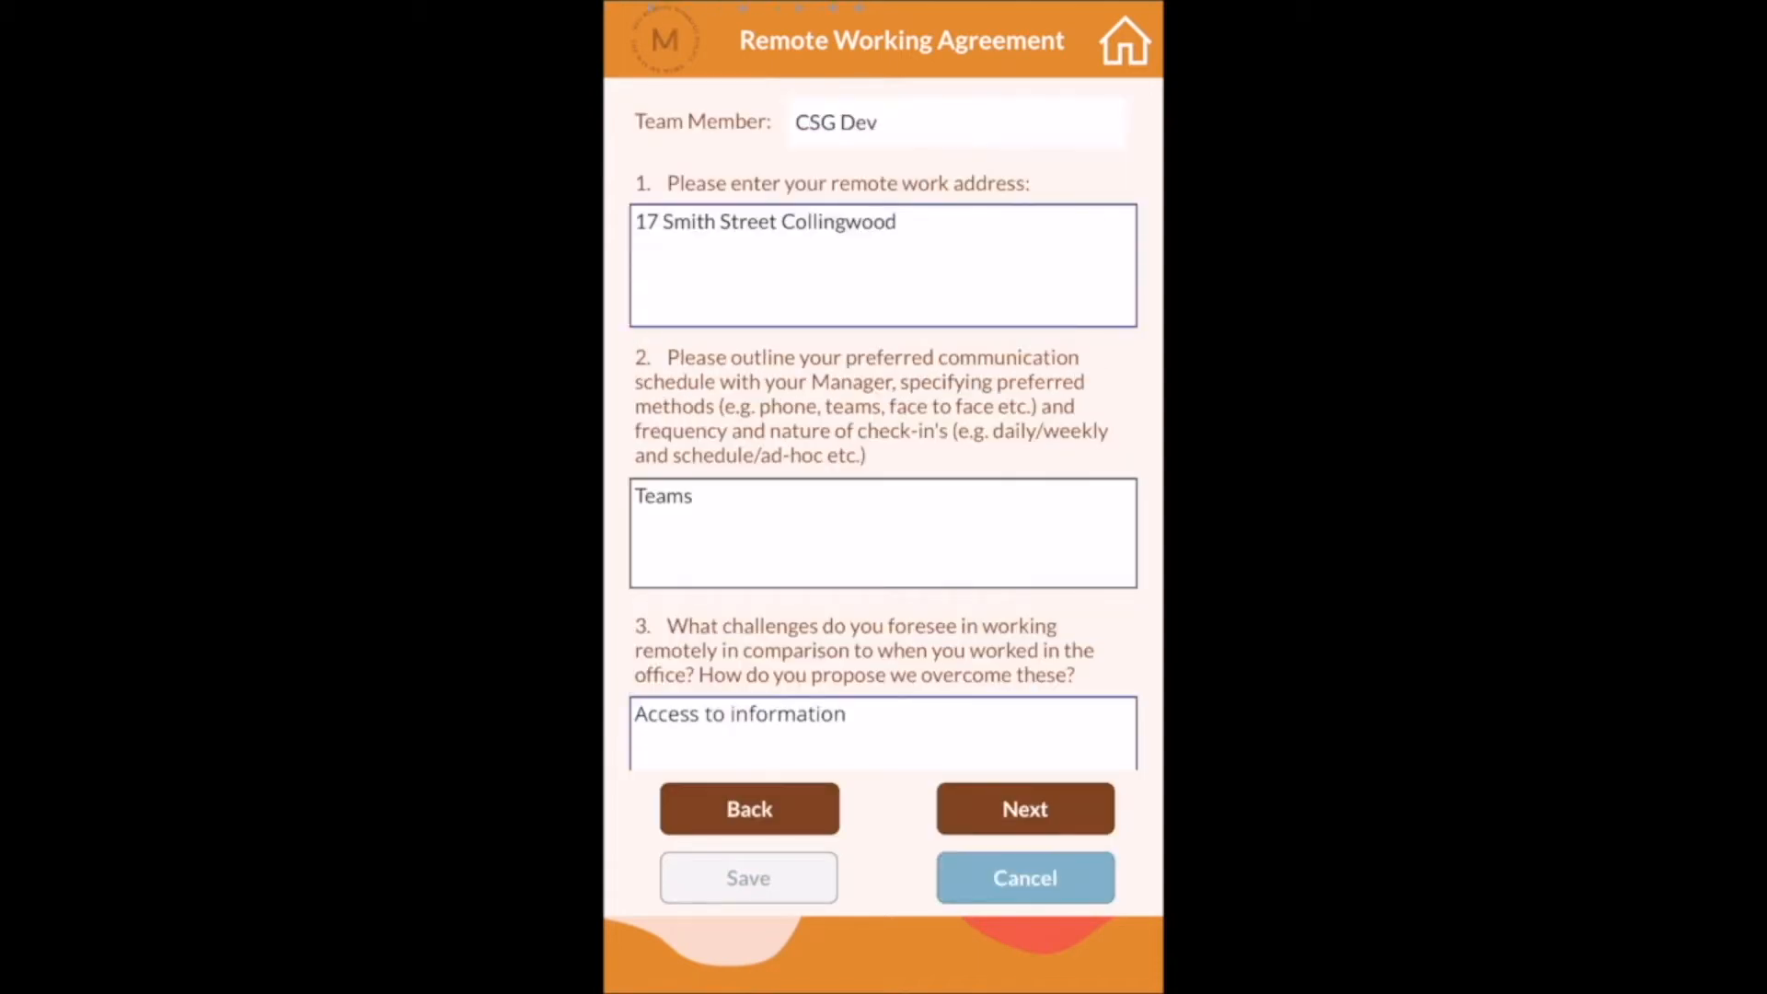
Change Friday's schedule from Mhub hours to remote-based 09:00–17:00 and save it
left_click(1023, 808)
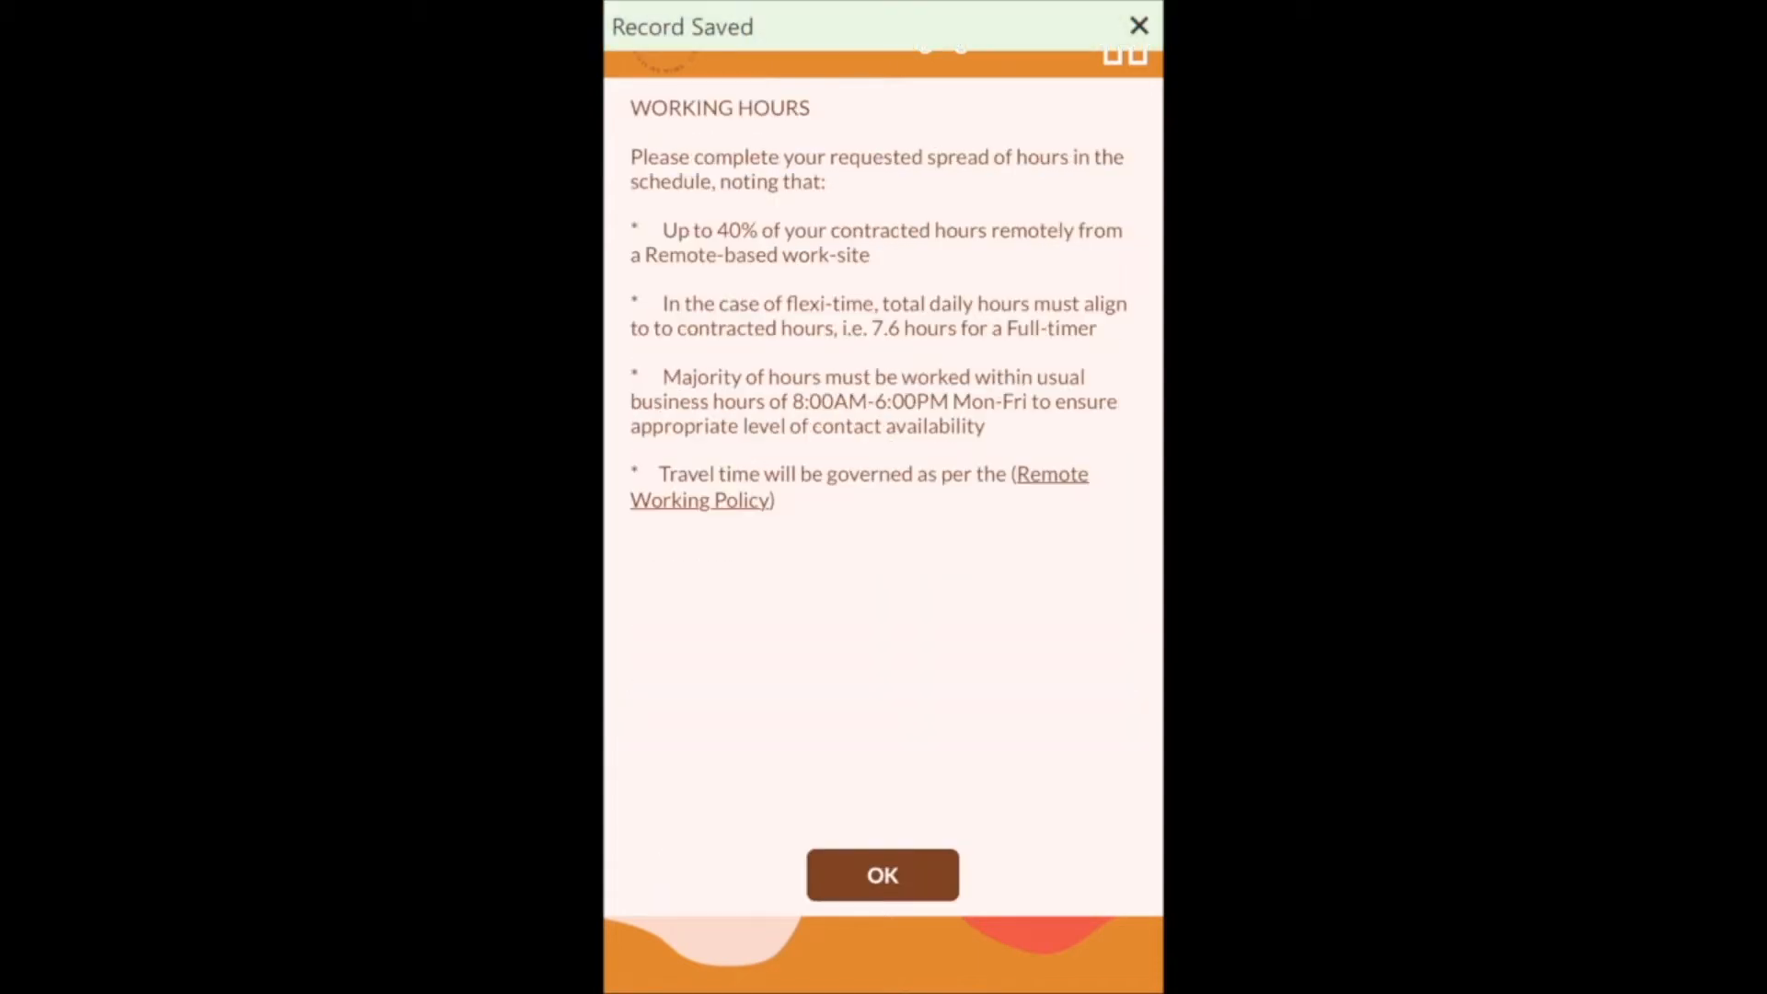
left_click(882, 875)
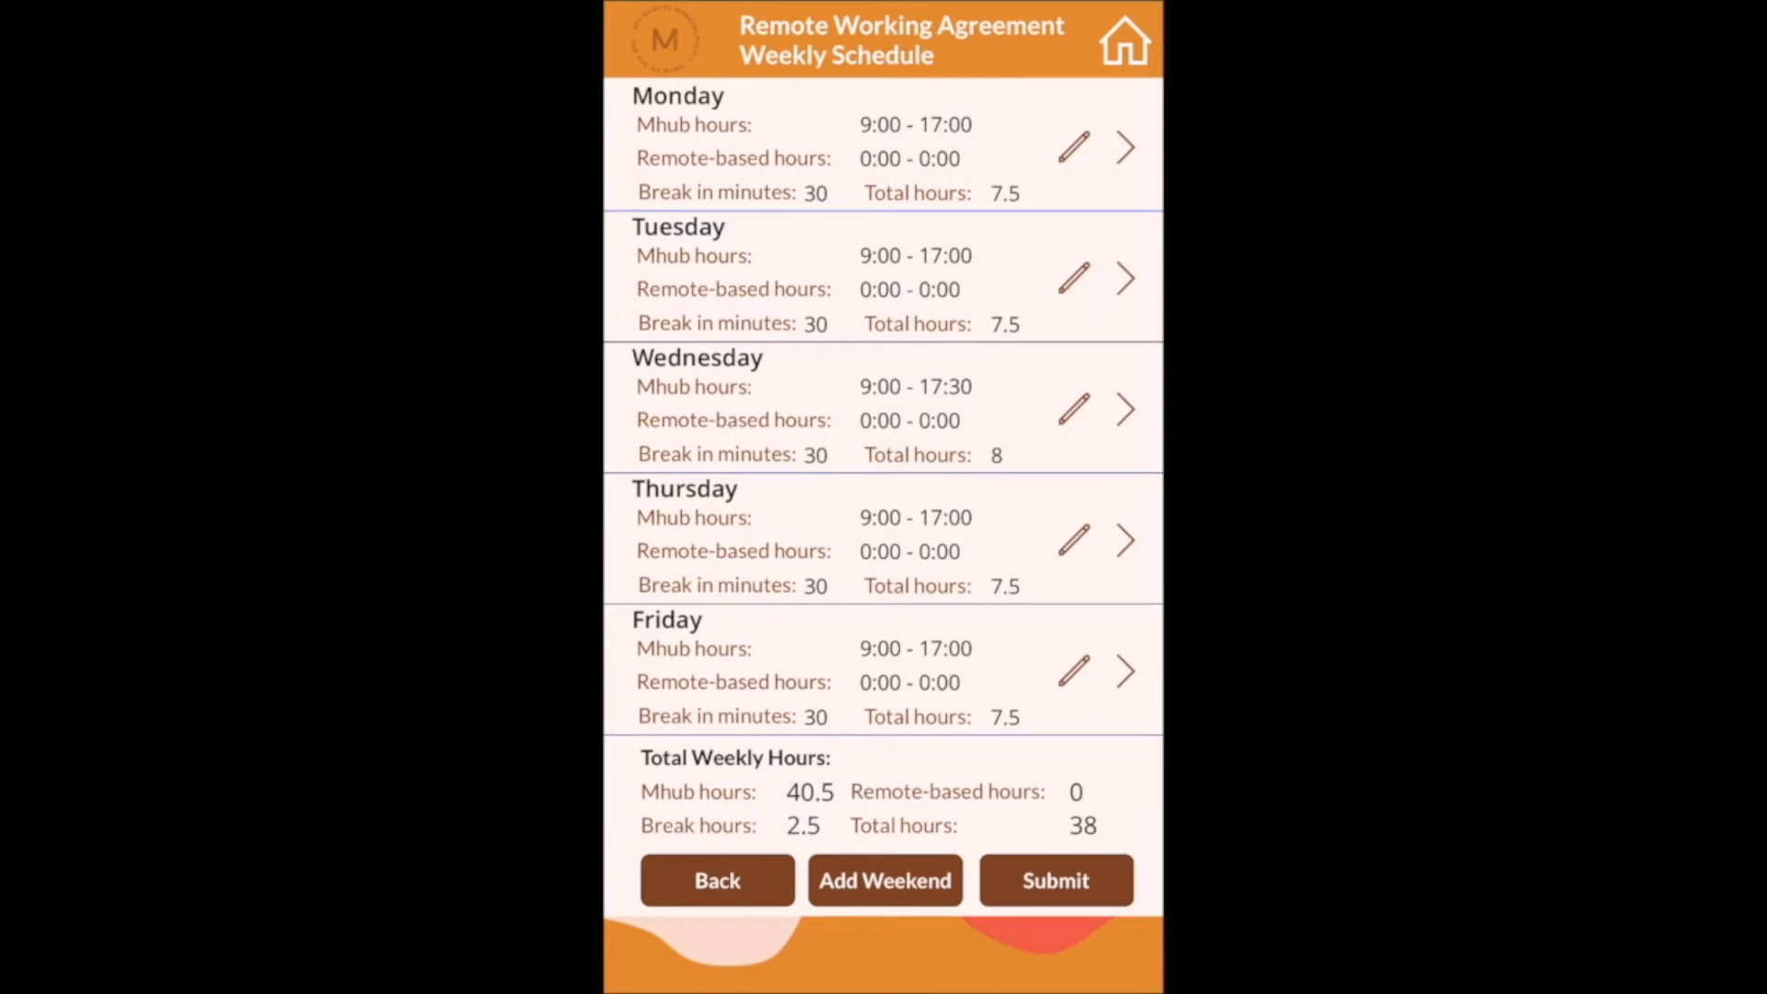
left_click(1071, 672)
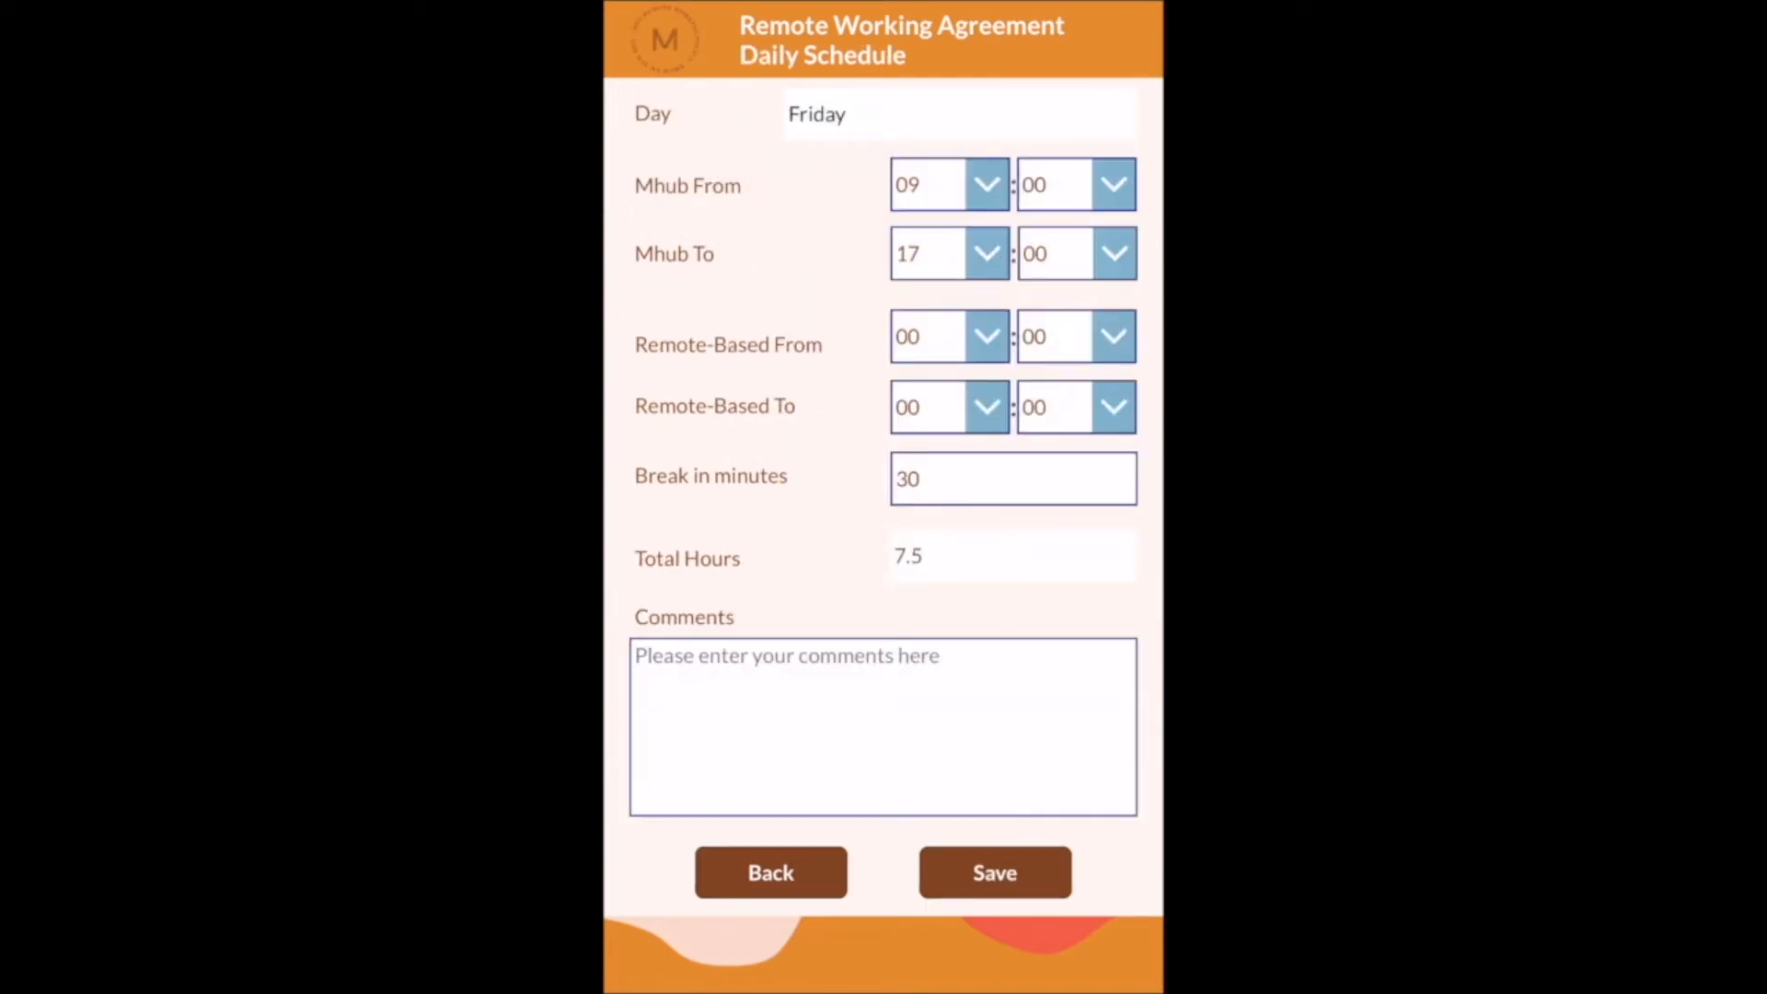
left_click(948, 184)
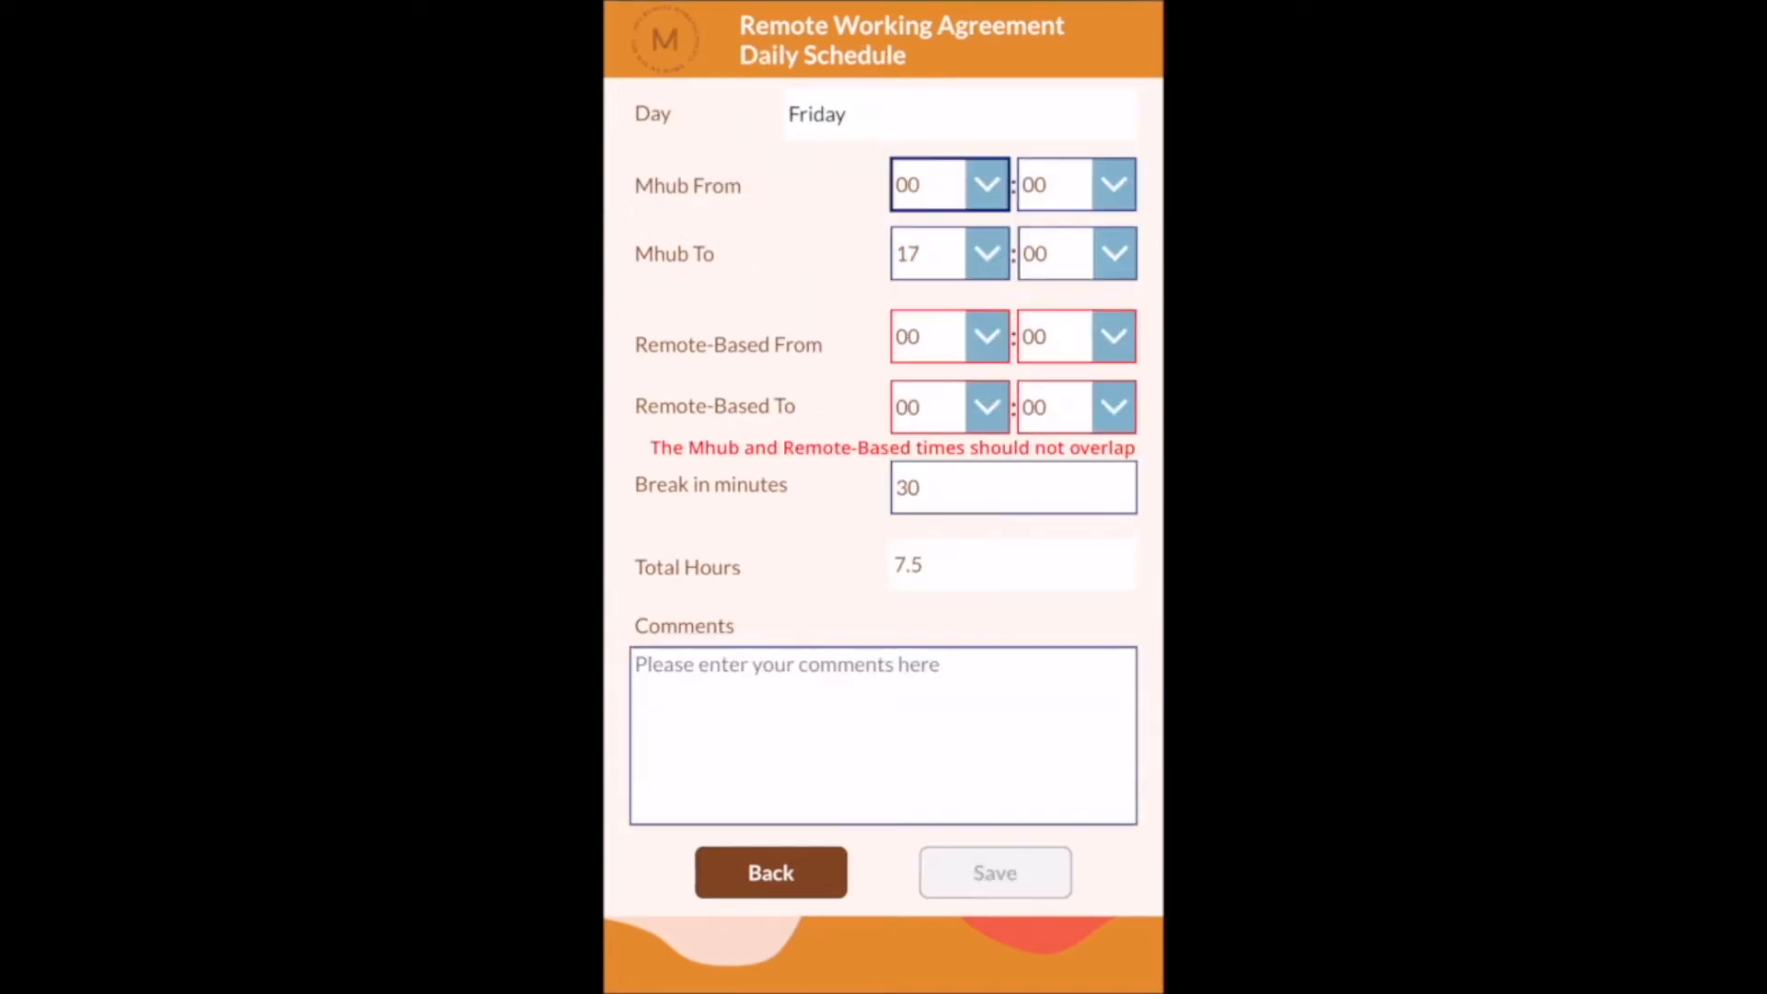
left_click(986, 252)
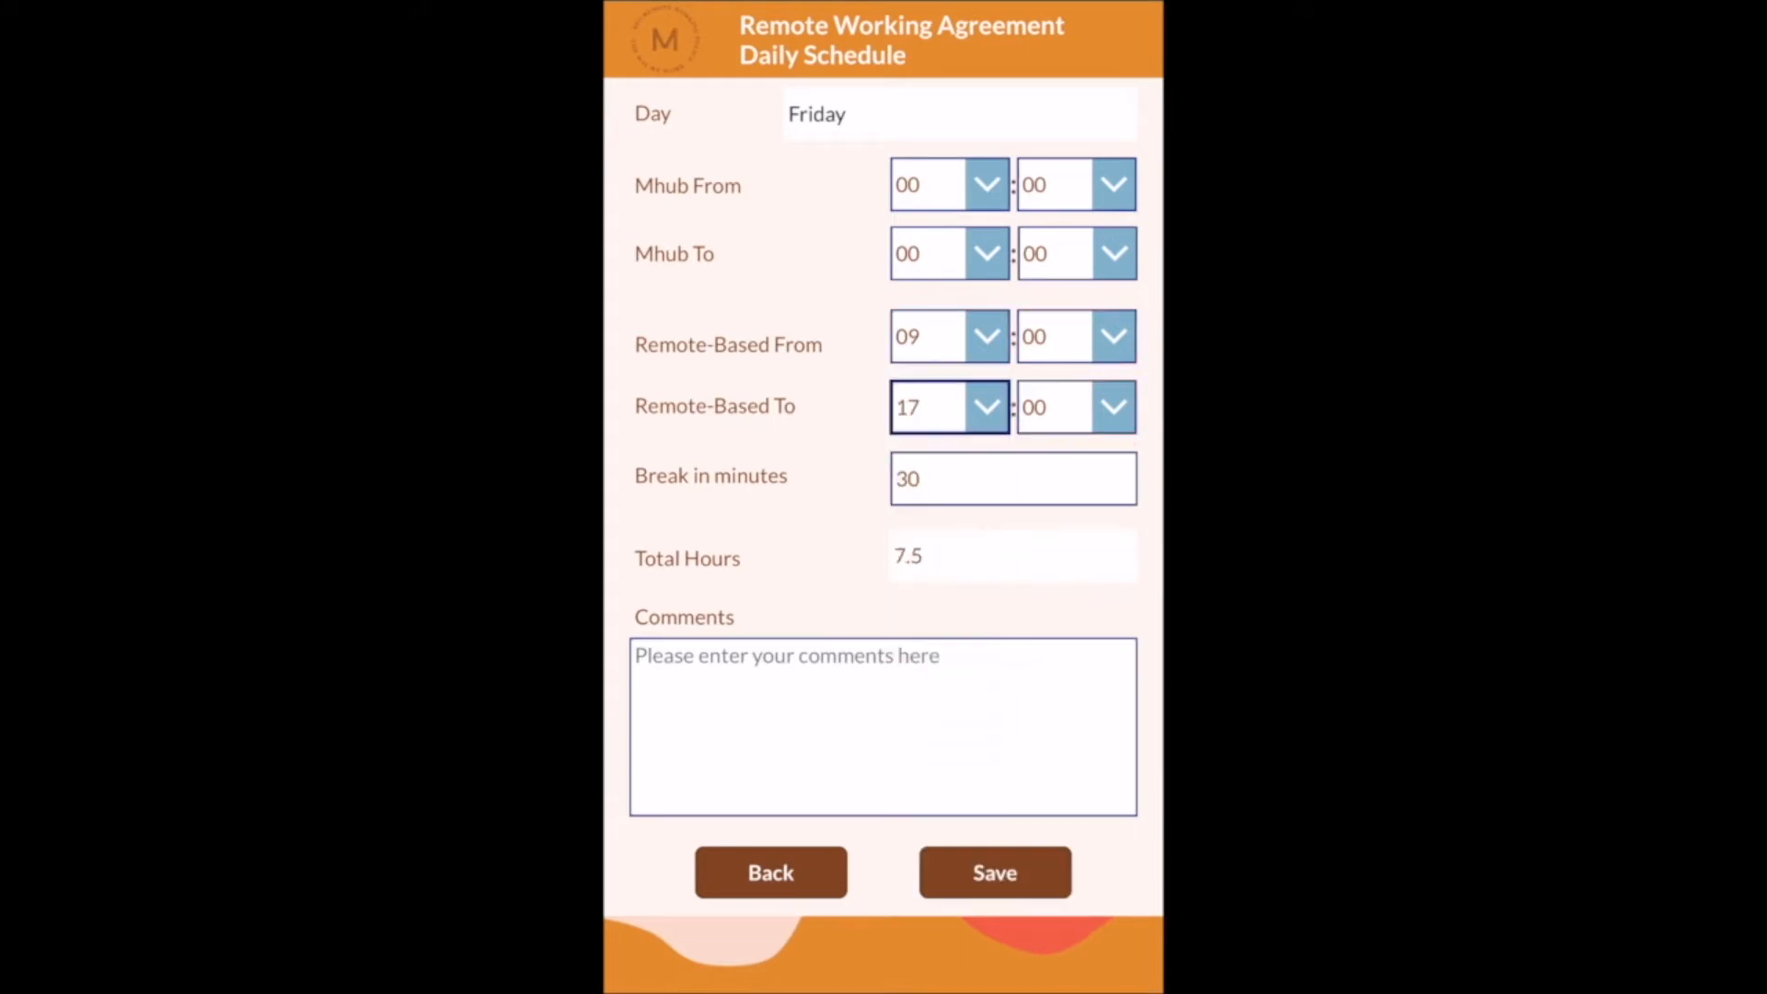
left_click(994, 871)
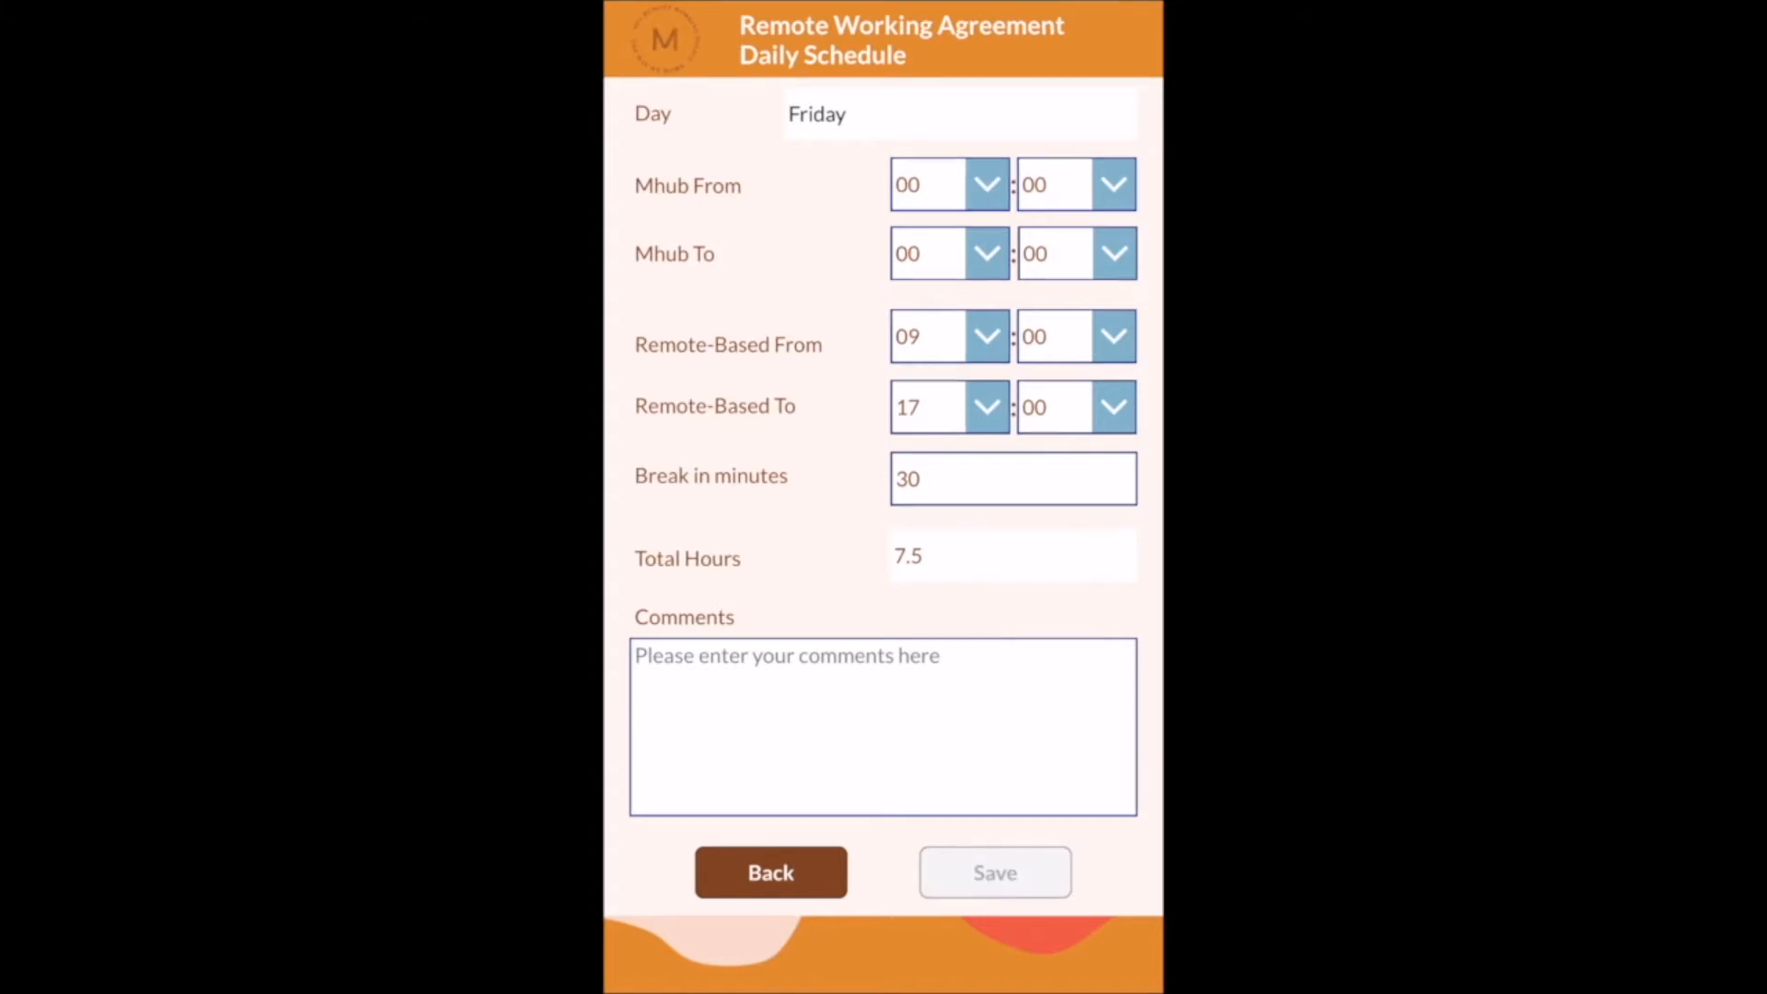
left_click(992, 870)
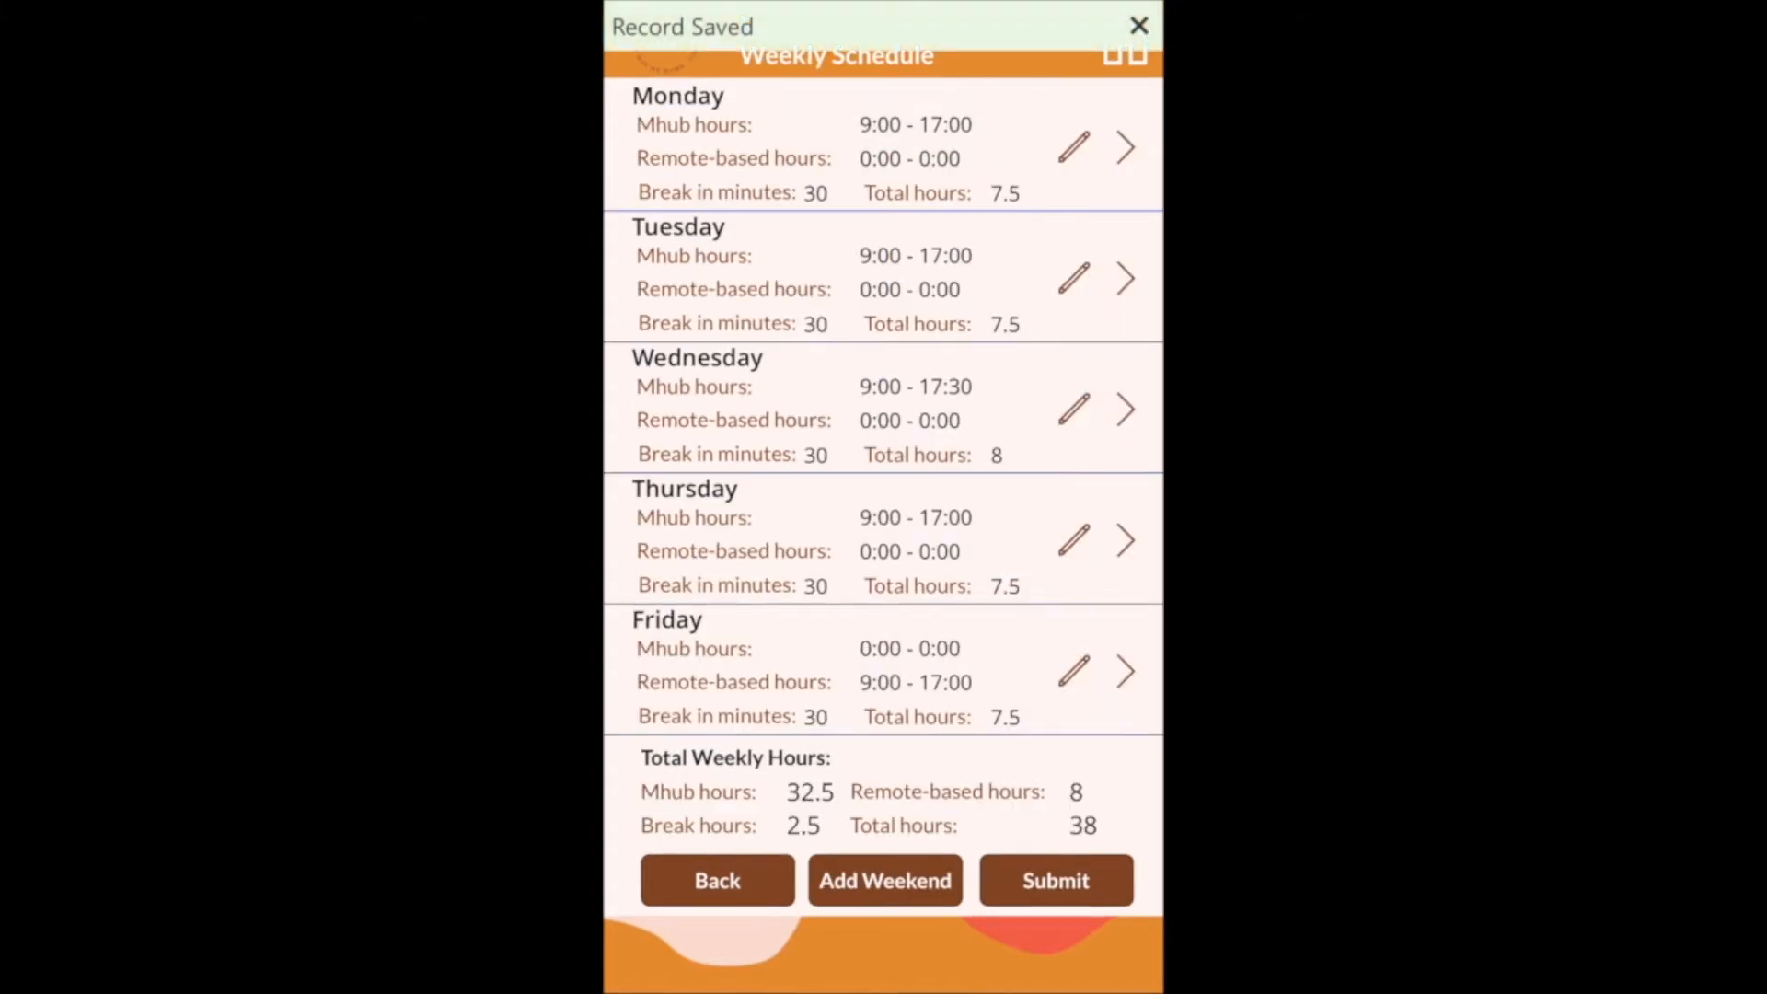
Agree to the declaration and submit Part A, producing form MHUB-AGR-00066
left_click(1054, 880)
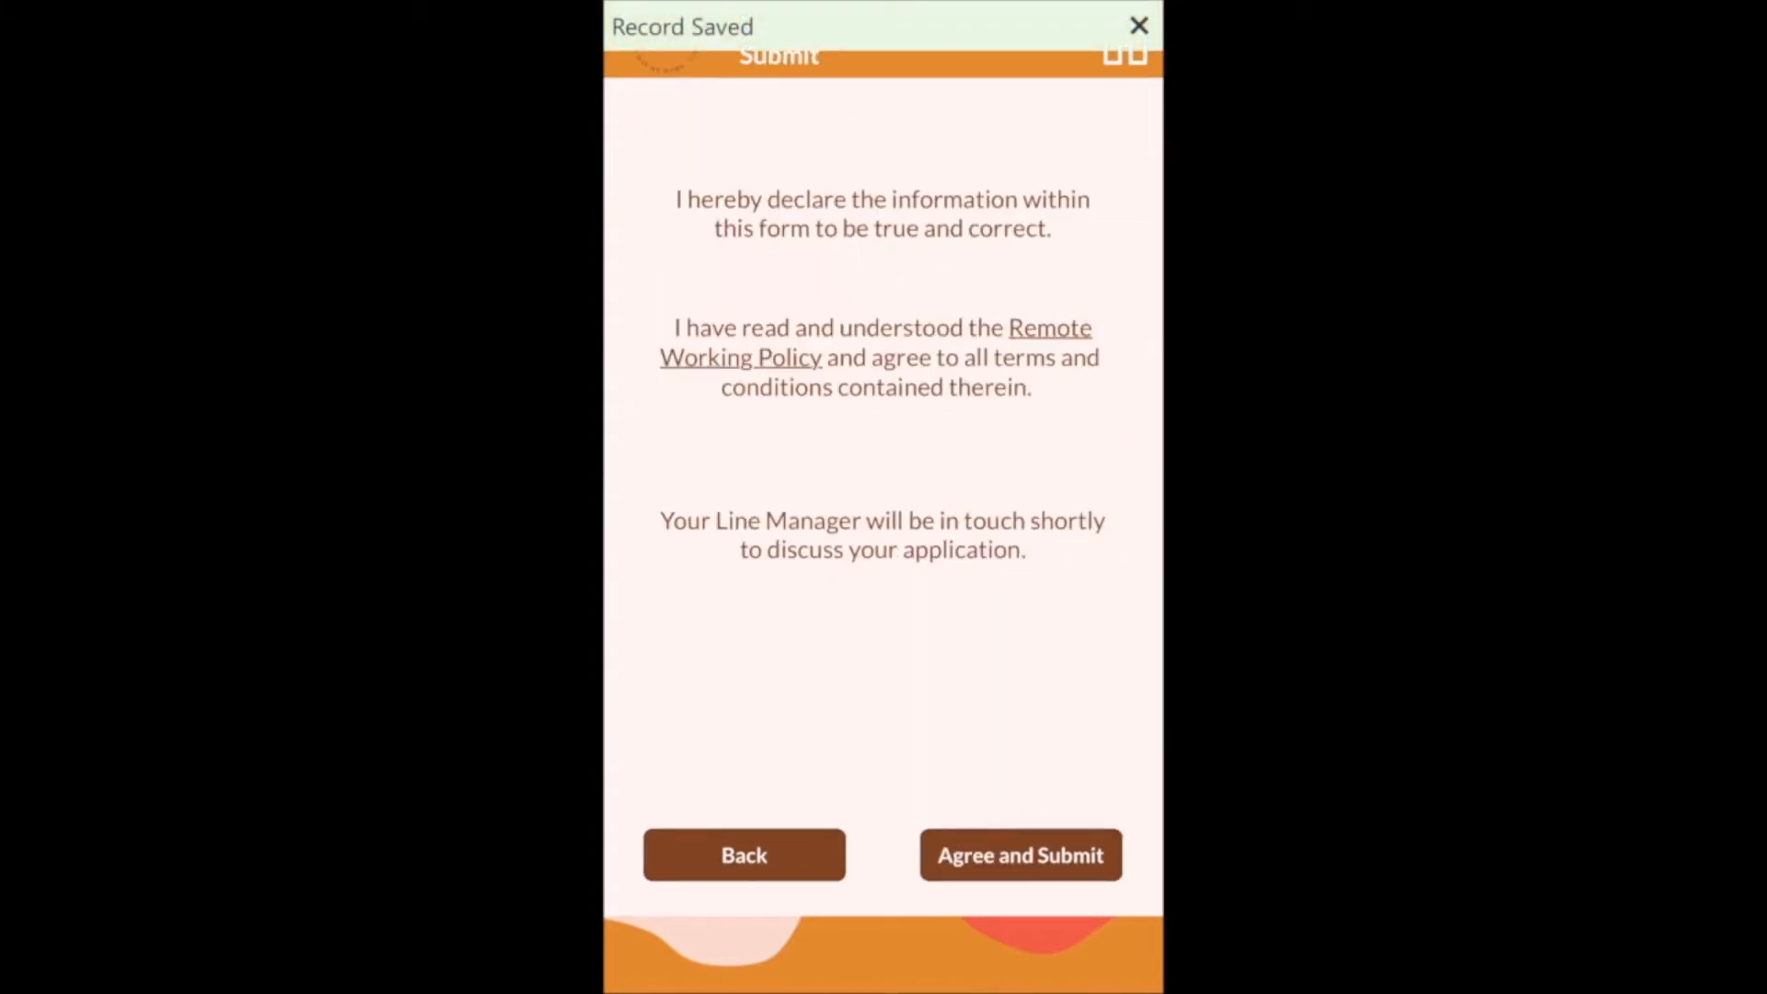
left_click(1018, 854)
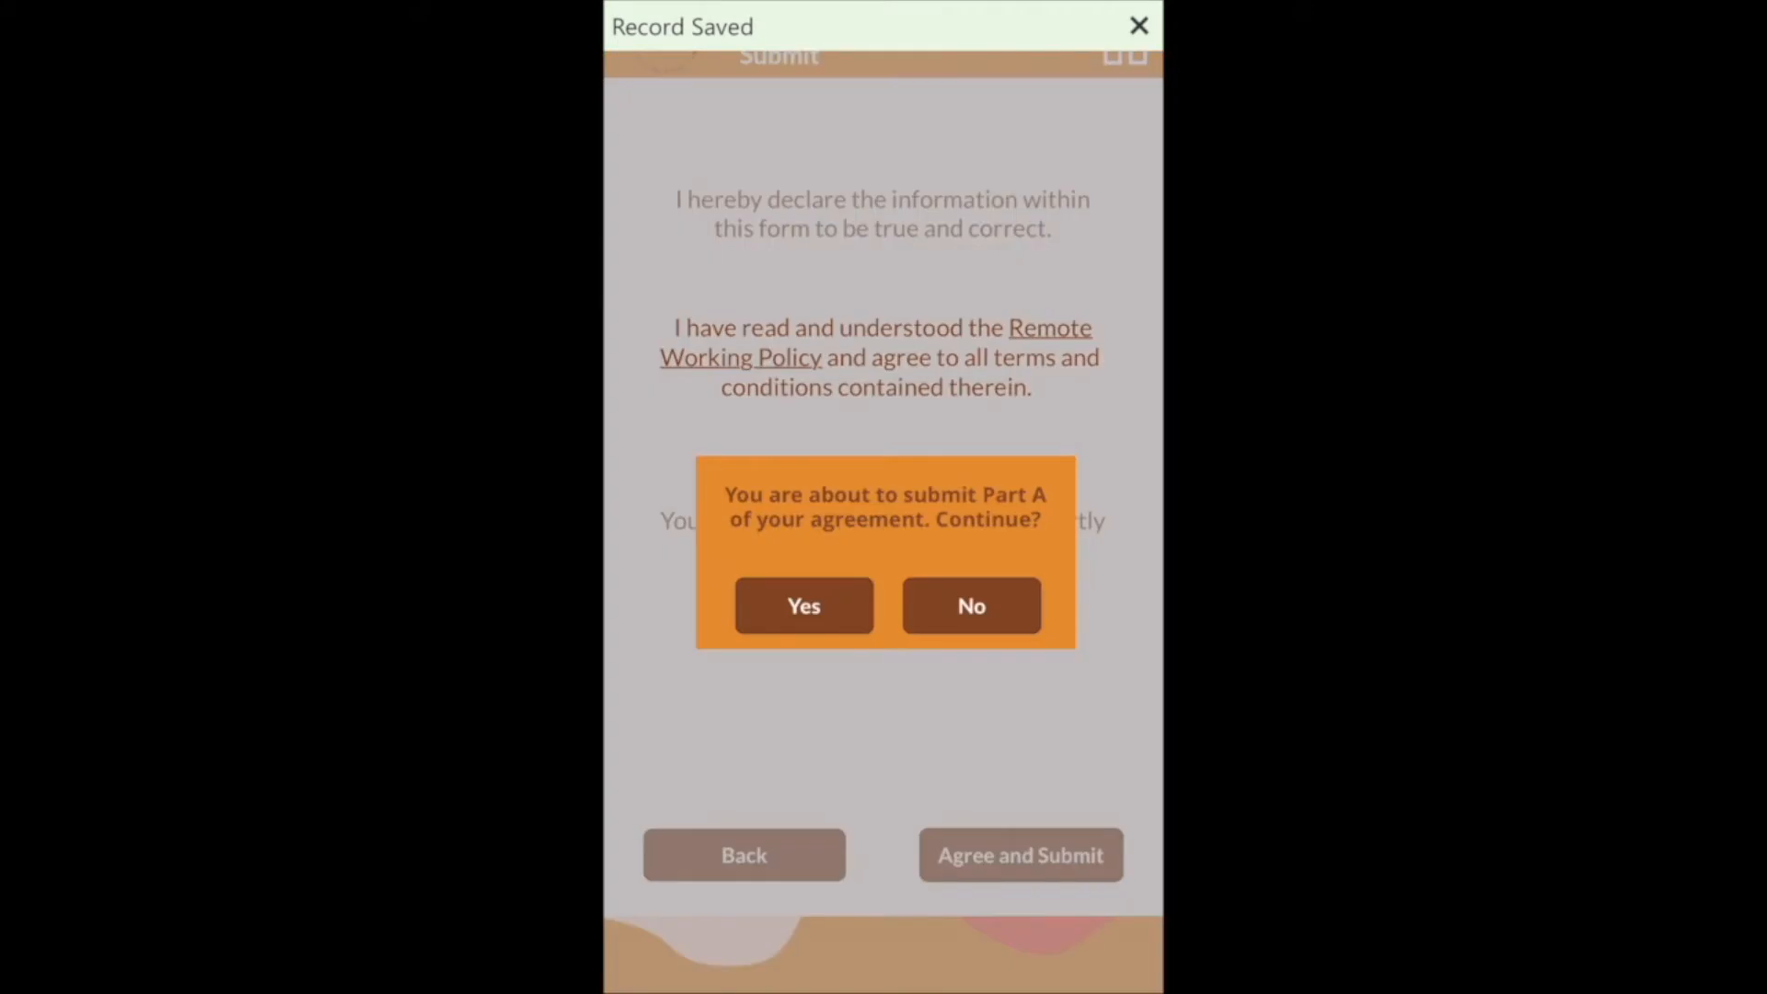
left_click(802, 605)
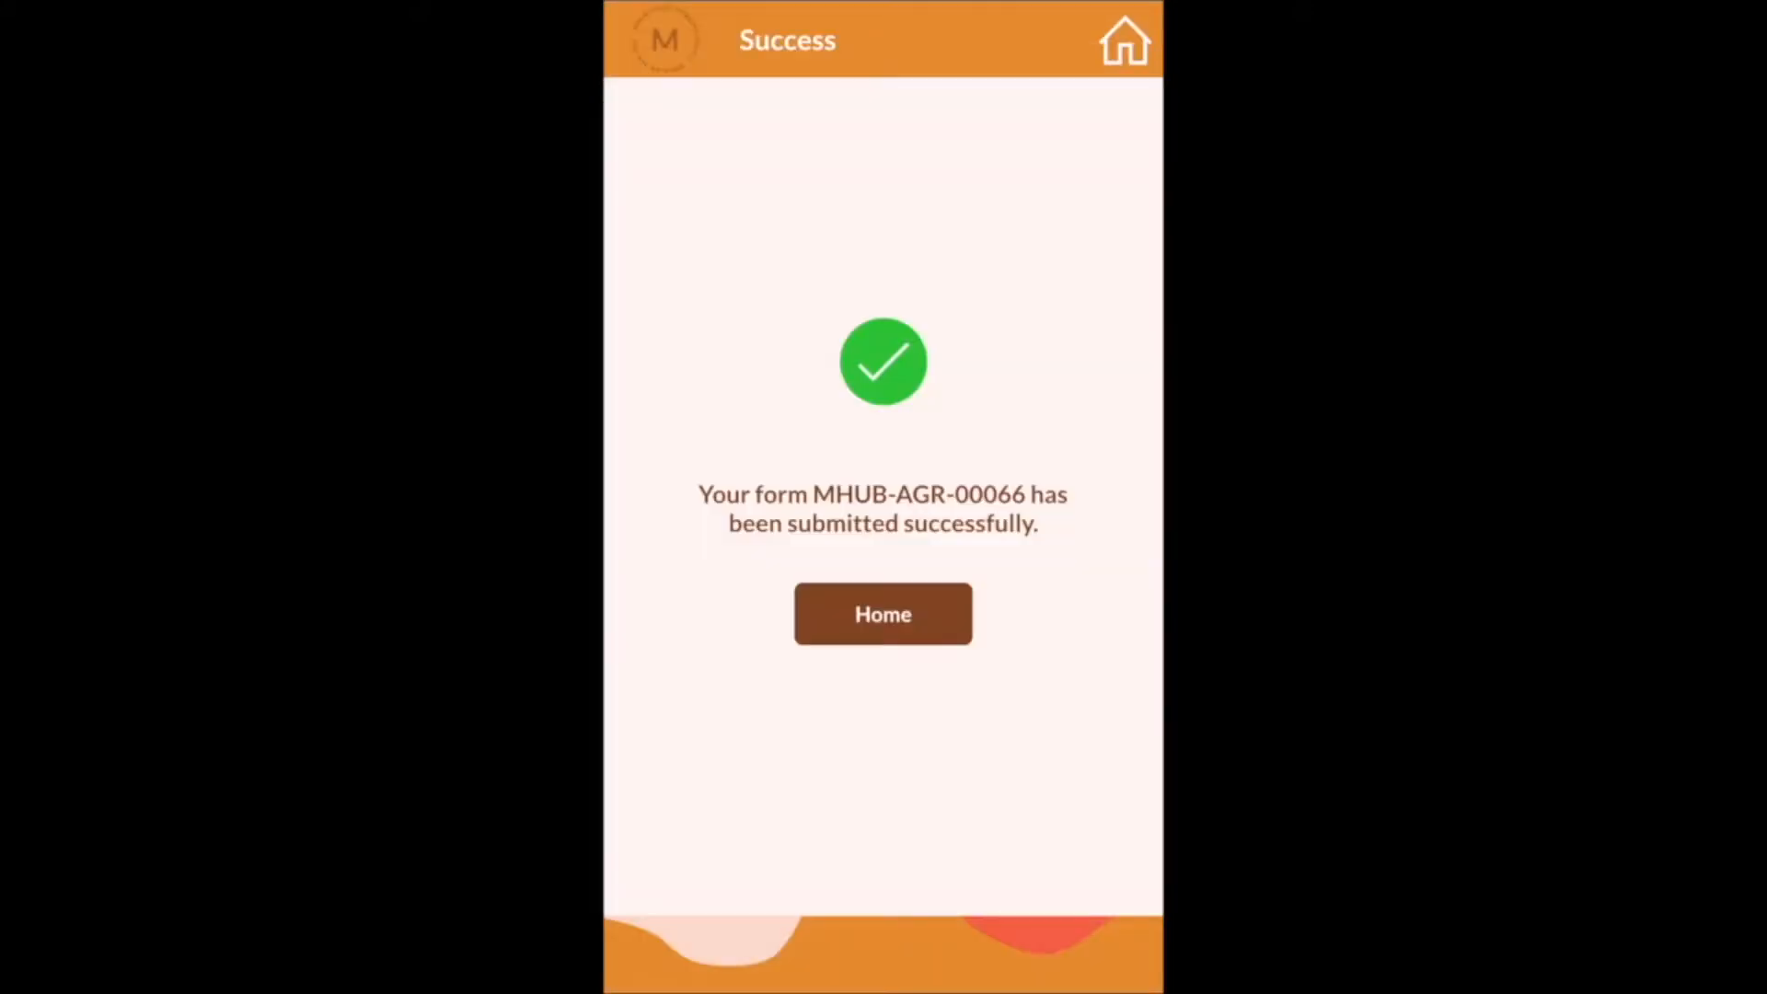
Read the 'Requires Consultation' email and follow its 'here' link into the Remote Work app
left_click(881, 613)
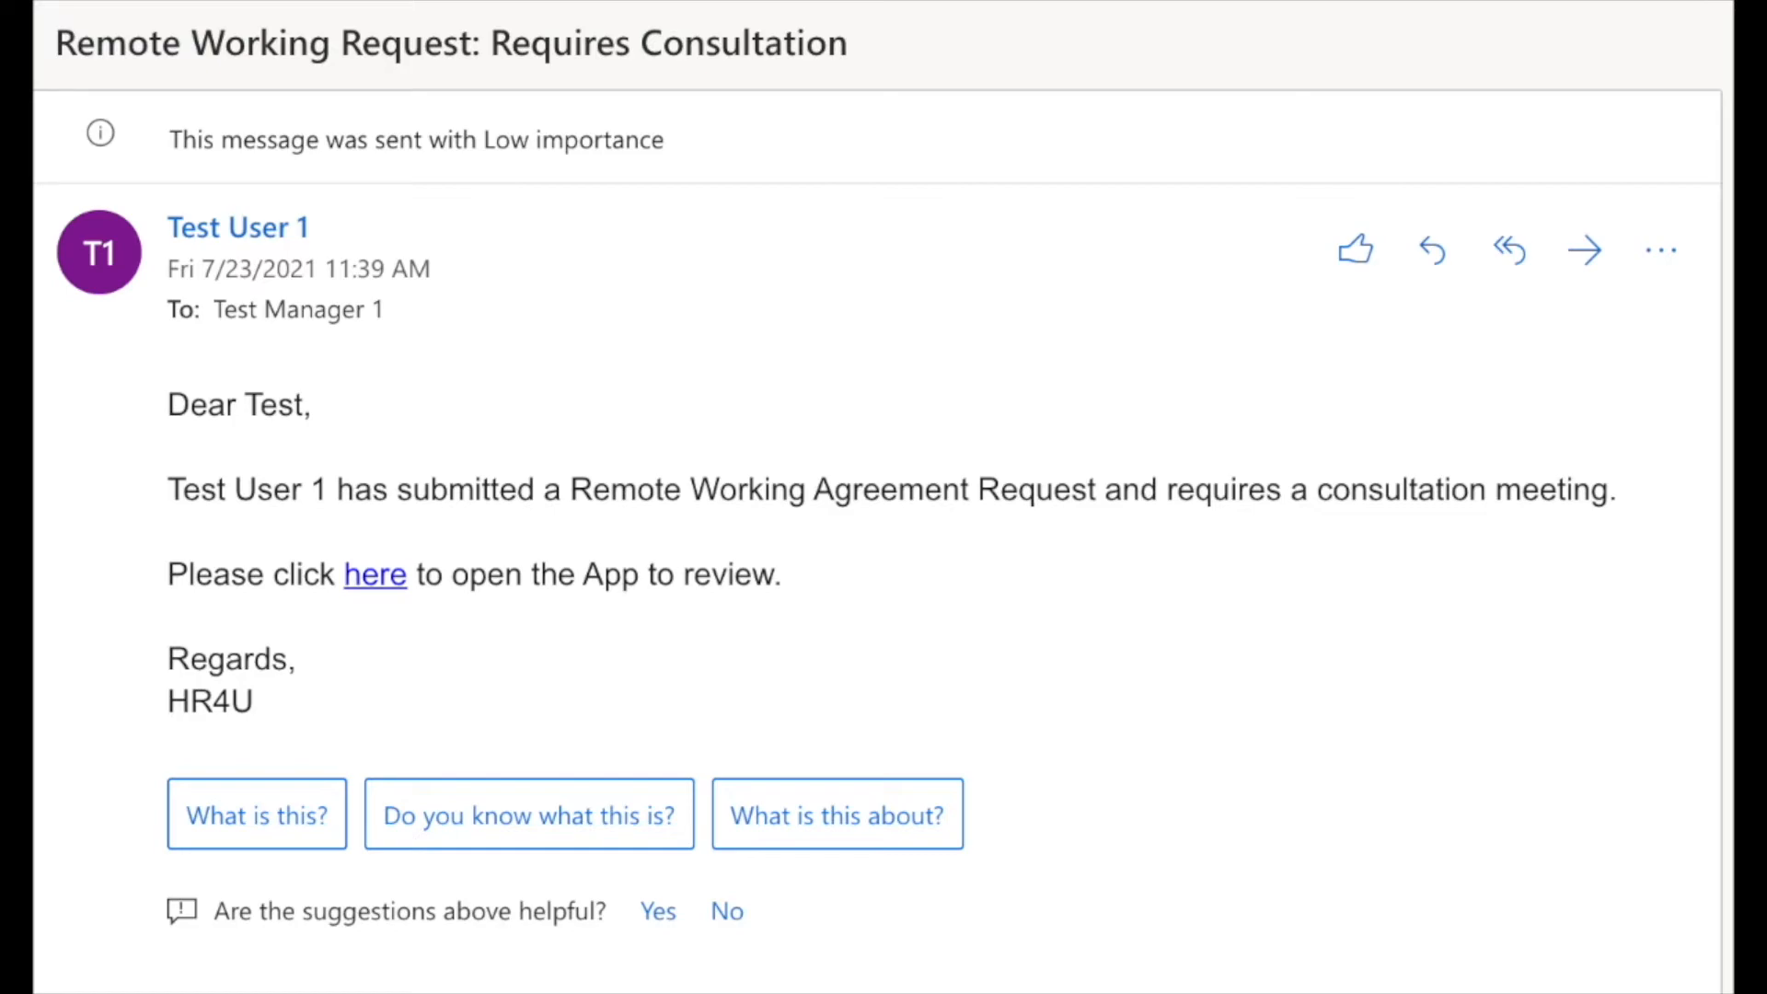
left_click(375, 575)
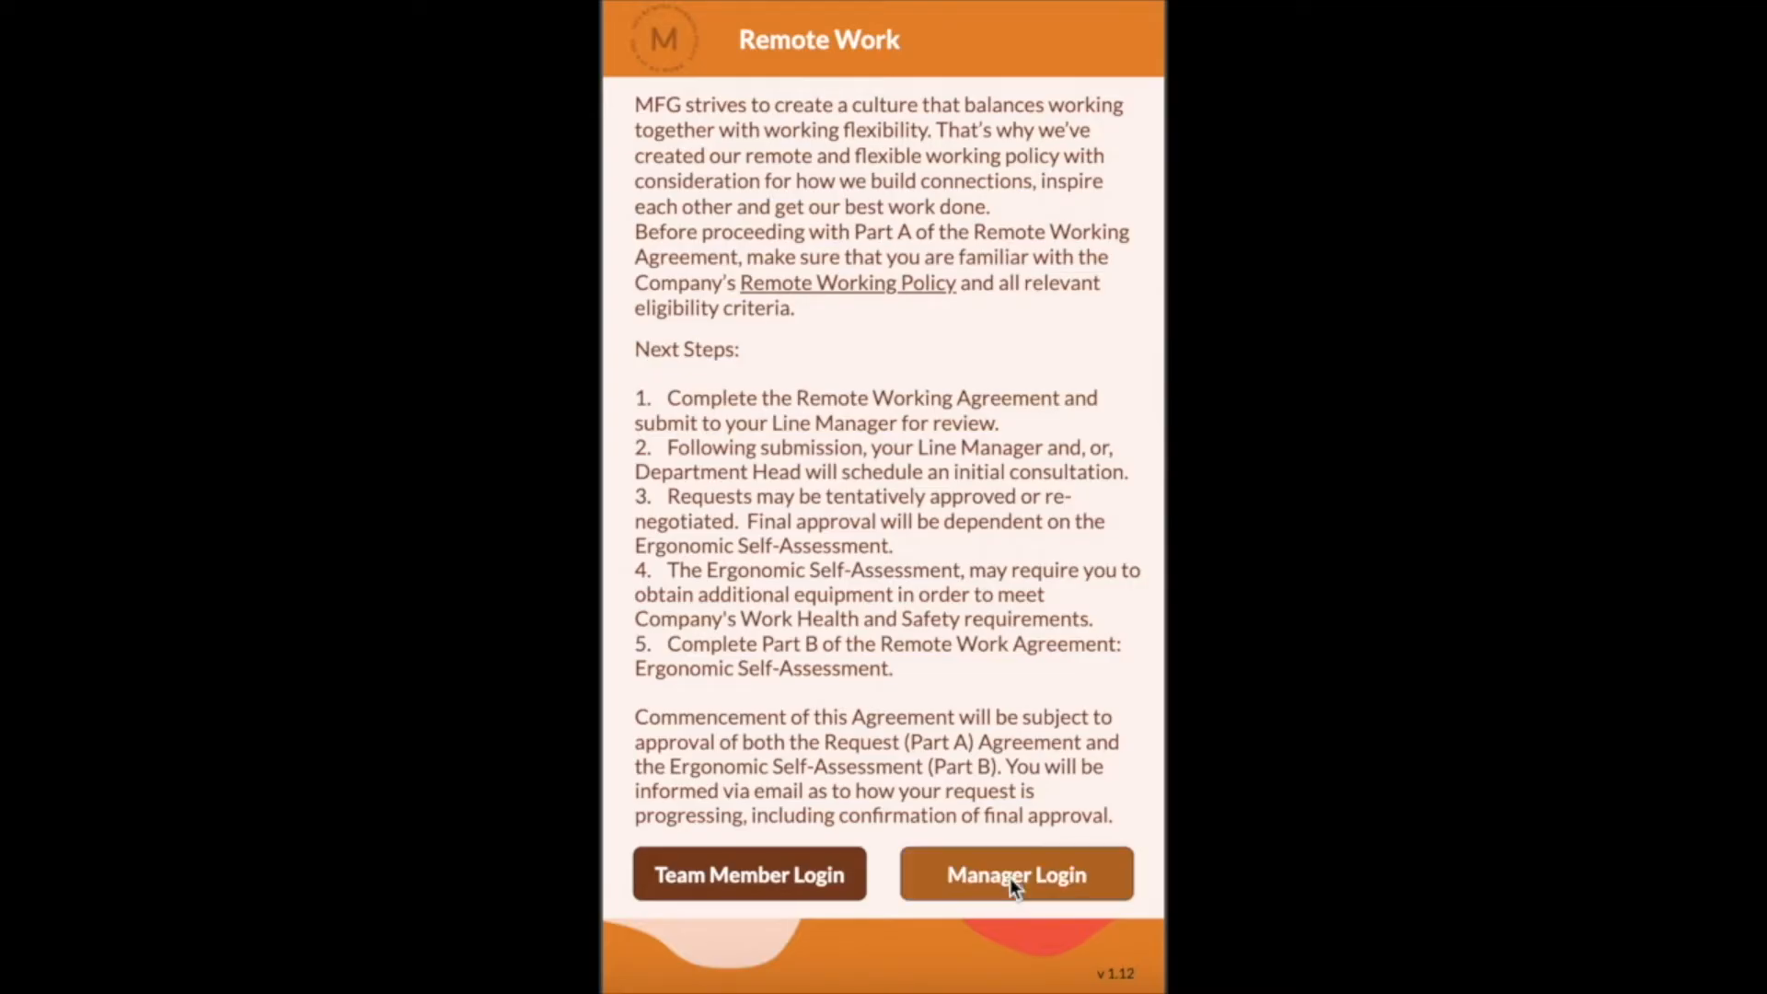
Log in as the manager and review agreement MHUB-AGR-00066
left_click(1017, 873)
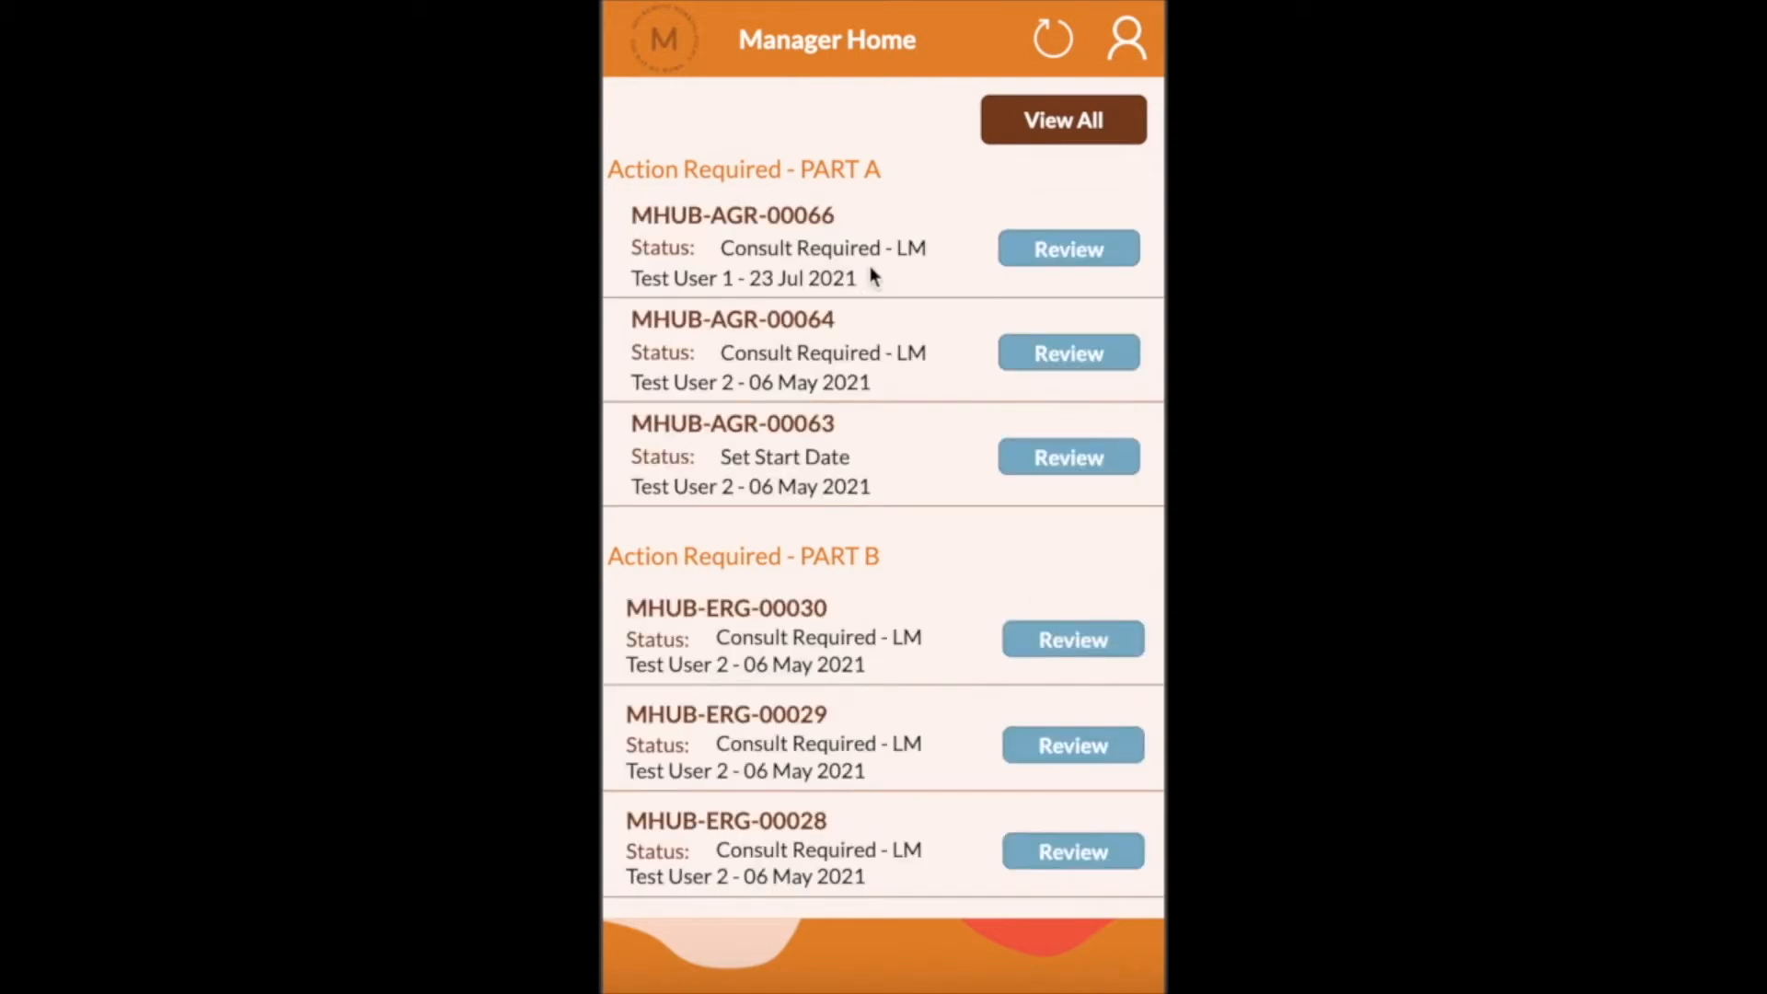
left_click(1068, 249)
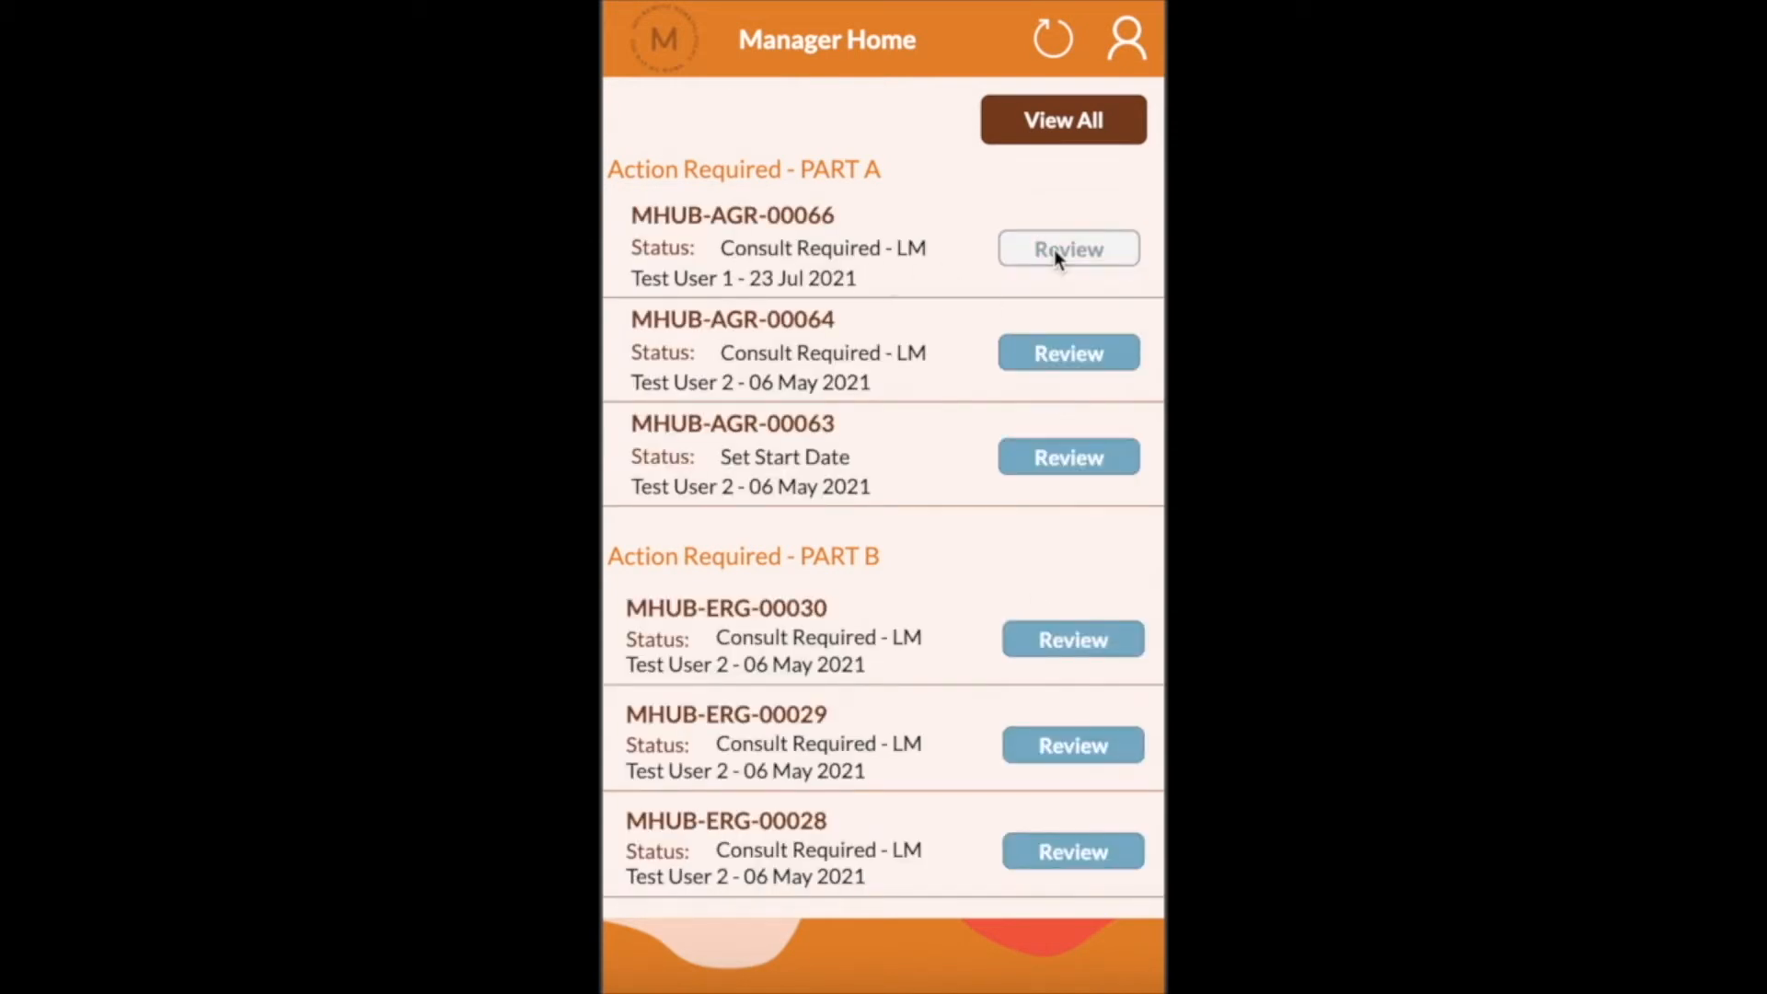
left_click(1068, 248)
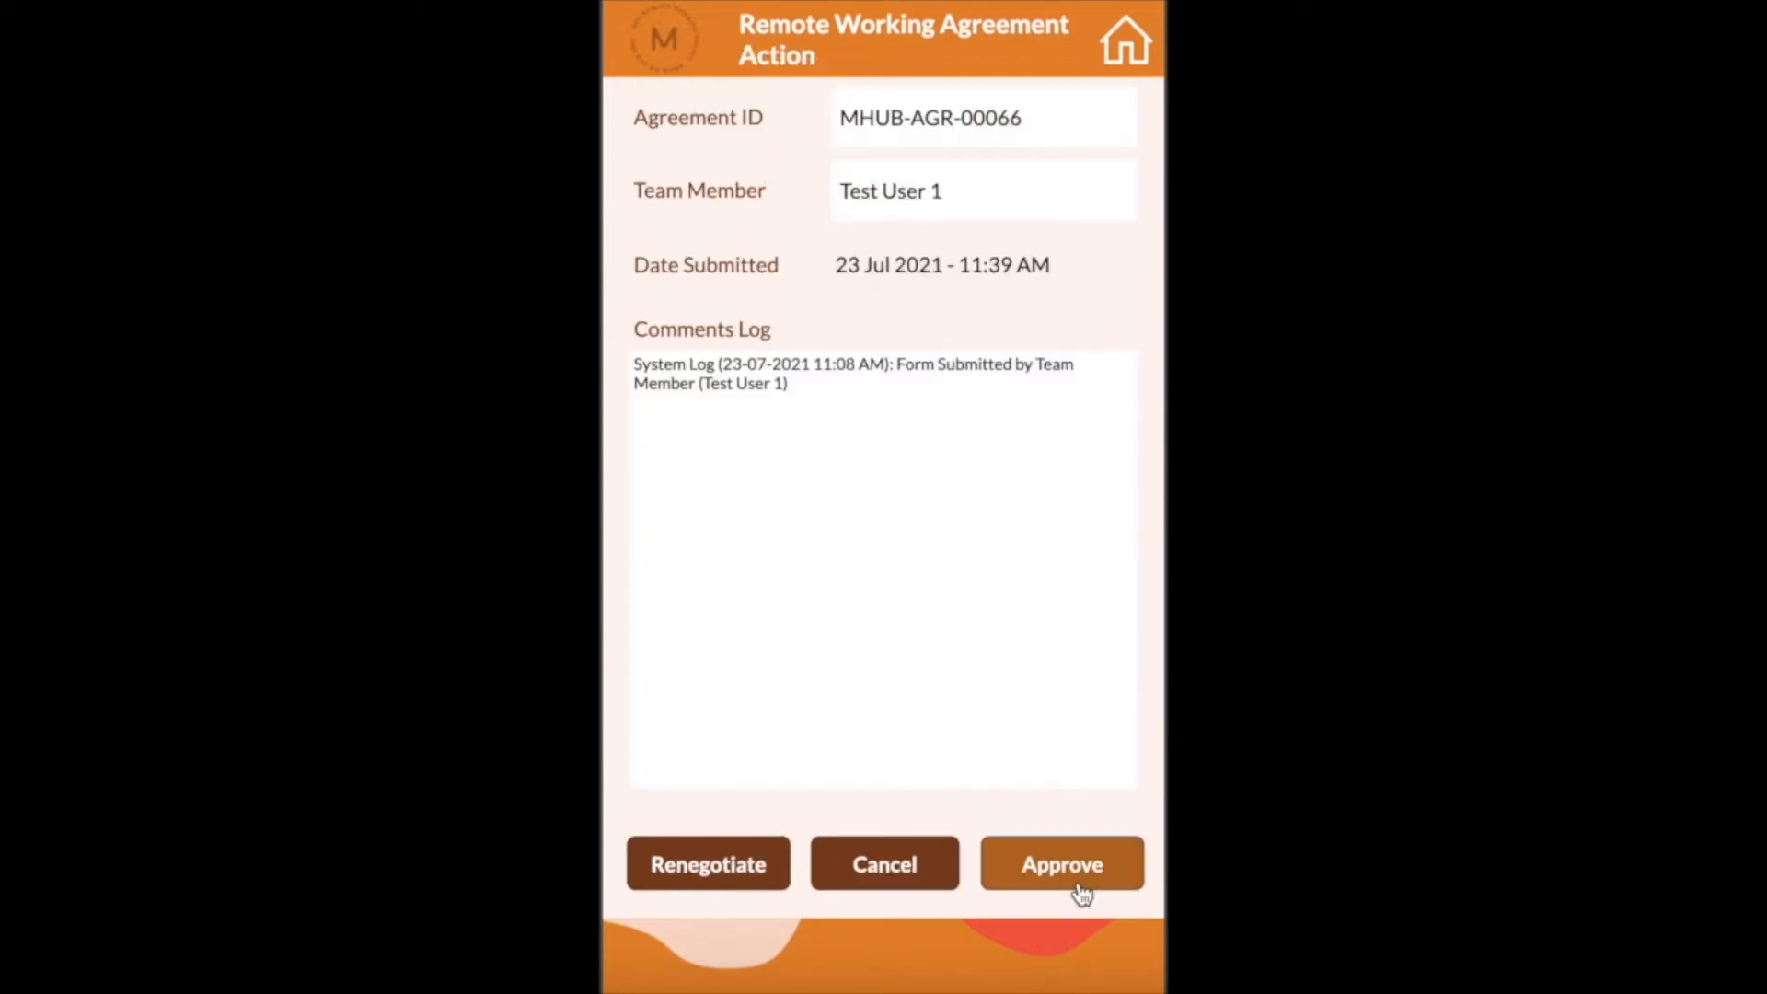
mouse_move(707, 863)
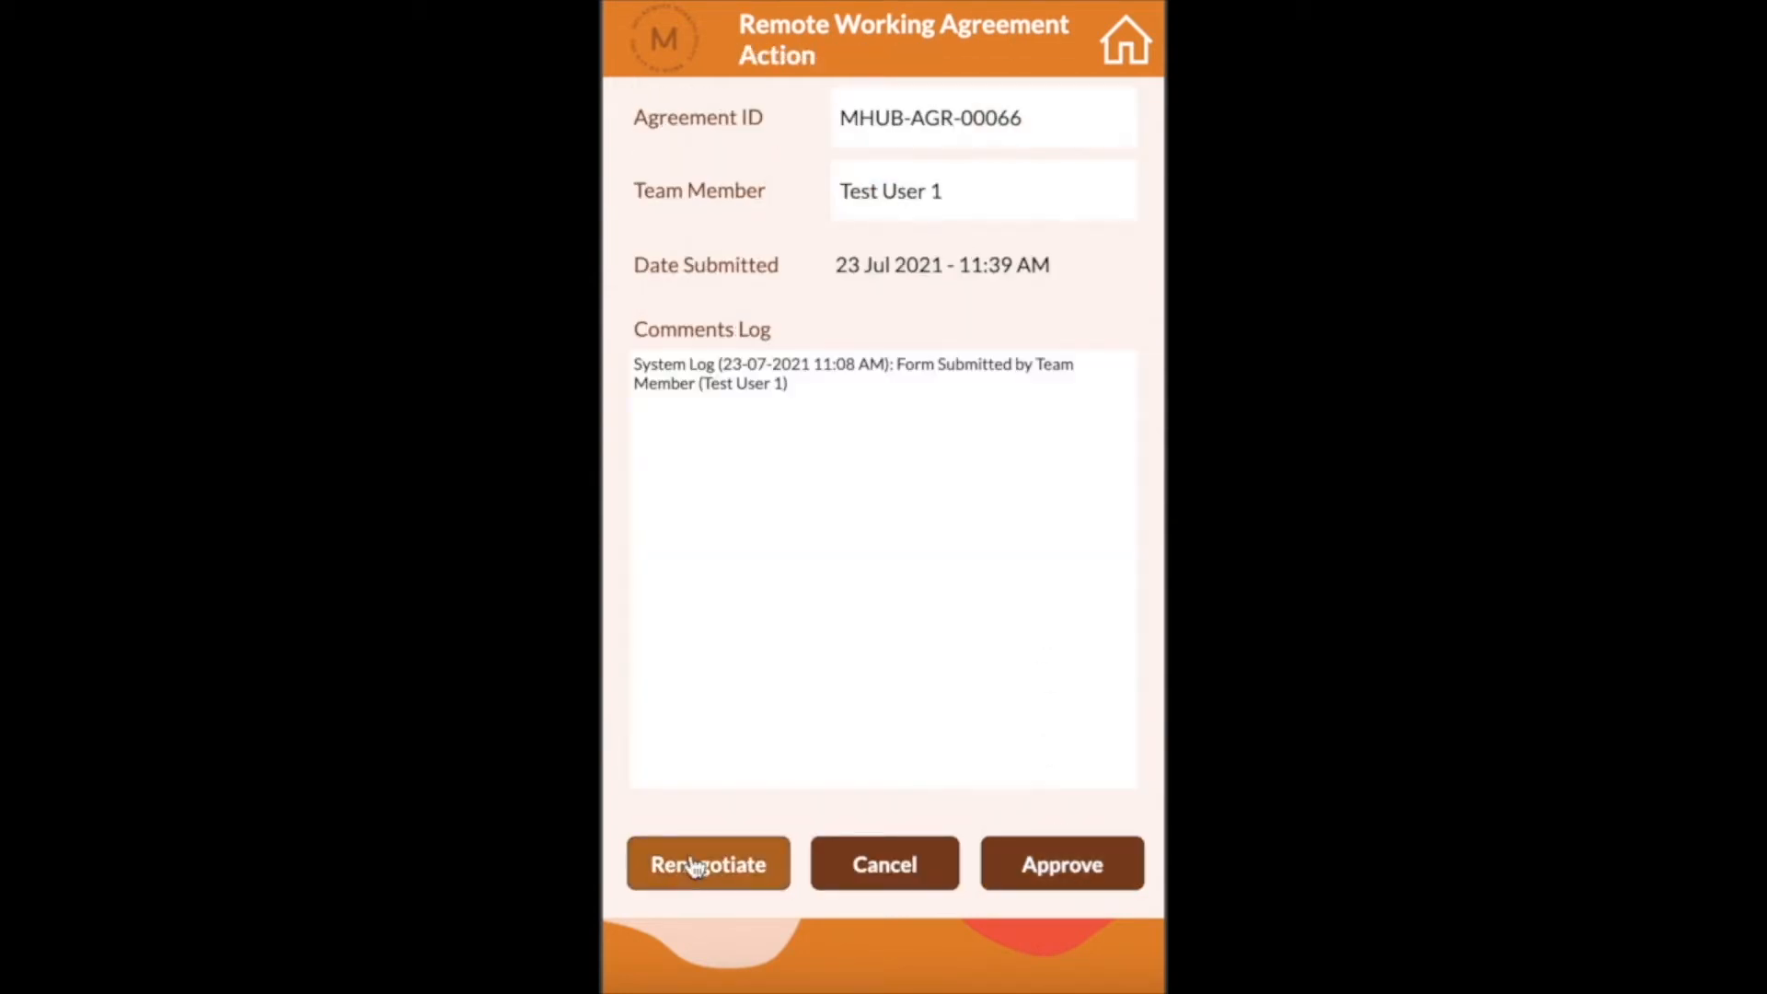
Approve the agreement with a consultation date of Fri, 23 Jul 2021 and return home
left_click(707, 863)
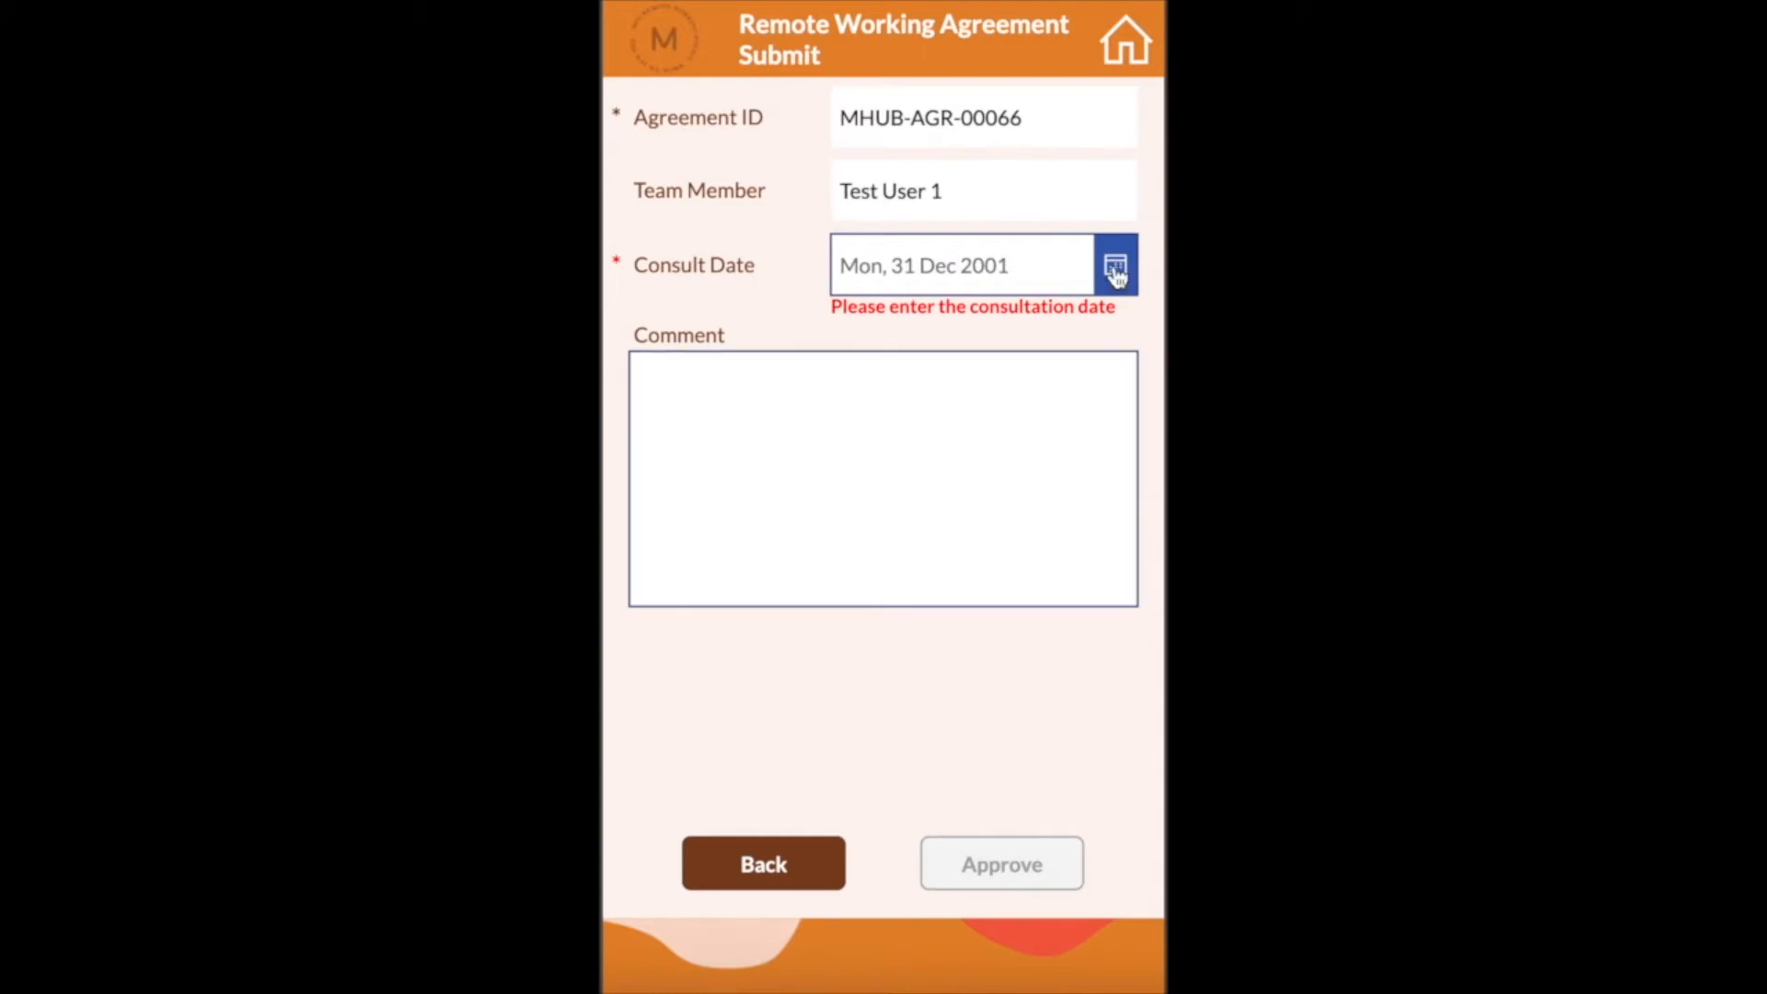
left_click(1114, 267)
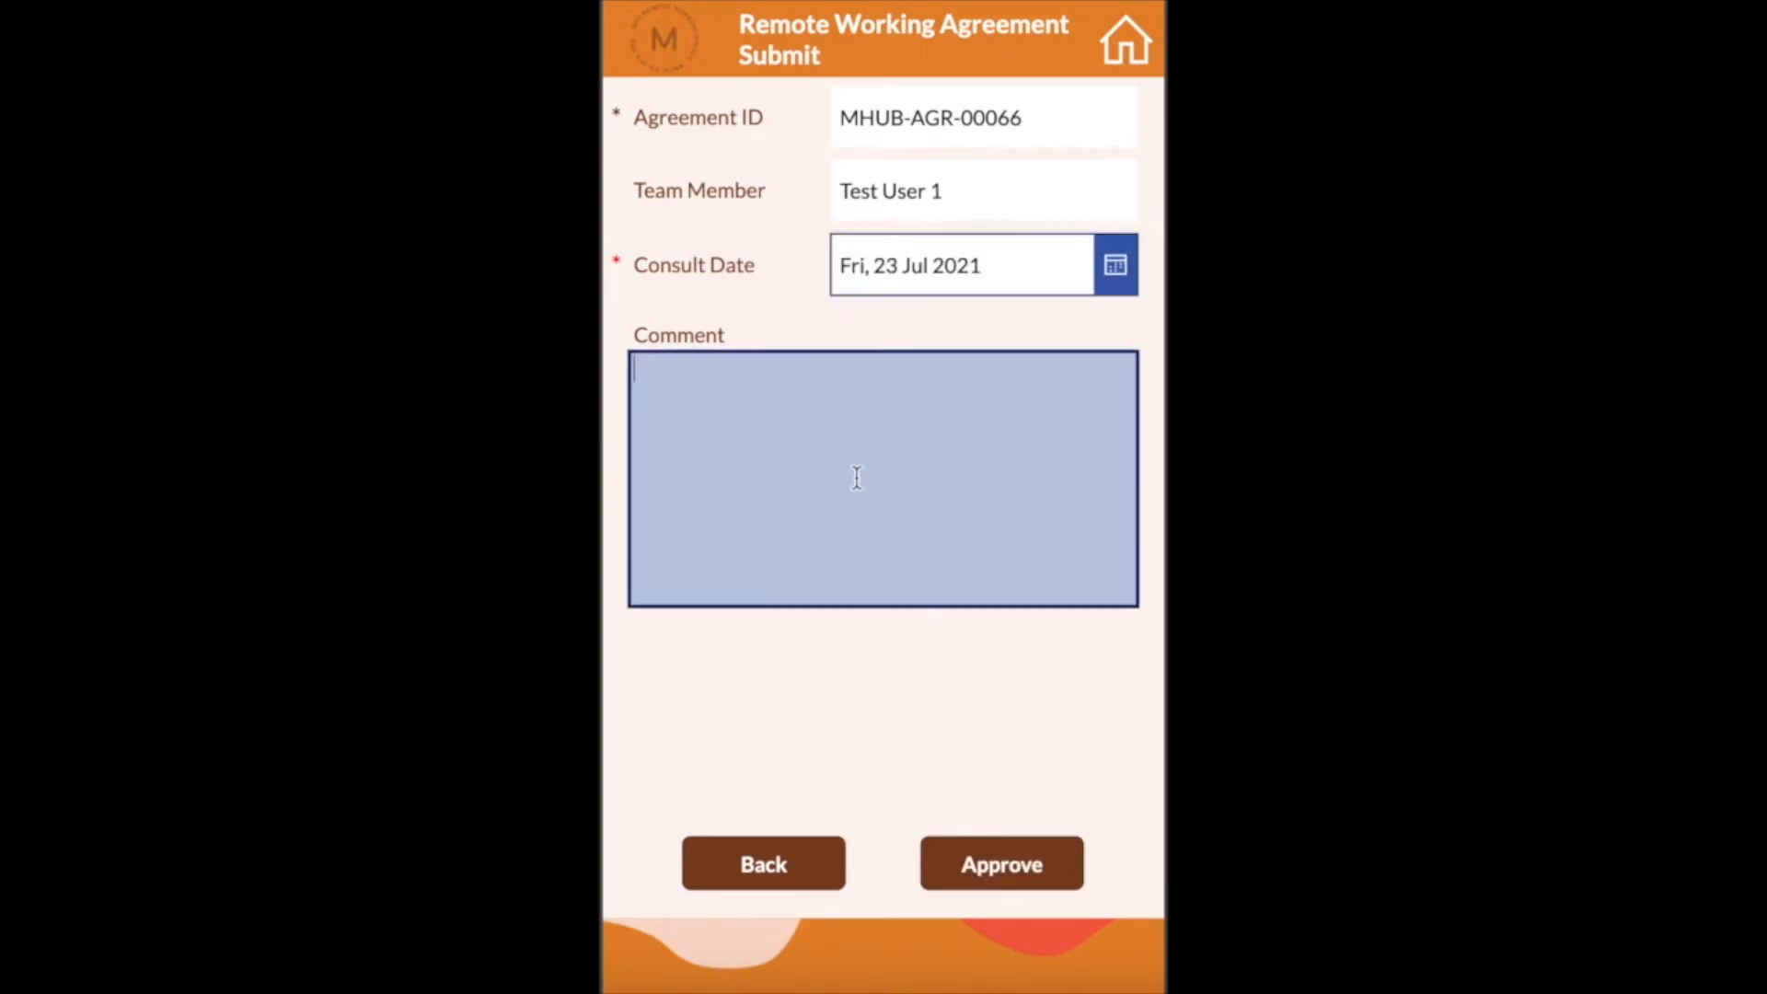
left_click(1002, 864)
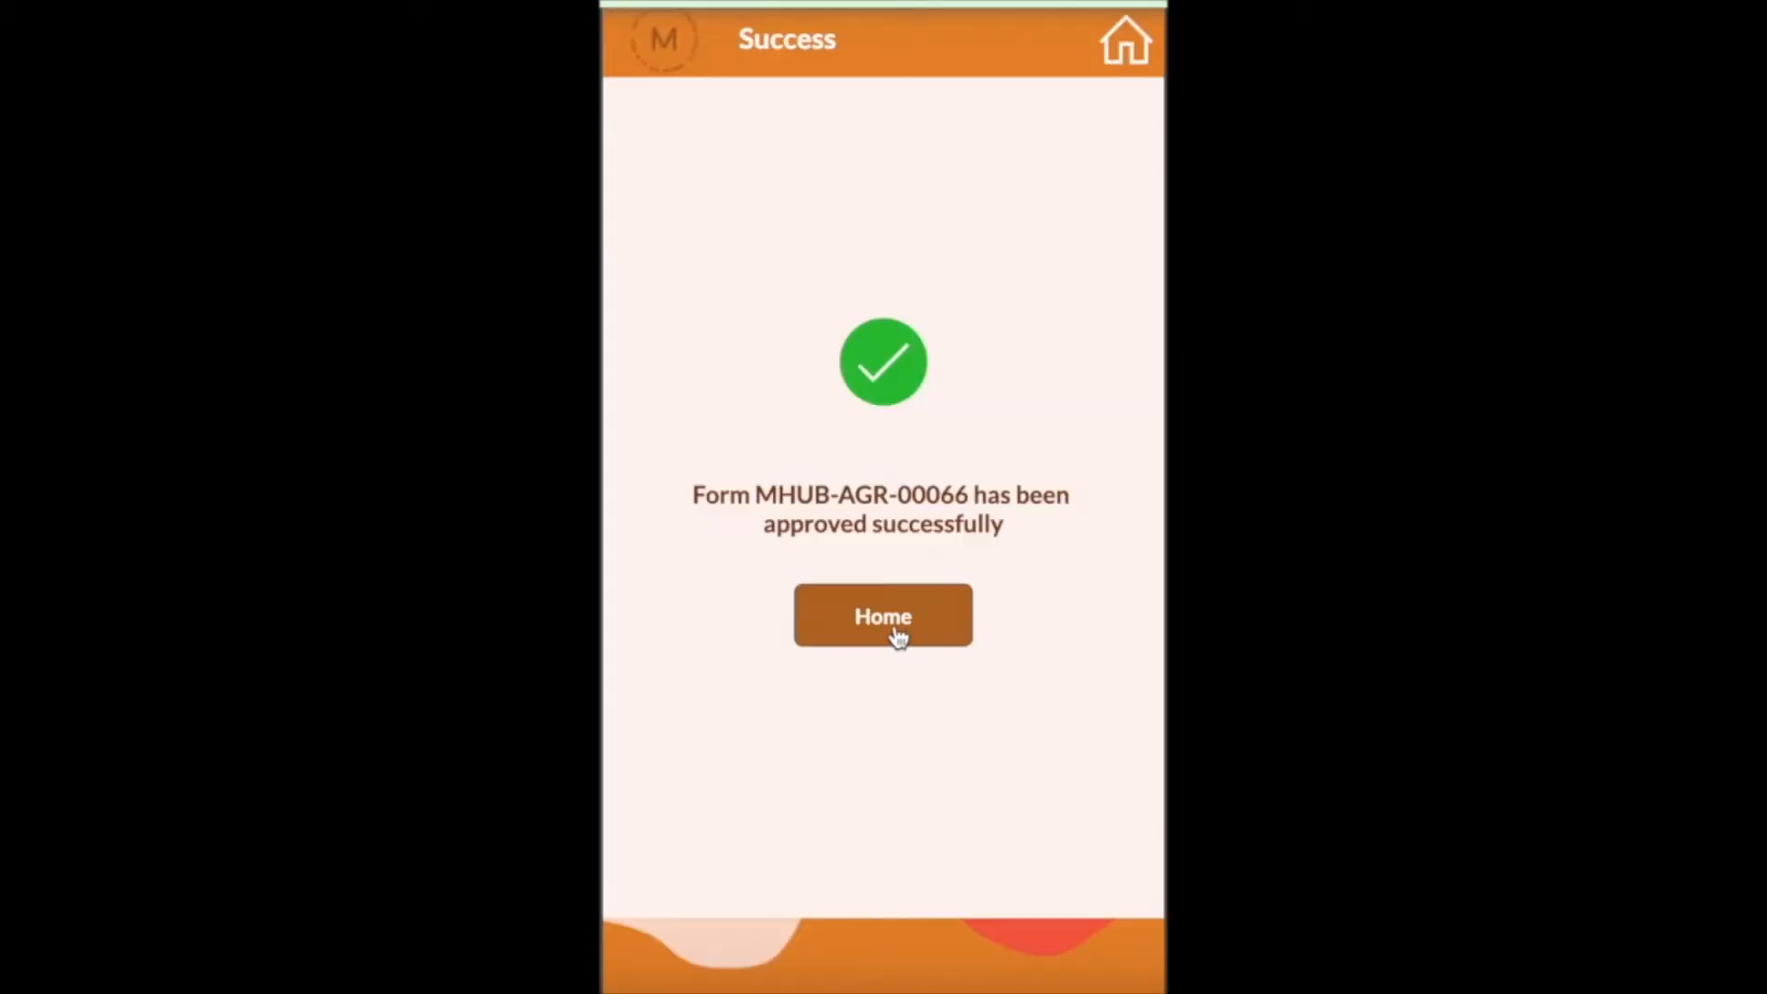
left_click(881, 615)
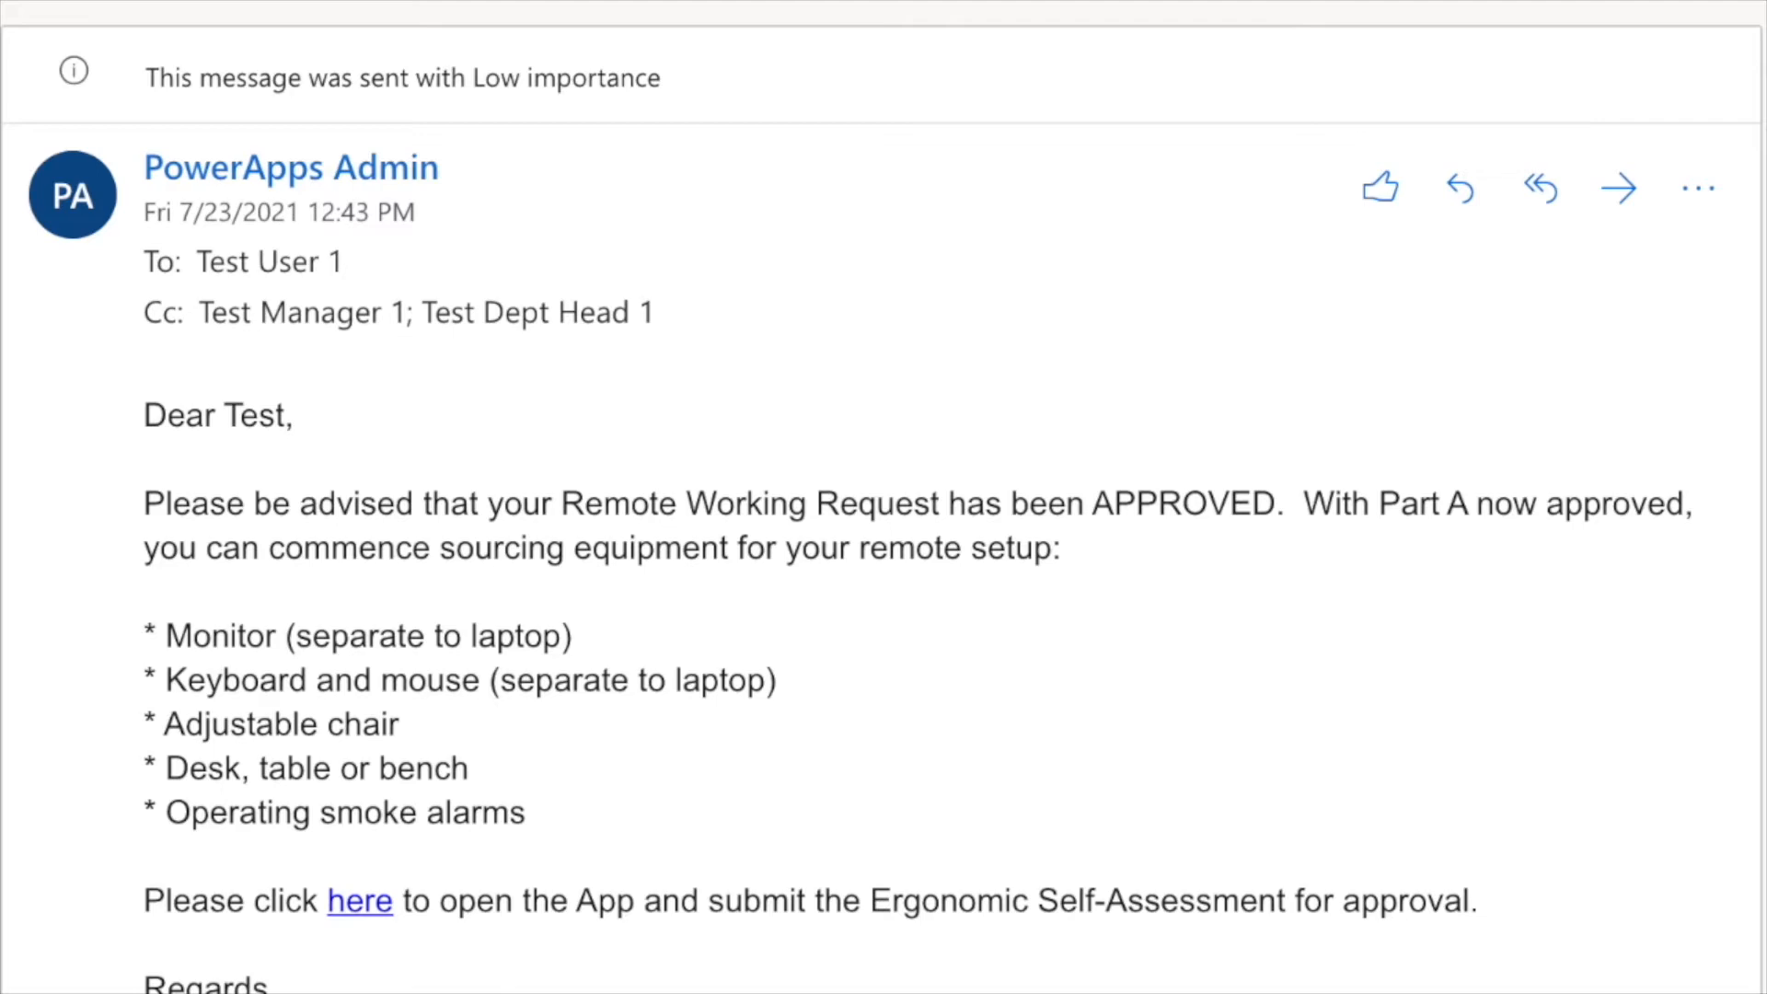
Start the Ergonomic Self-Assessment and mark the chair armrests question as 'N/A - I don't have armrests'
left_click(359, 900)
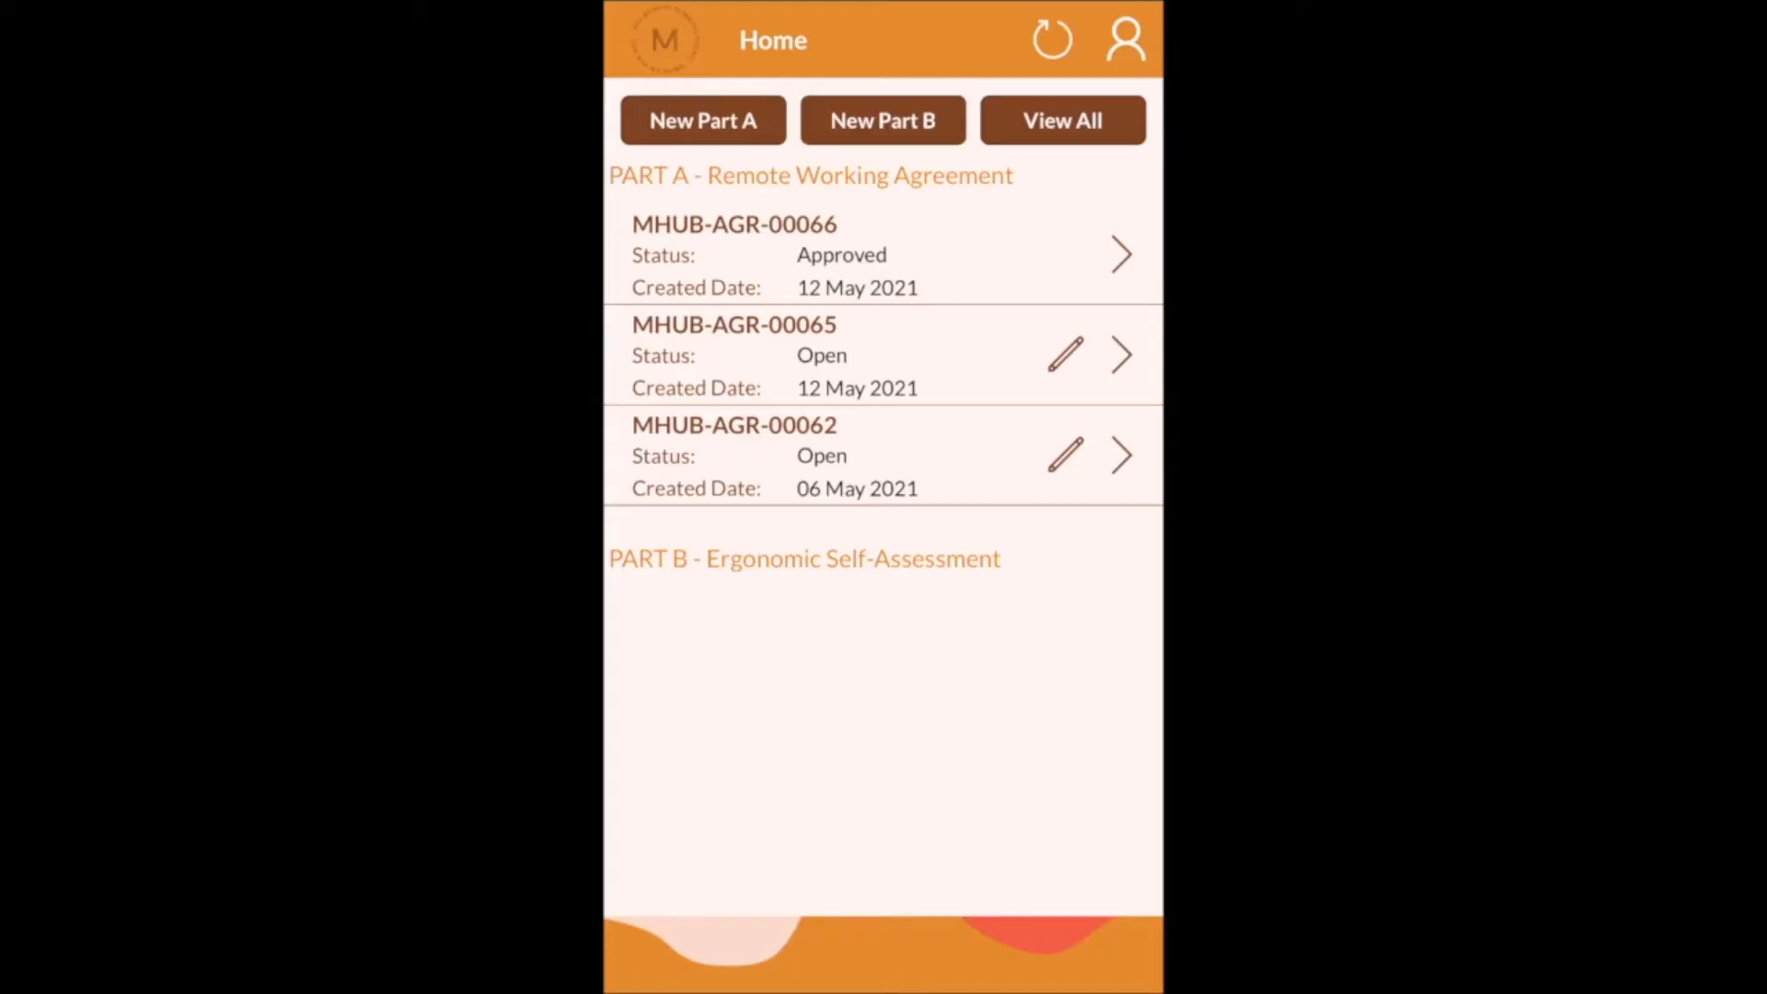
left_click(882, 122)
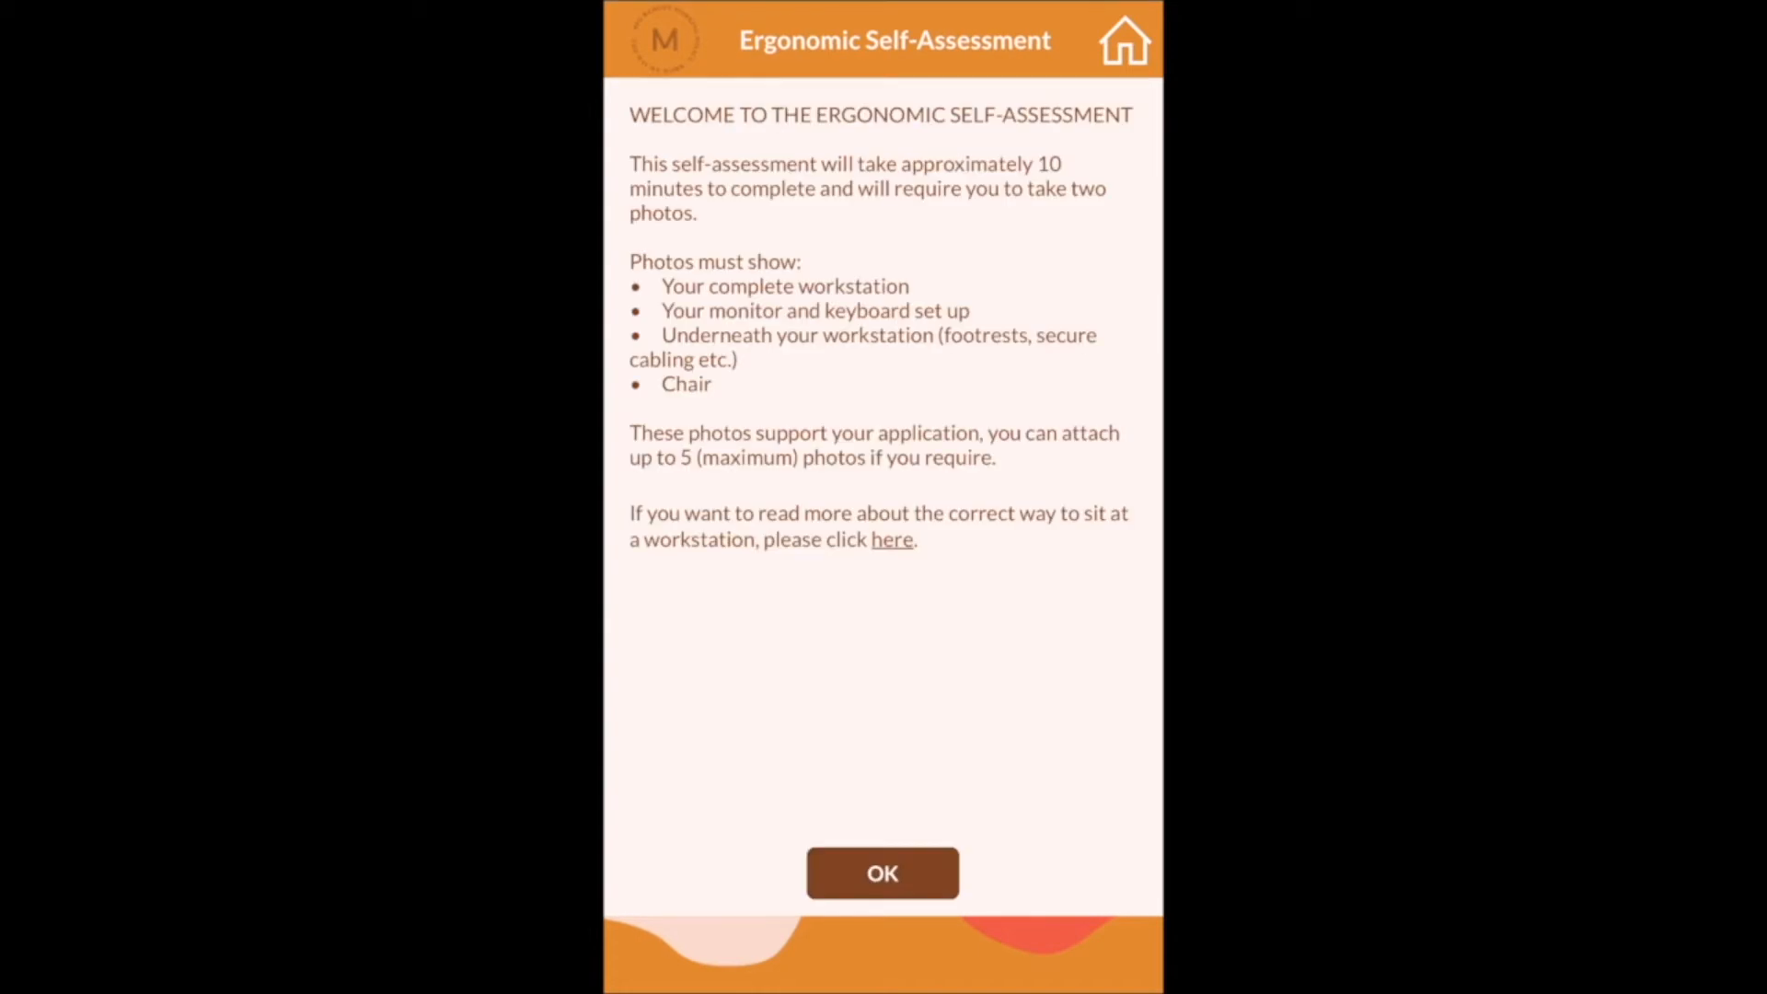
left_click(882, 873)
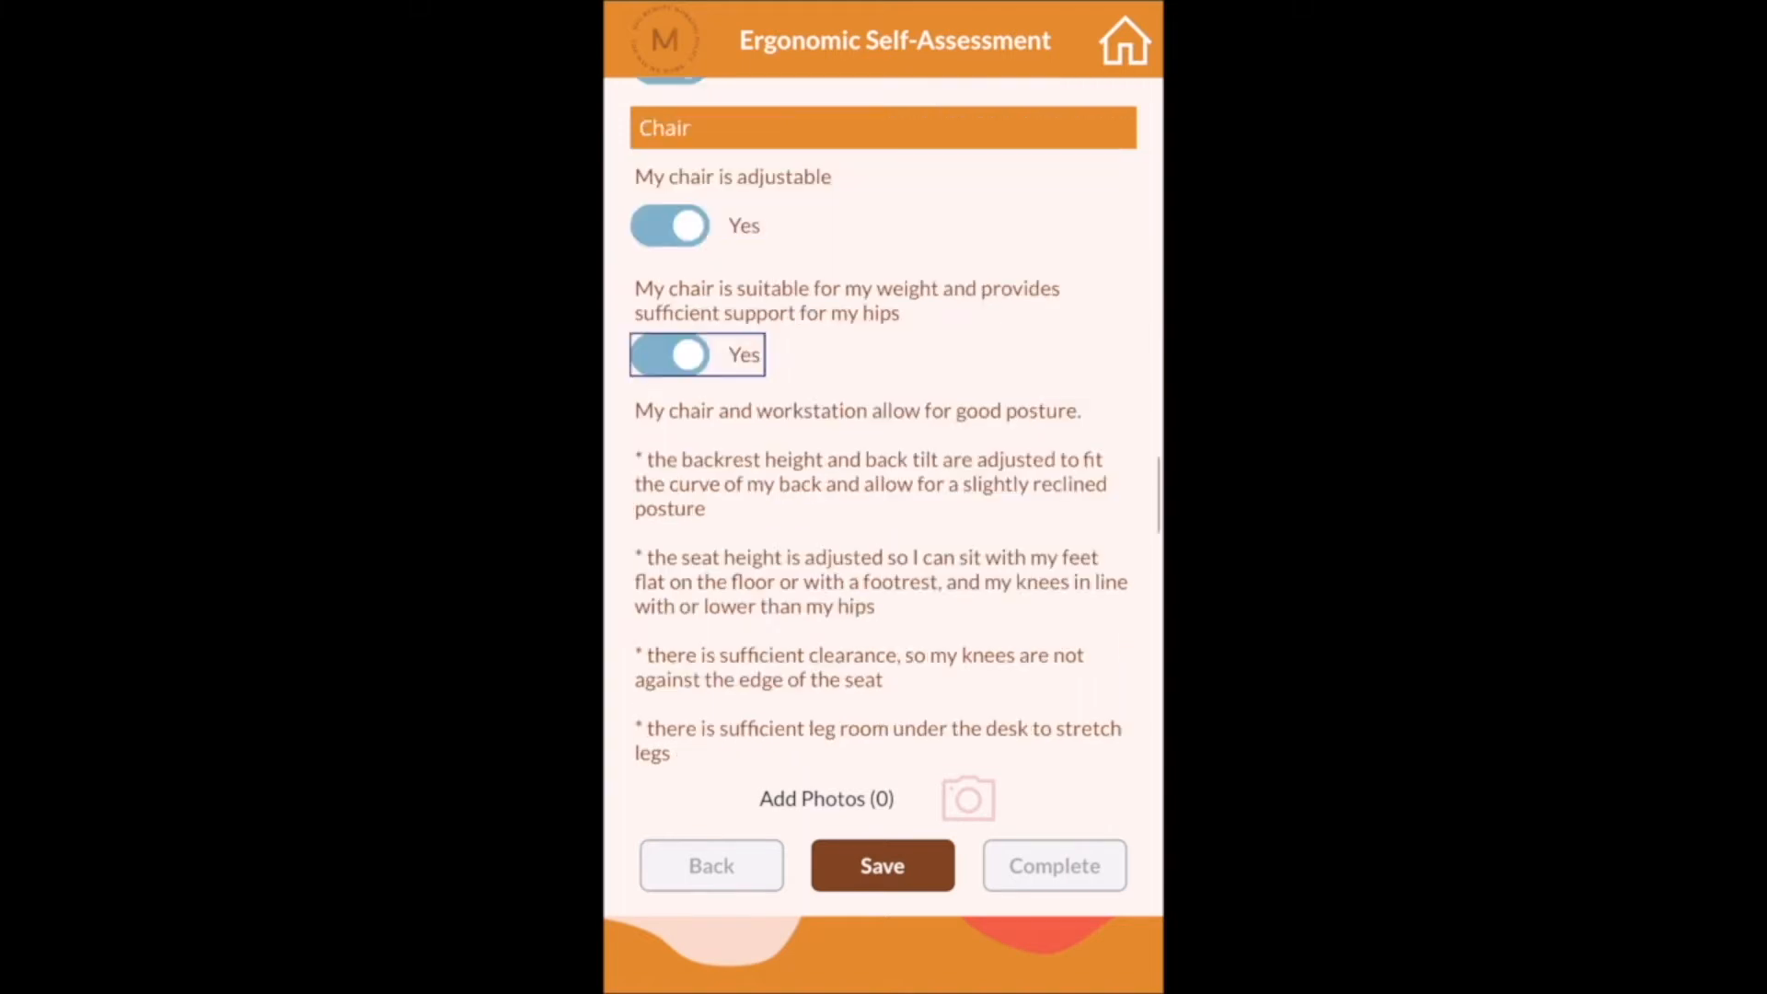
left_click(695, 353)
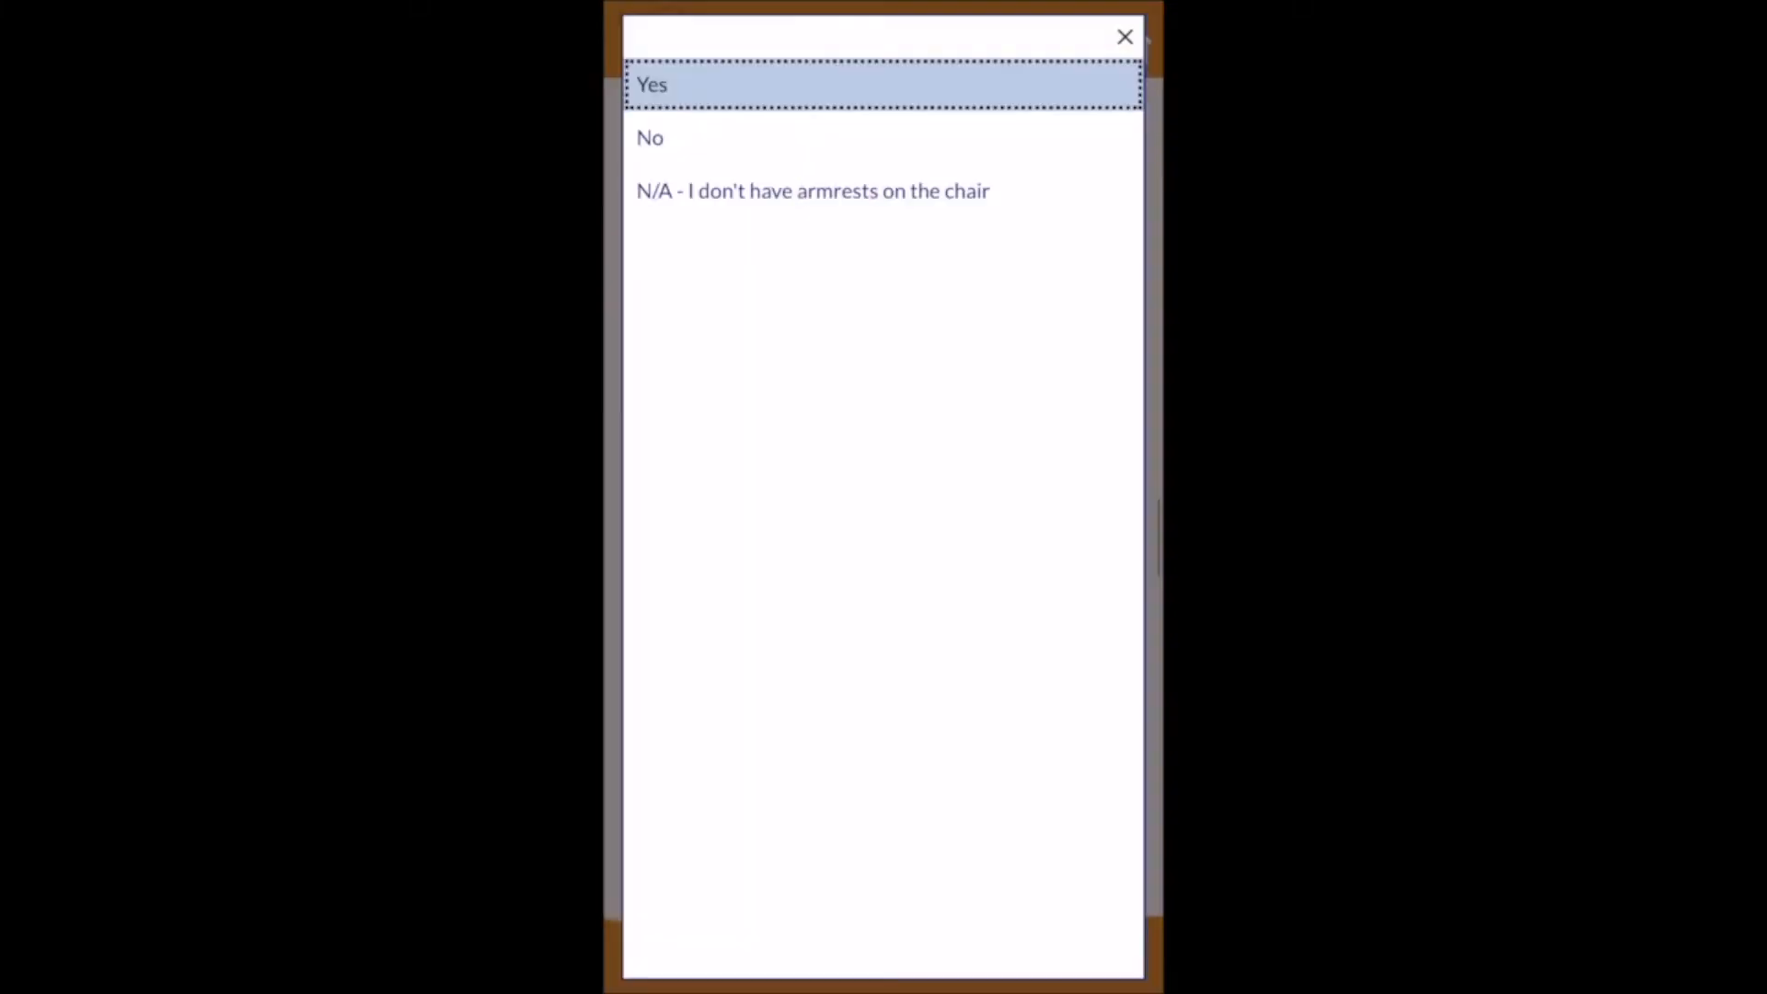
left_click(812, 189)
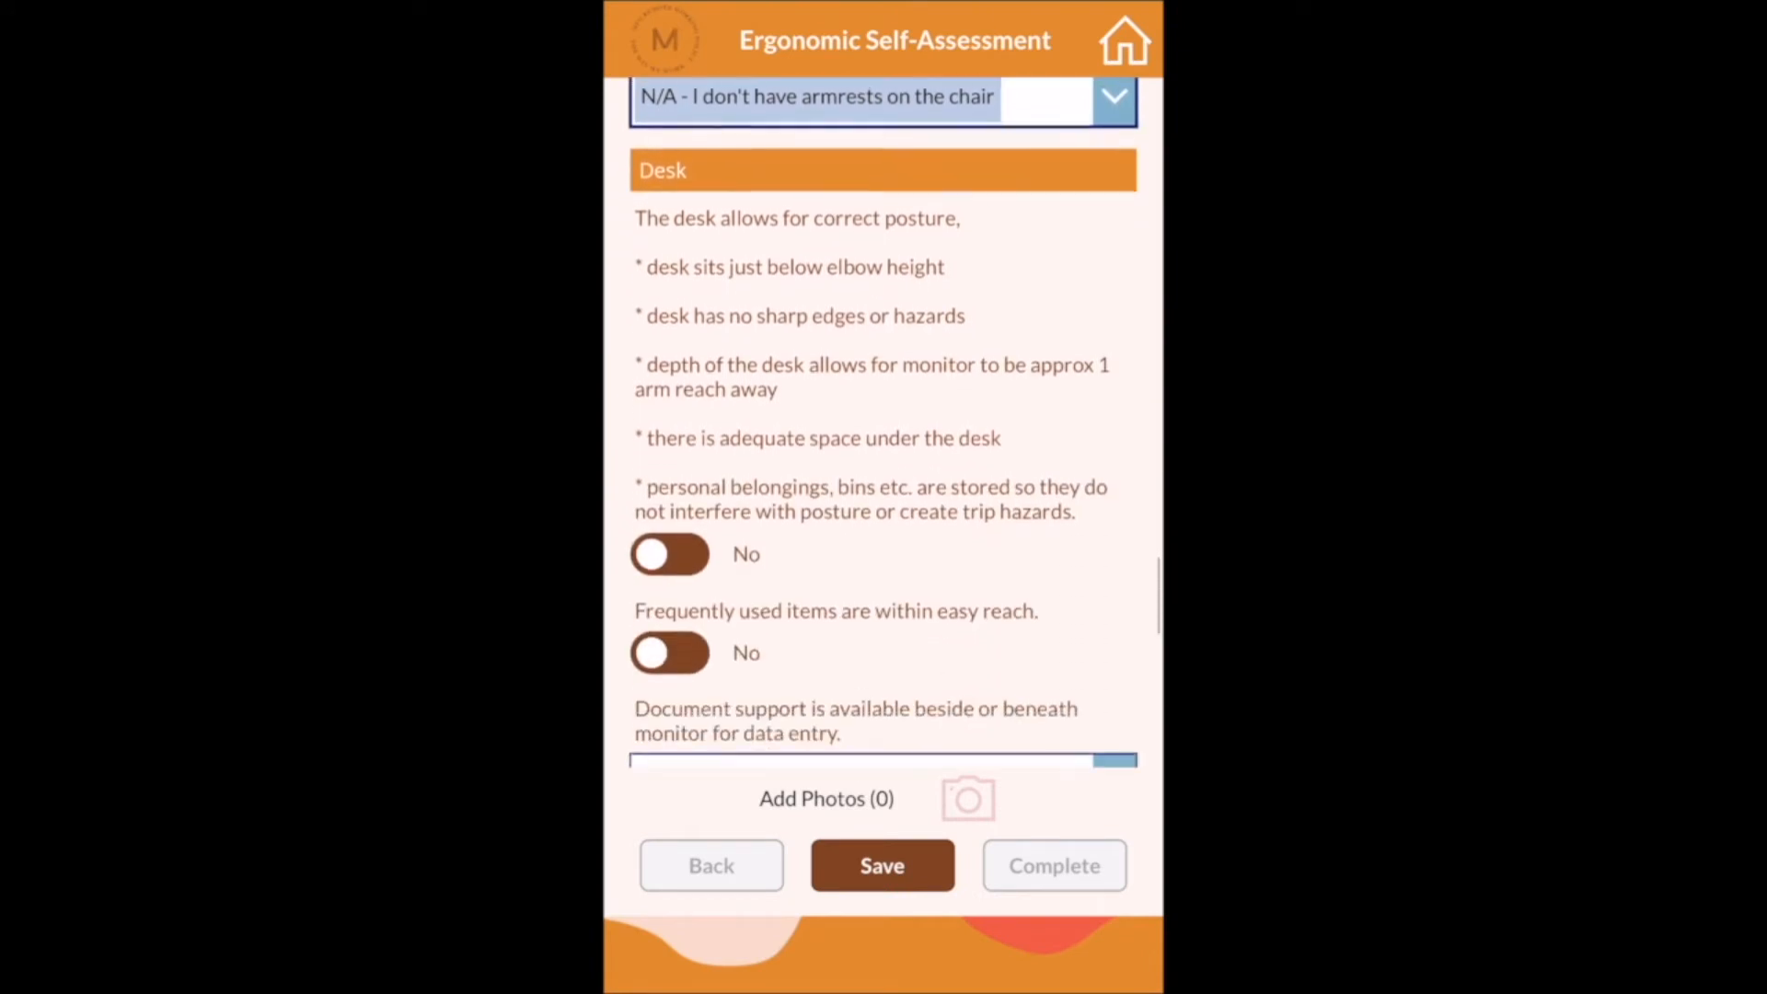
Take a camera photo of the workstation named 'Desk' and agree and submit the self-assessment
left_click(881, 866)
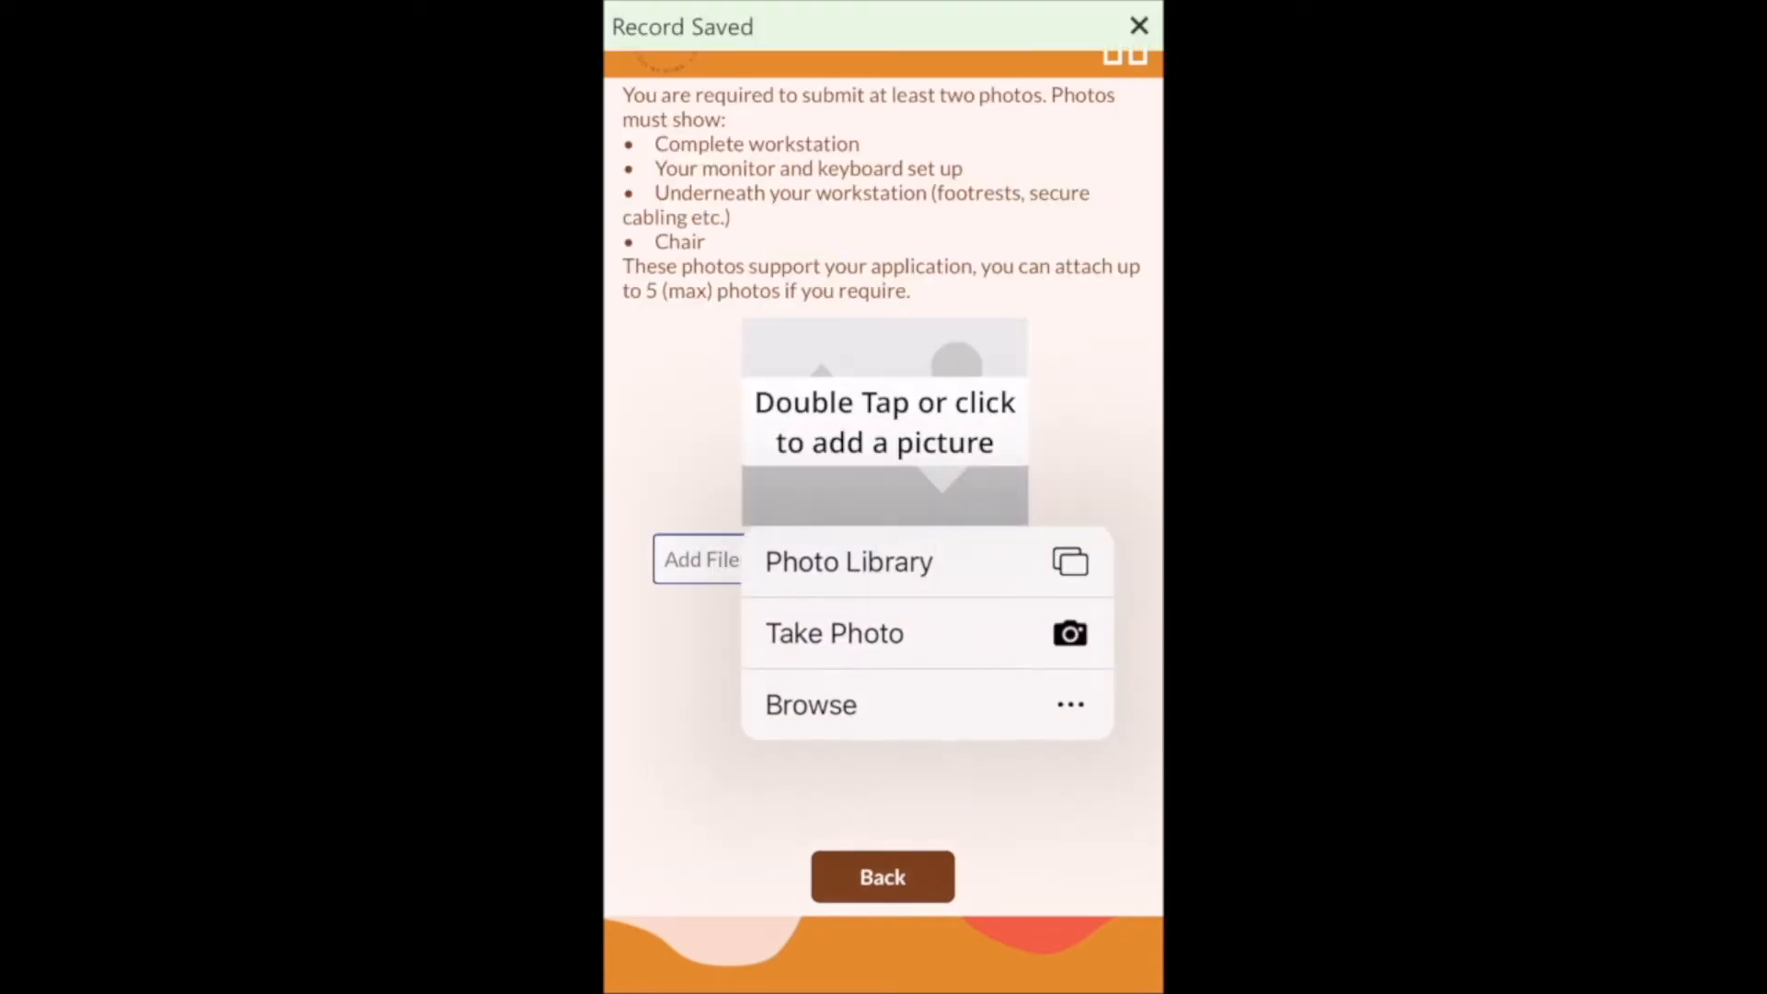
left_click(834, 631)
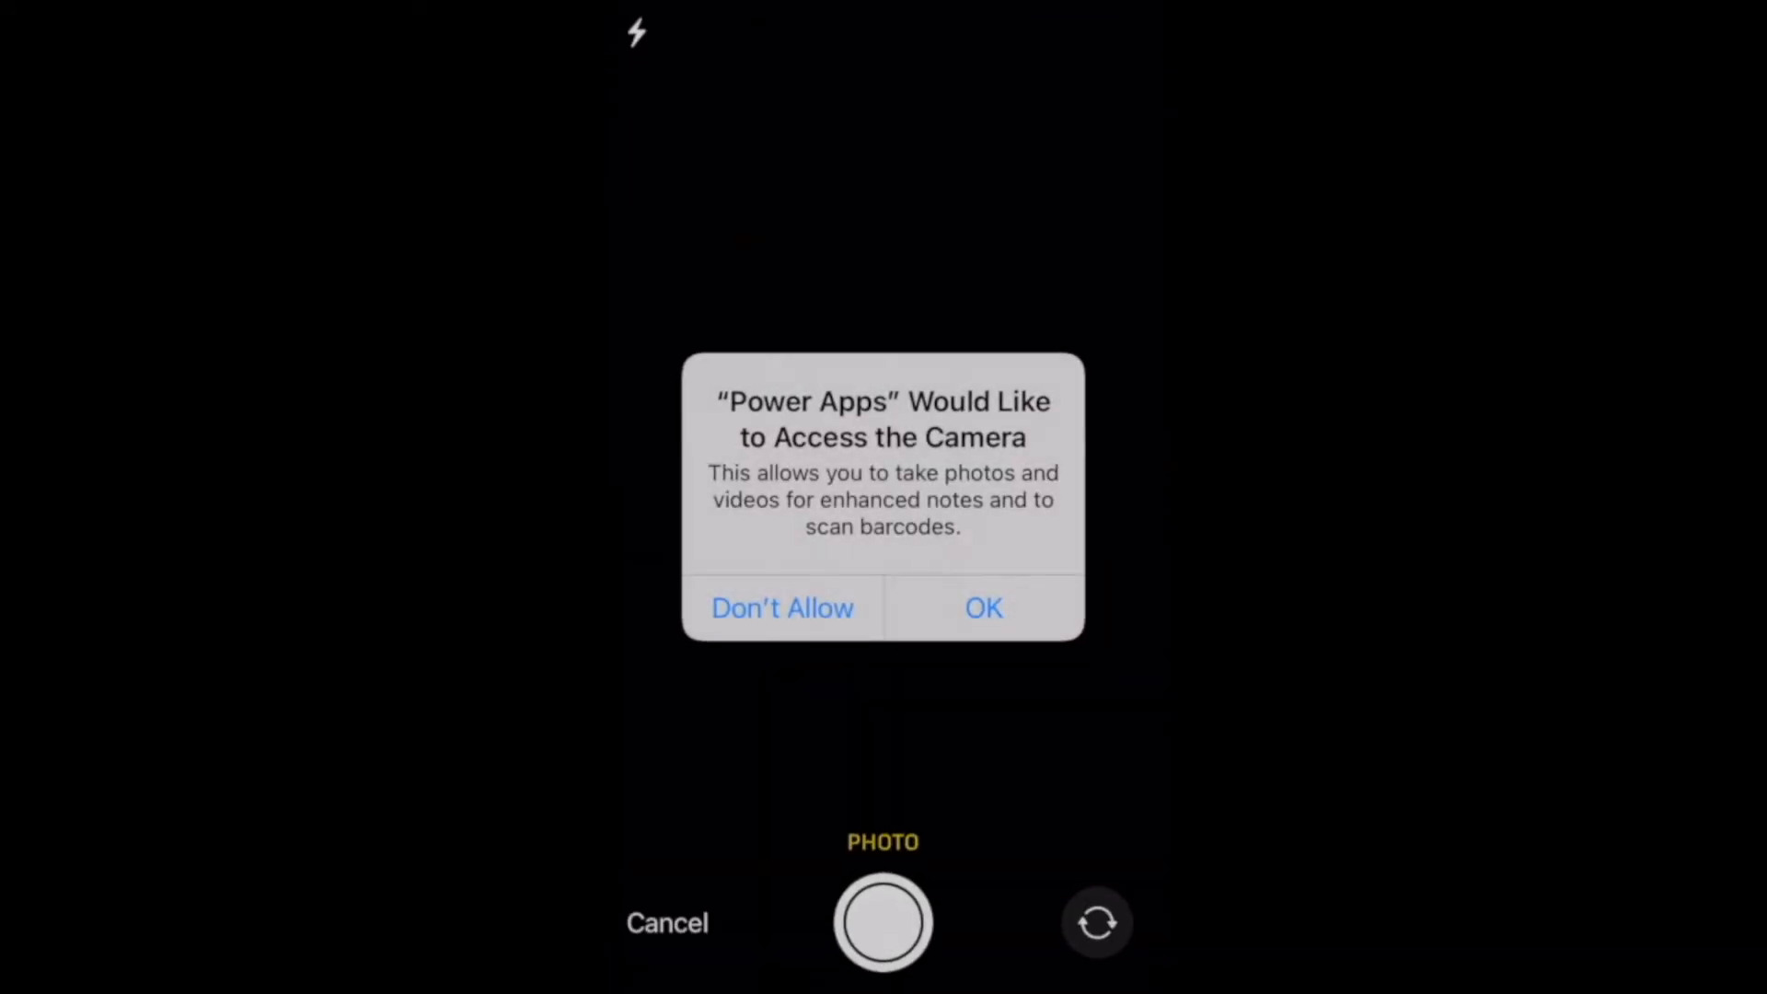
left_click(981, 608)
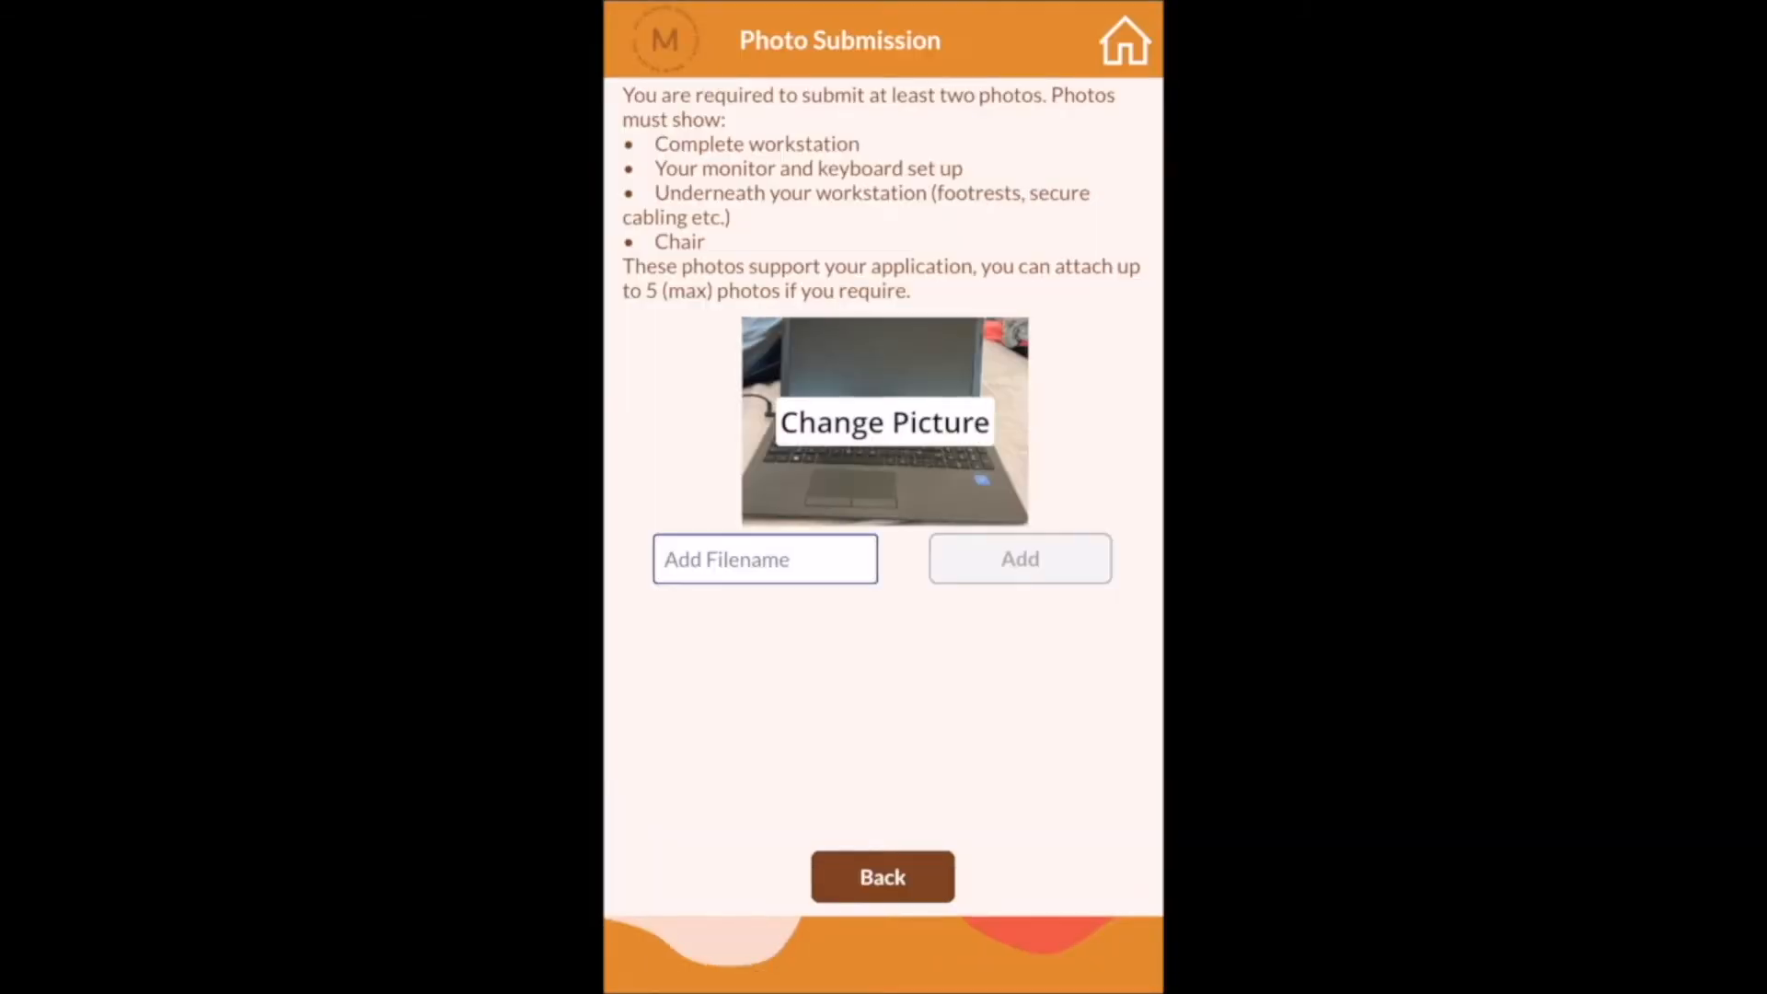
type("Desk")
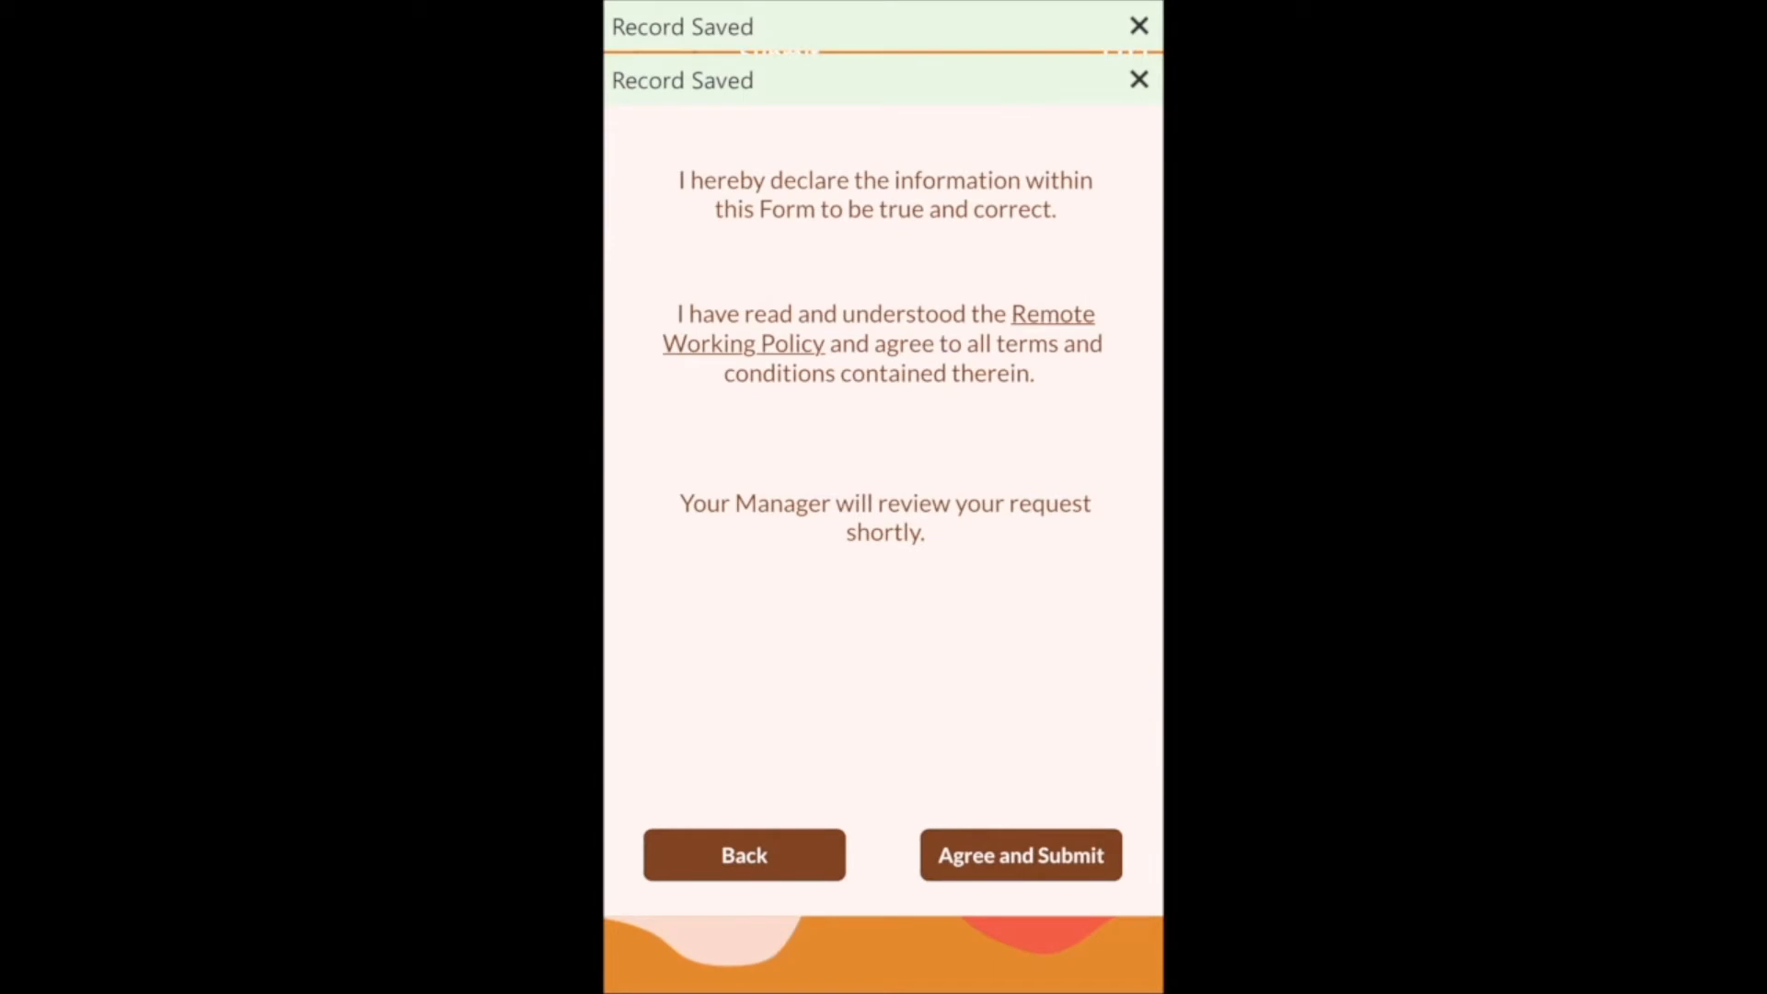
left_click(1018, 854)
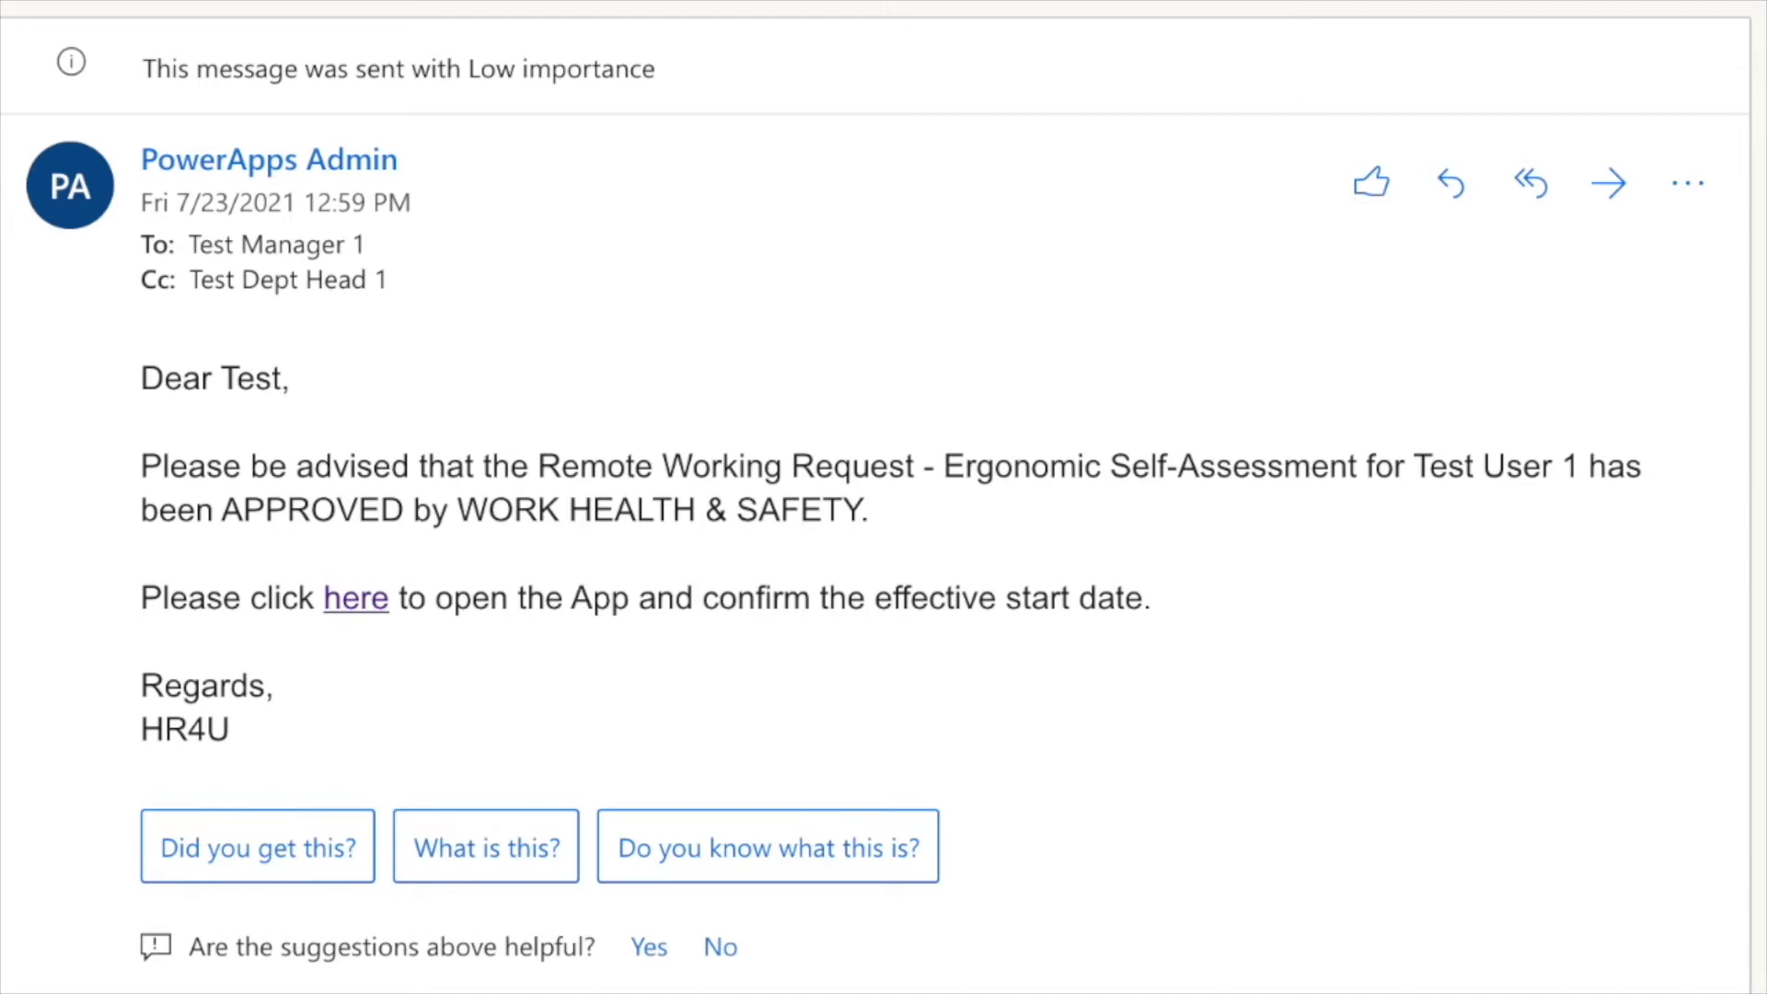
From the approval email, log in as manager and review MHUB-AGR-00066 through its weekly schedule to Action
left_click(356, 596)
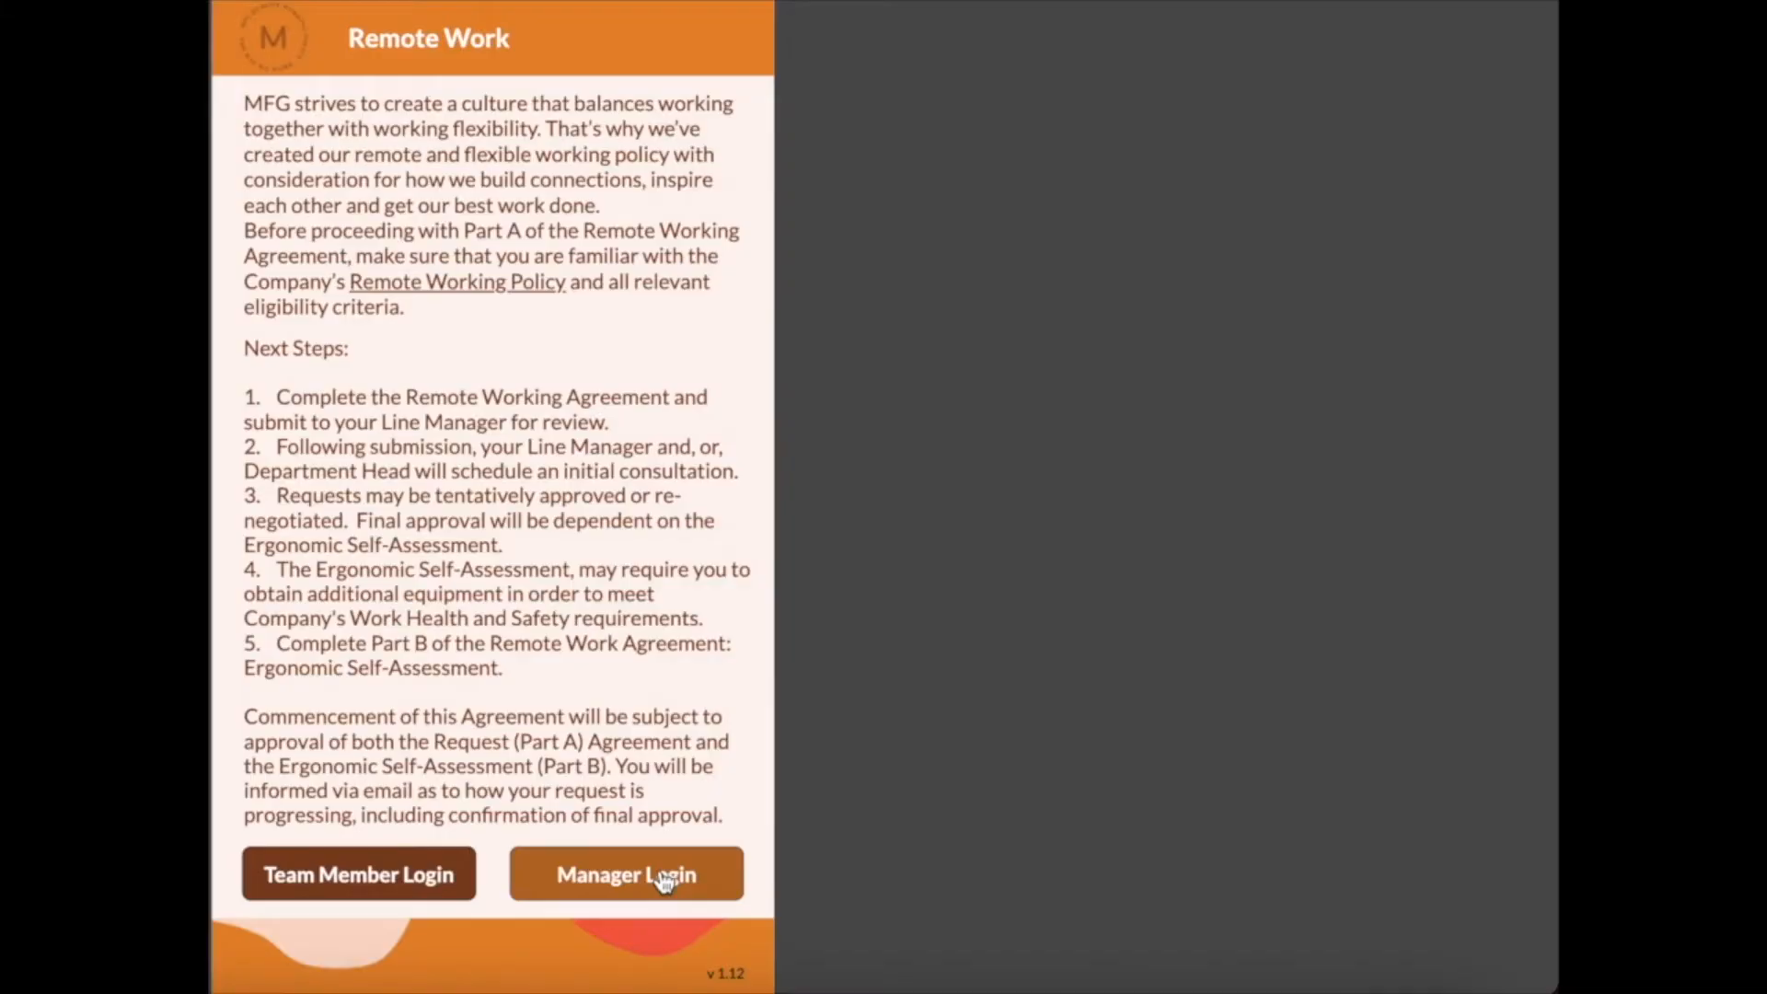
left_click(626, 872)
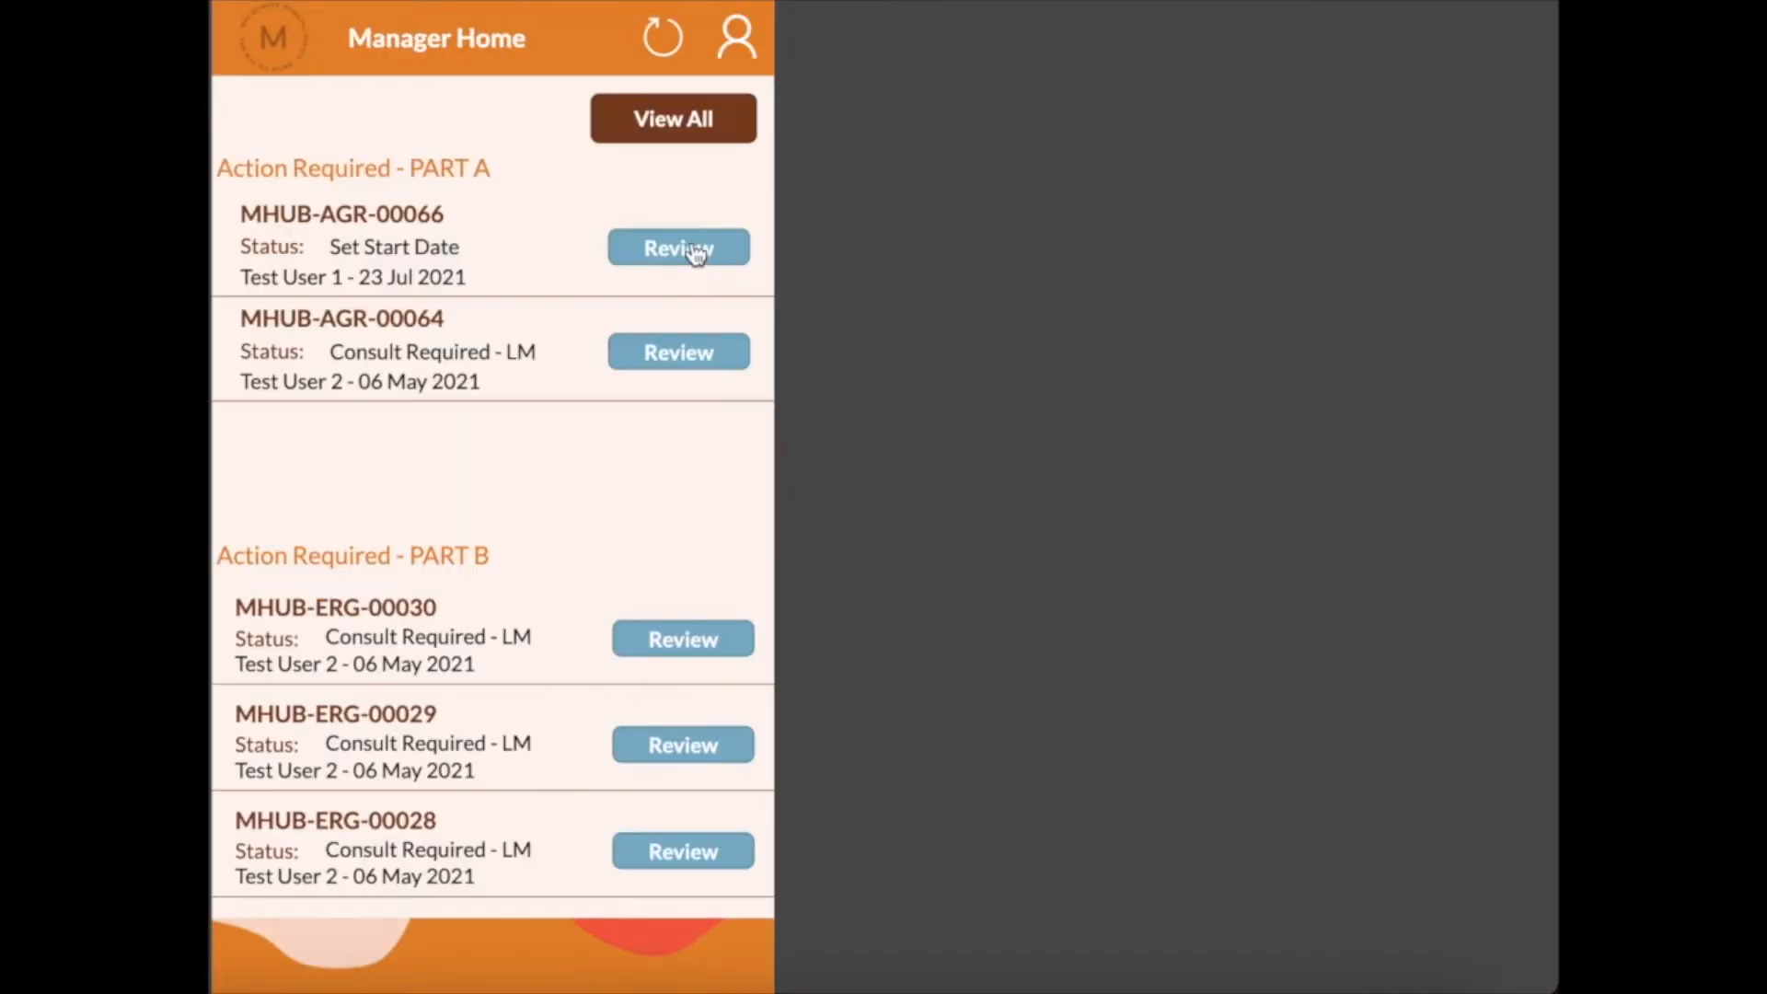
left_click(677, 247)
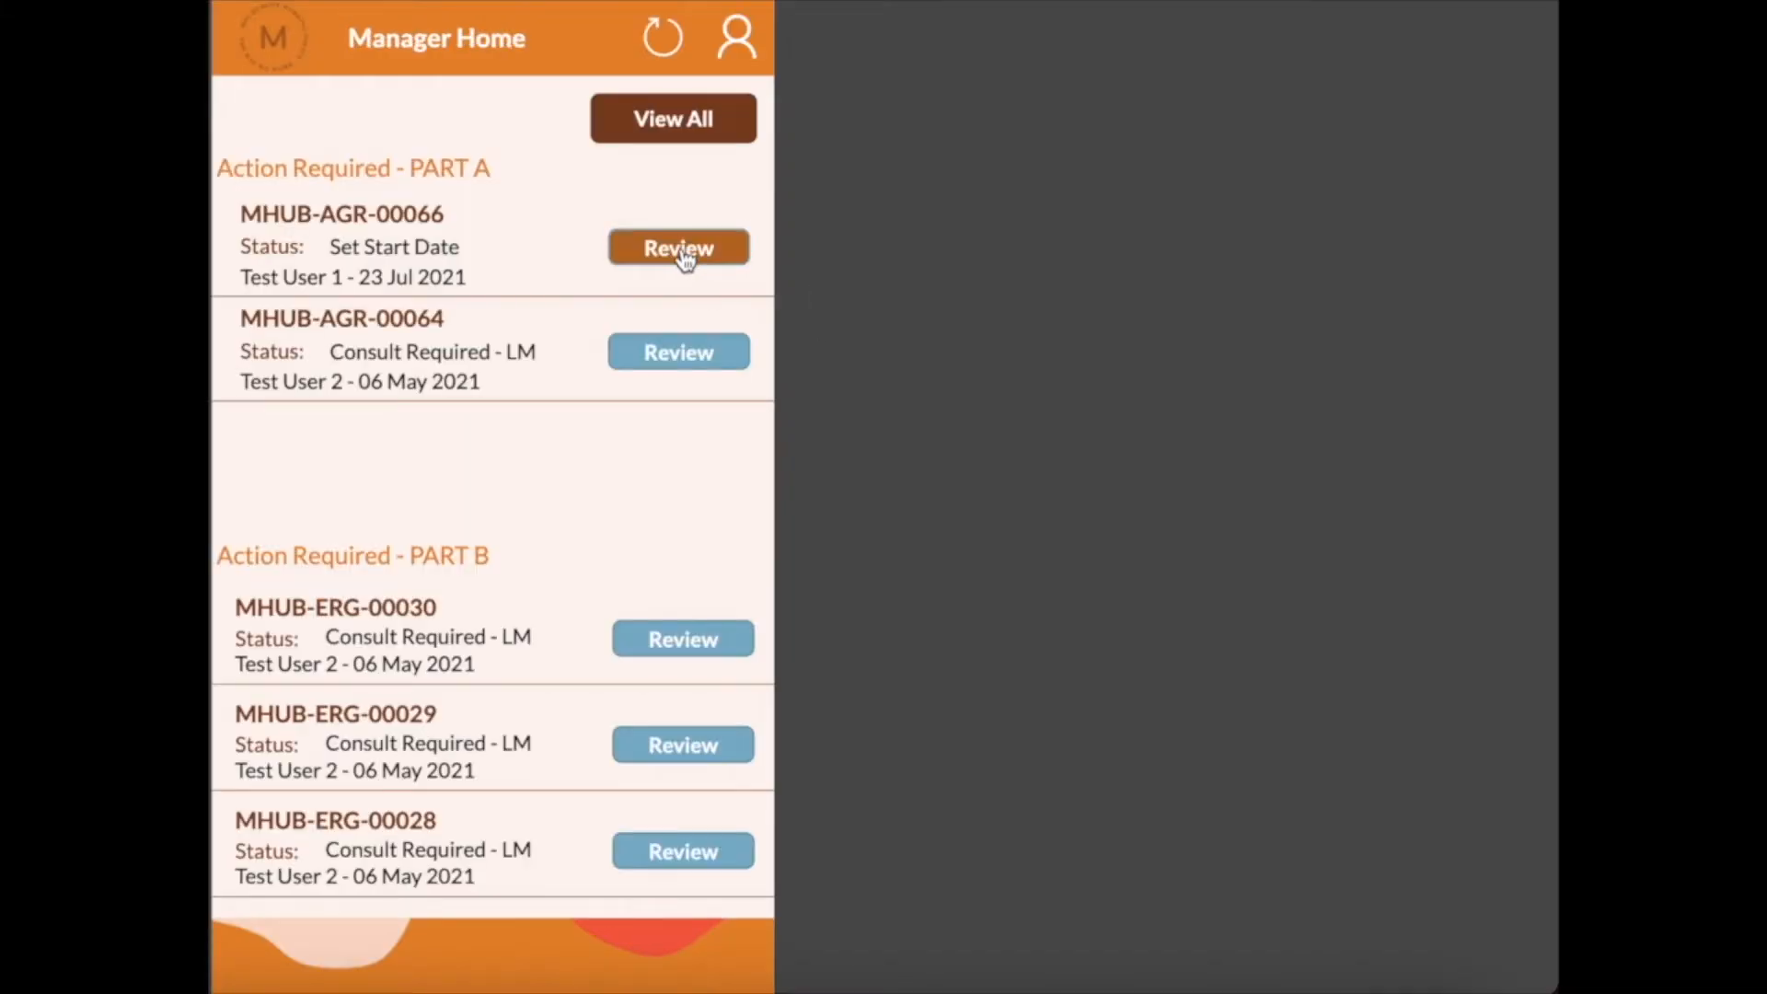
left_click(678, 249)
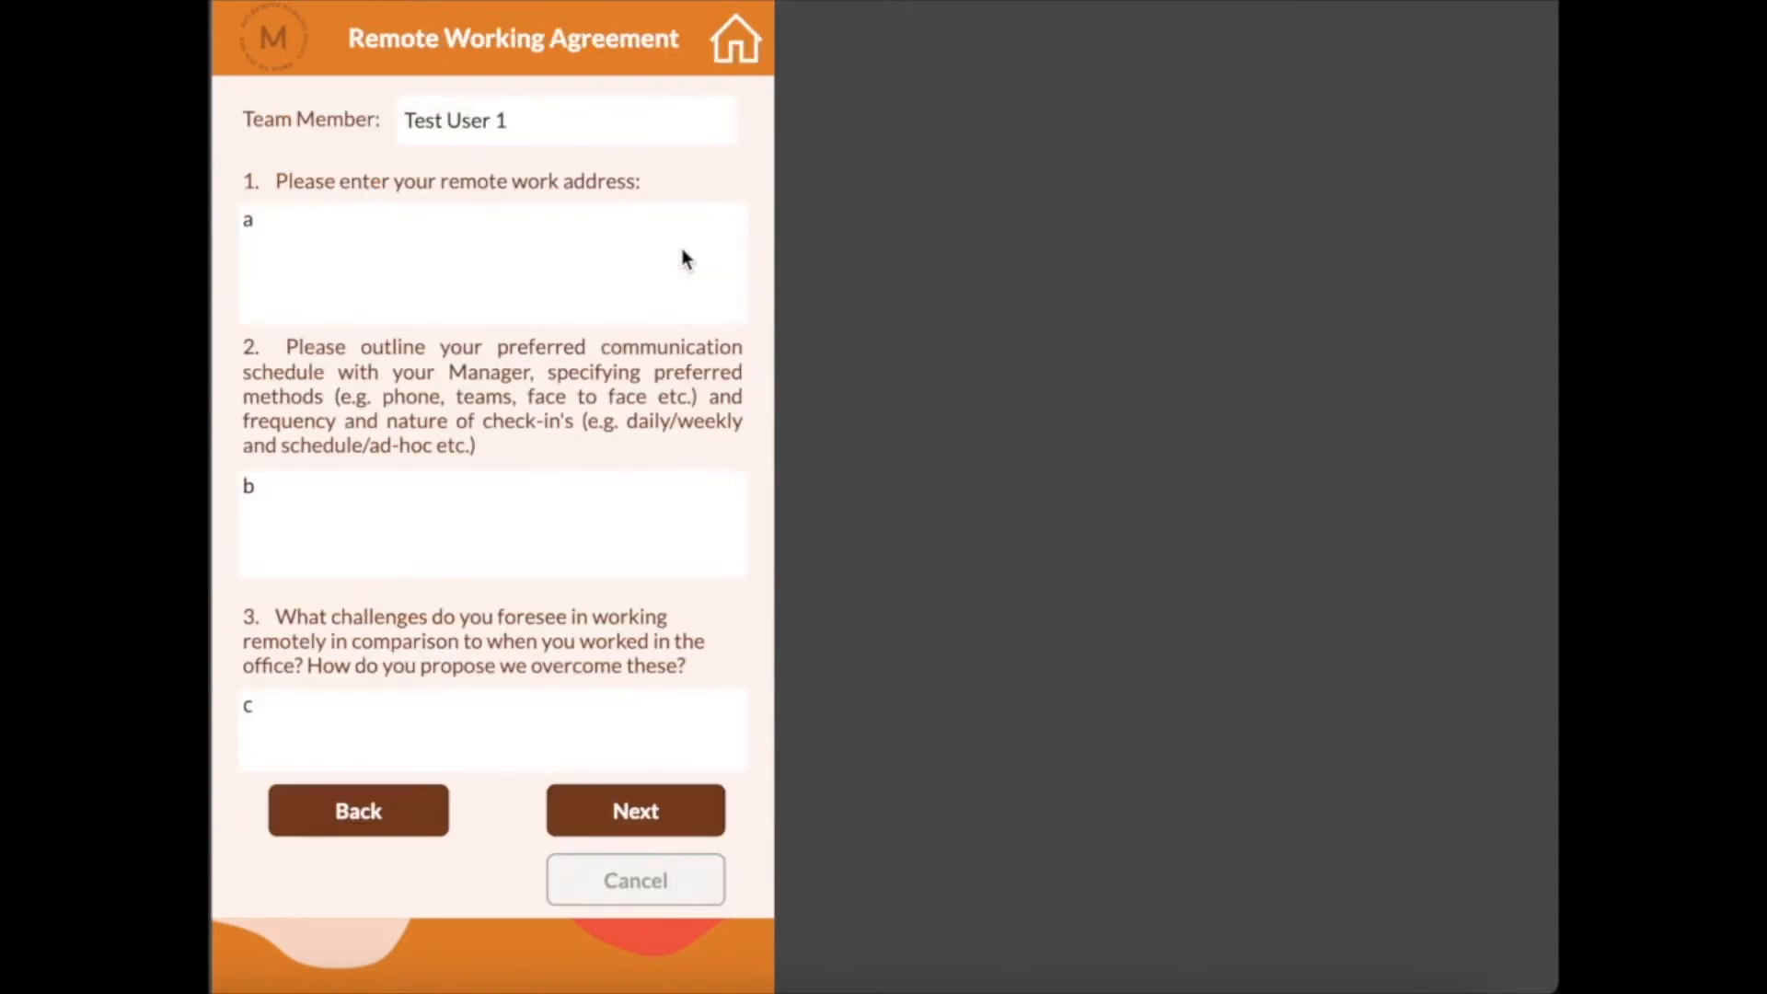
left_click(635, 810)
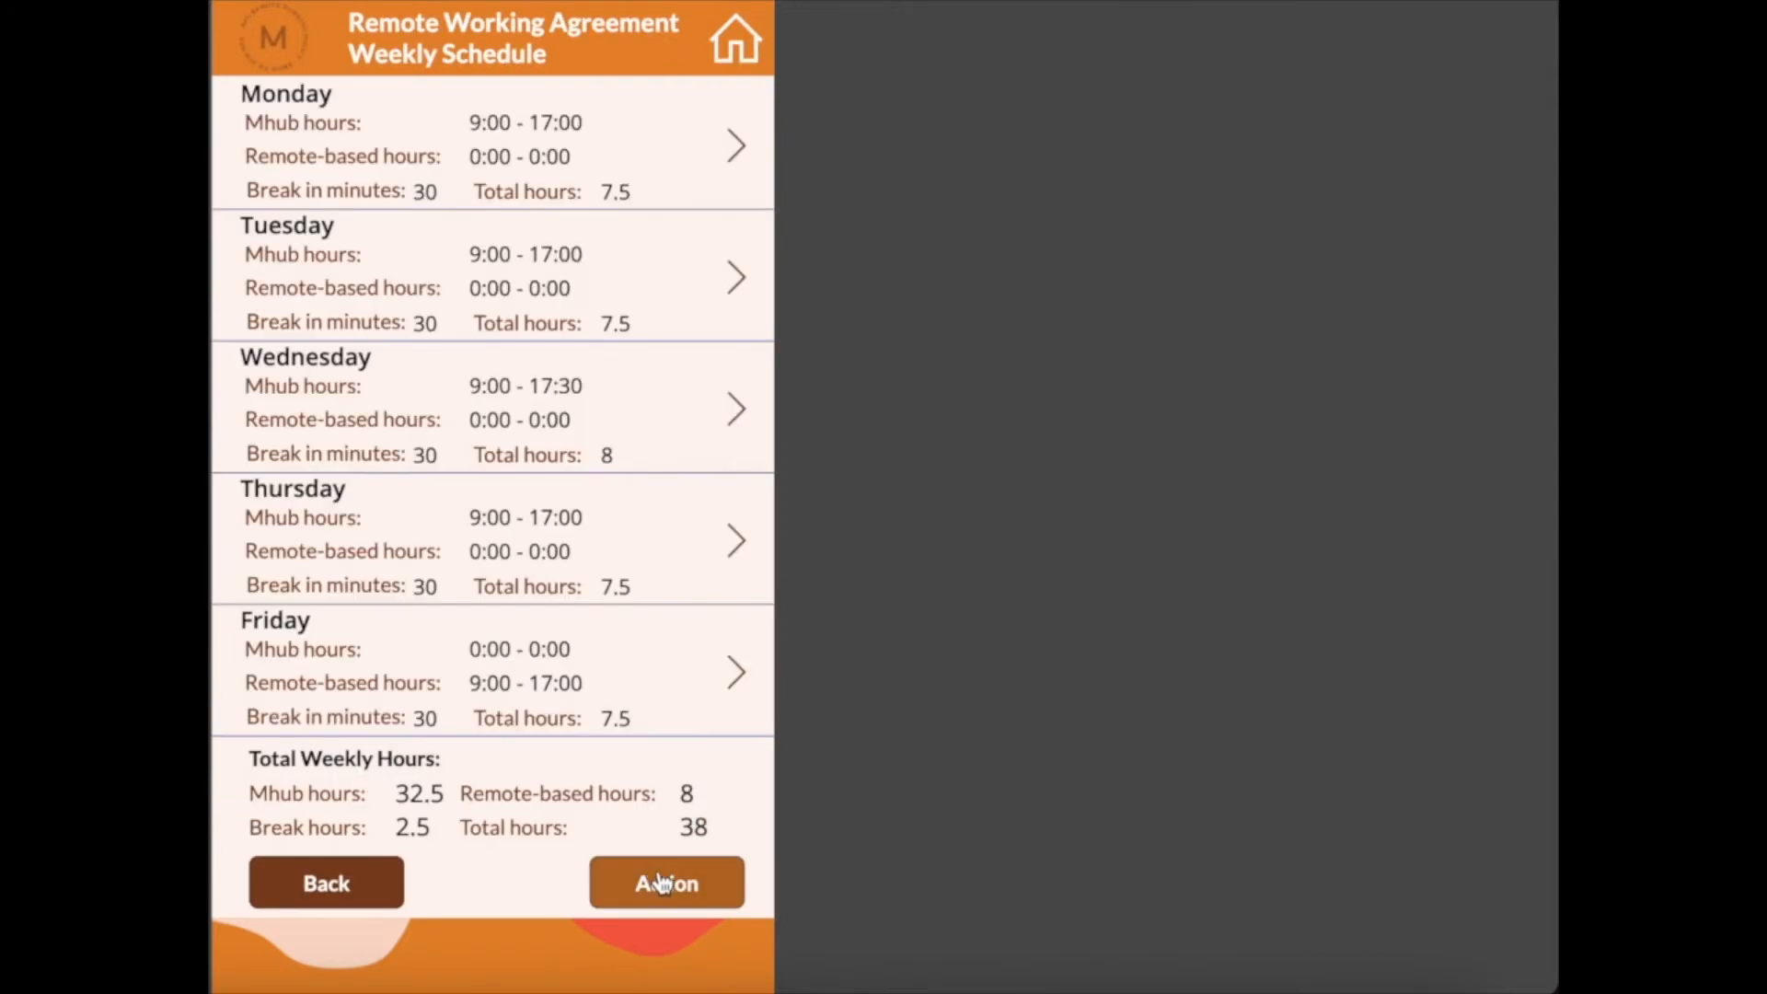
left_click(665, 881)
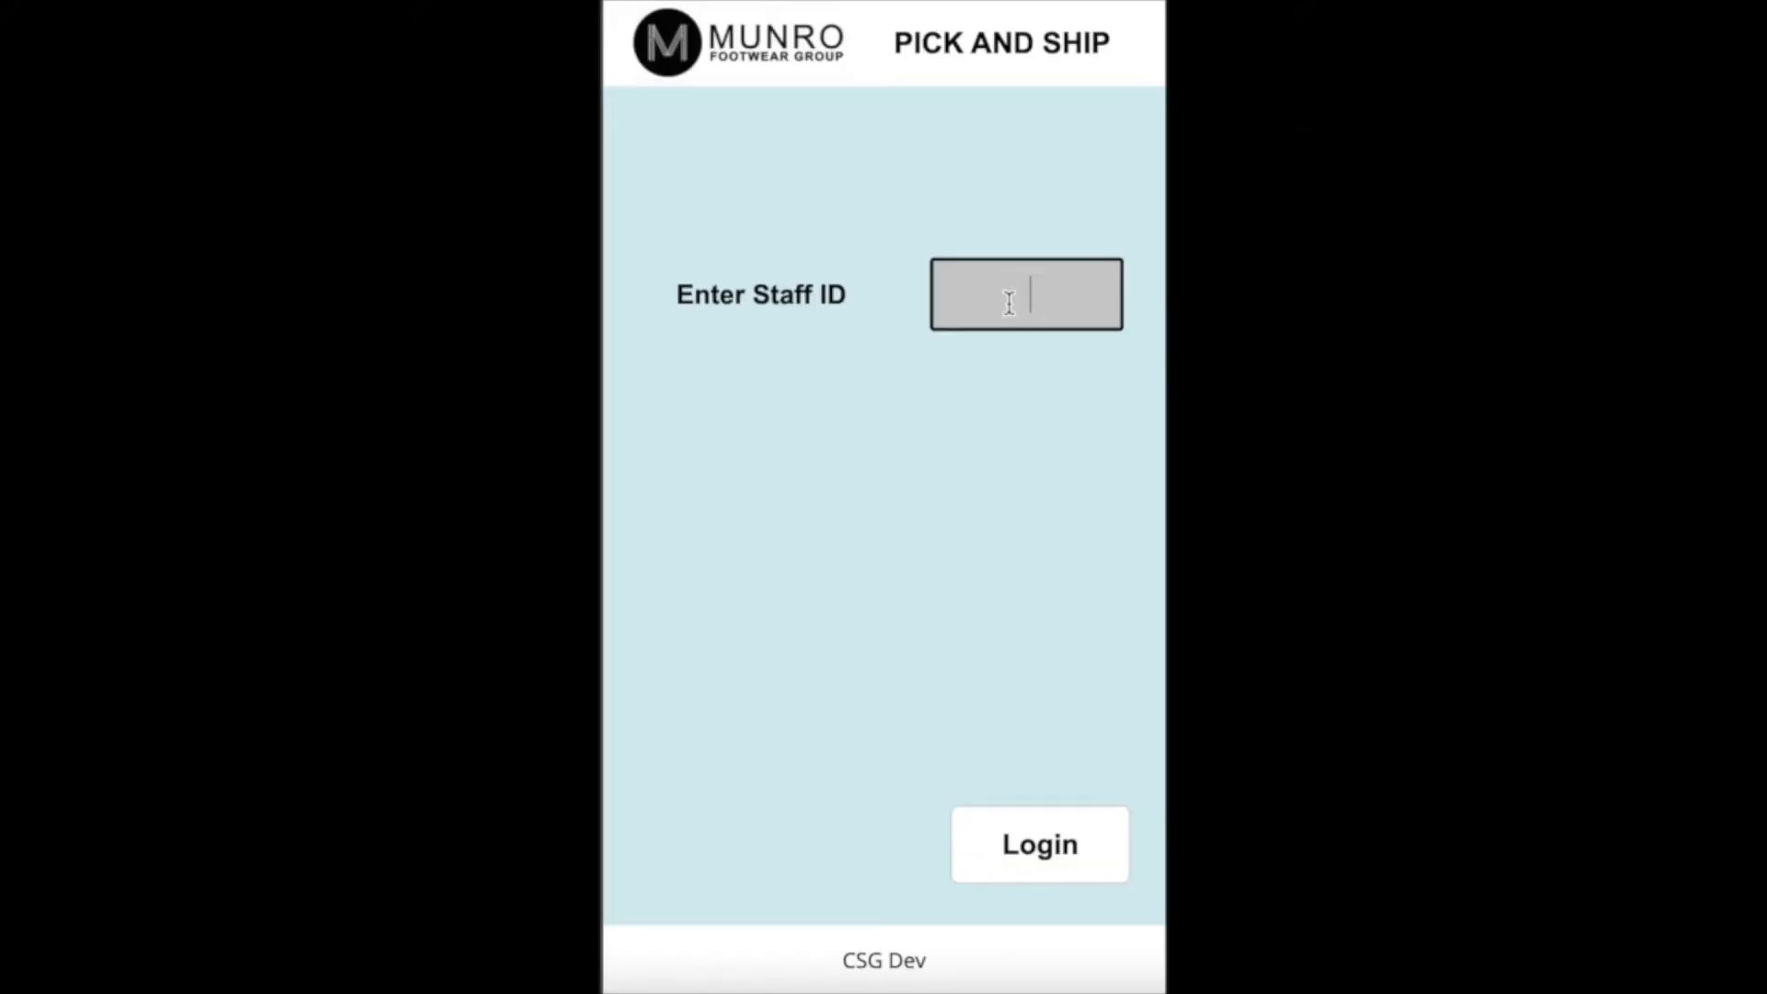
Log in to Pick and Ship with staff ID 11111
type("11111")
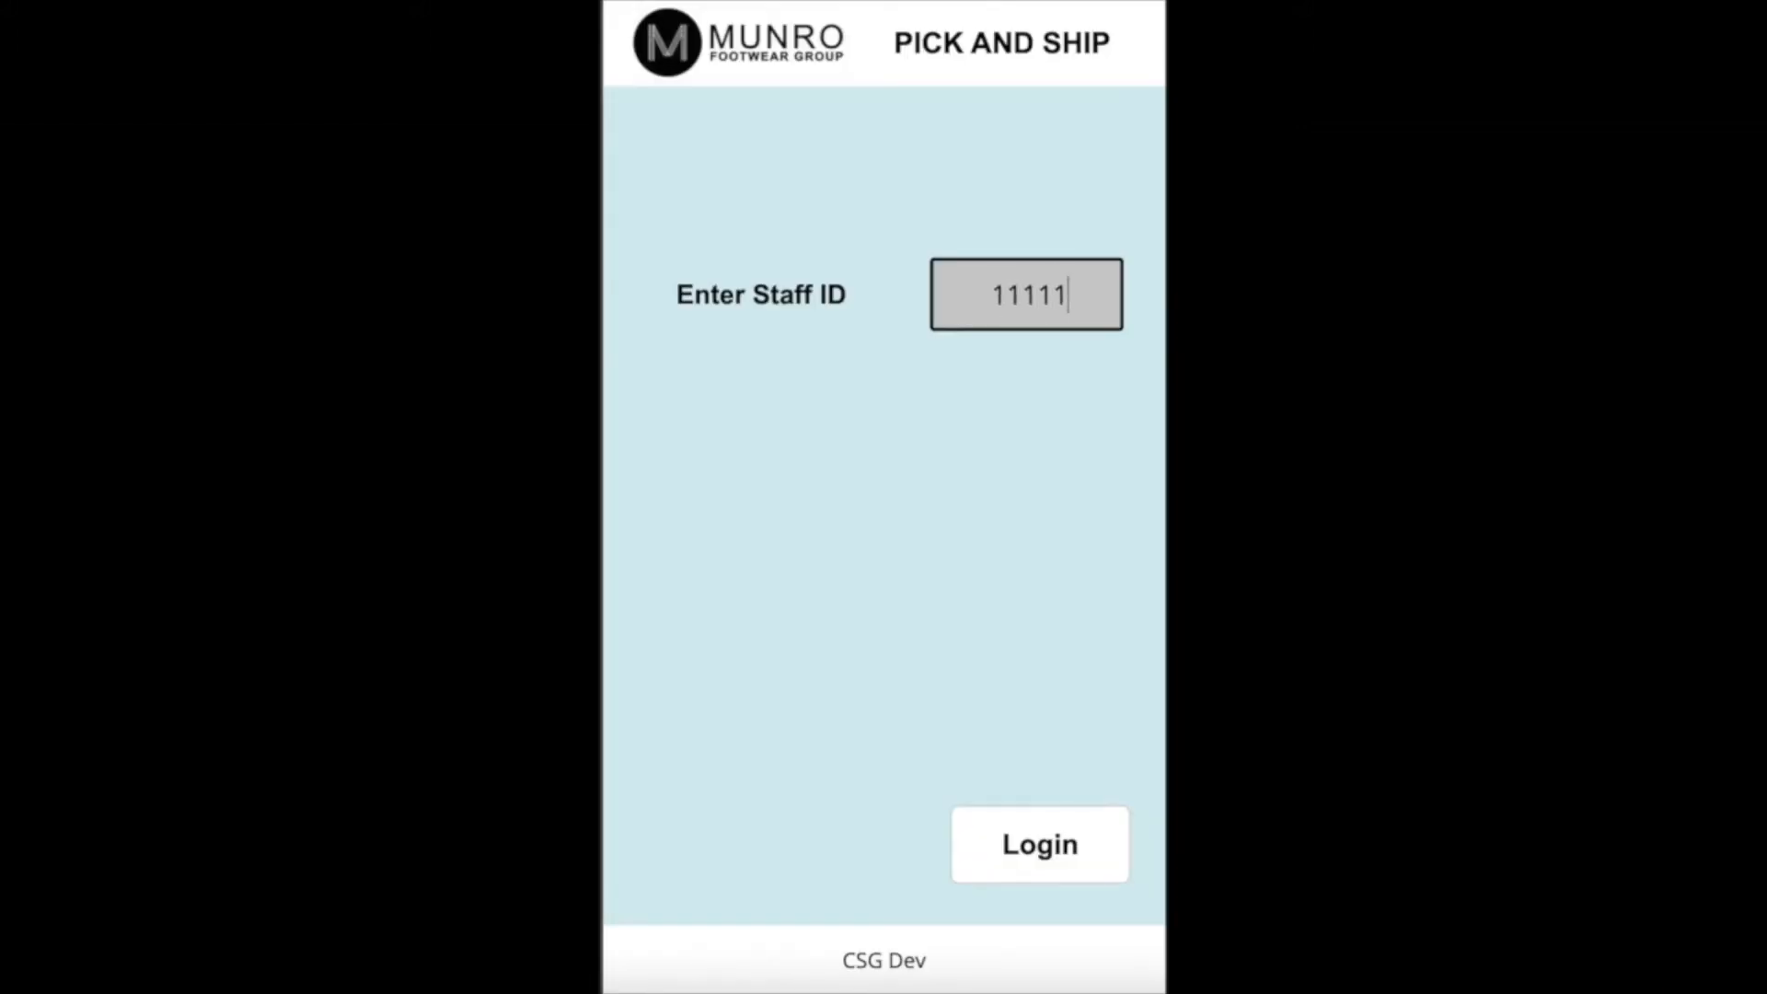
left_click(1038, 845)
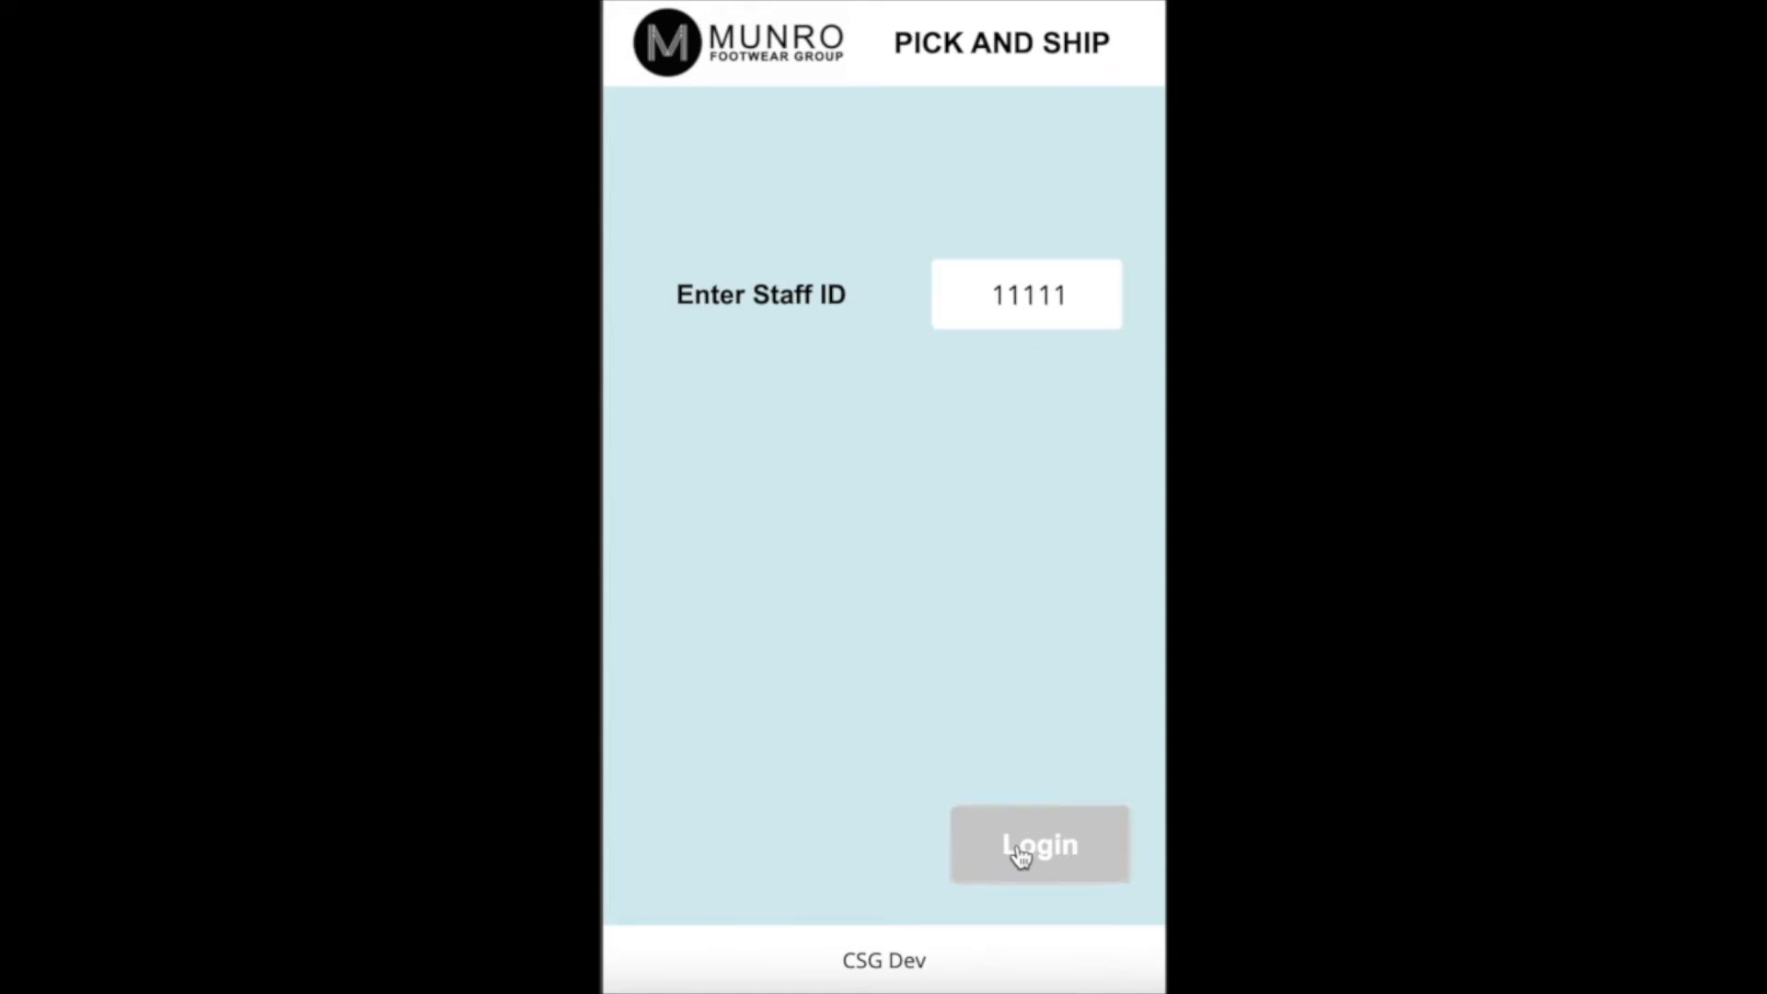
left_click(1038, 843)
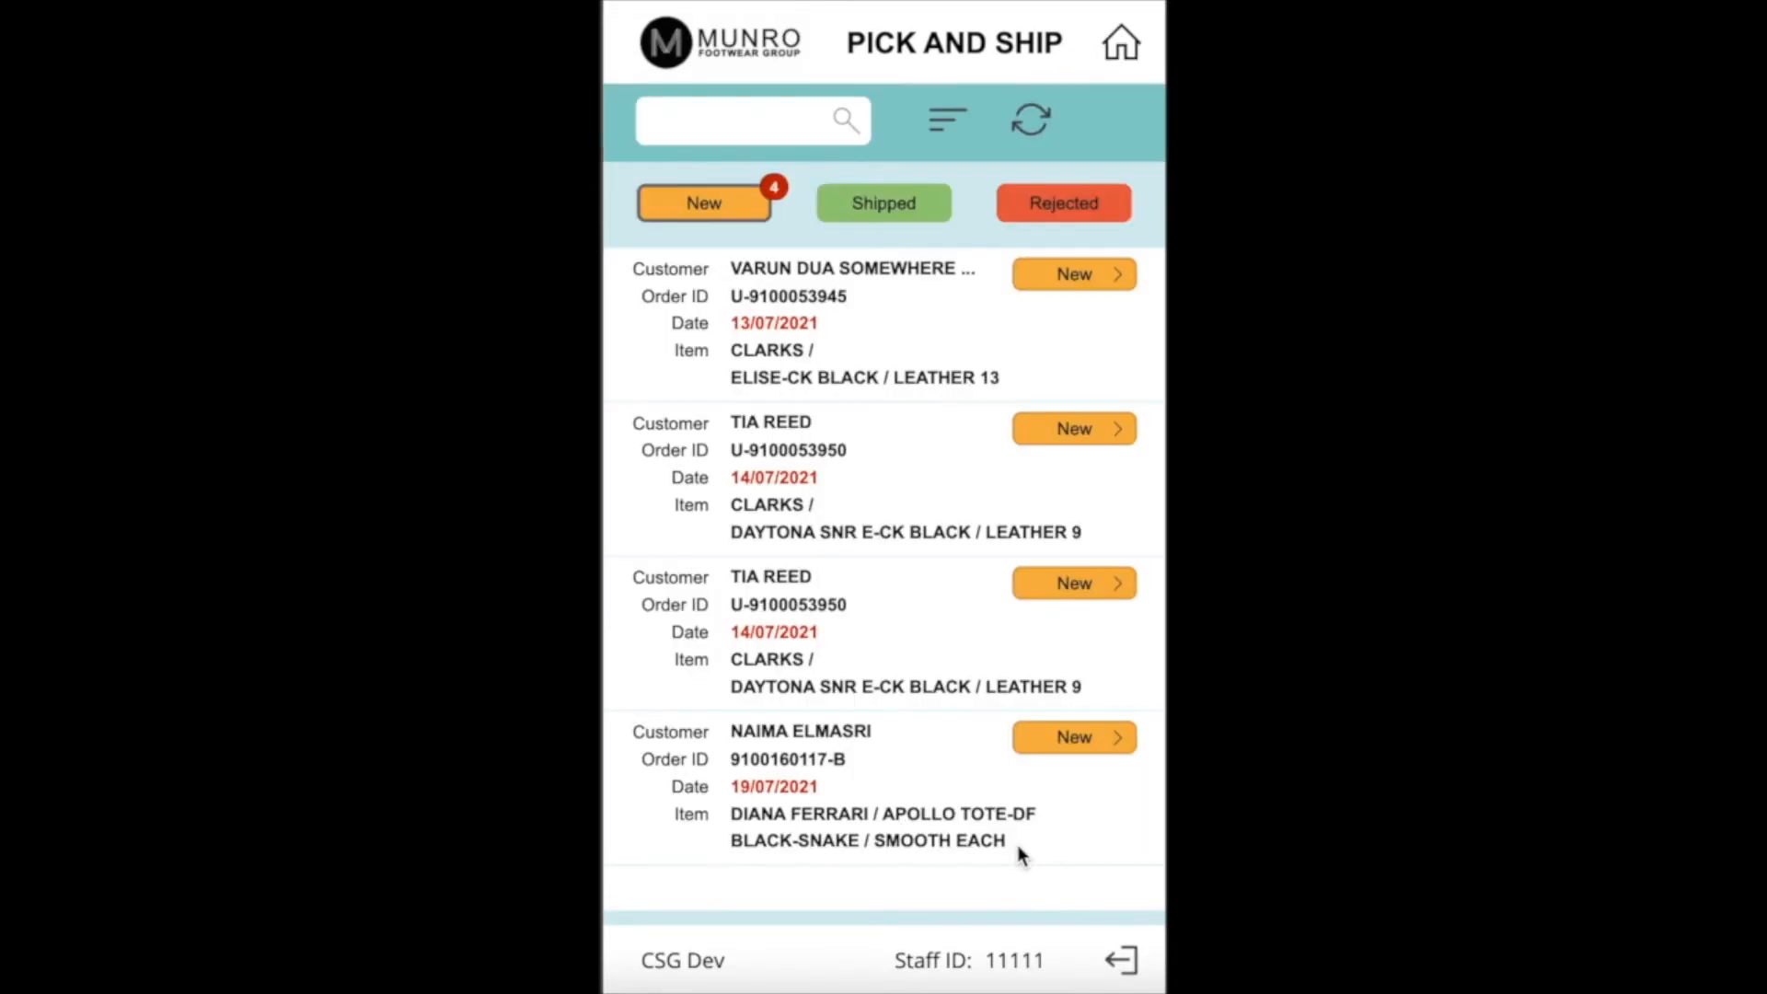
Review the Rejected and Shipped orders, return to New orders and bring up the sort options
left_click(1062, 202)
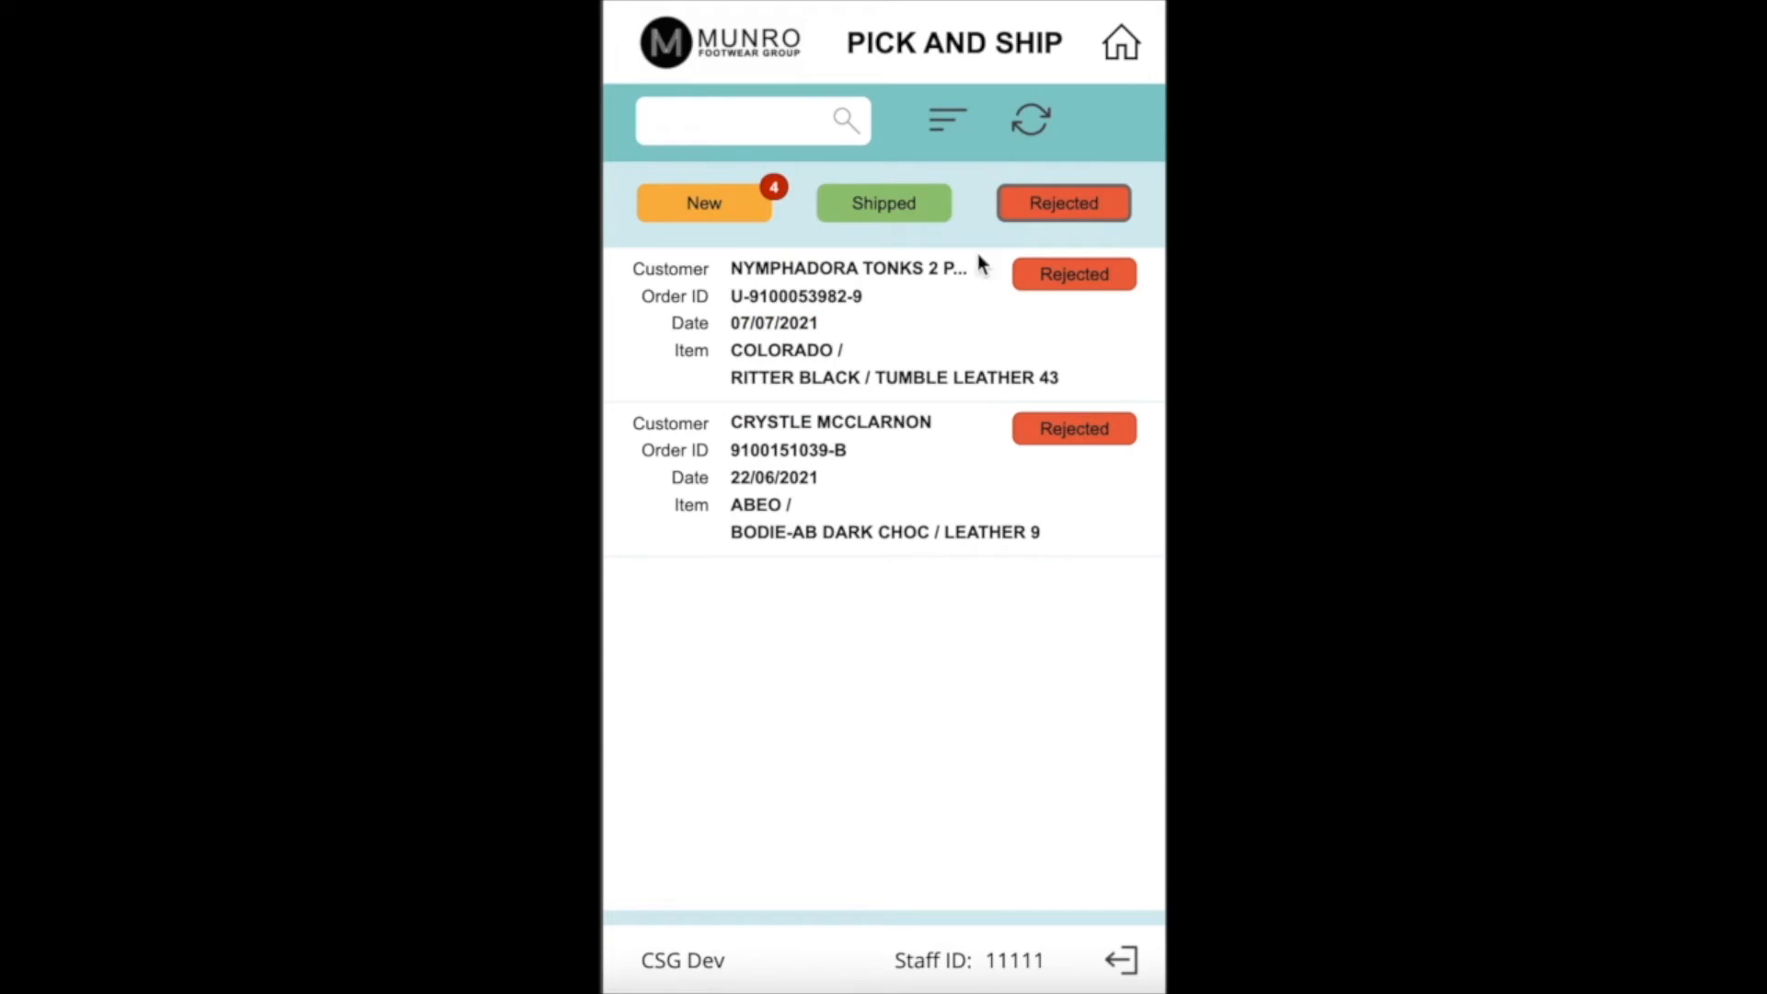
left_click(703, 203)
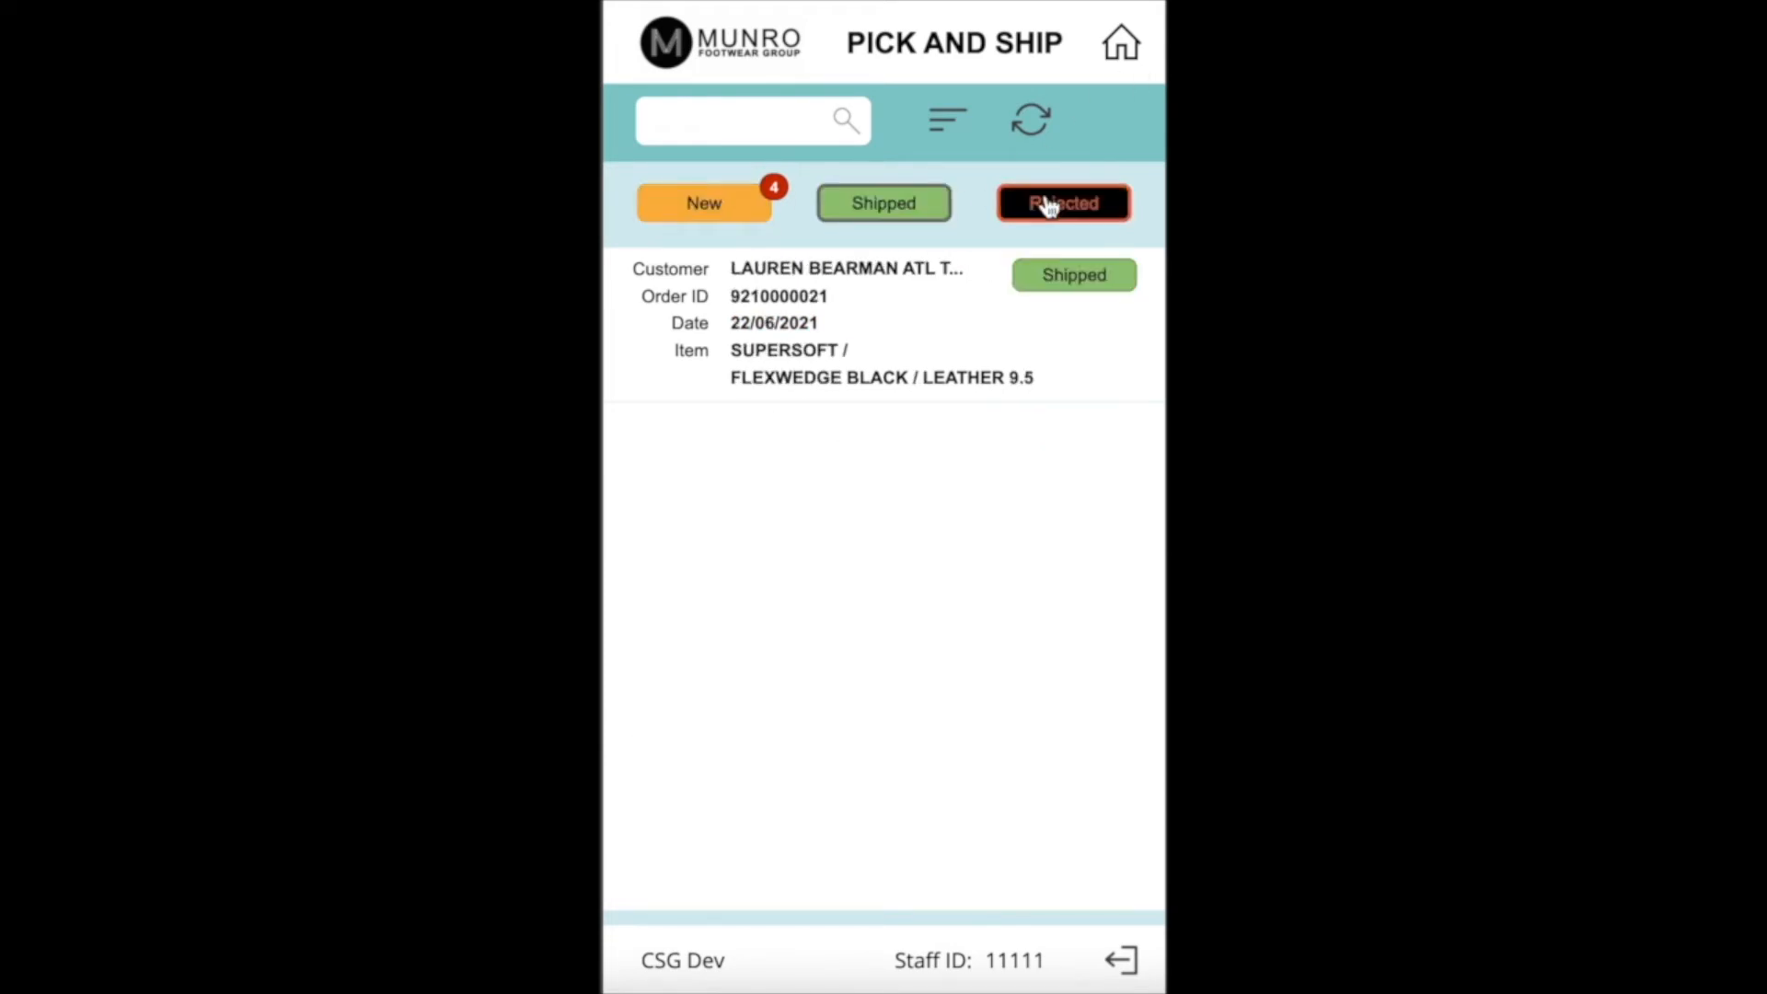
left_click(703, 202)
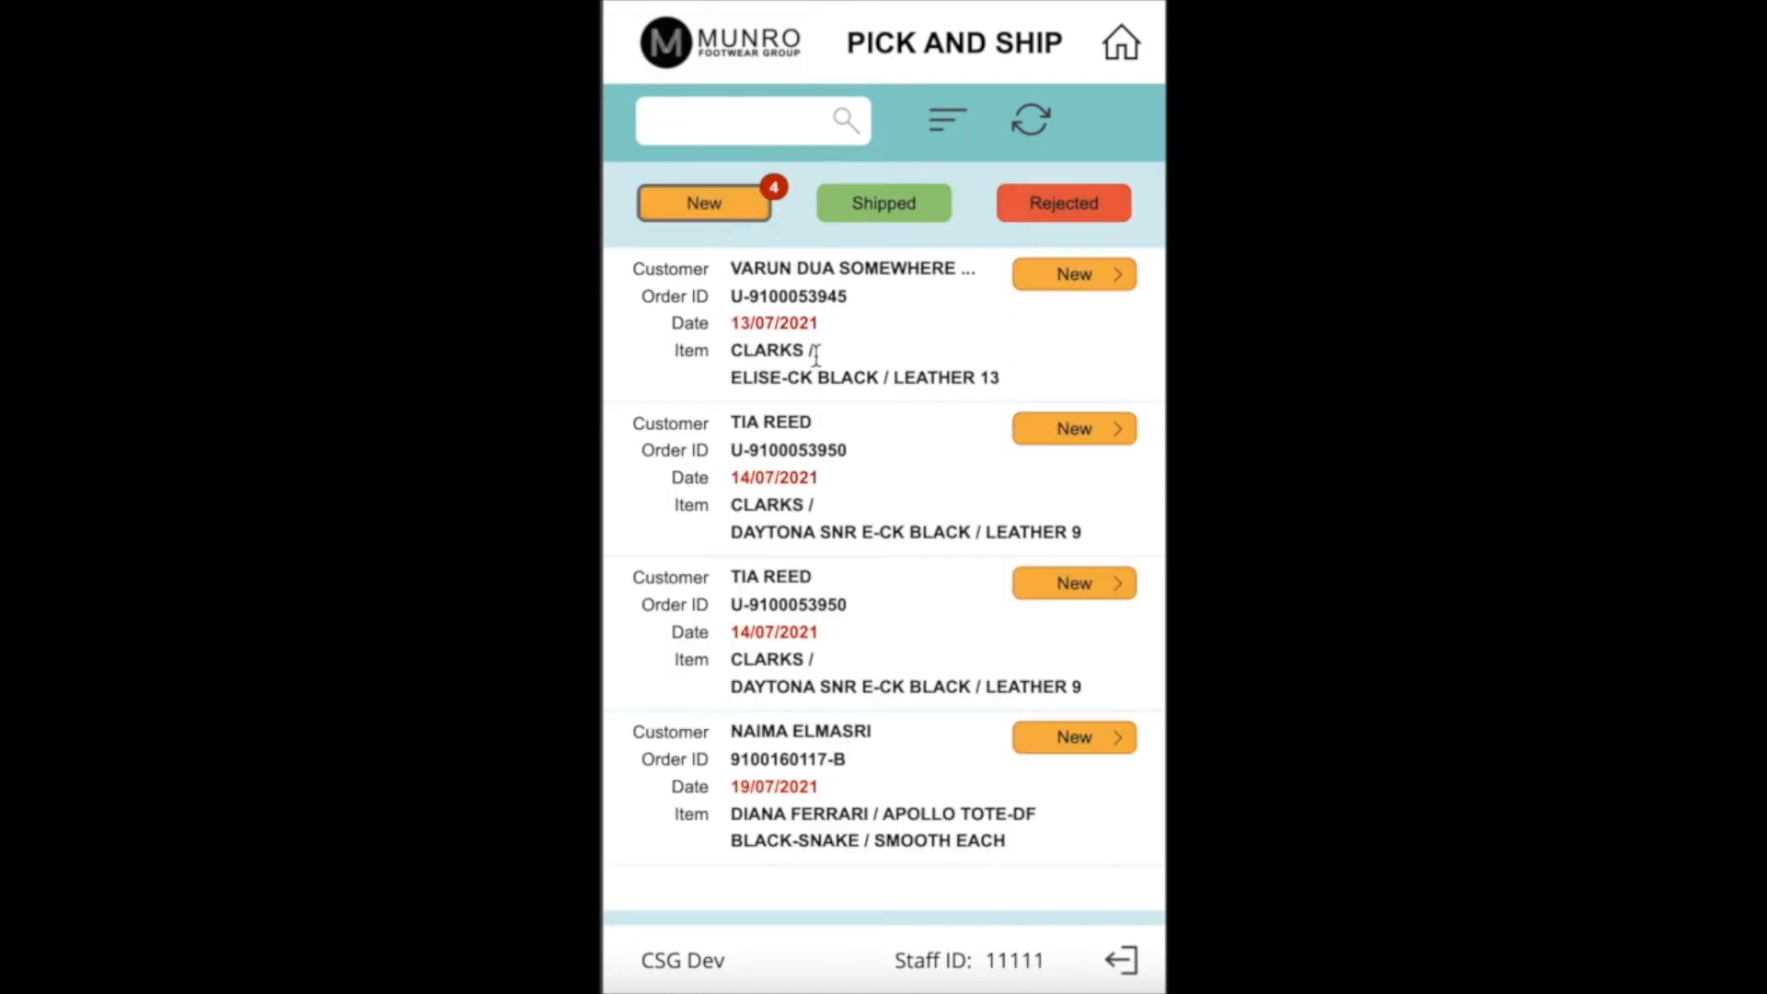
mouse_move(845, 338)
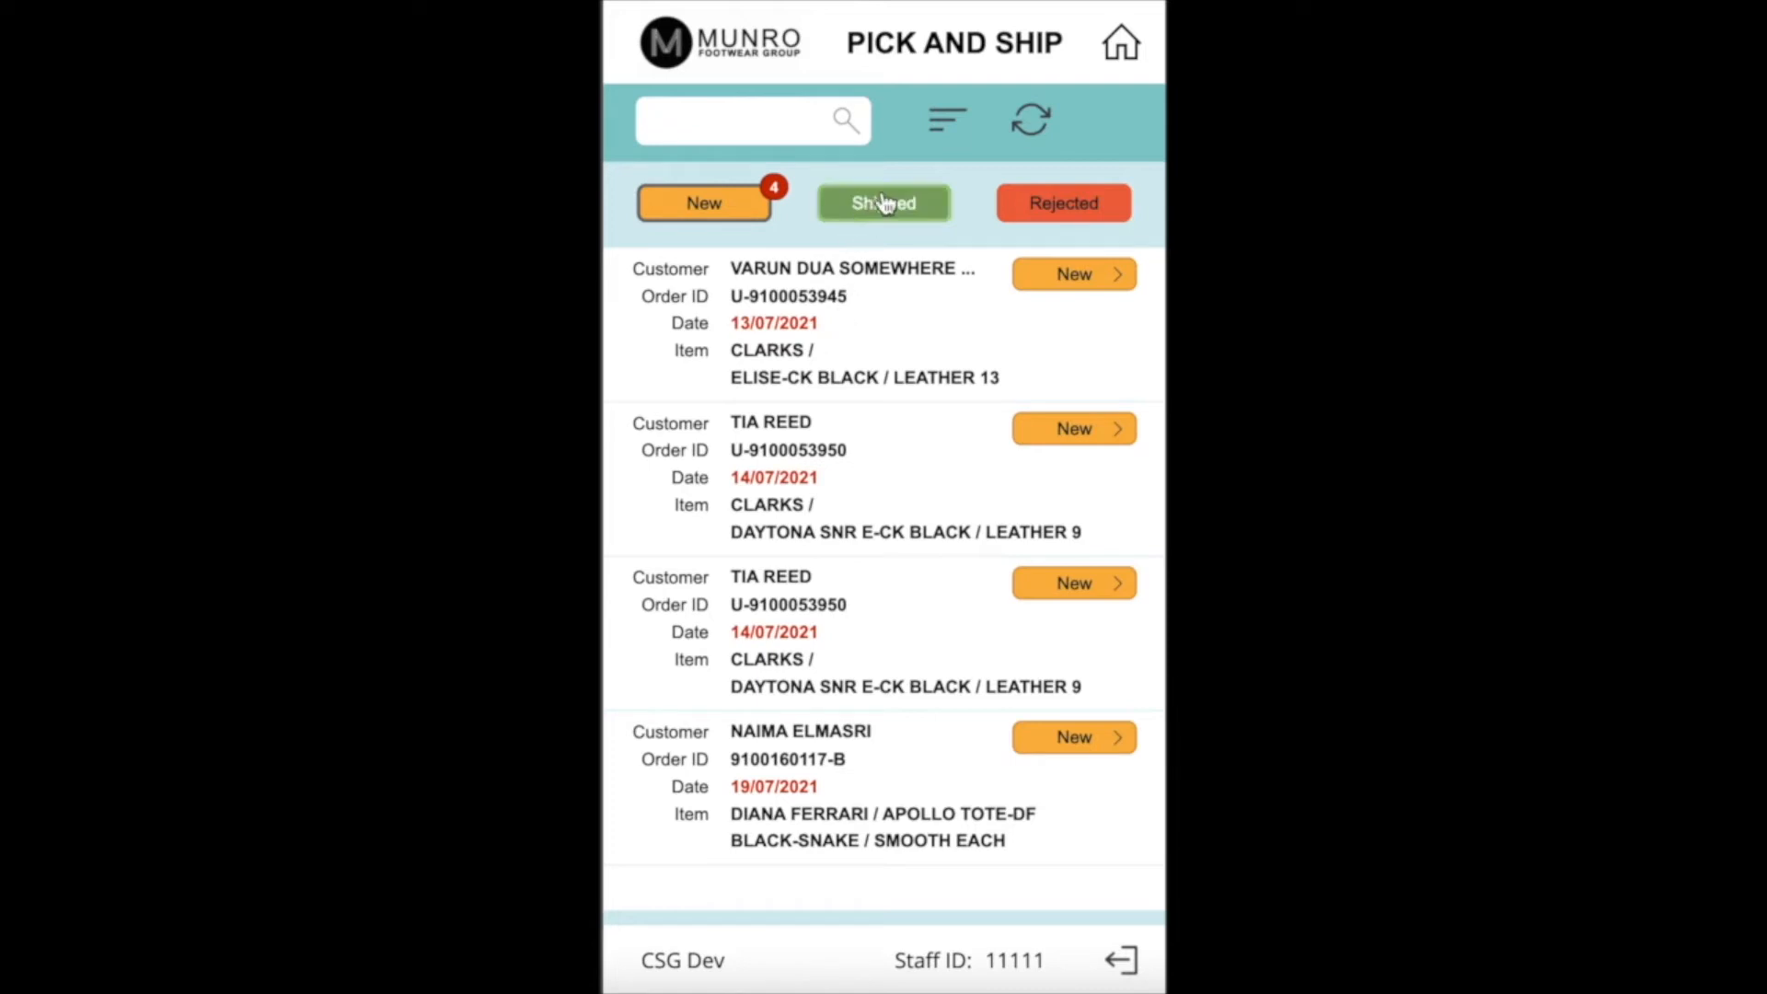
left_click(945, 119)
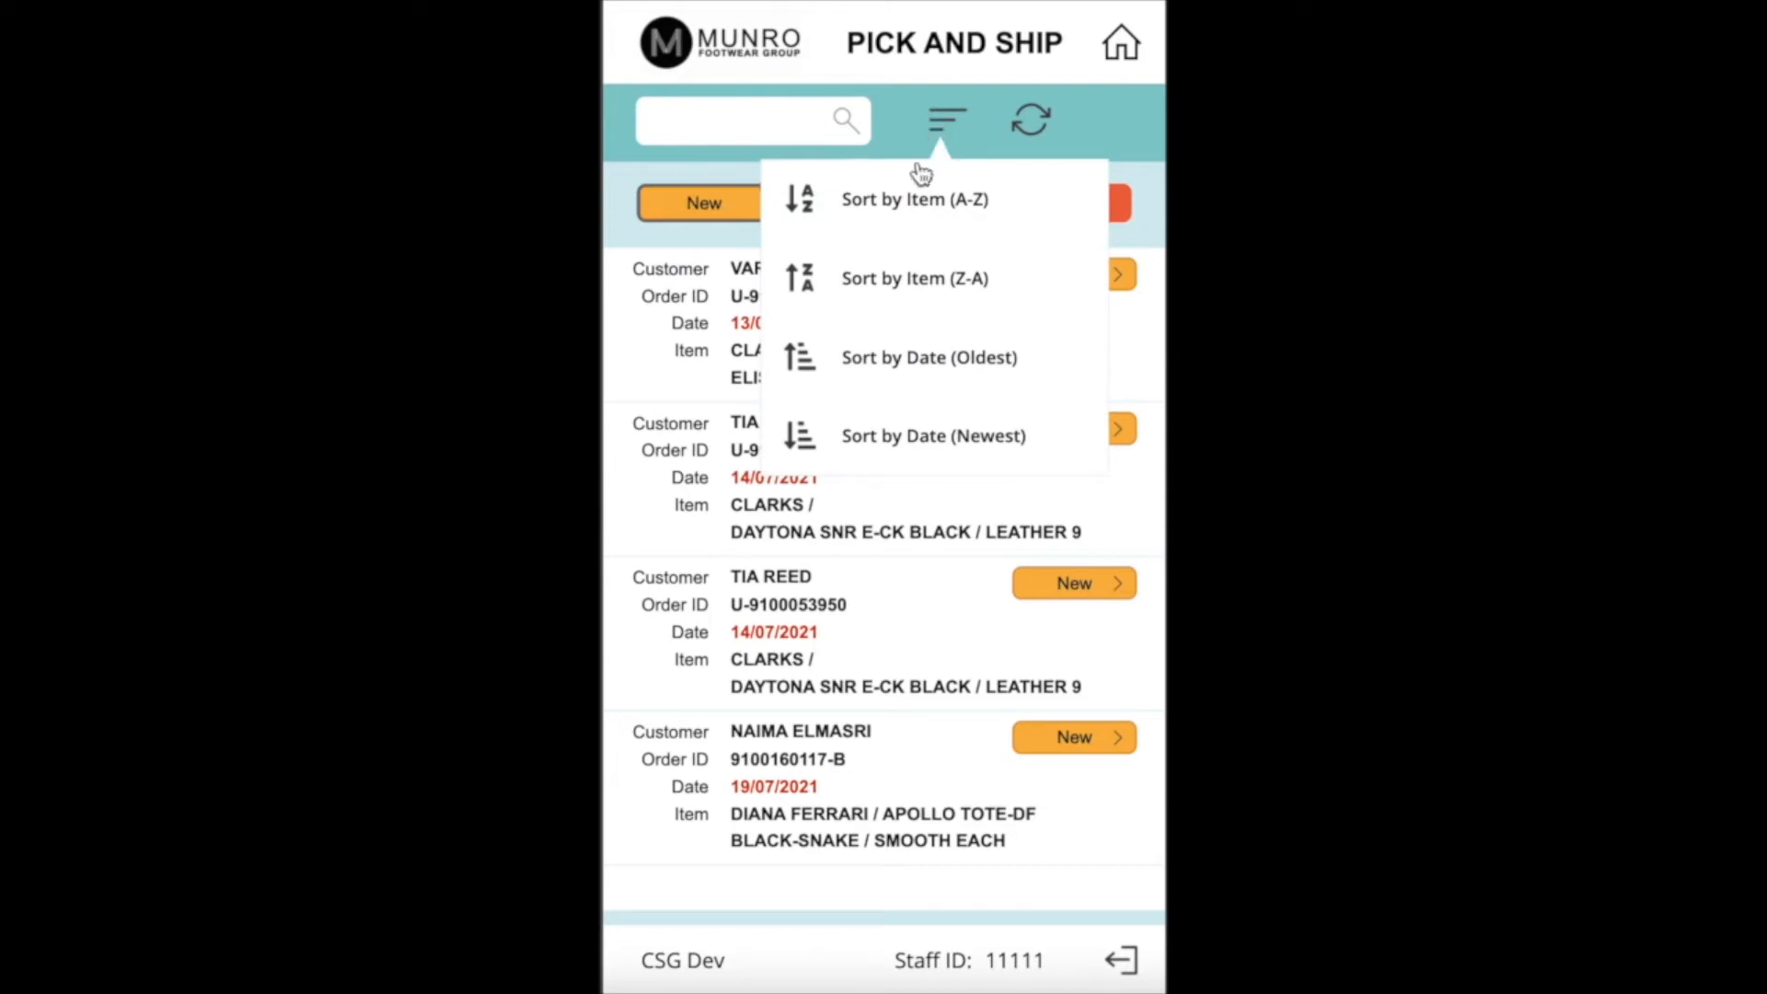
mouse_move(902, 373)
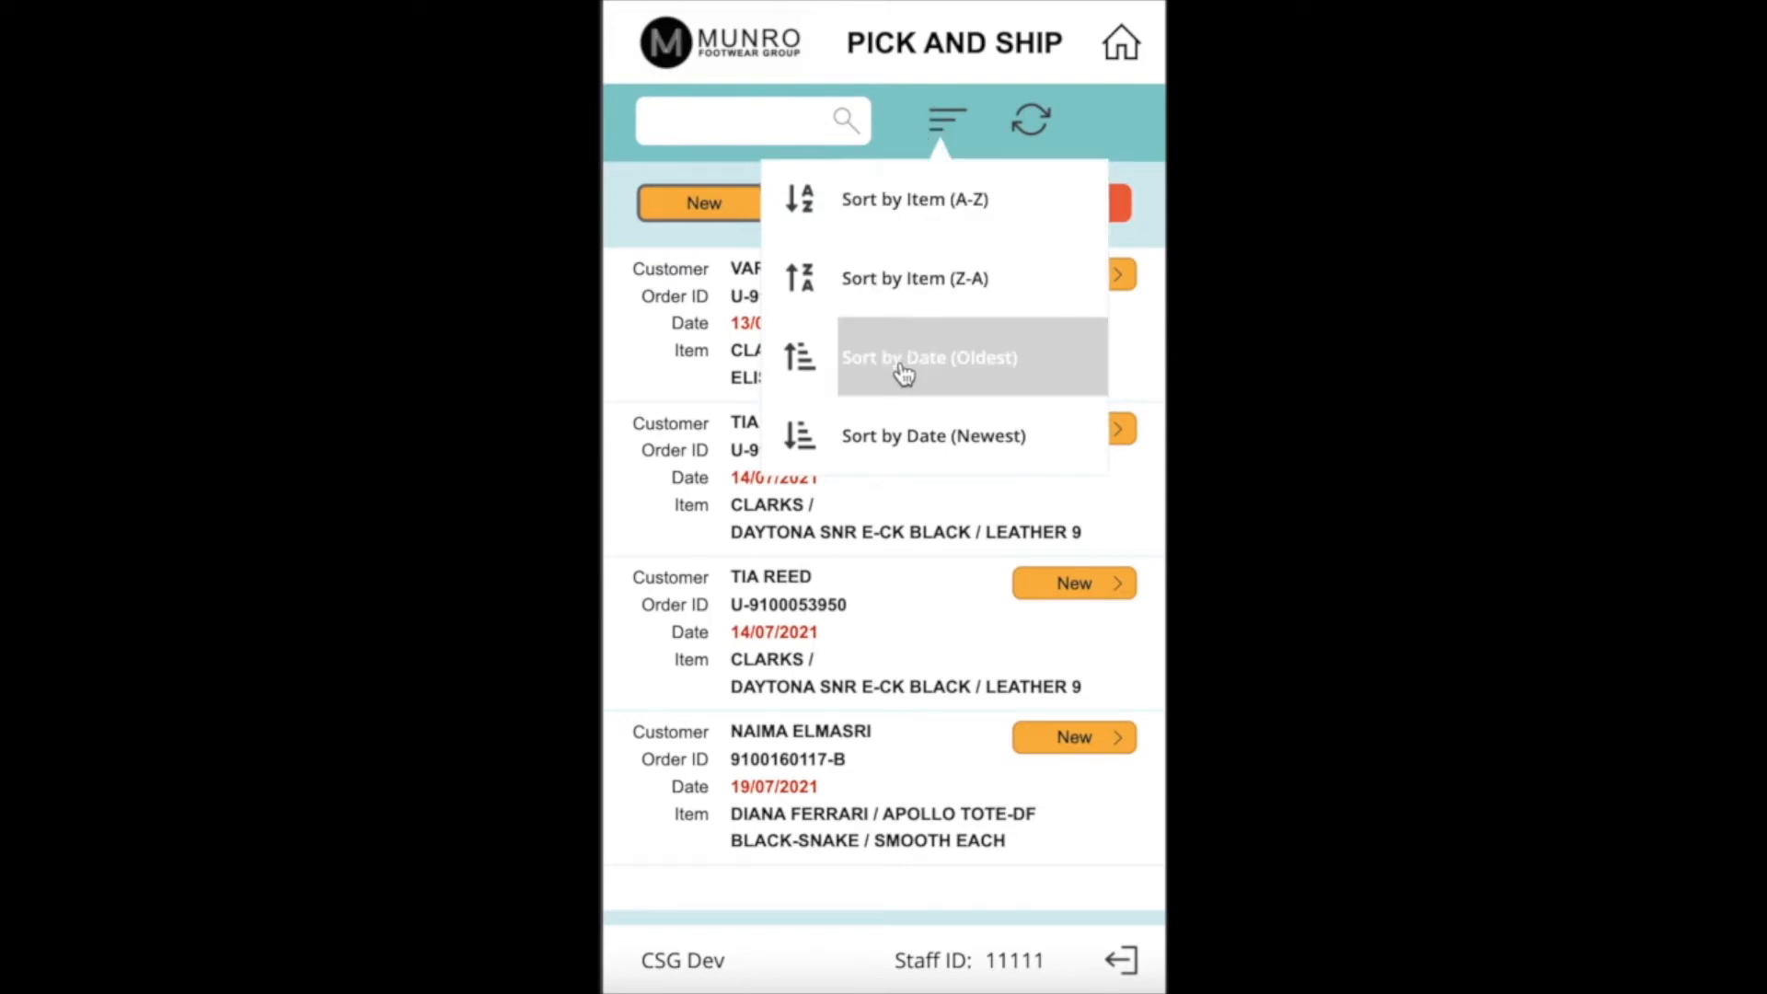
mouse_move(913, 278)
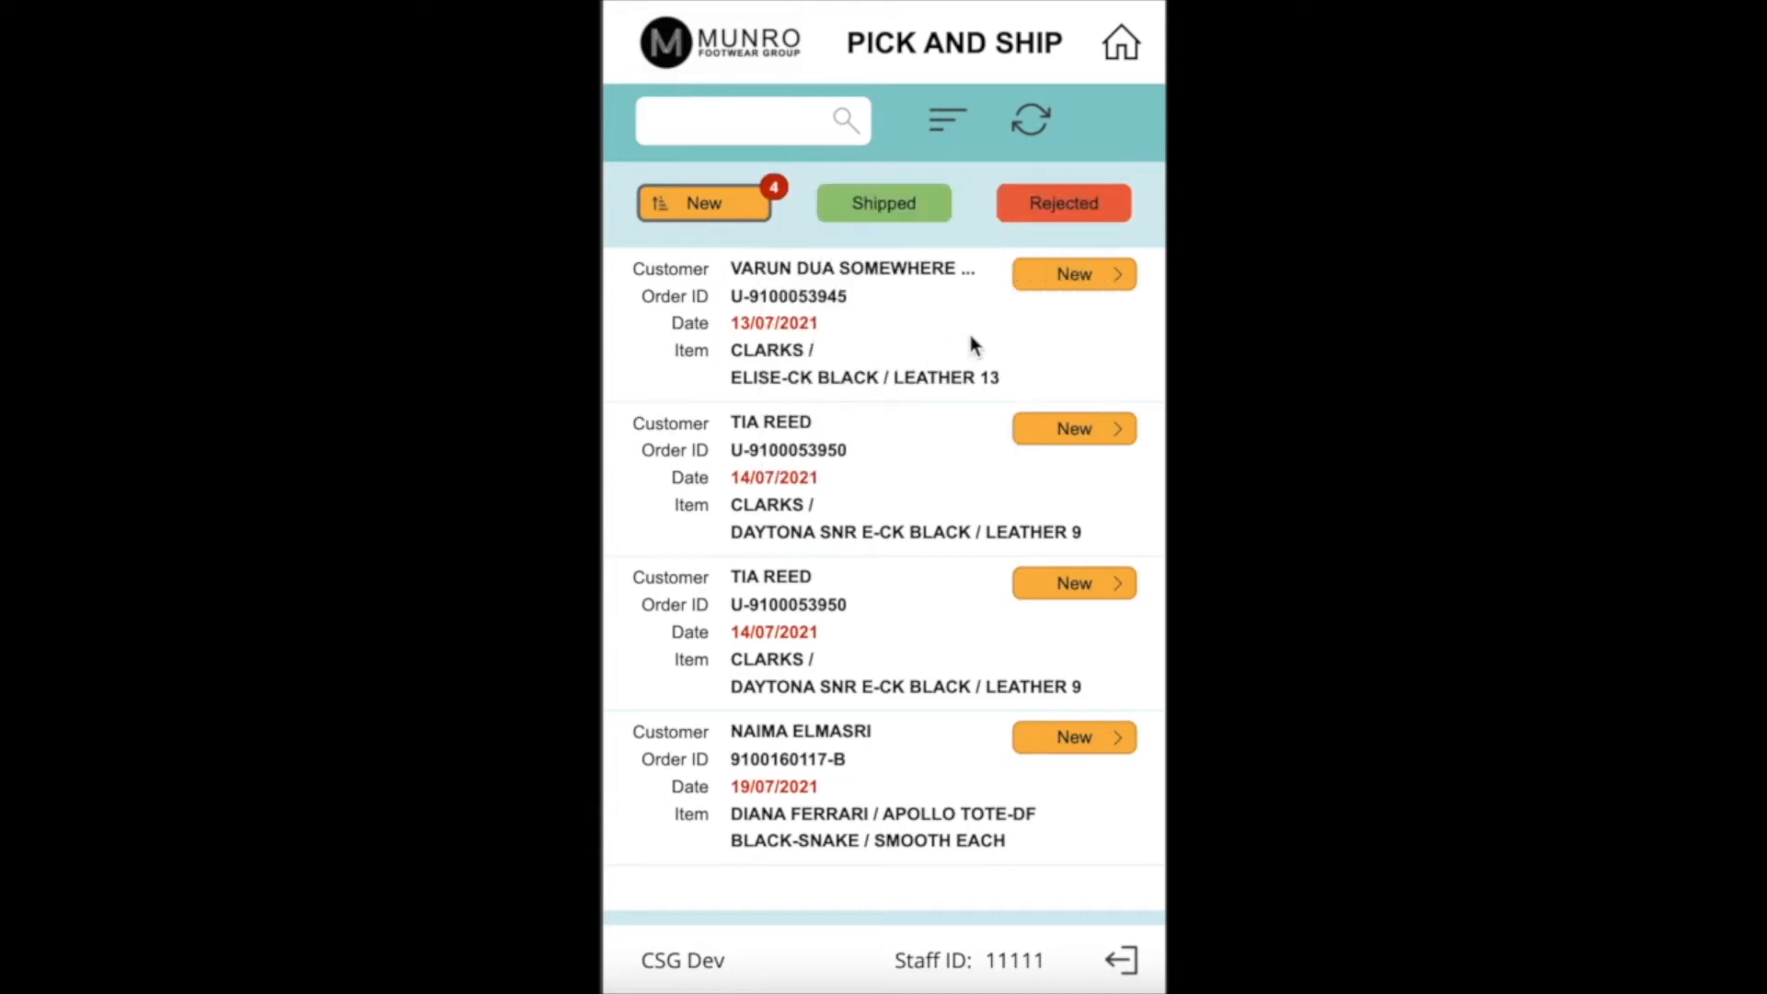
mouse_move(961, 283)
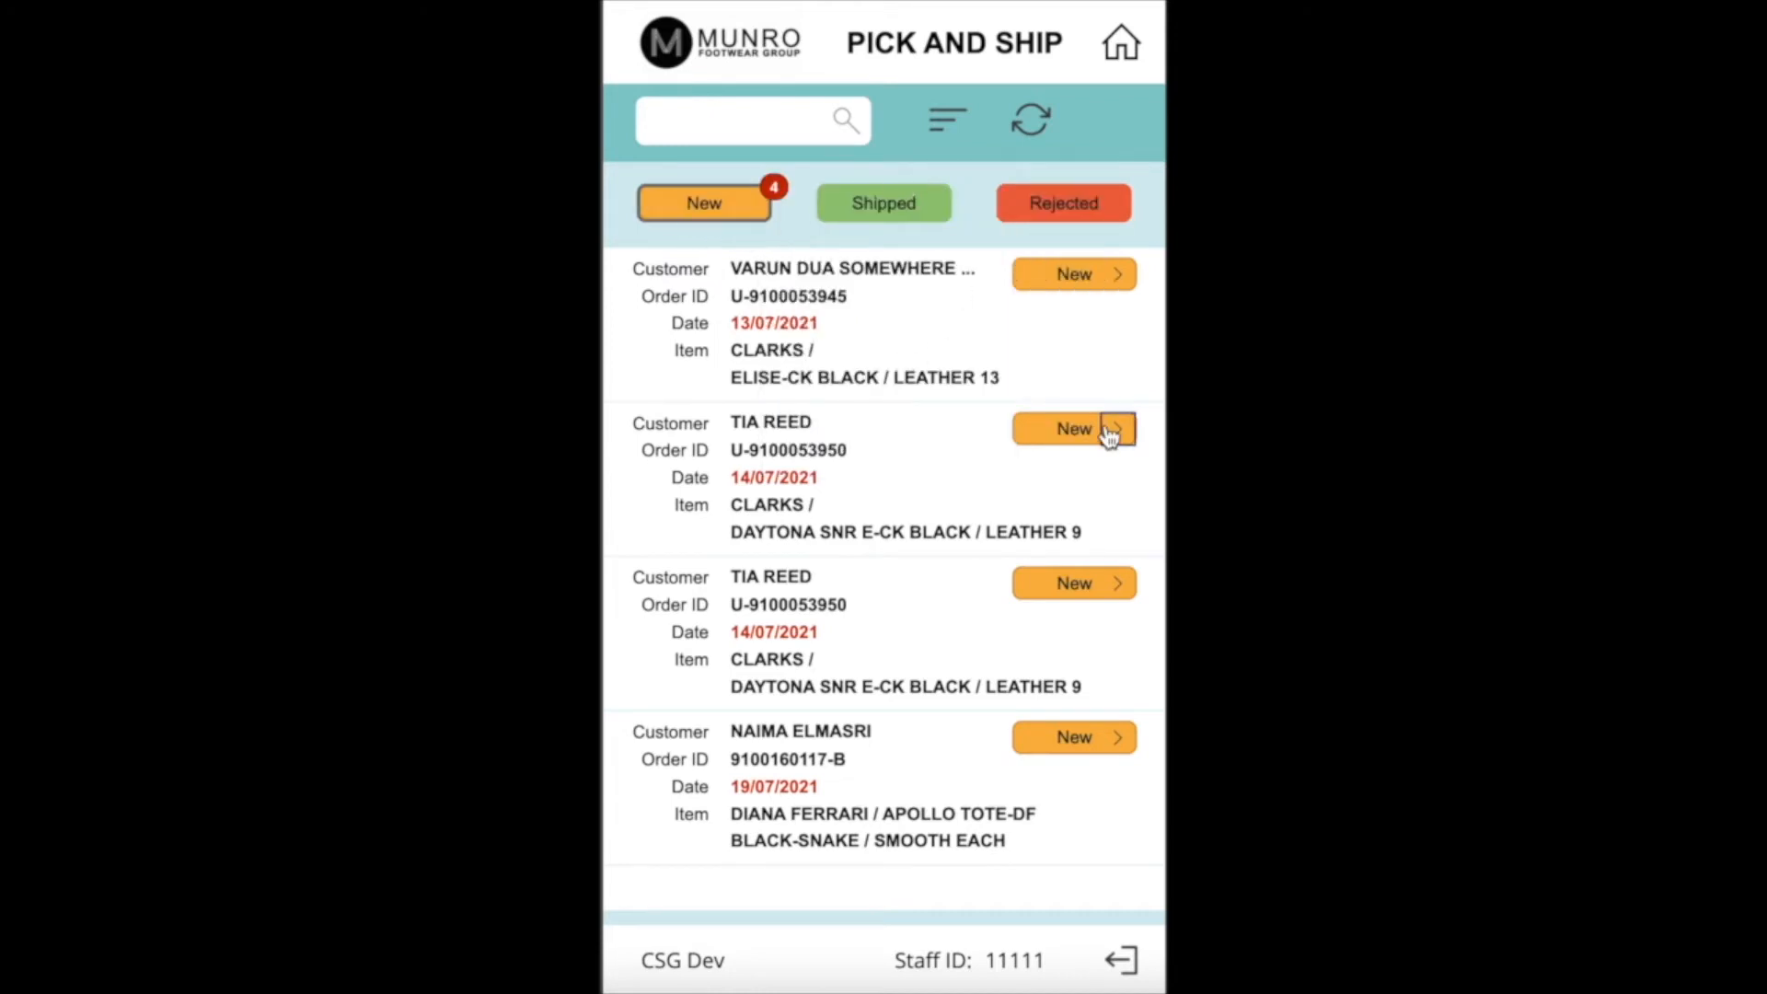
left_click(1073, 429)
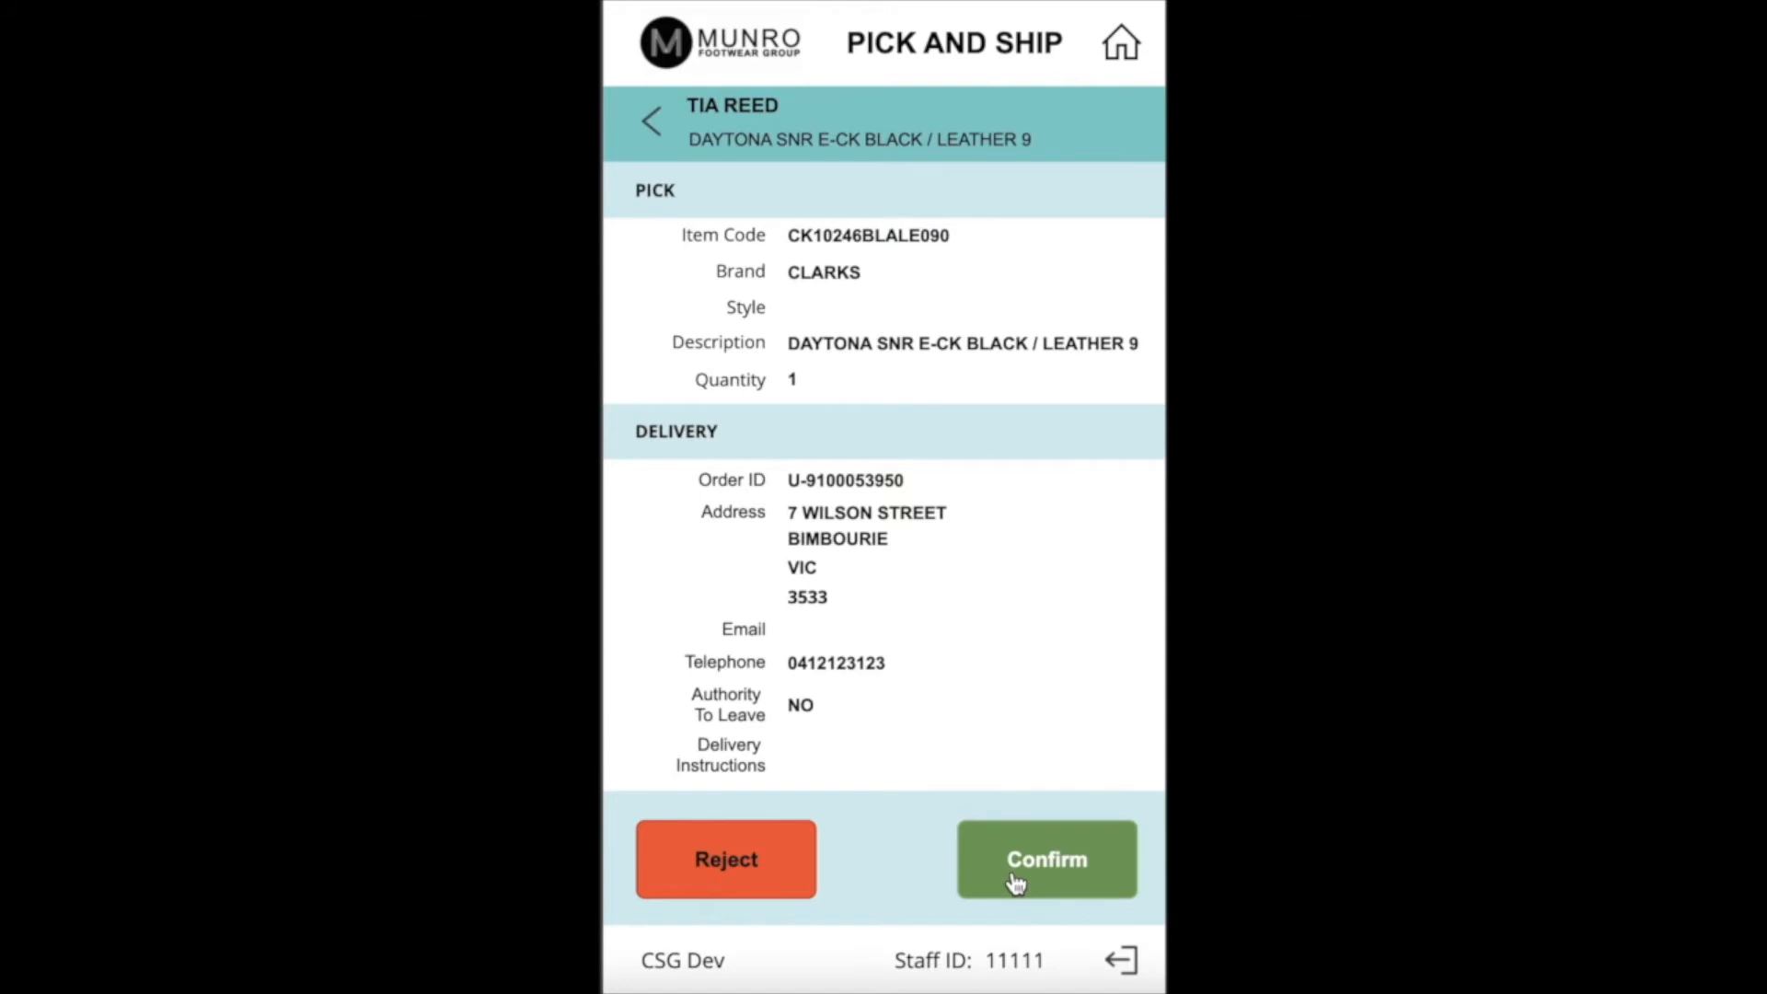
left_click(1045, 860)
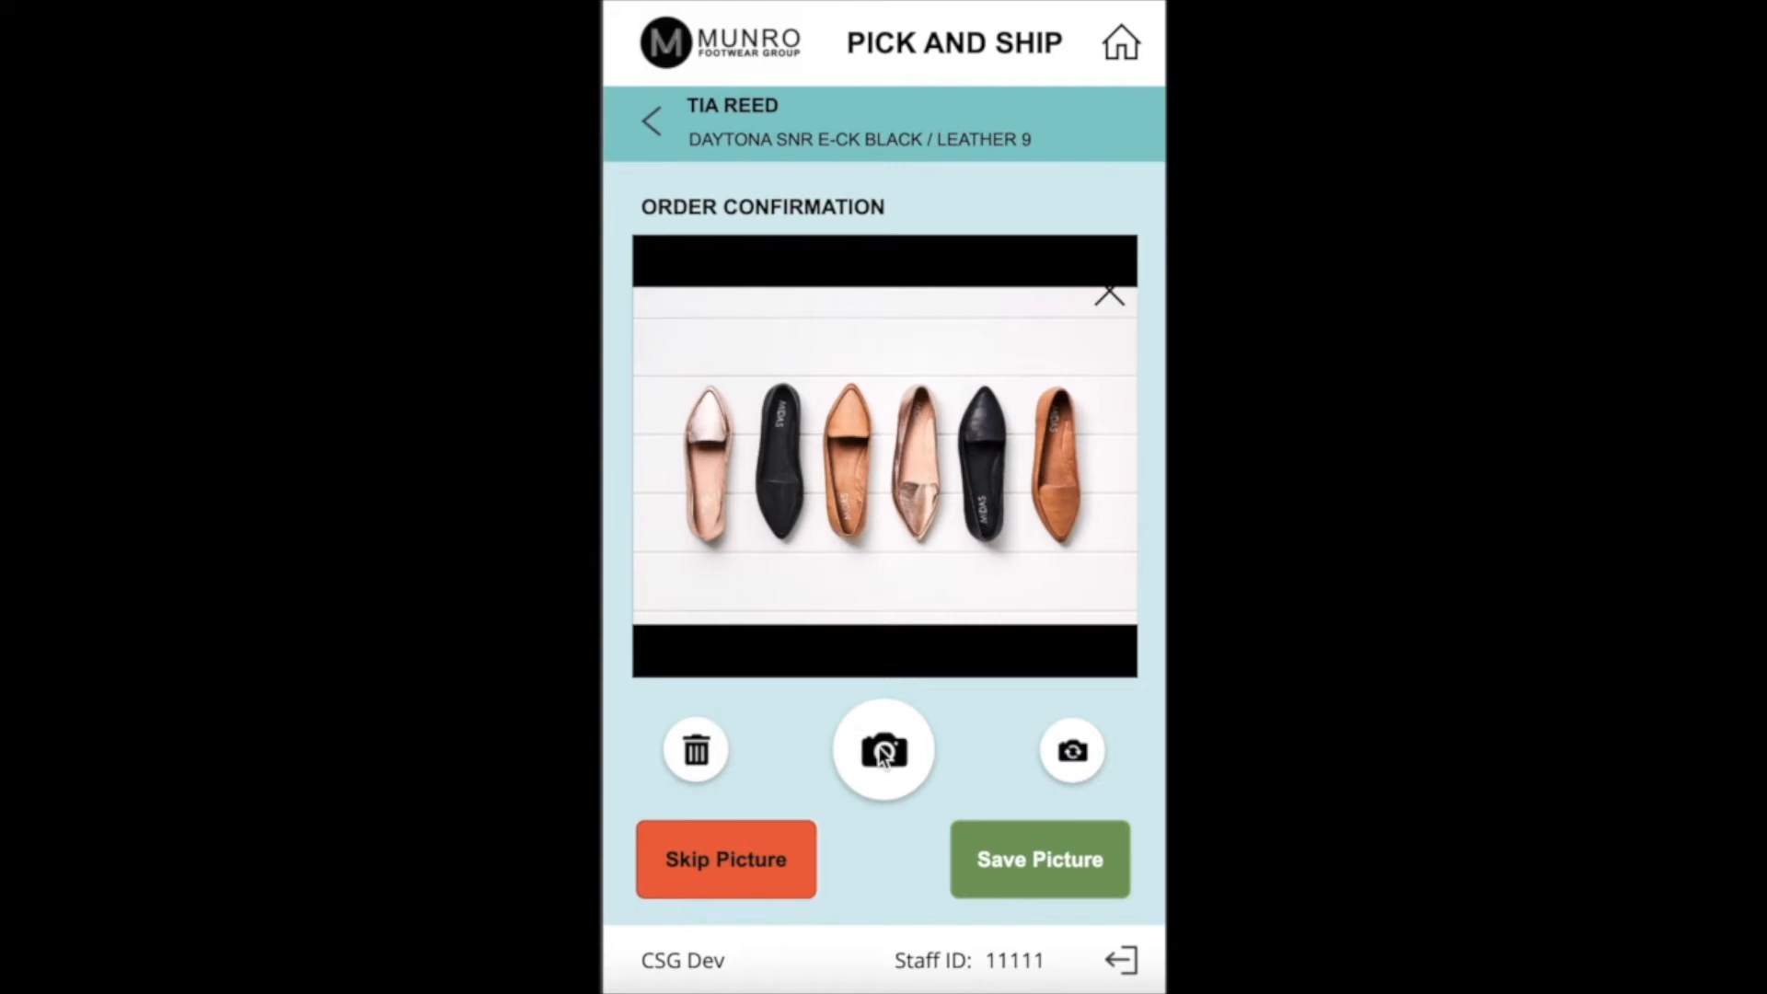
left_click(1038, 860)
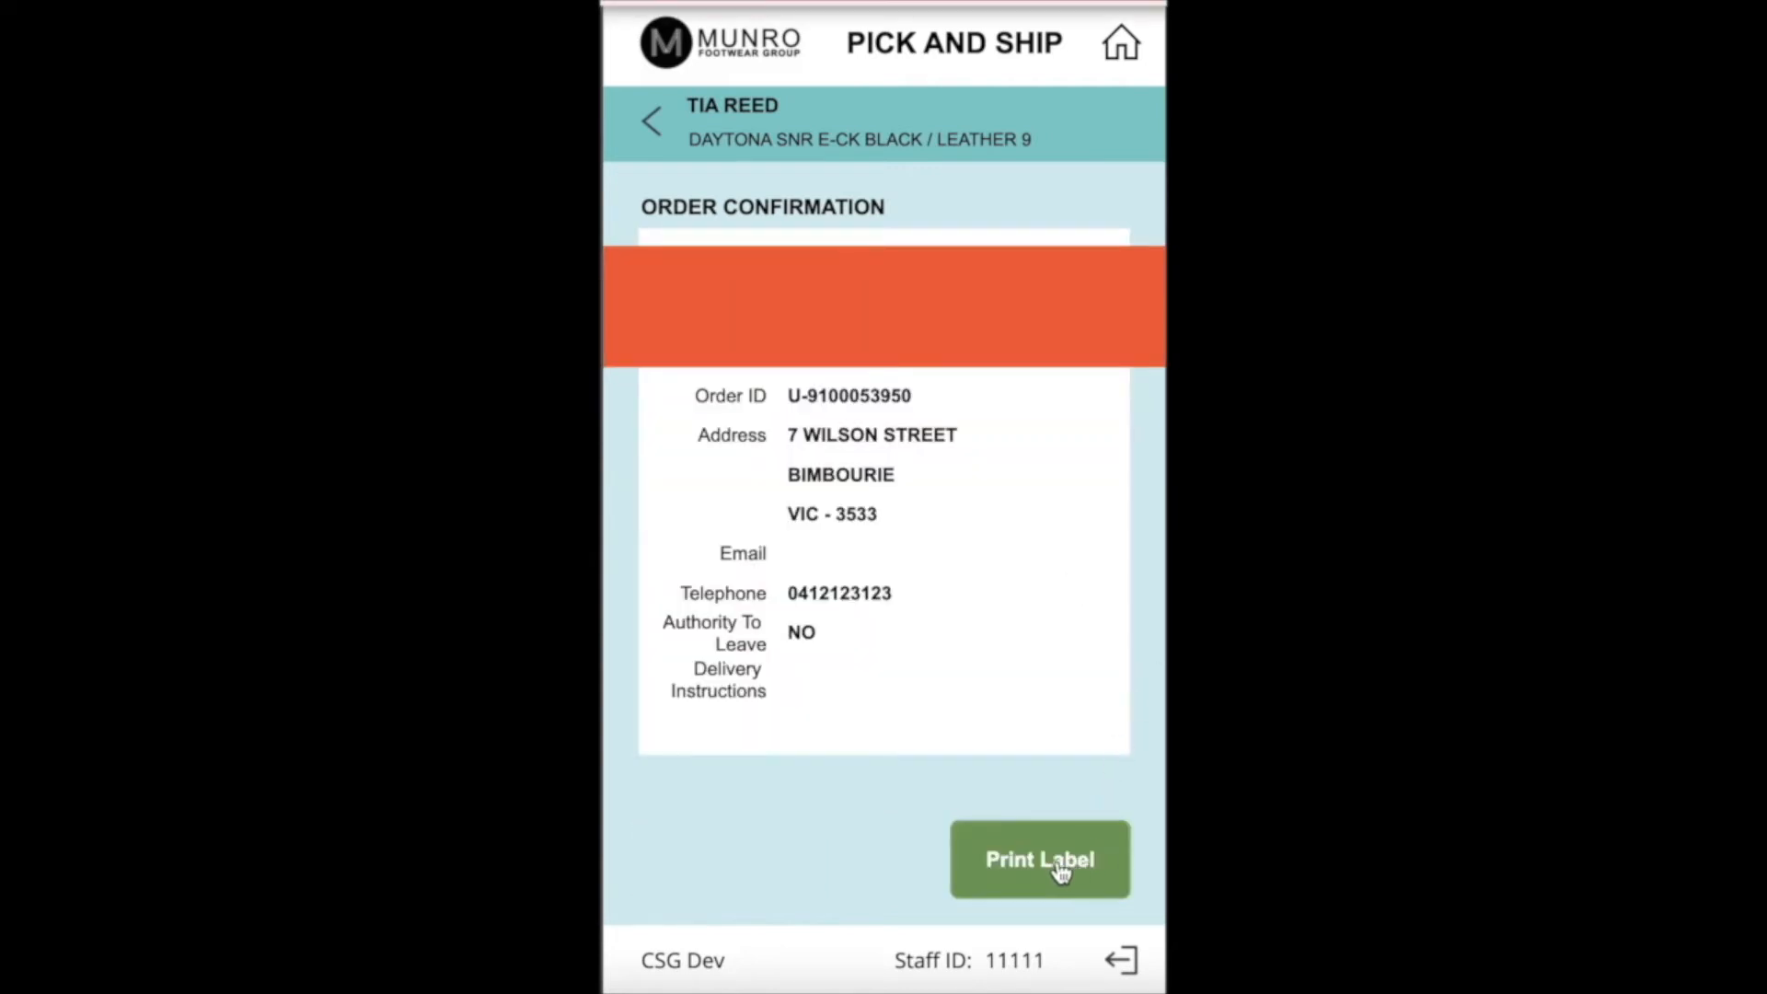
left_click(1039, 859)
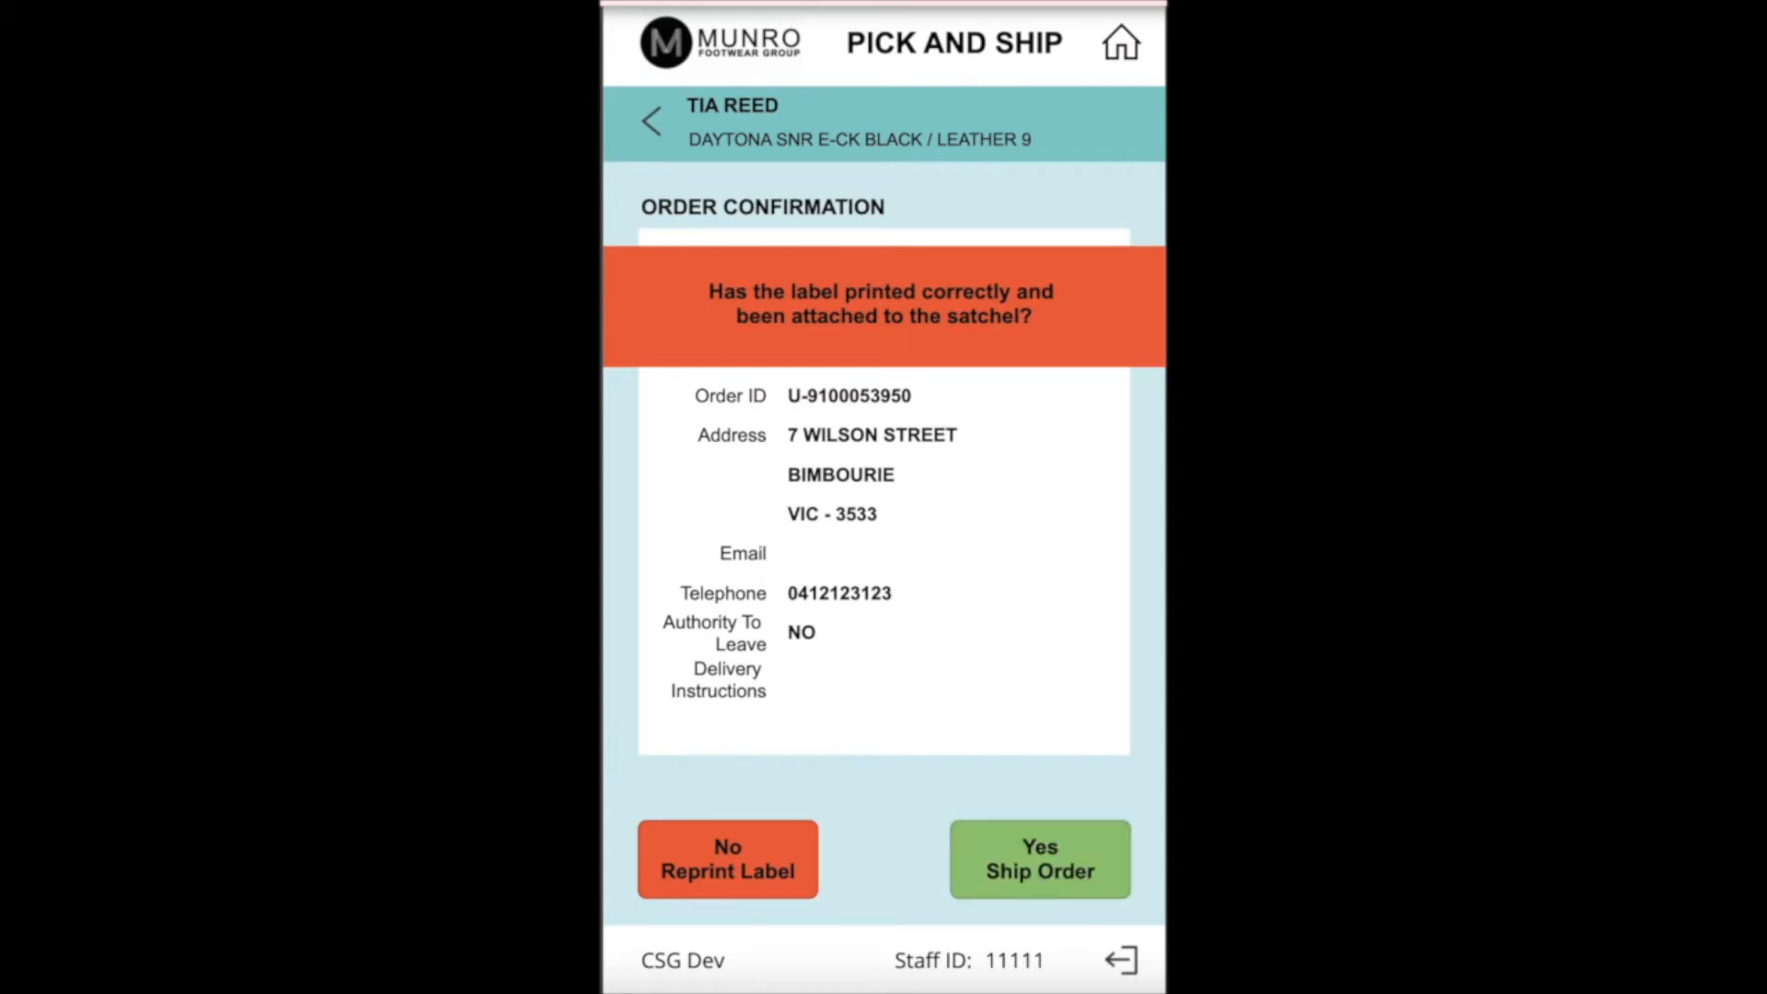
Ship the labelled order, then reject the Elise-CK Black order as Not Fit for Sale, skipping the photo
left_click(1038, 860)
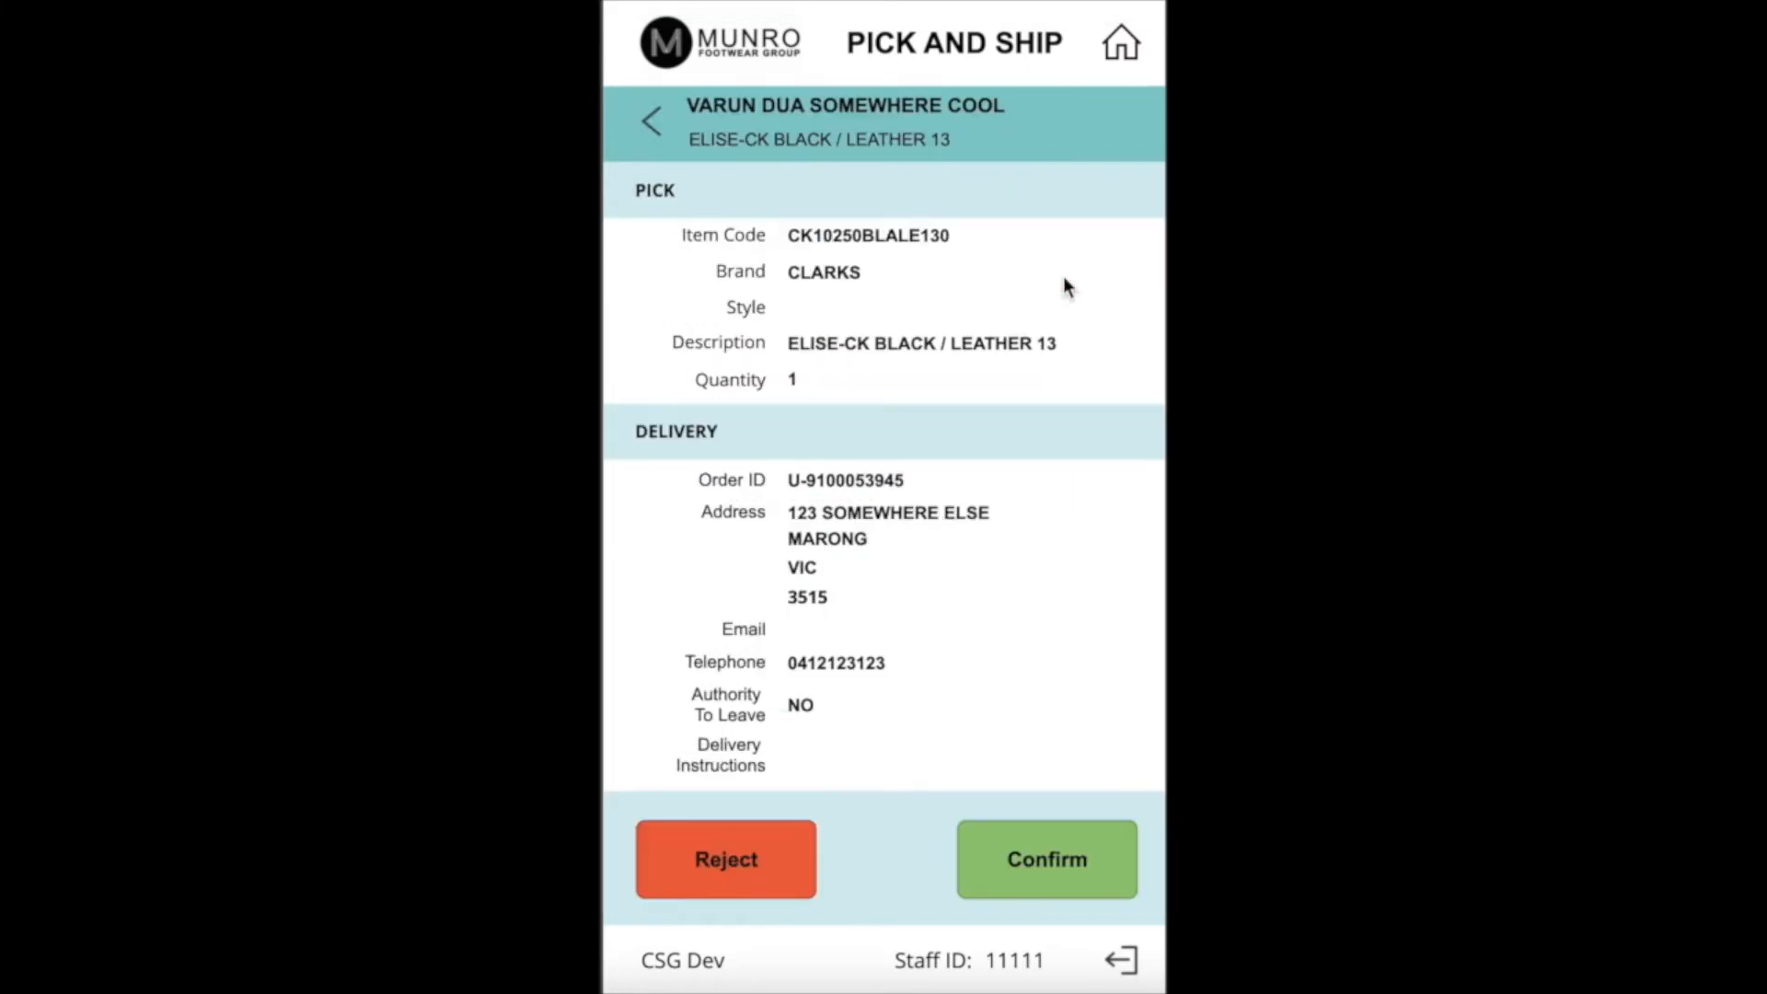
left_click(725, 860)
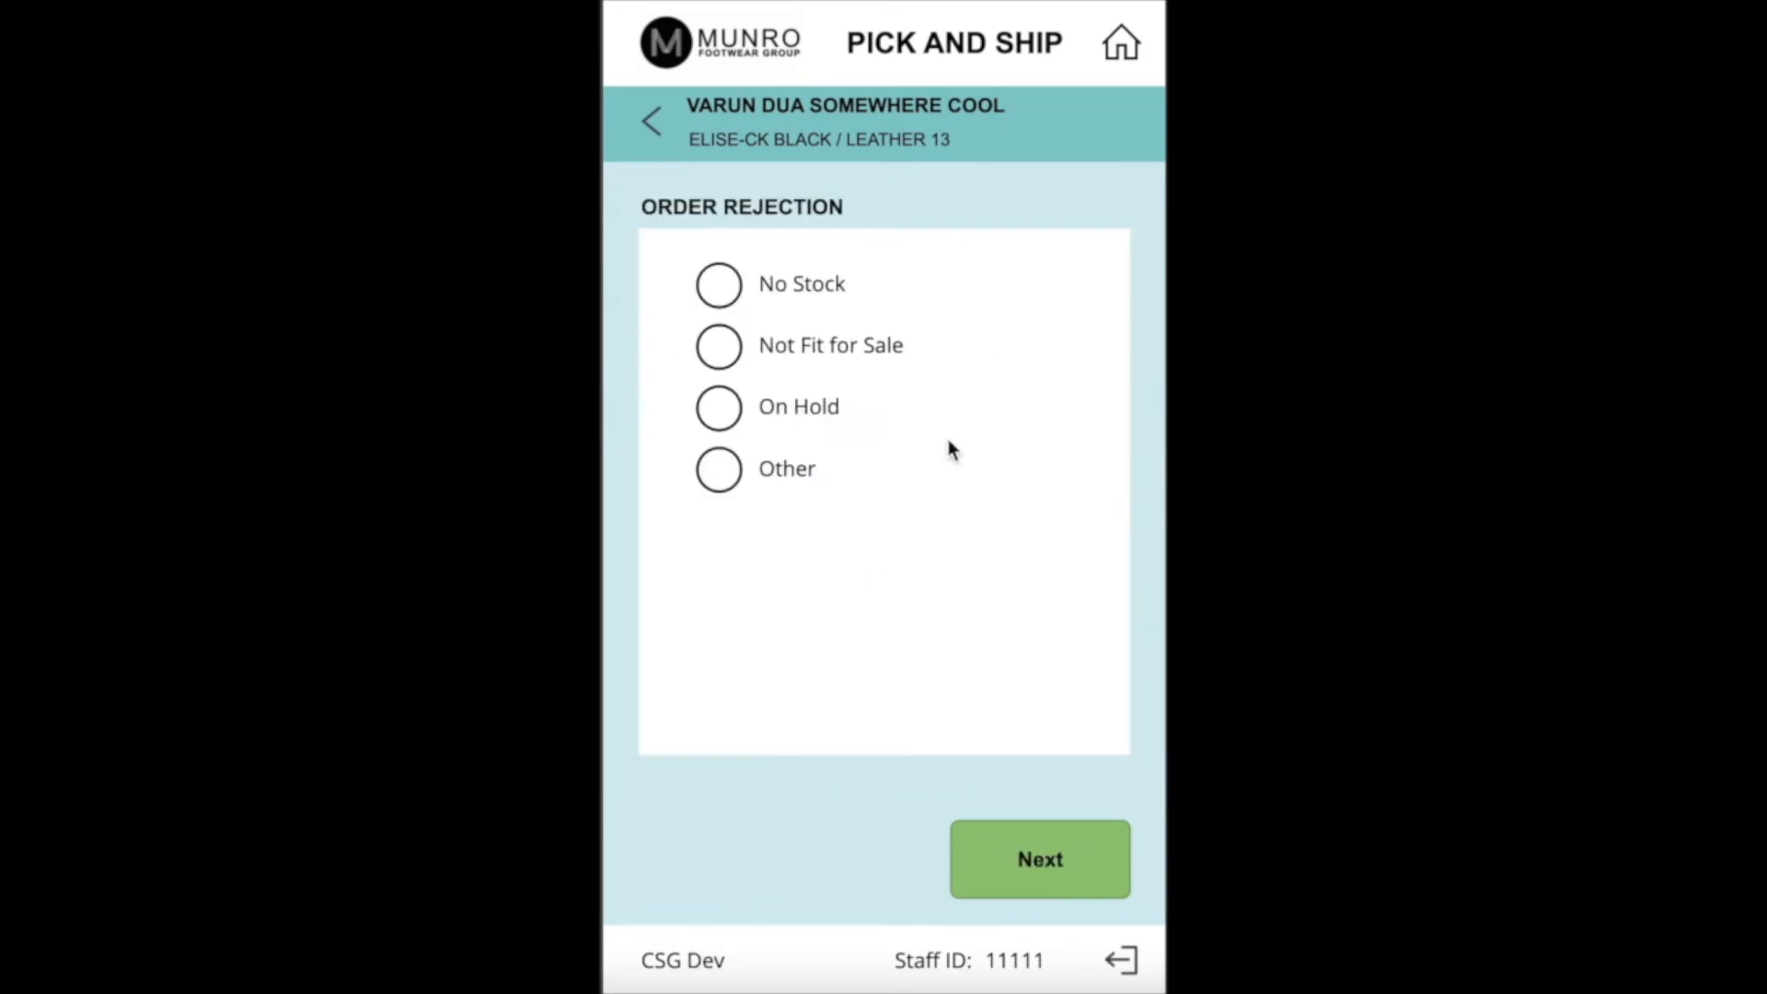
left_click(718, 347)
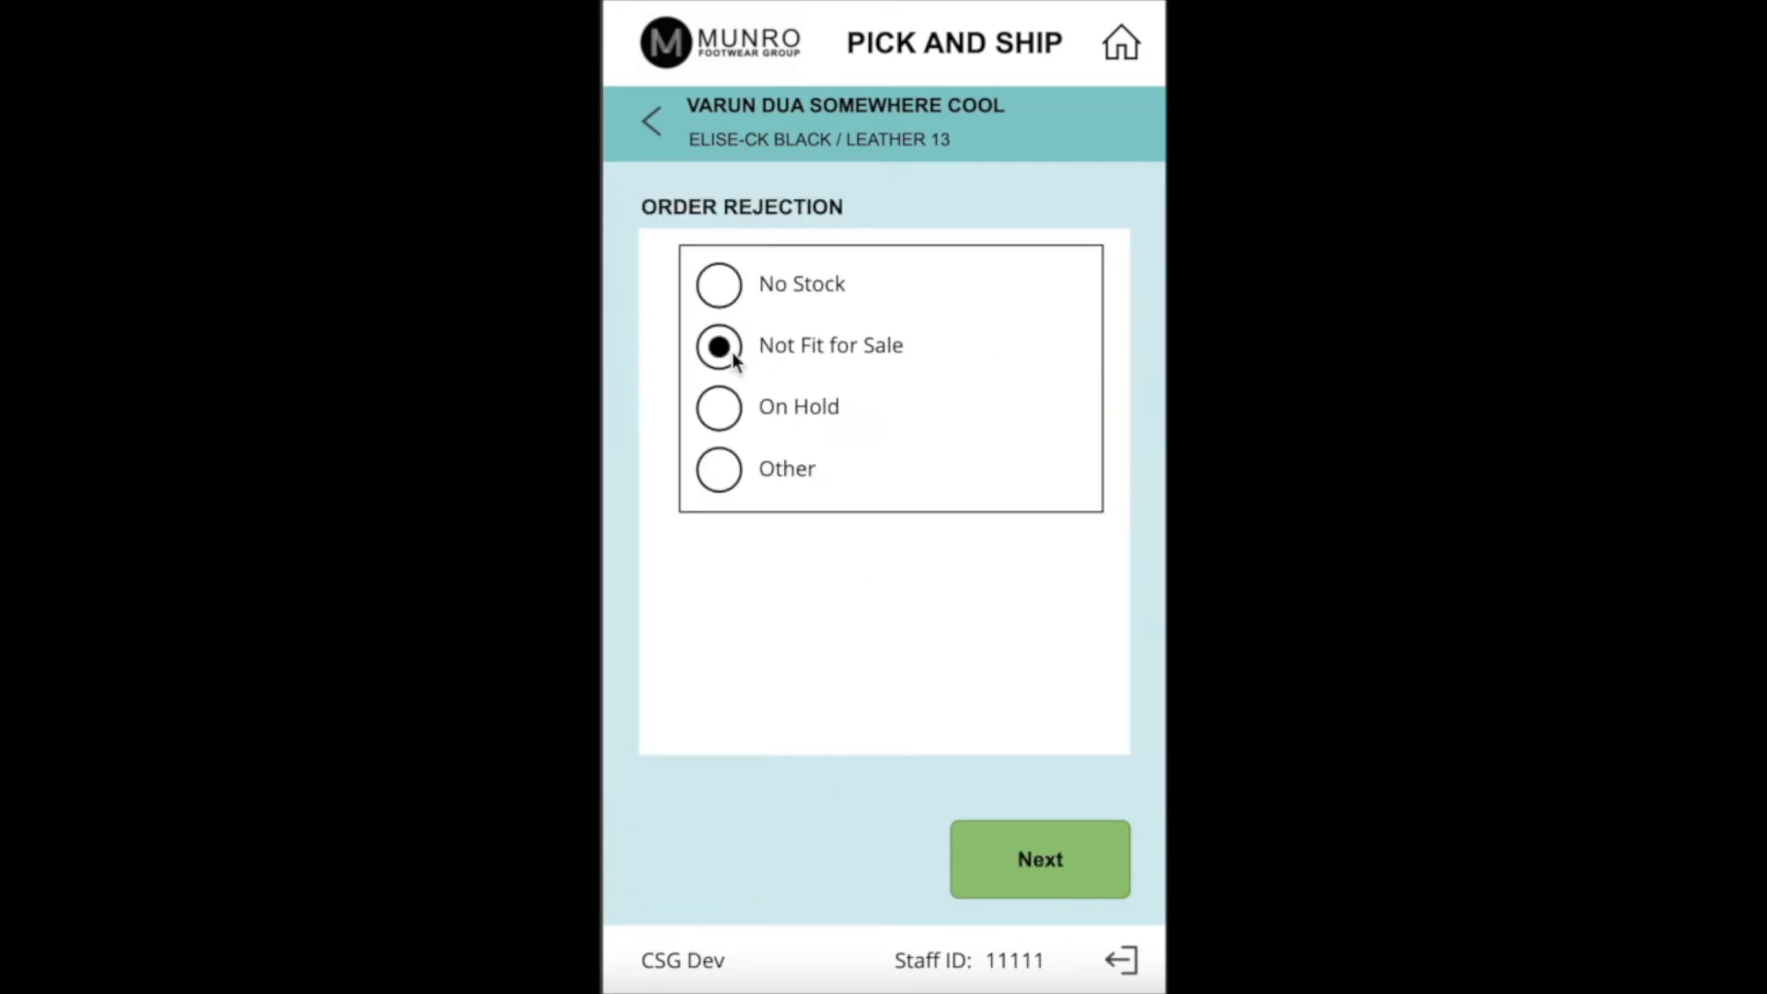
left_click(1038, 860)
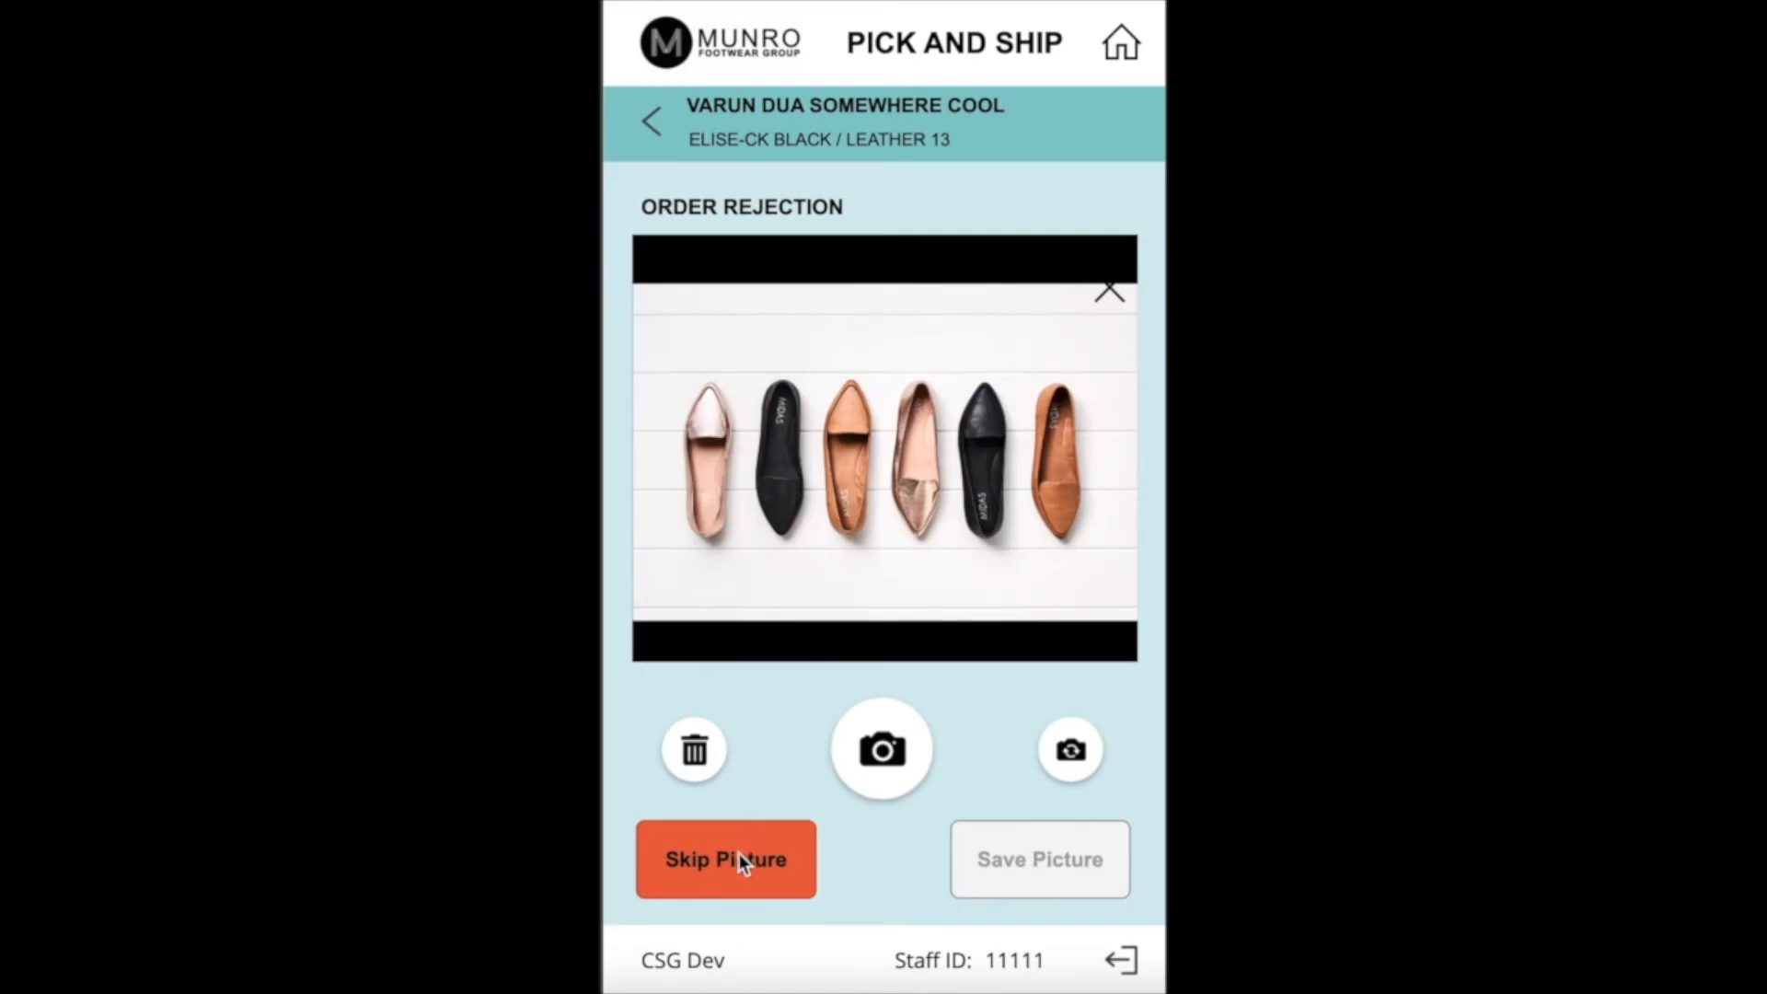
left_click(725, 860)
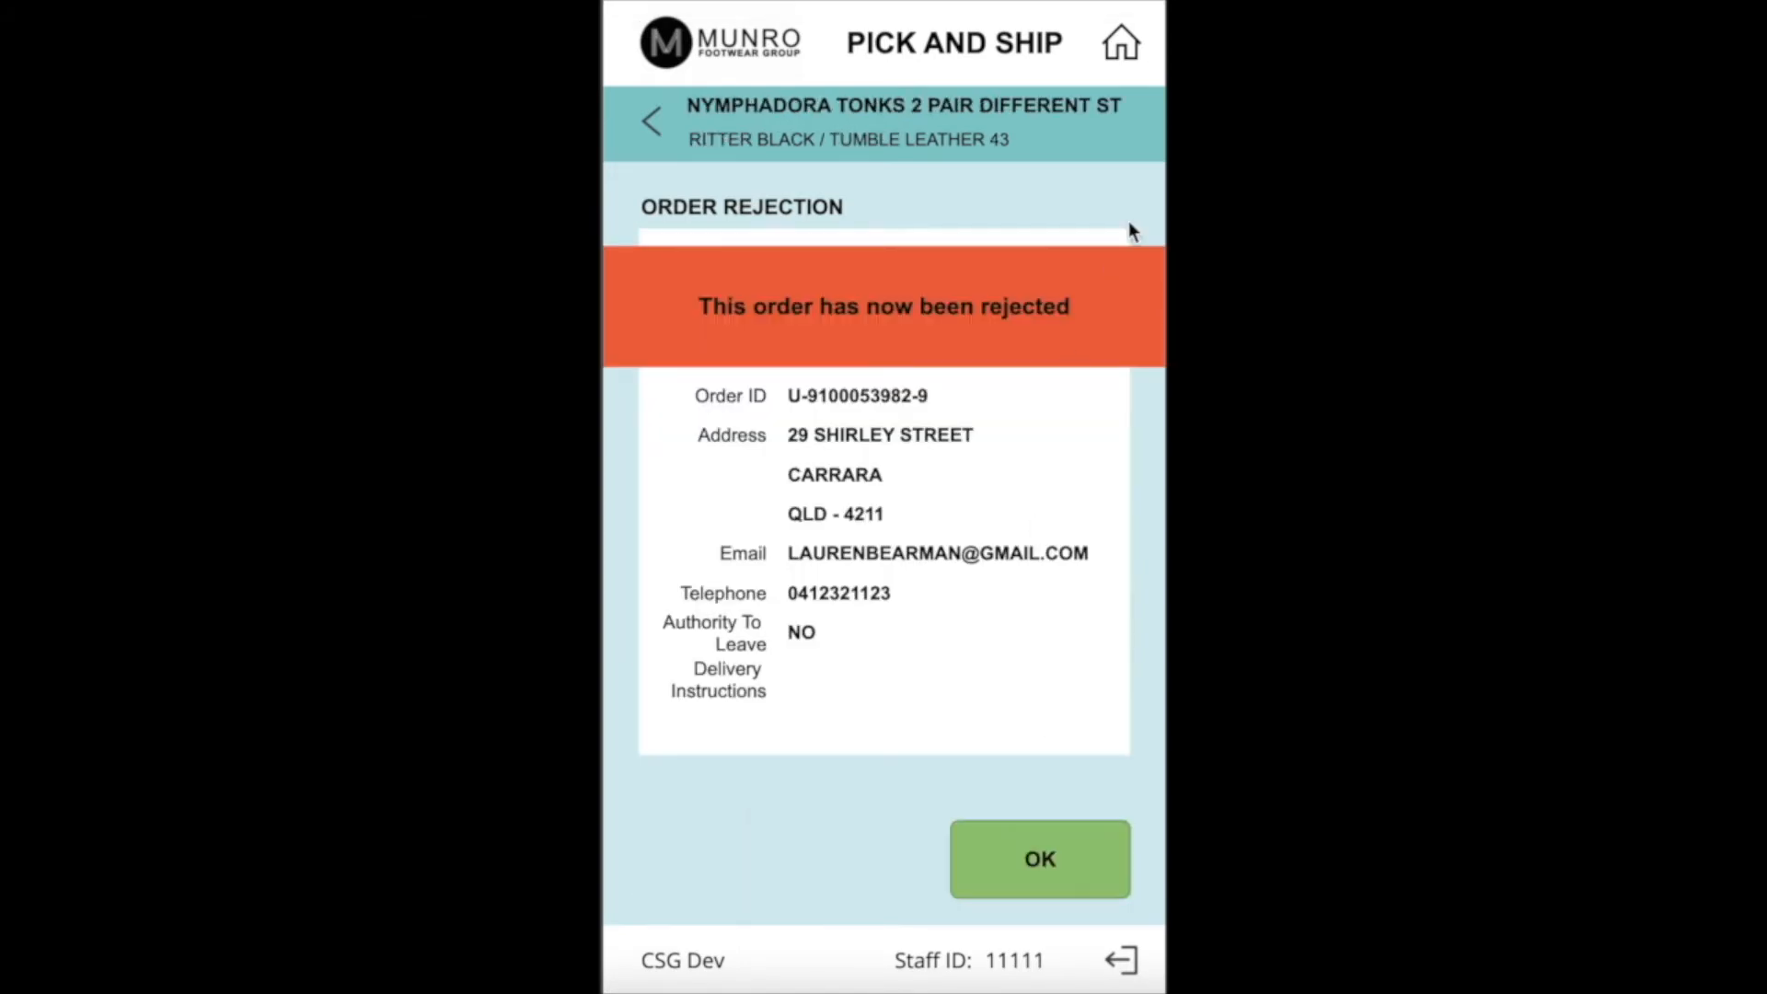
left_click(1038, 857)
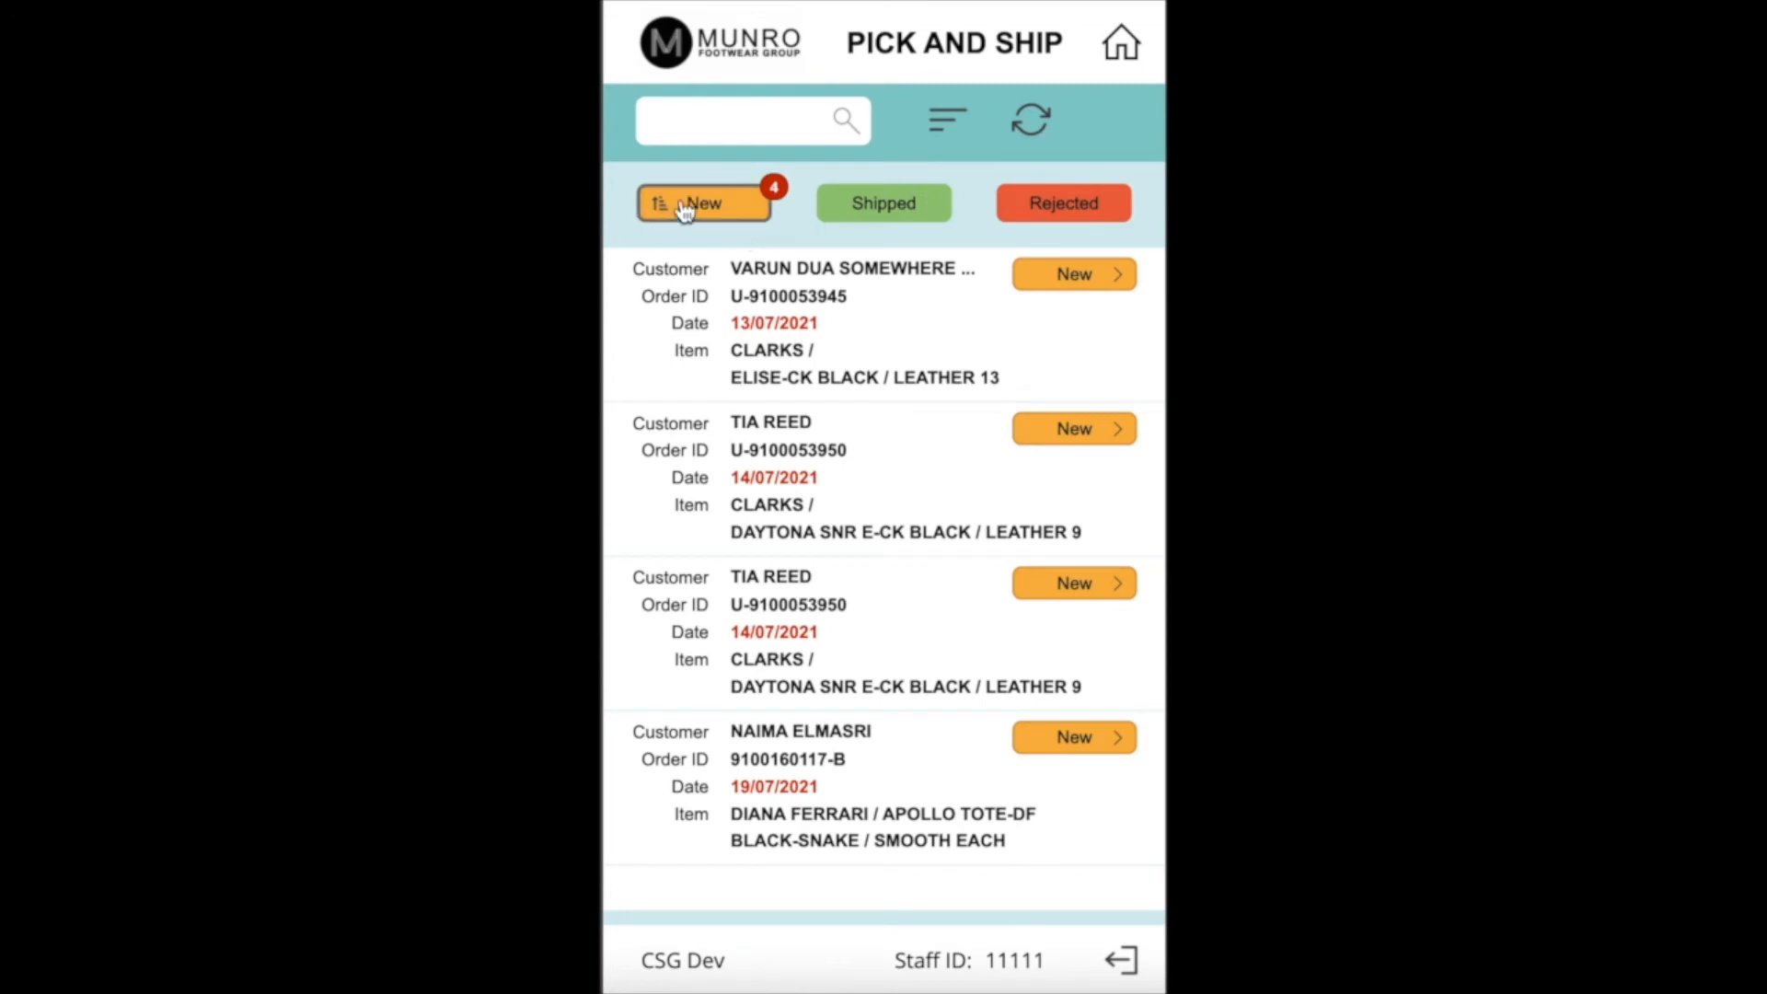
Search the new orders for customer 'naima', then clear the search to show all orders
left_click(753, 122)
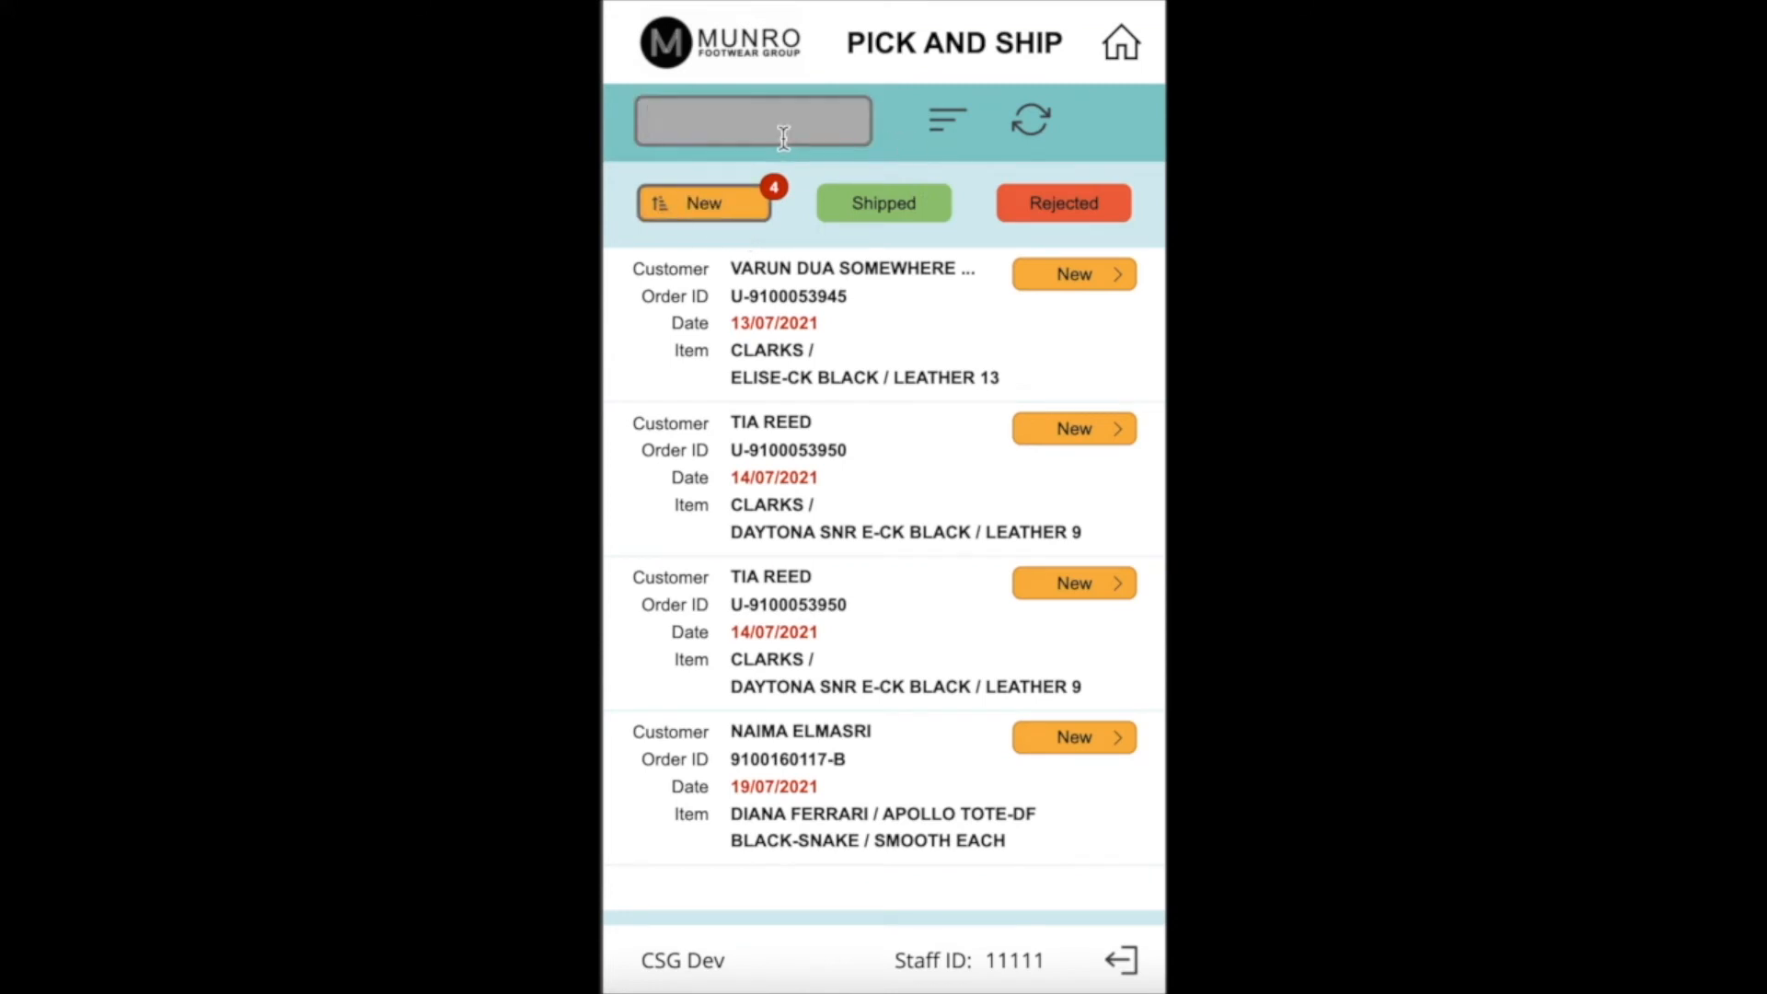
type("naima")
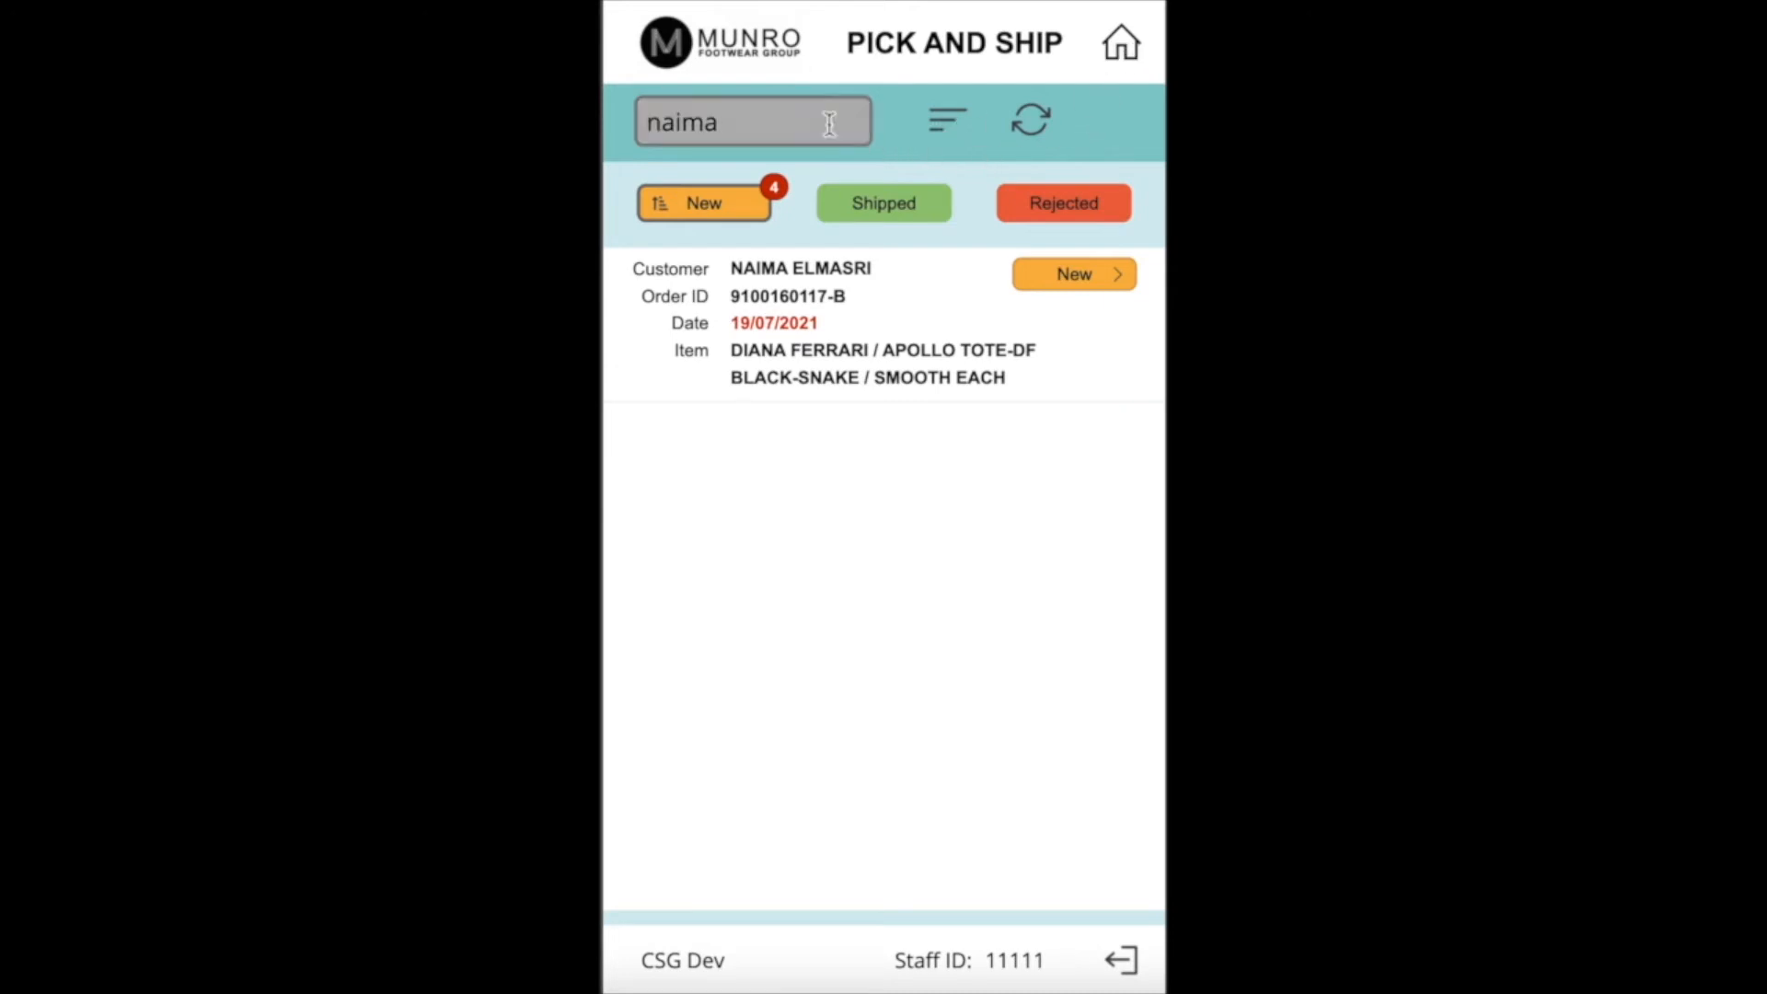
left_click(701, 203)
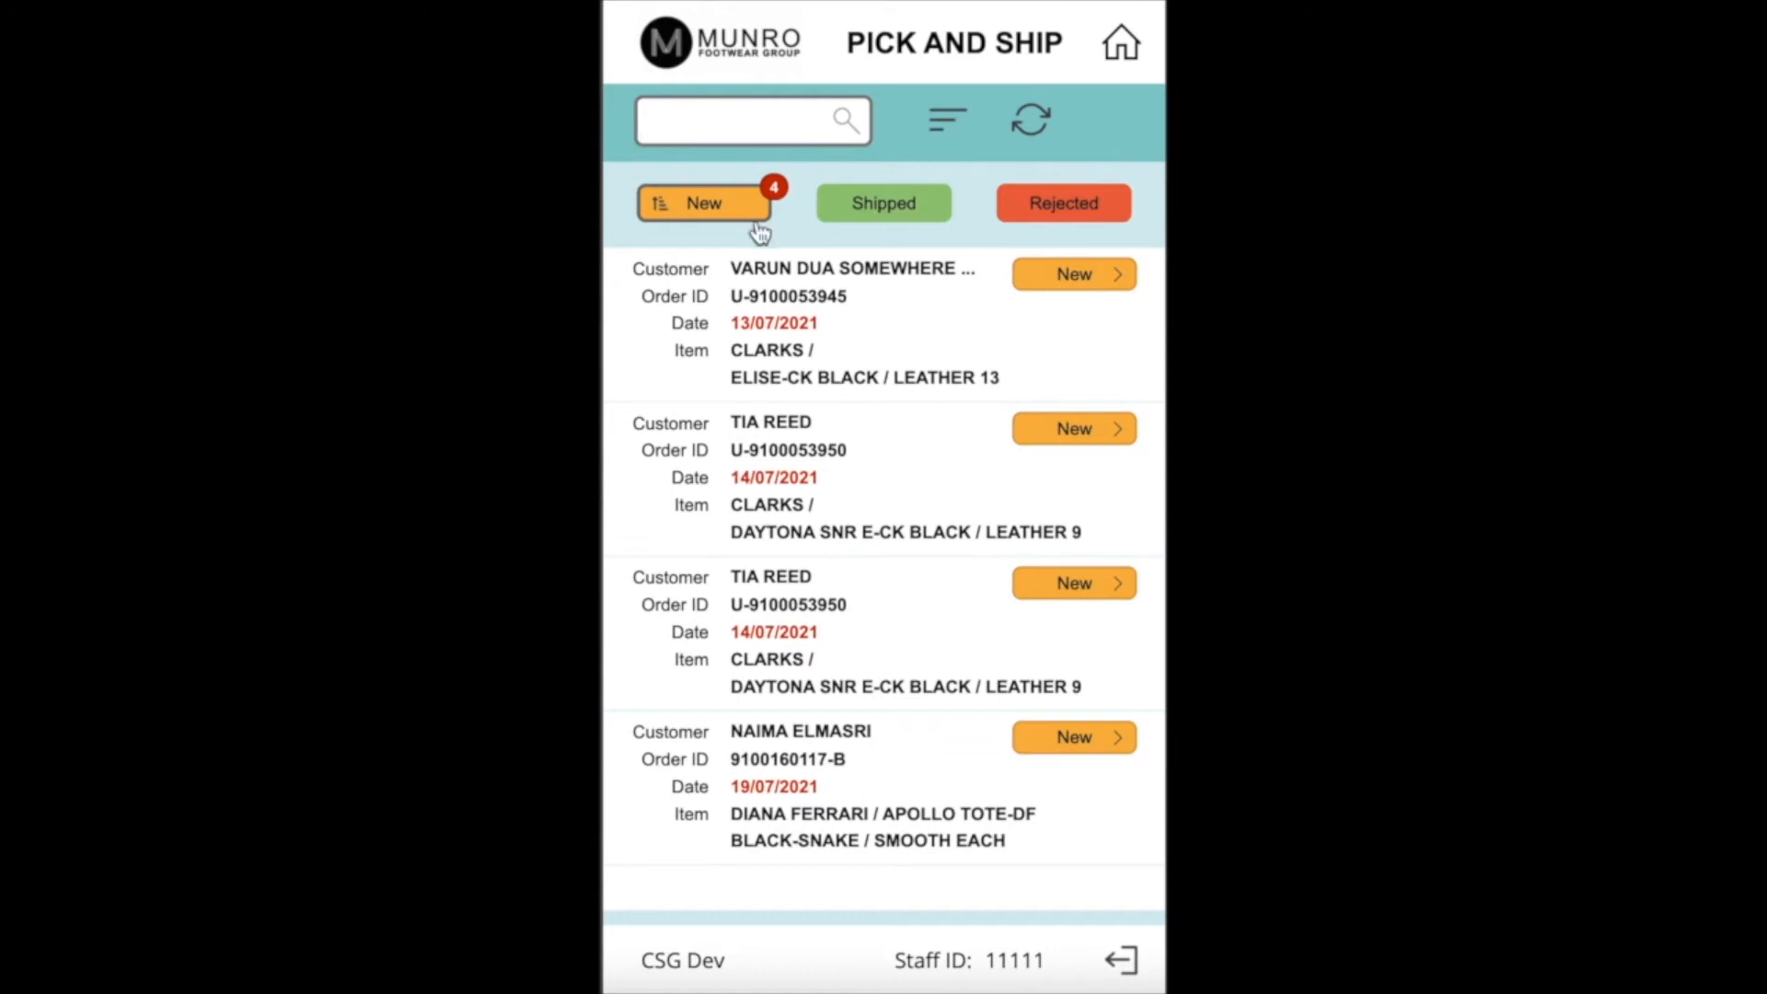
left_click(884, 202)
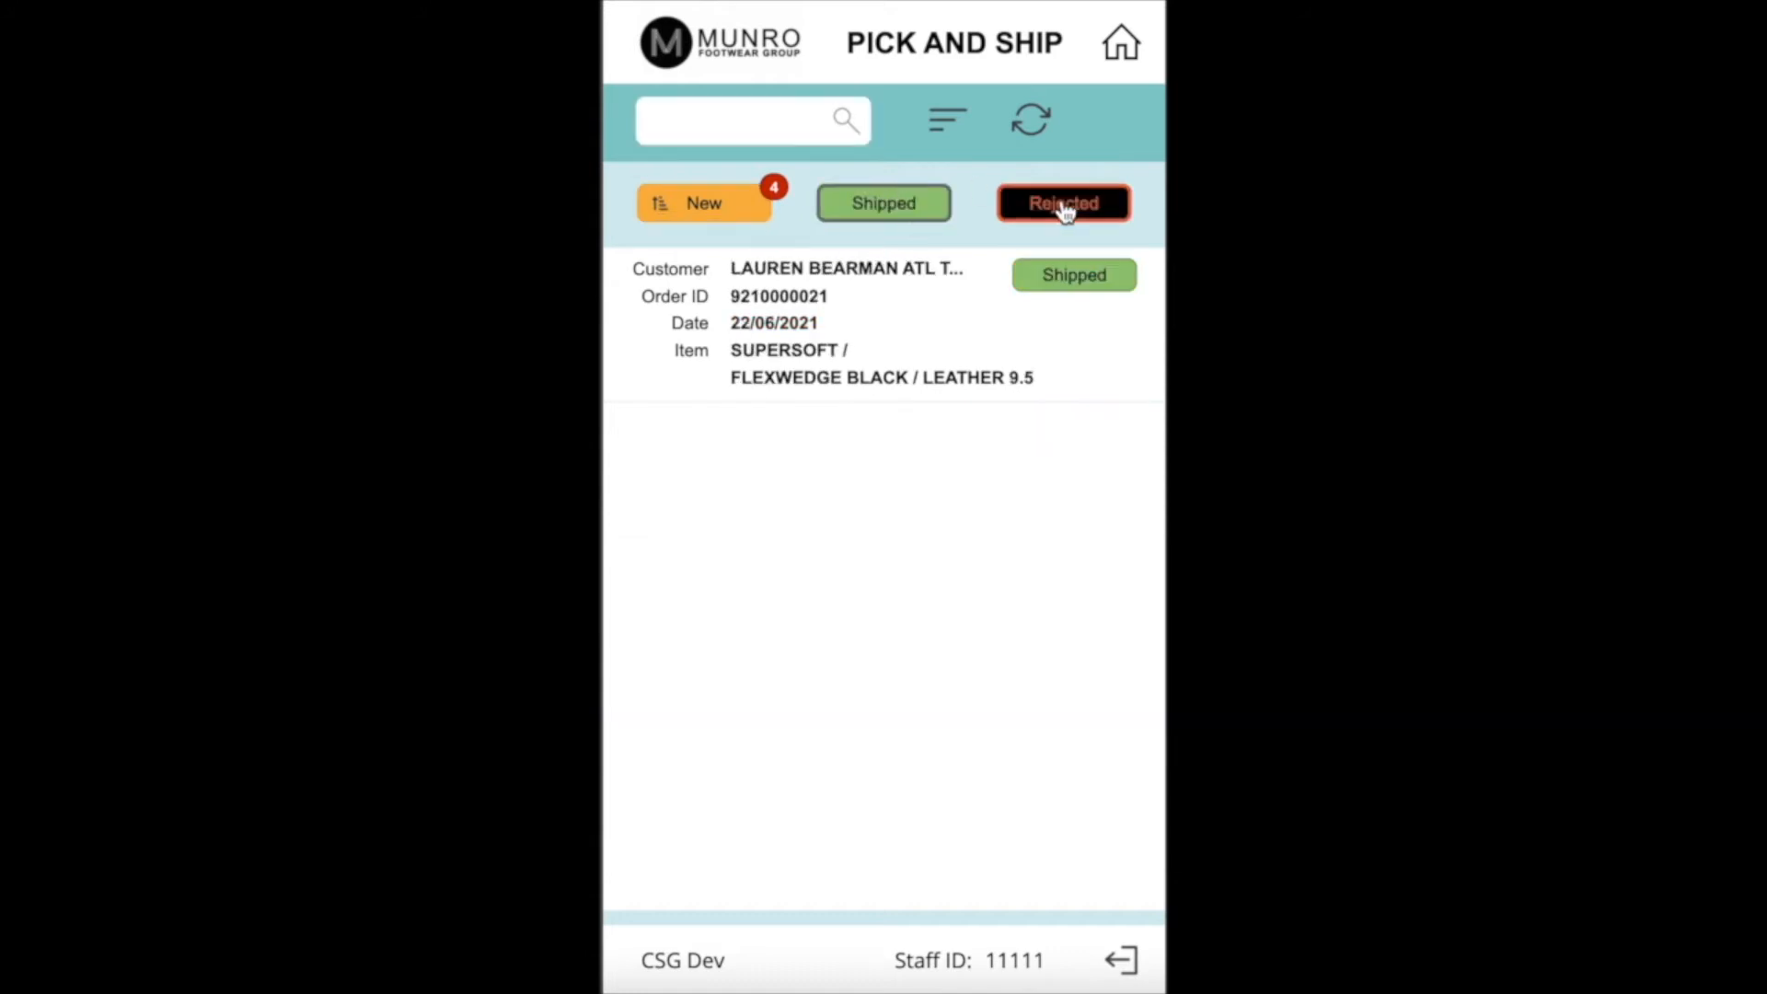
left_click(1062, 203)
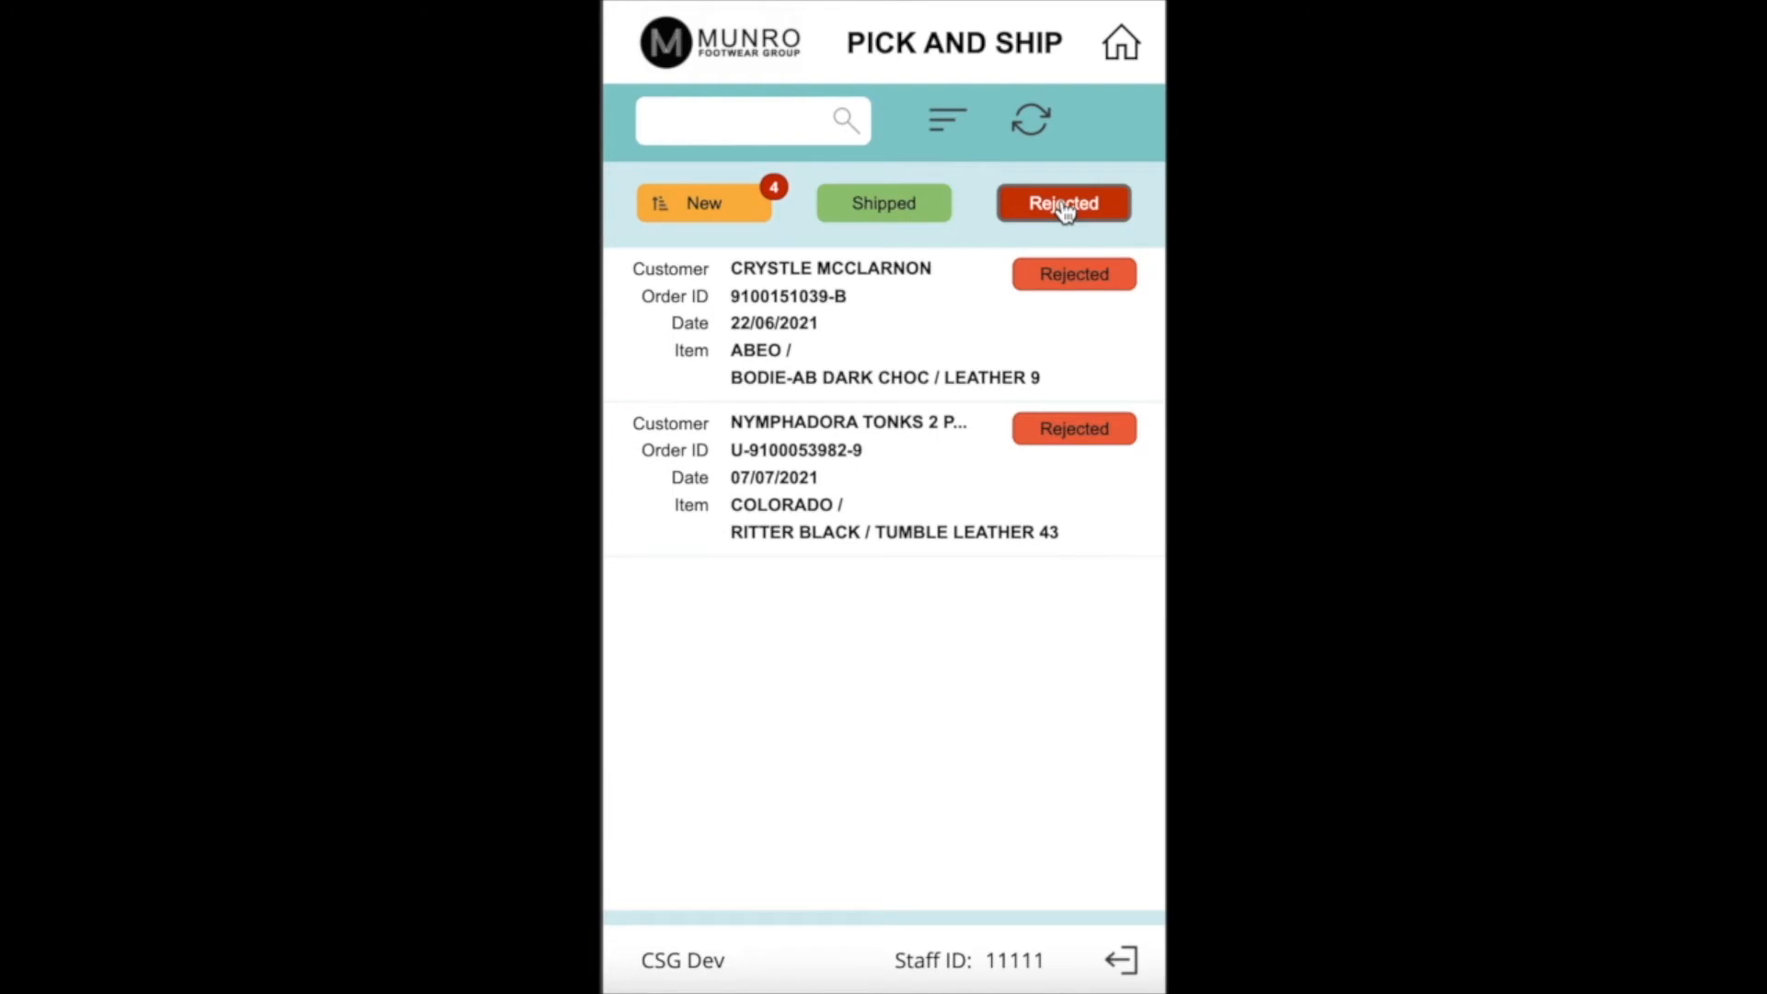
left_click(703, 202)
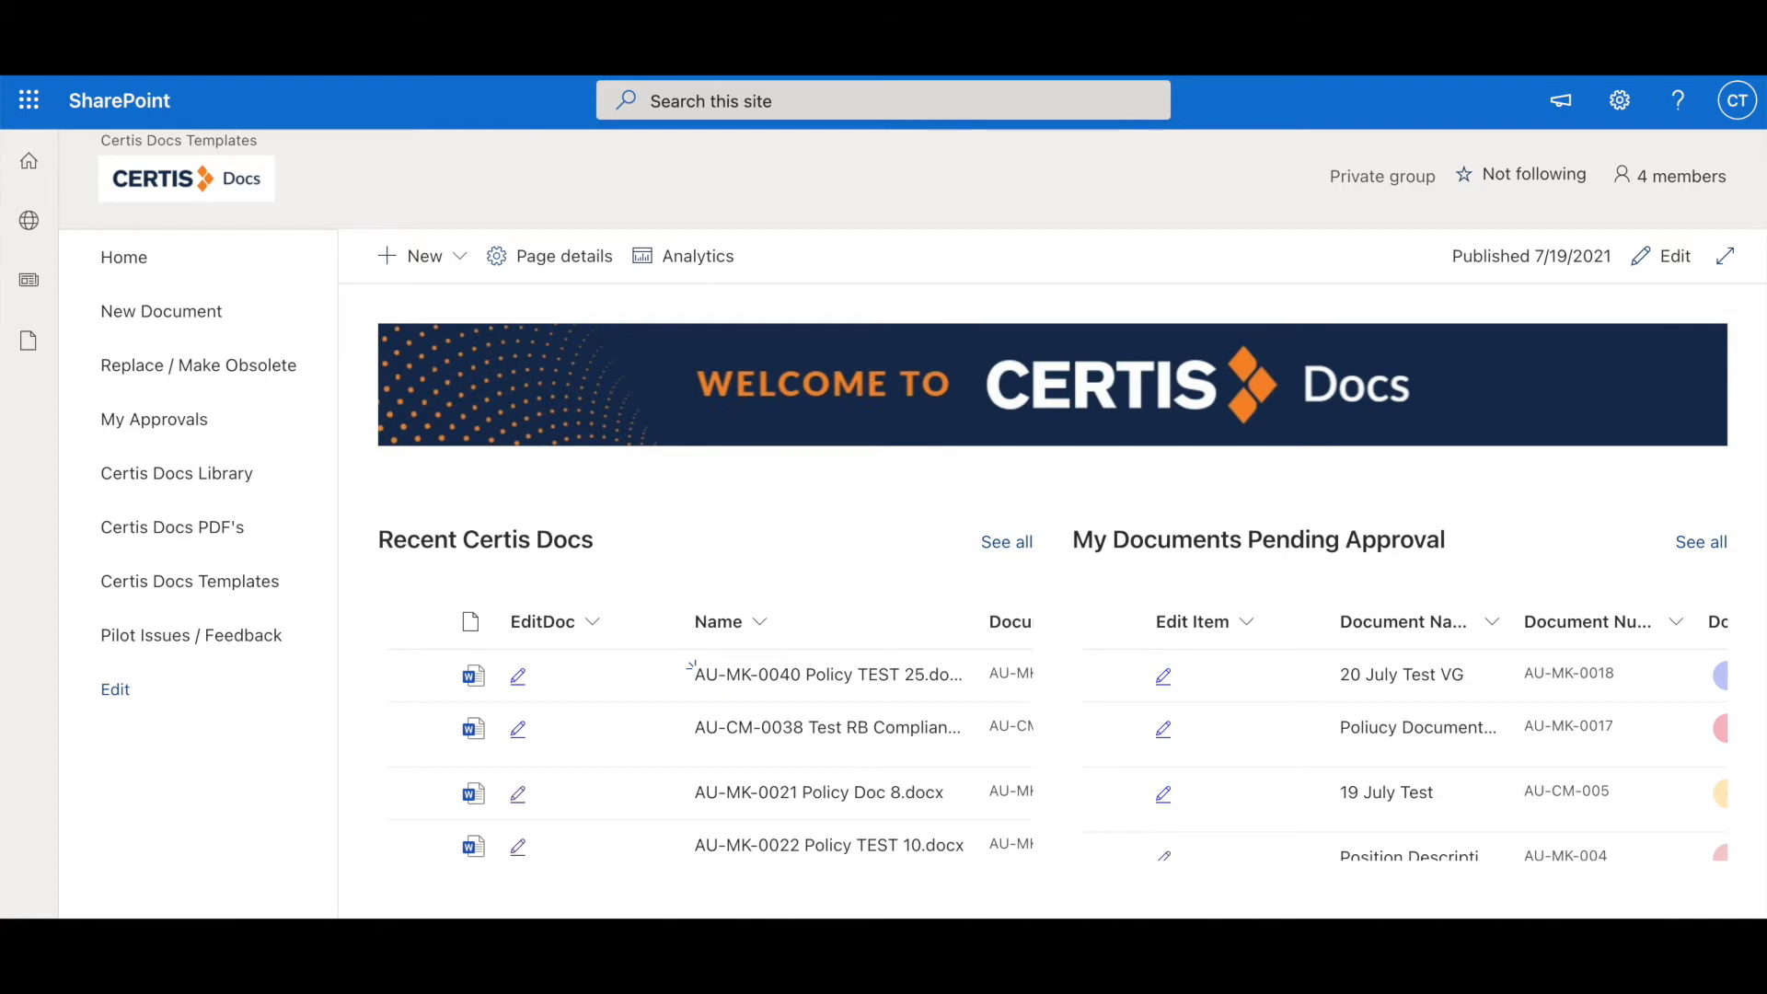
Look over the Certis Docs home page and start a New Document request from the left navigation
scroll("down", 3)
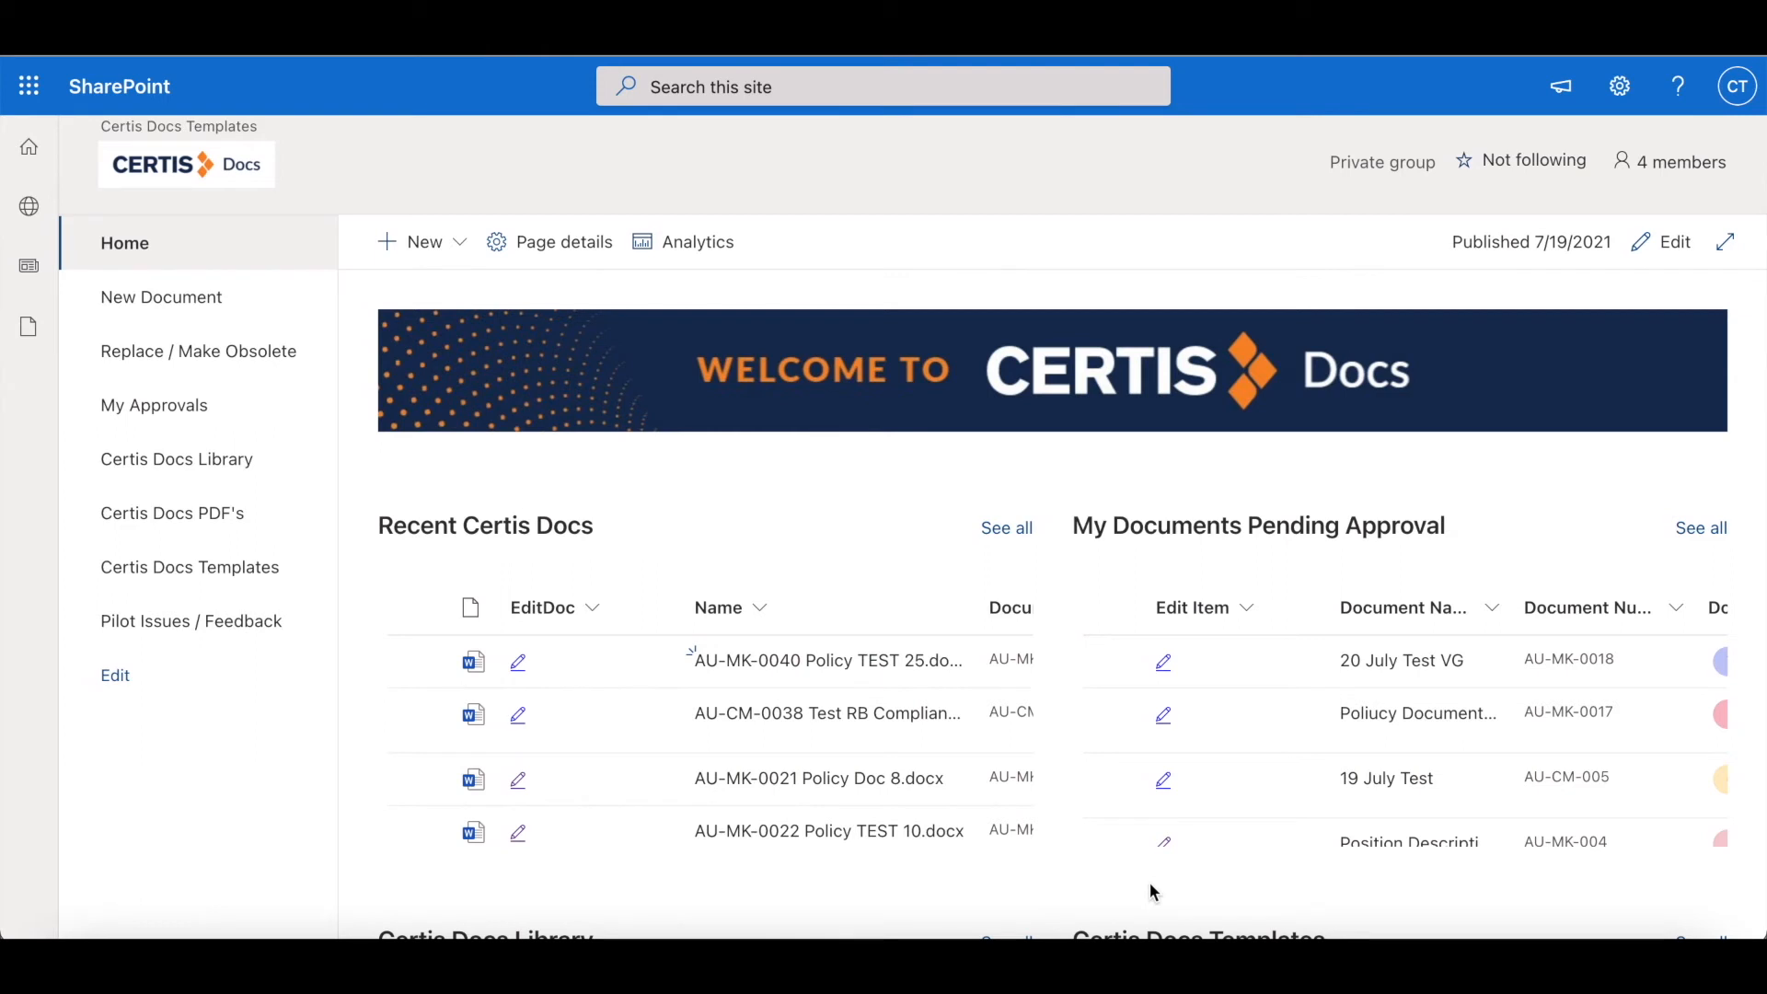
scroll("down", 3)
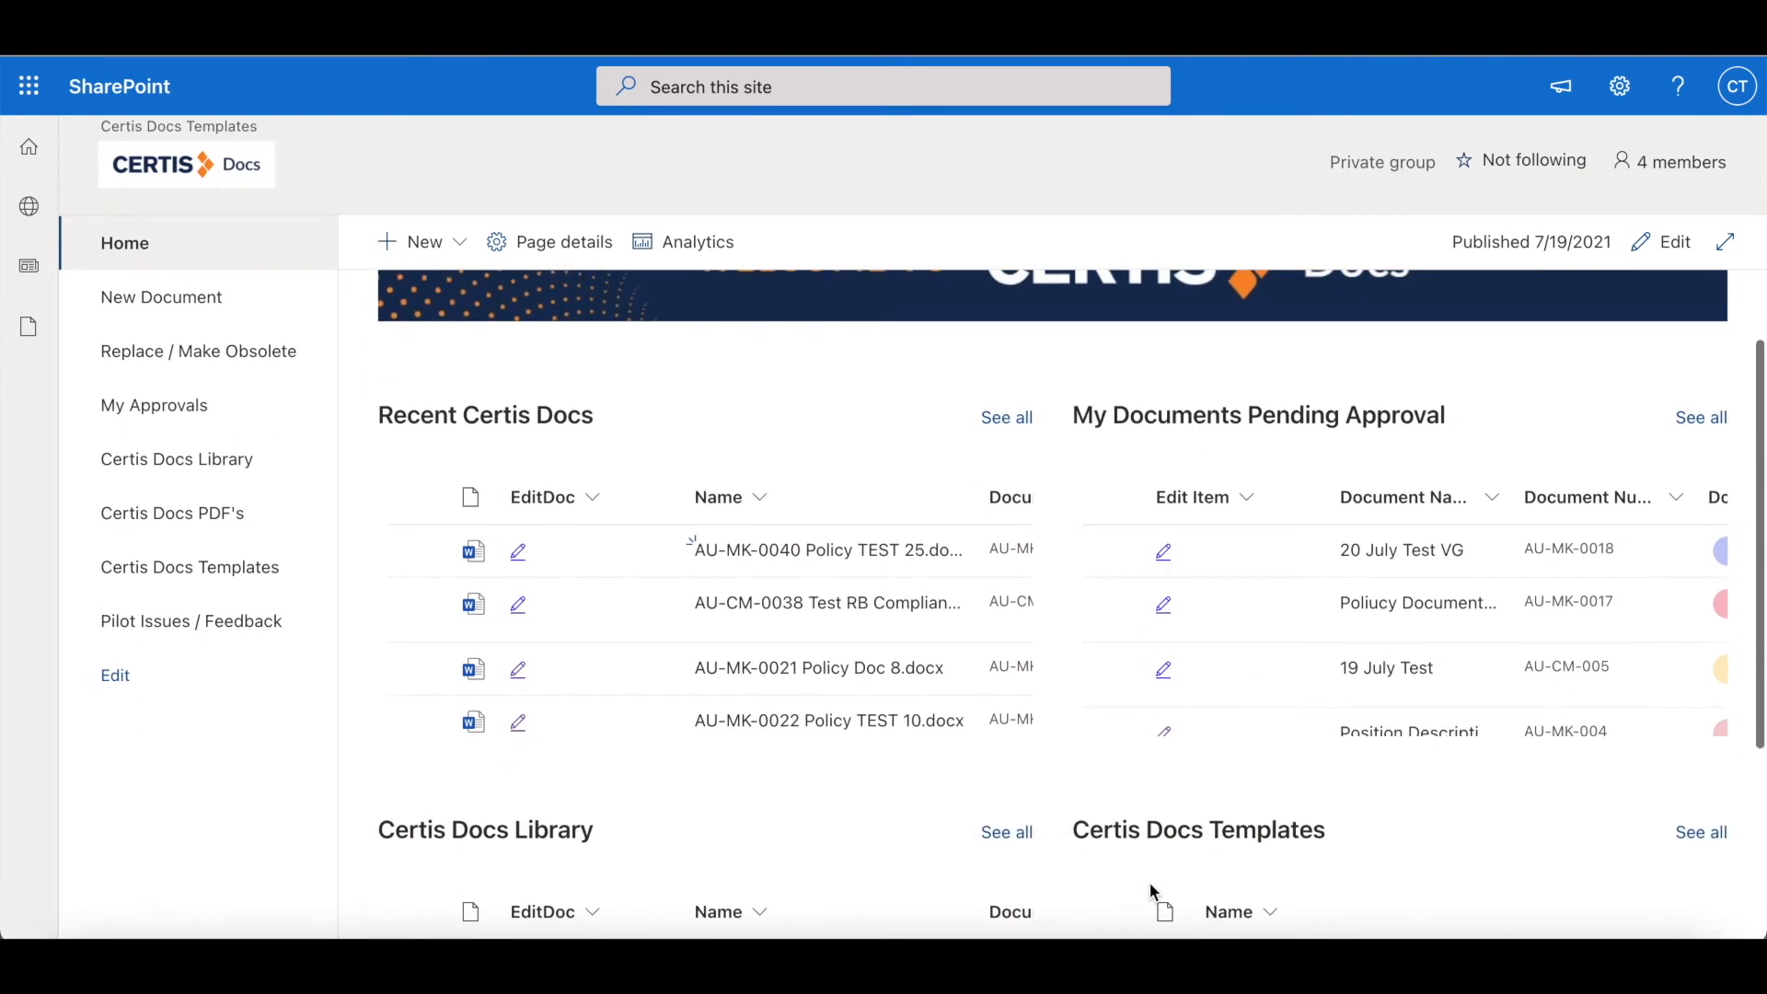
scroll("down", 3)
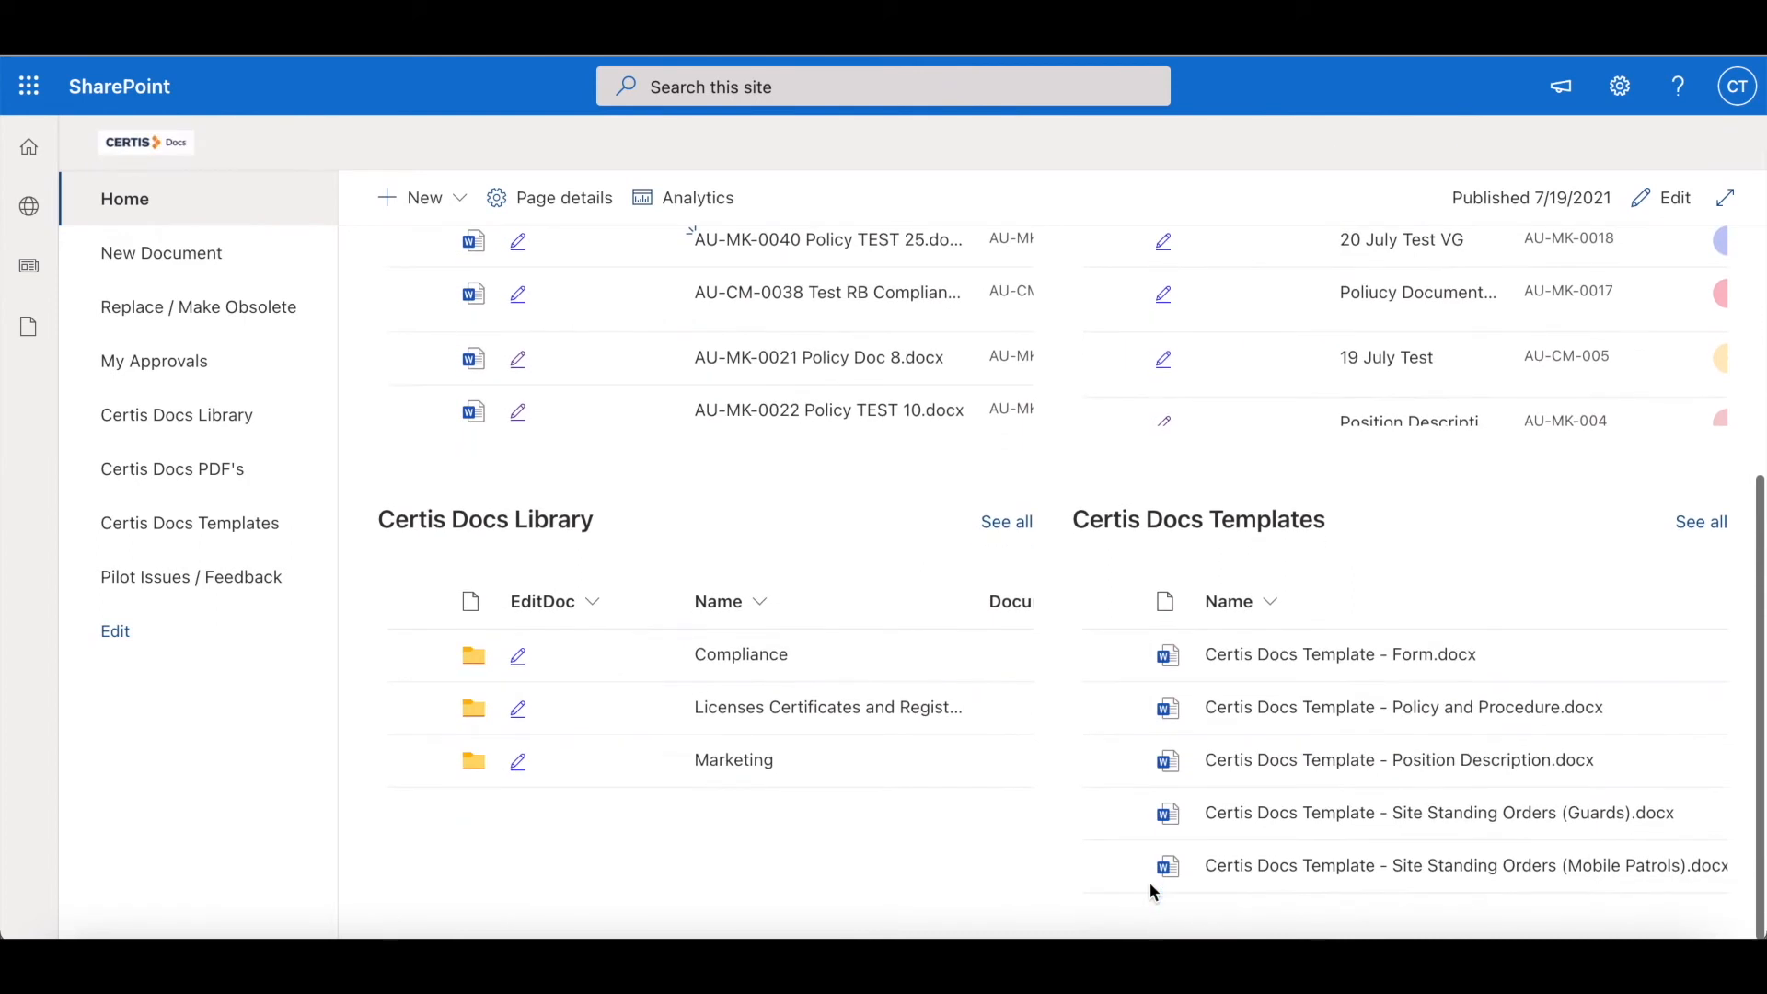
scroll("up", 3)
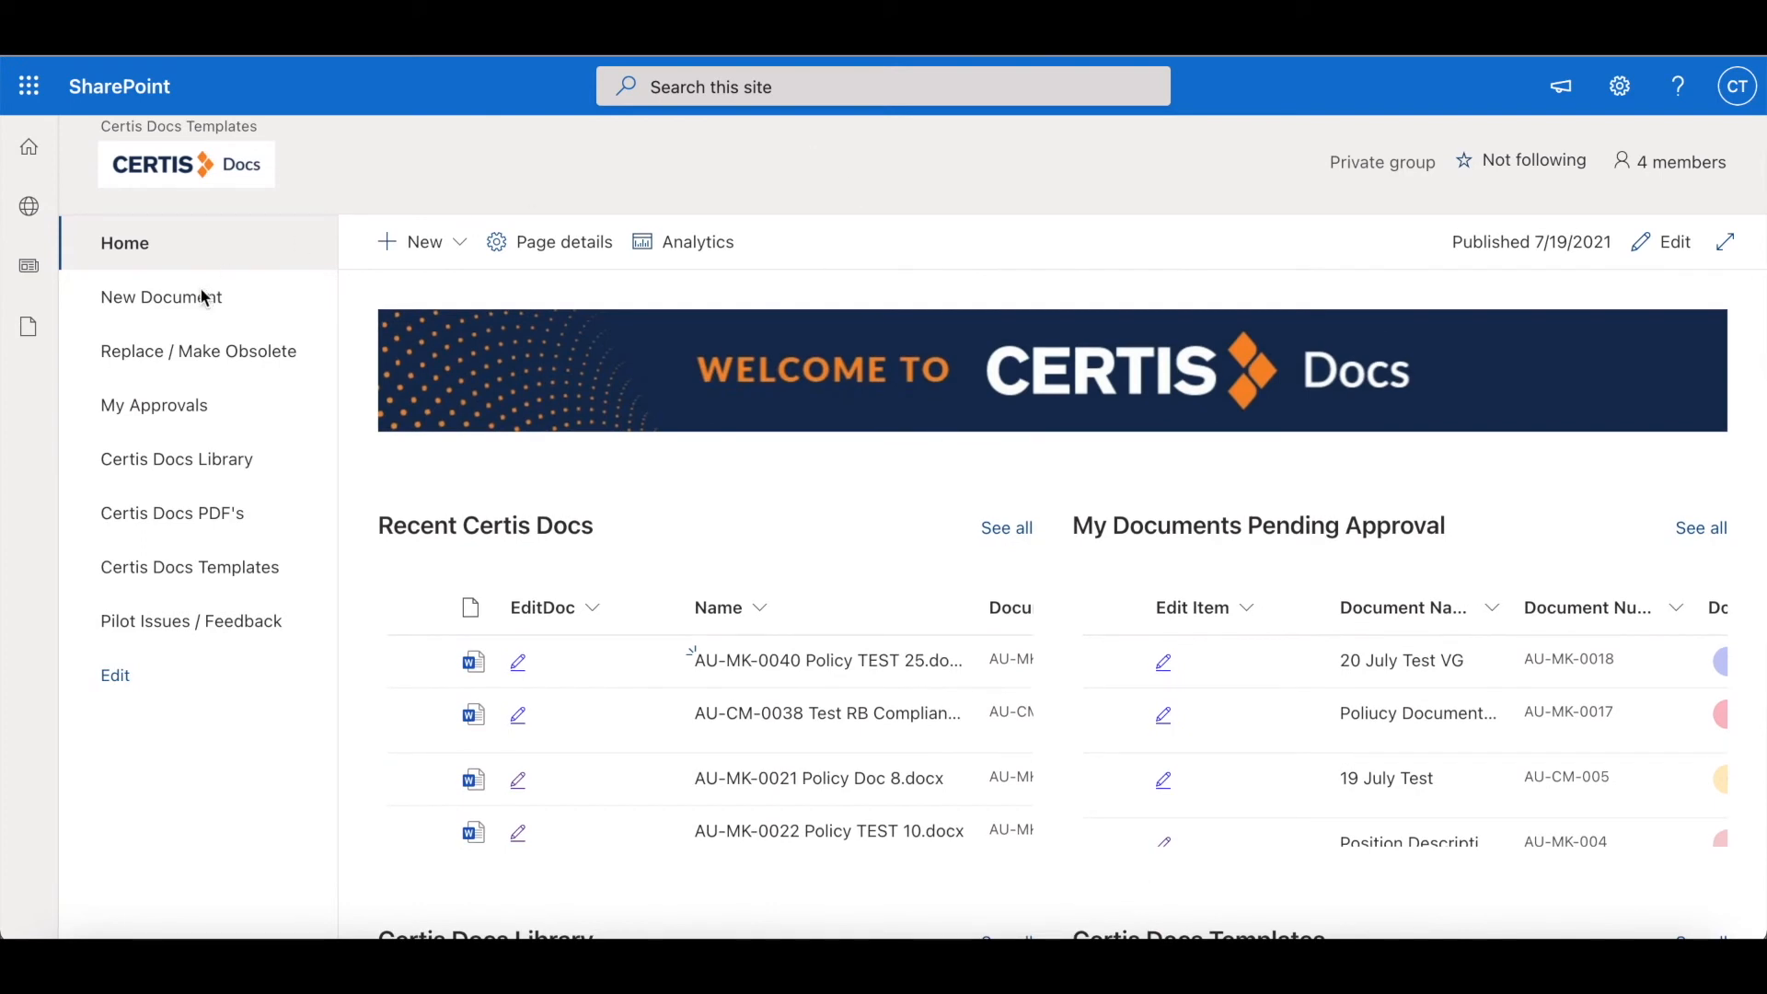
left_click(162, 298)
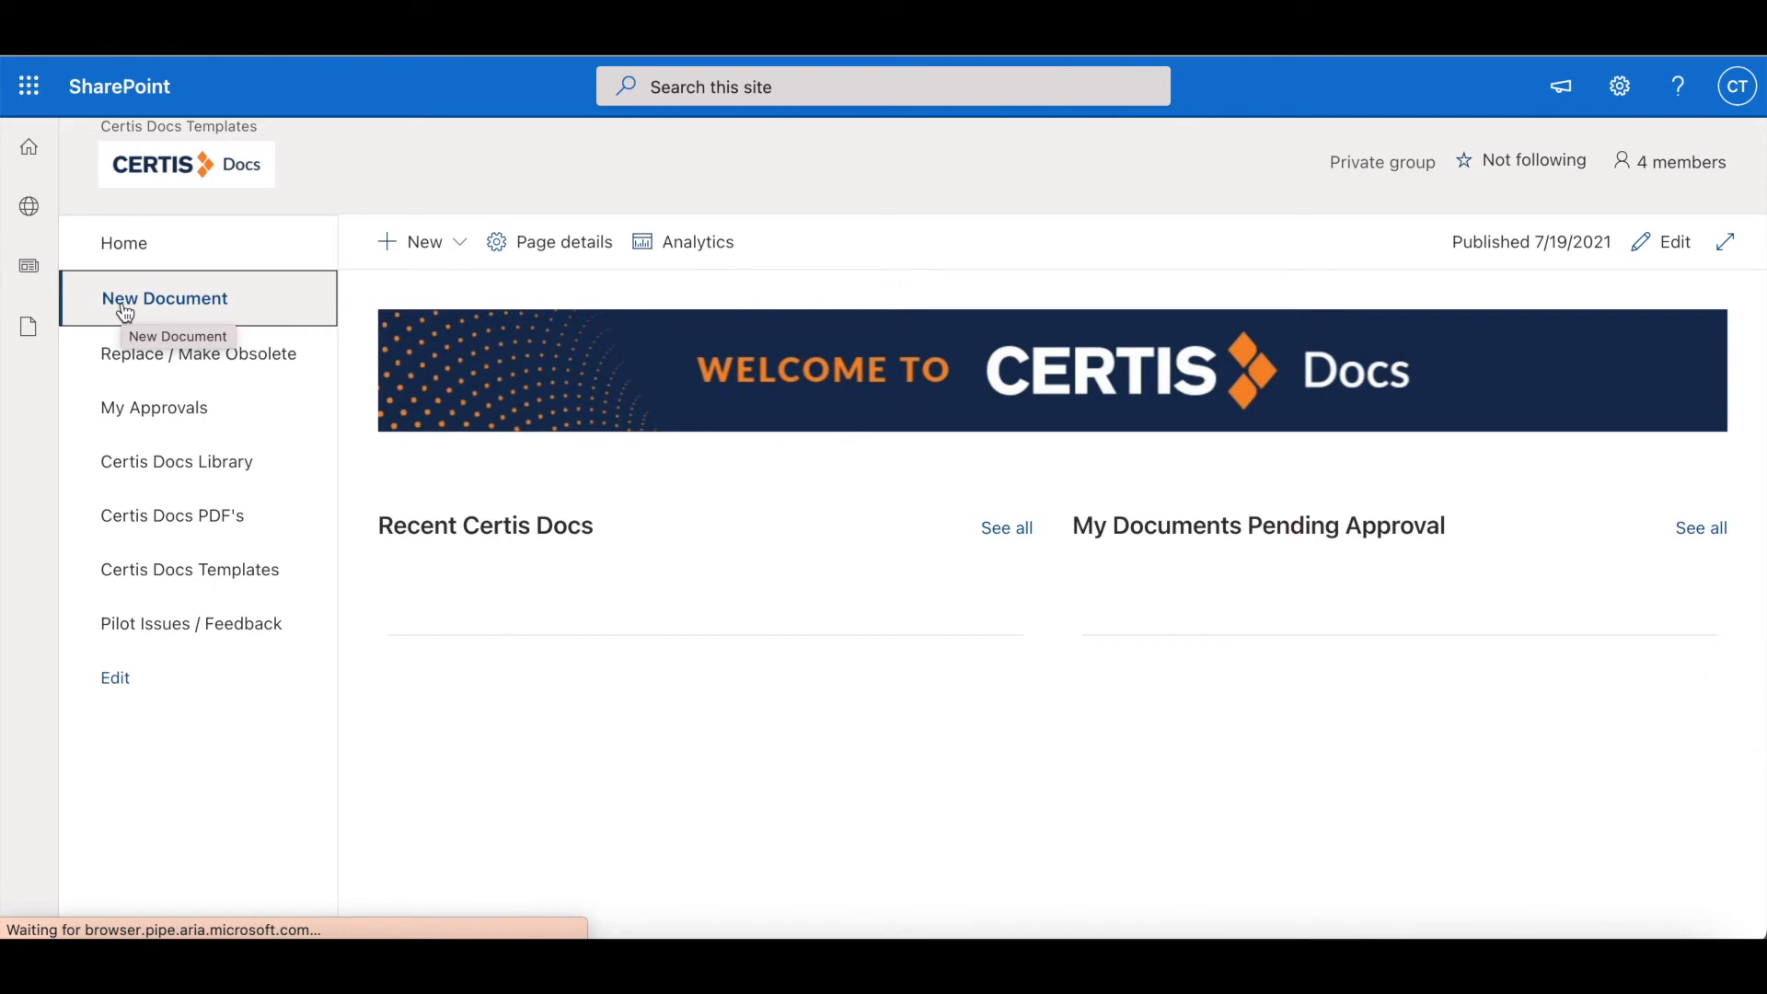
Set the request to Marketing department, Newcastle branch, Policy type, Internal Use Only classification
left_click(164, 298)
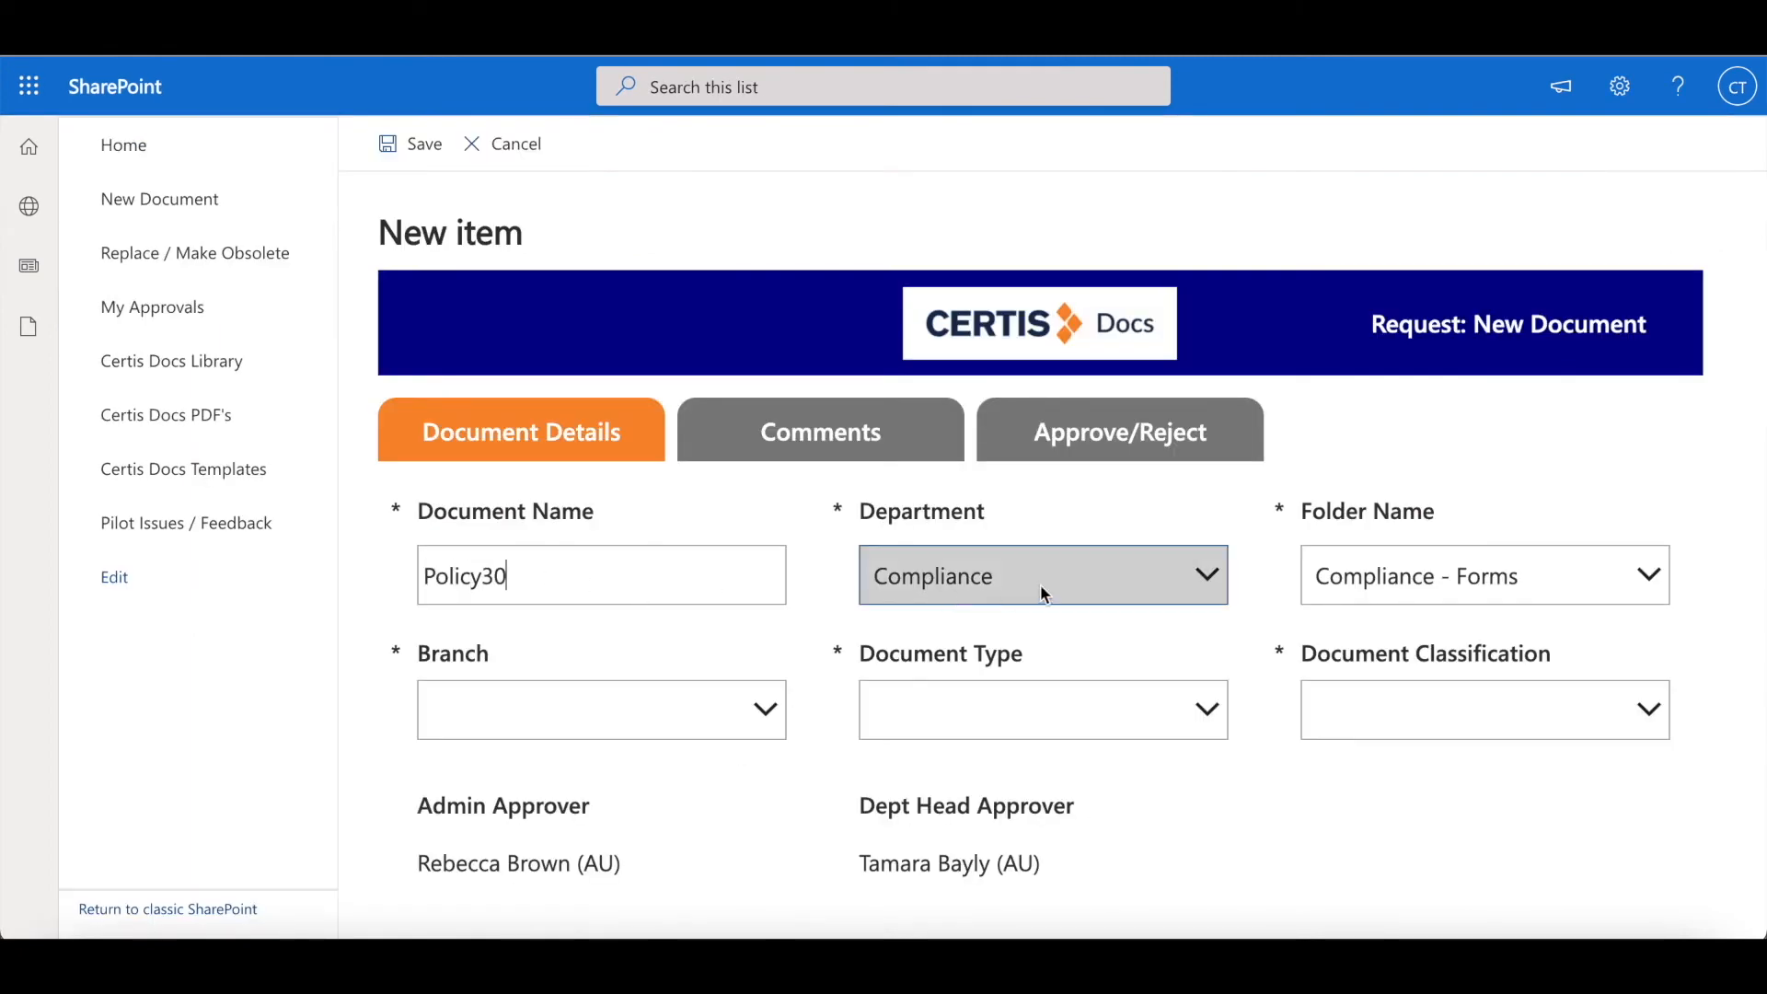
left_click(1041, 574)
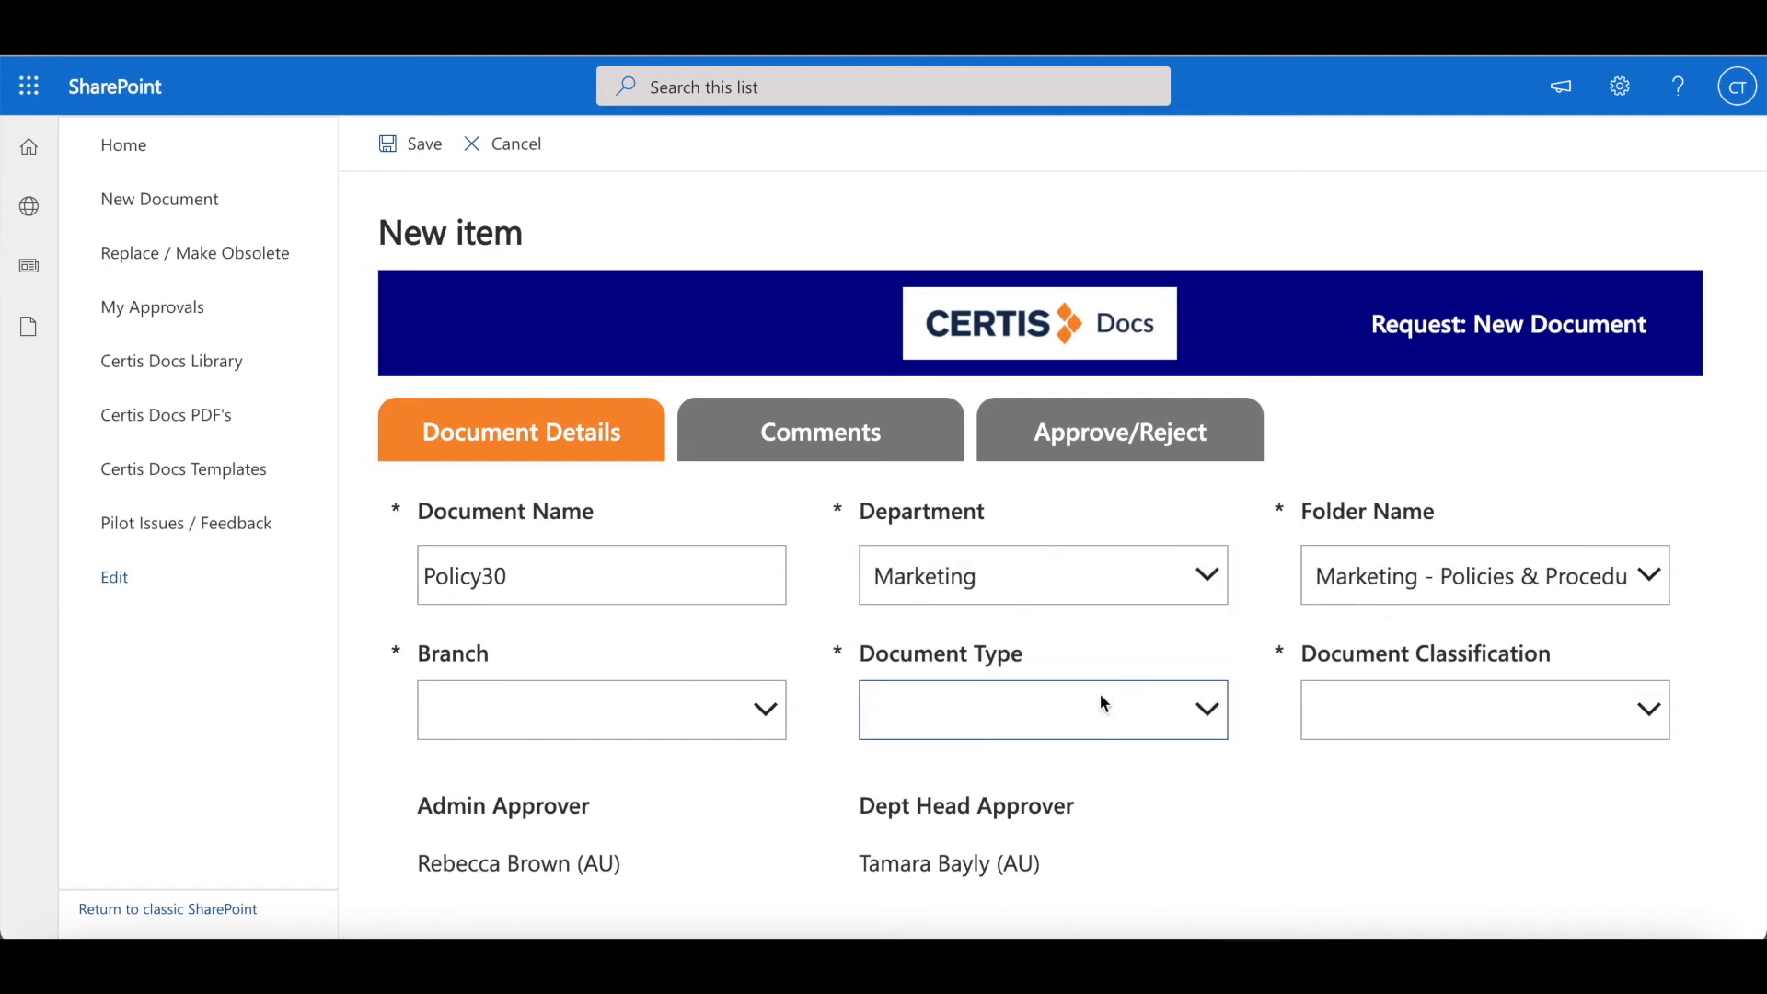
left_click(600, 709)
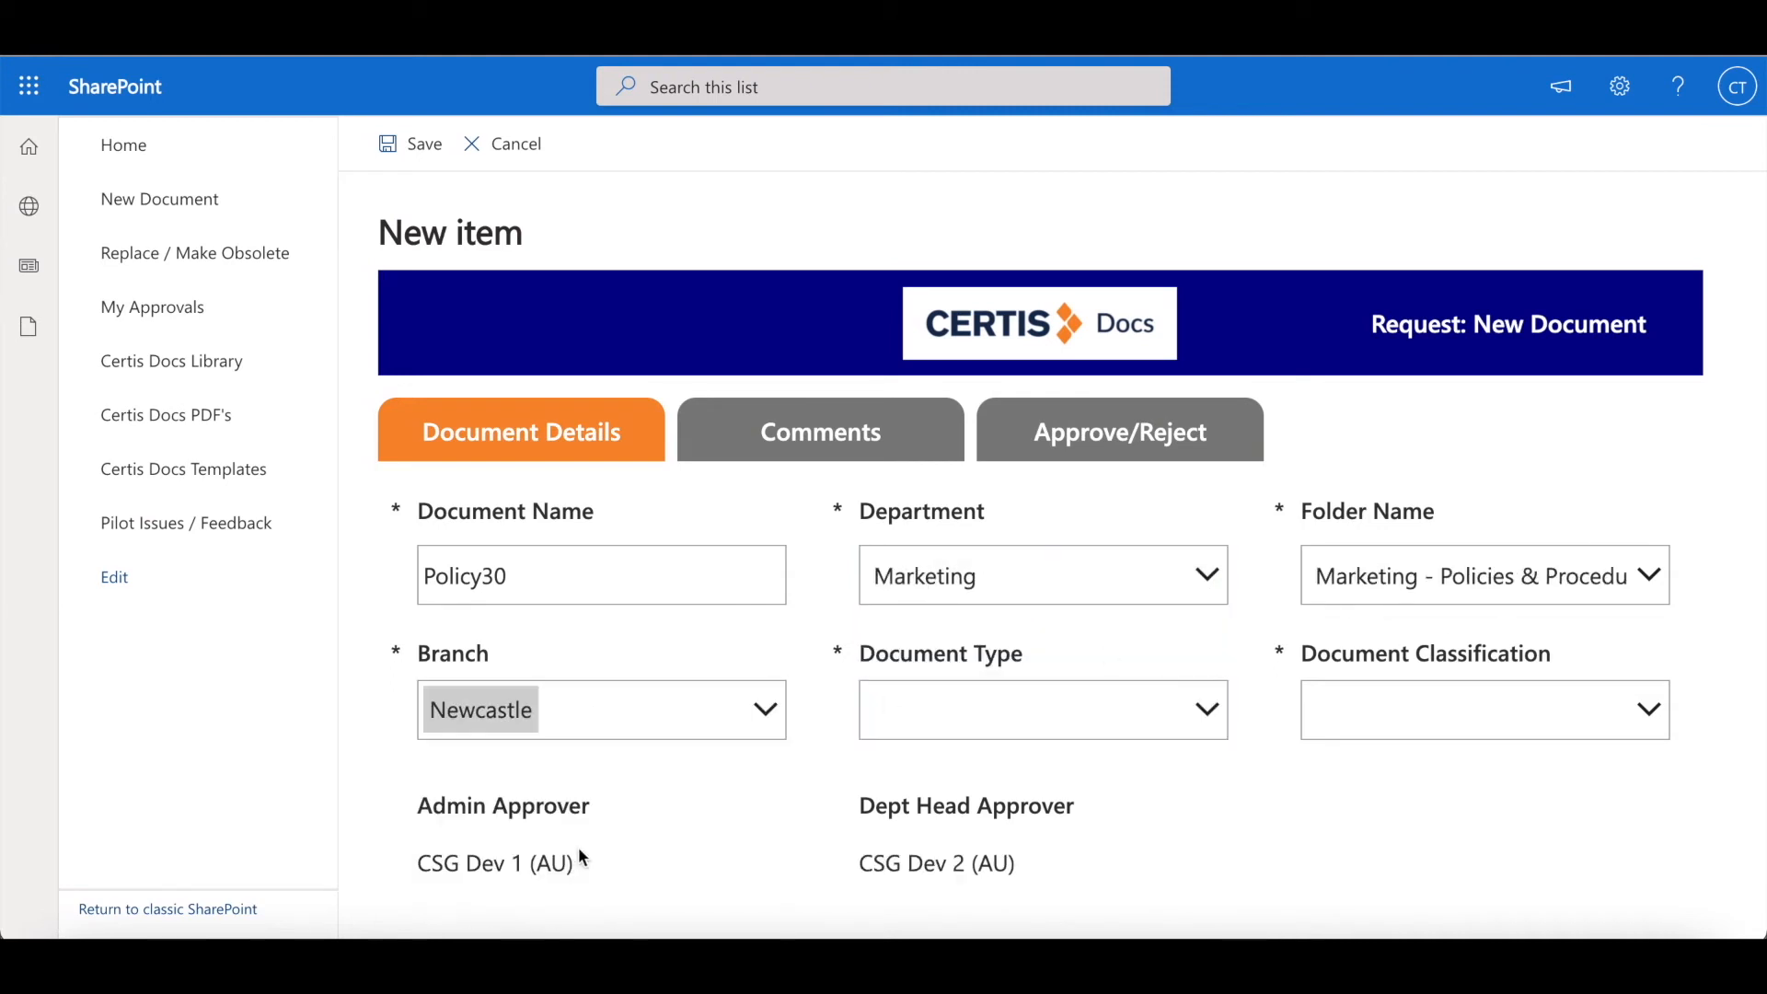
left_click(1042, 709)
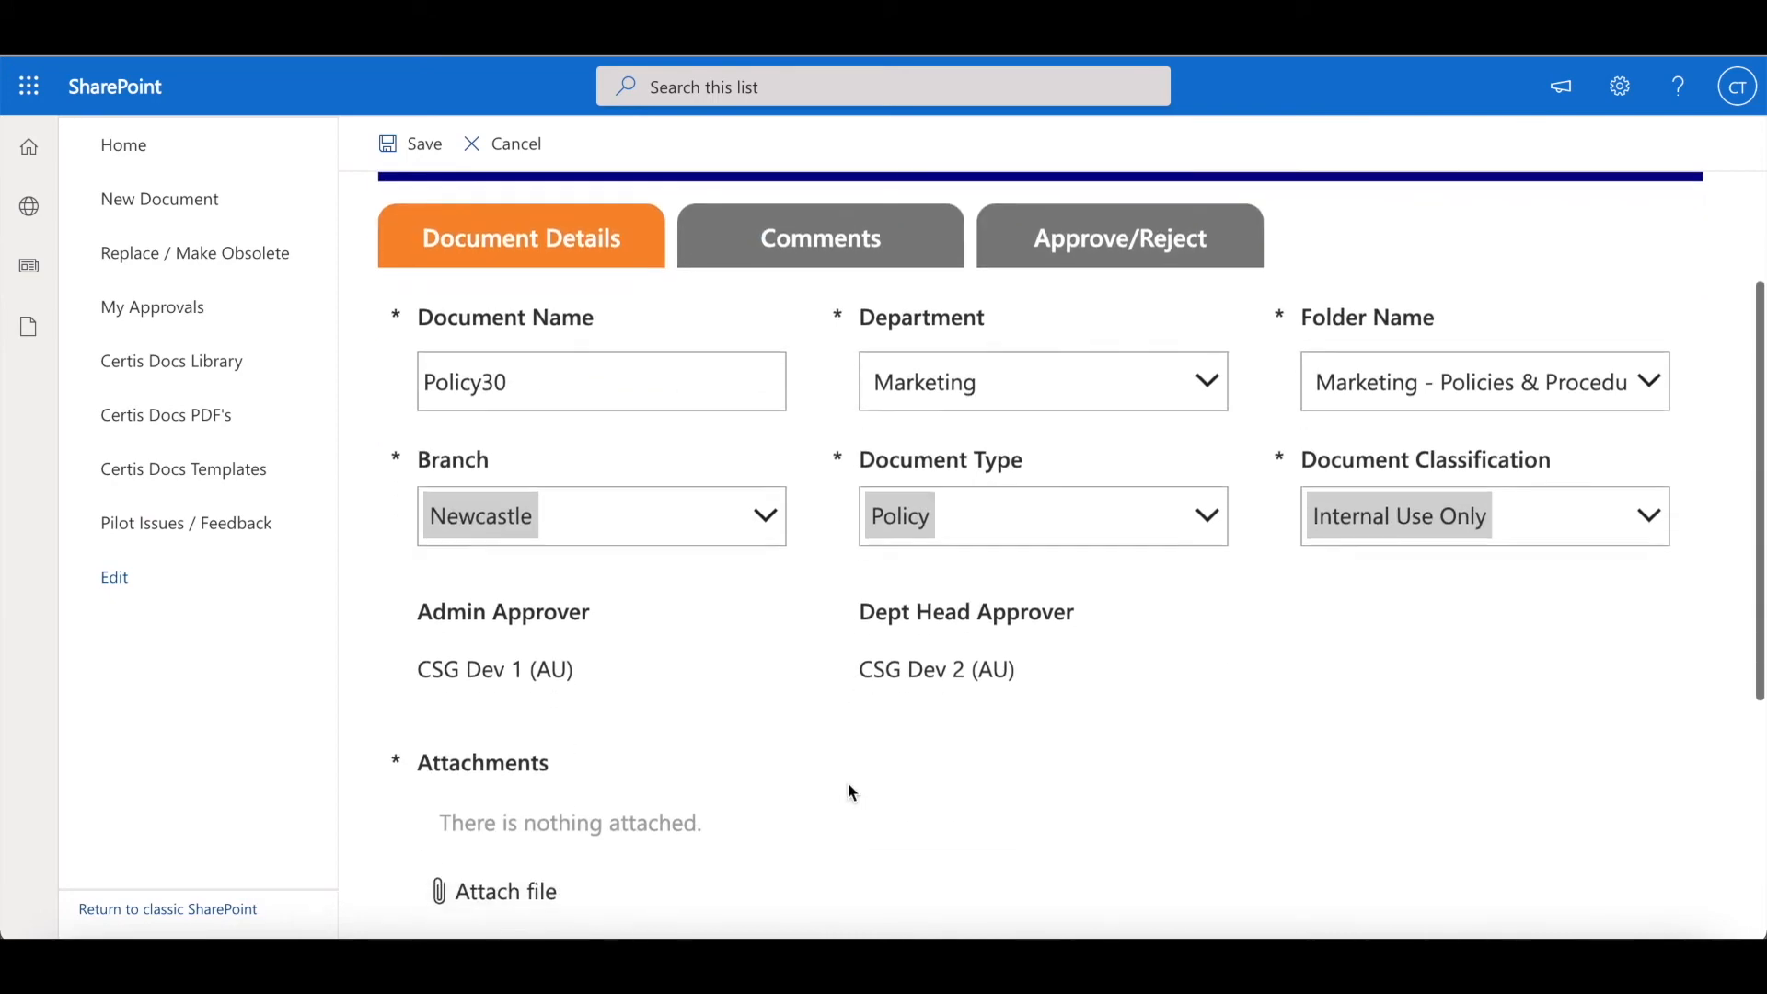
Attach the corporate policy document file to the Policy30 request
scroll("down", 3)
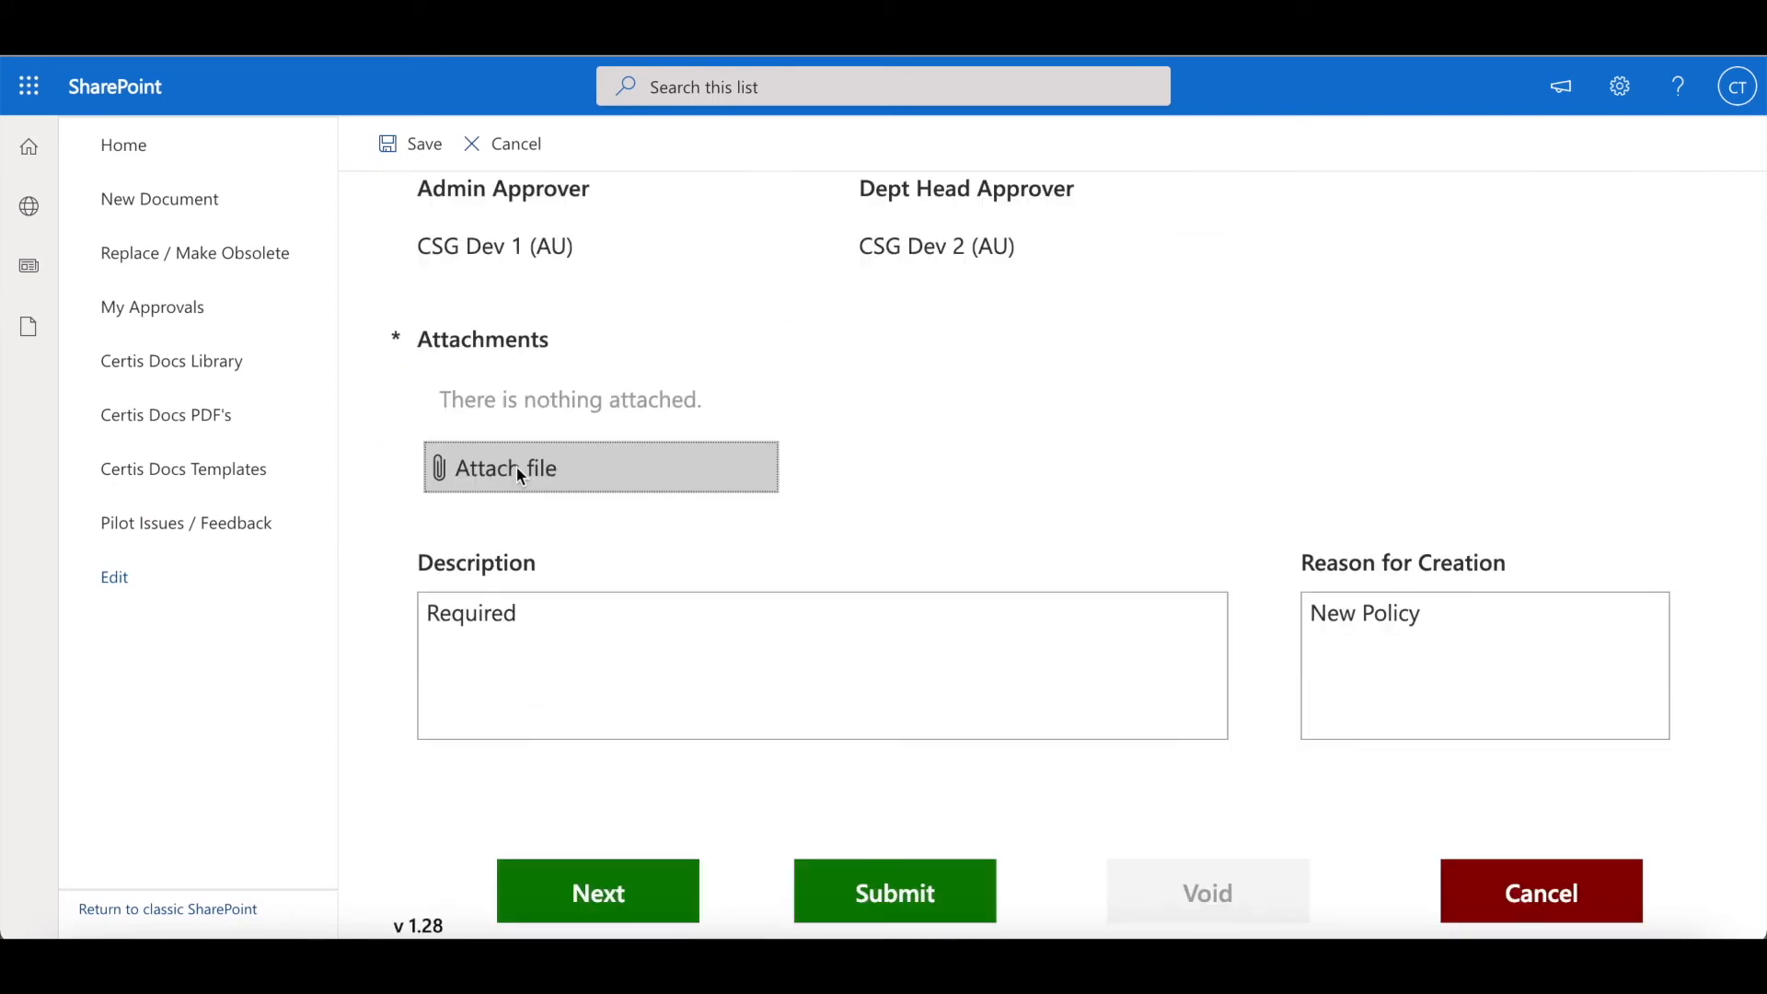
left_click(501, 467)
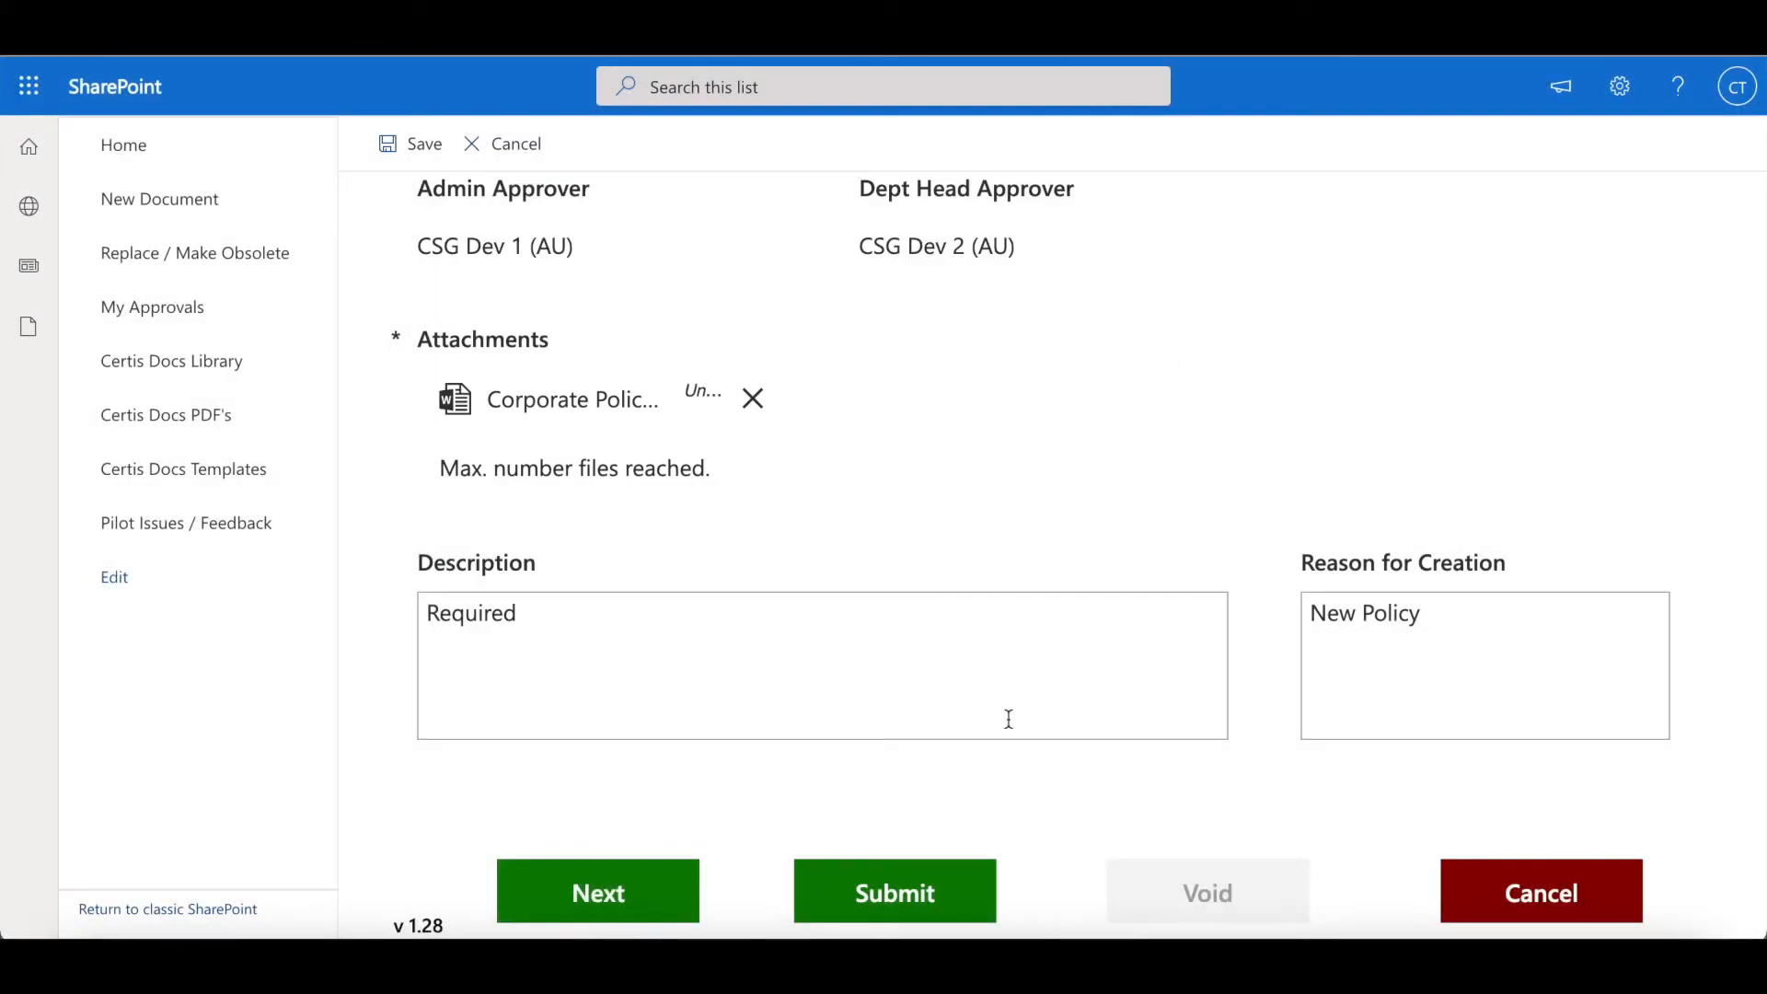
left_click(894, 891)
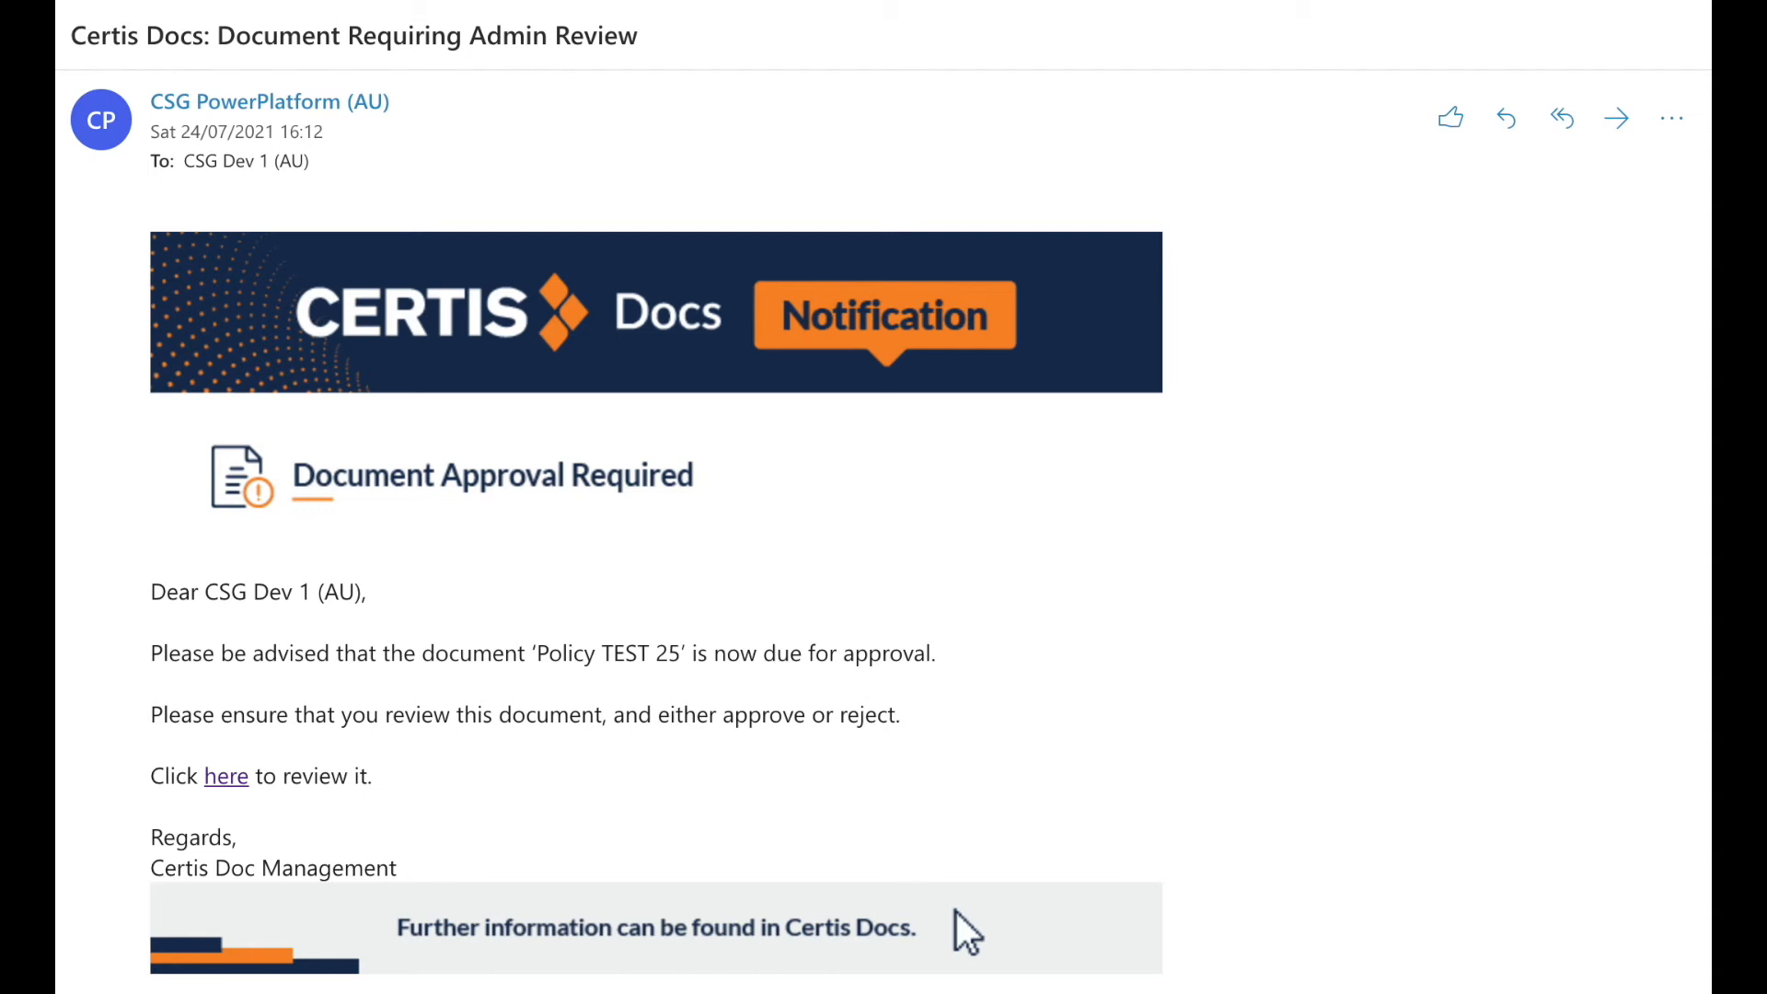
Change Policy30's branch to Northern Territory and approve it for department head review
left_click(224, 775)
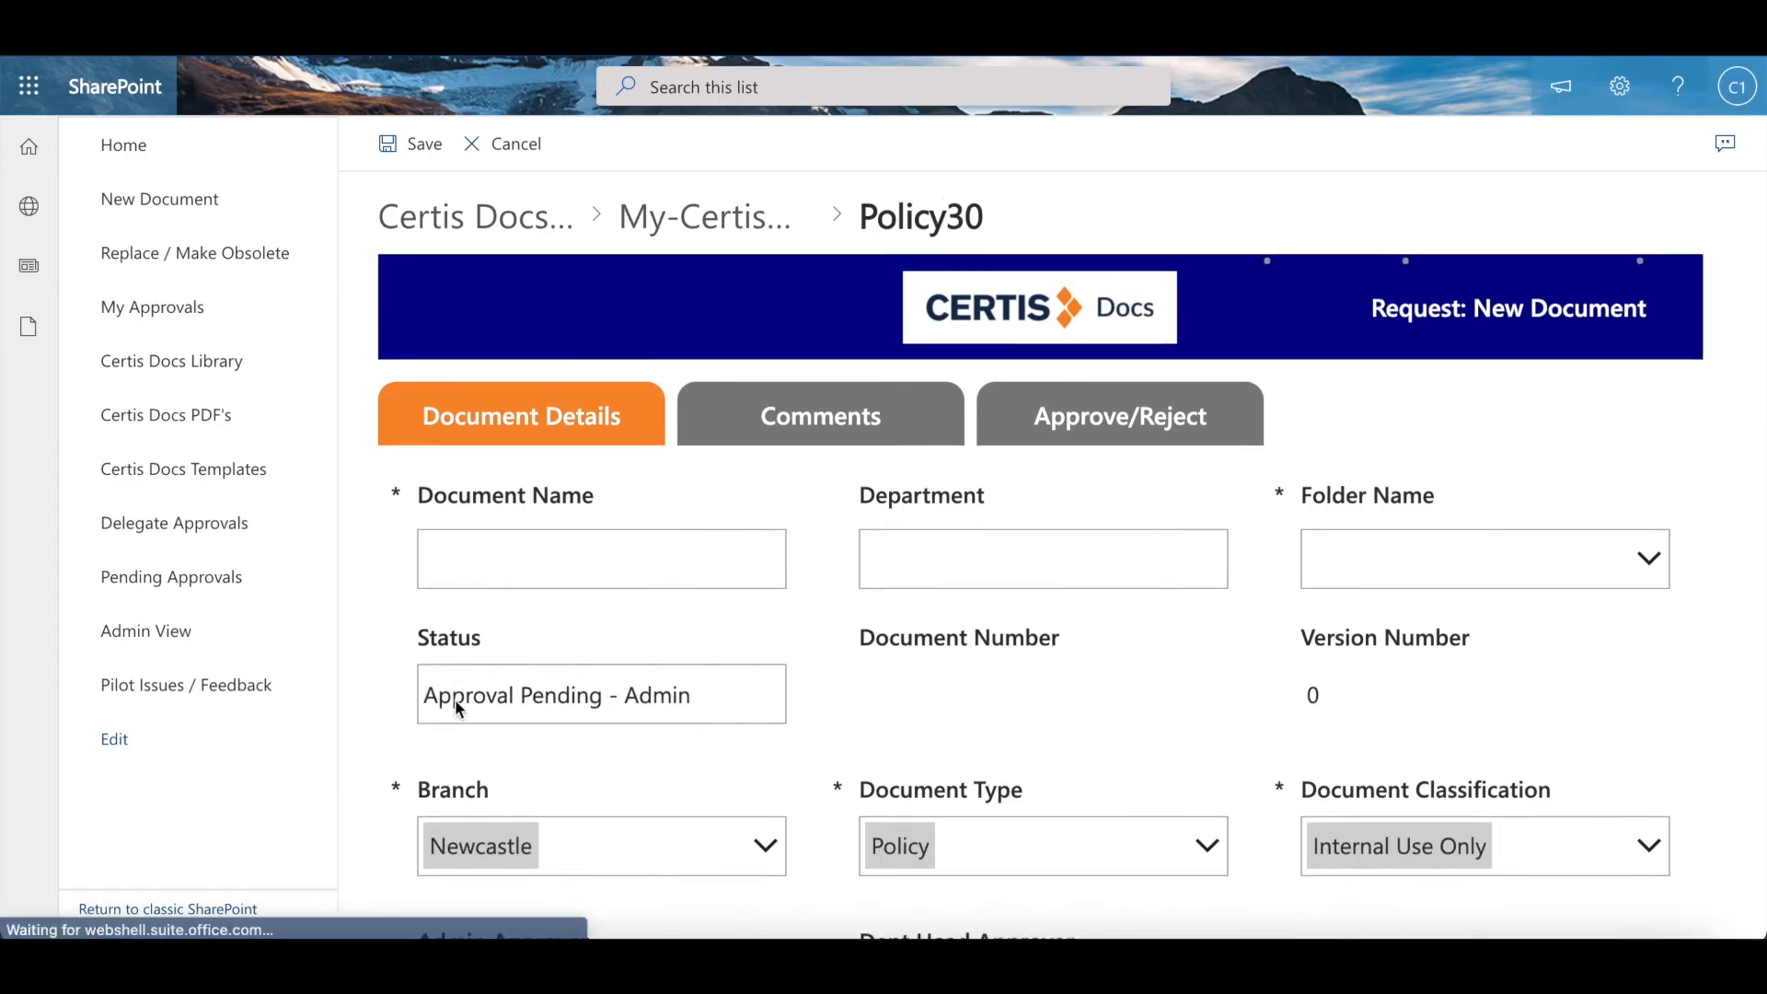
scroll("down", 3)
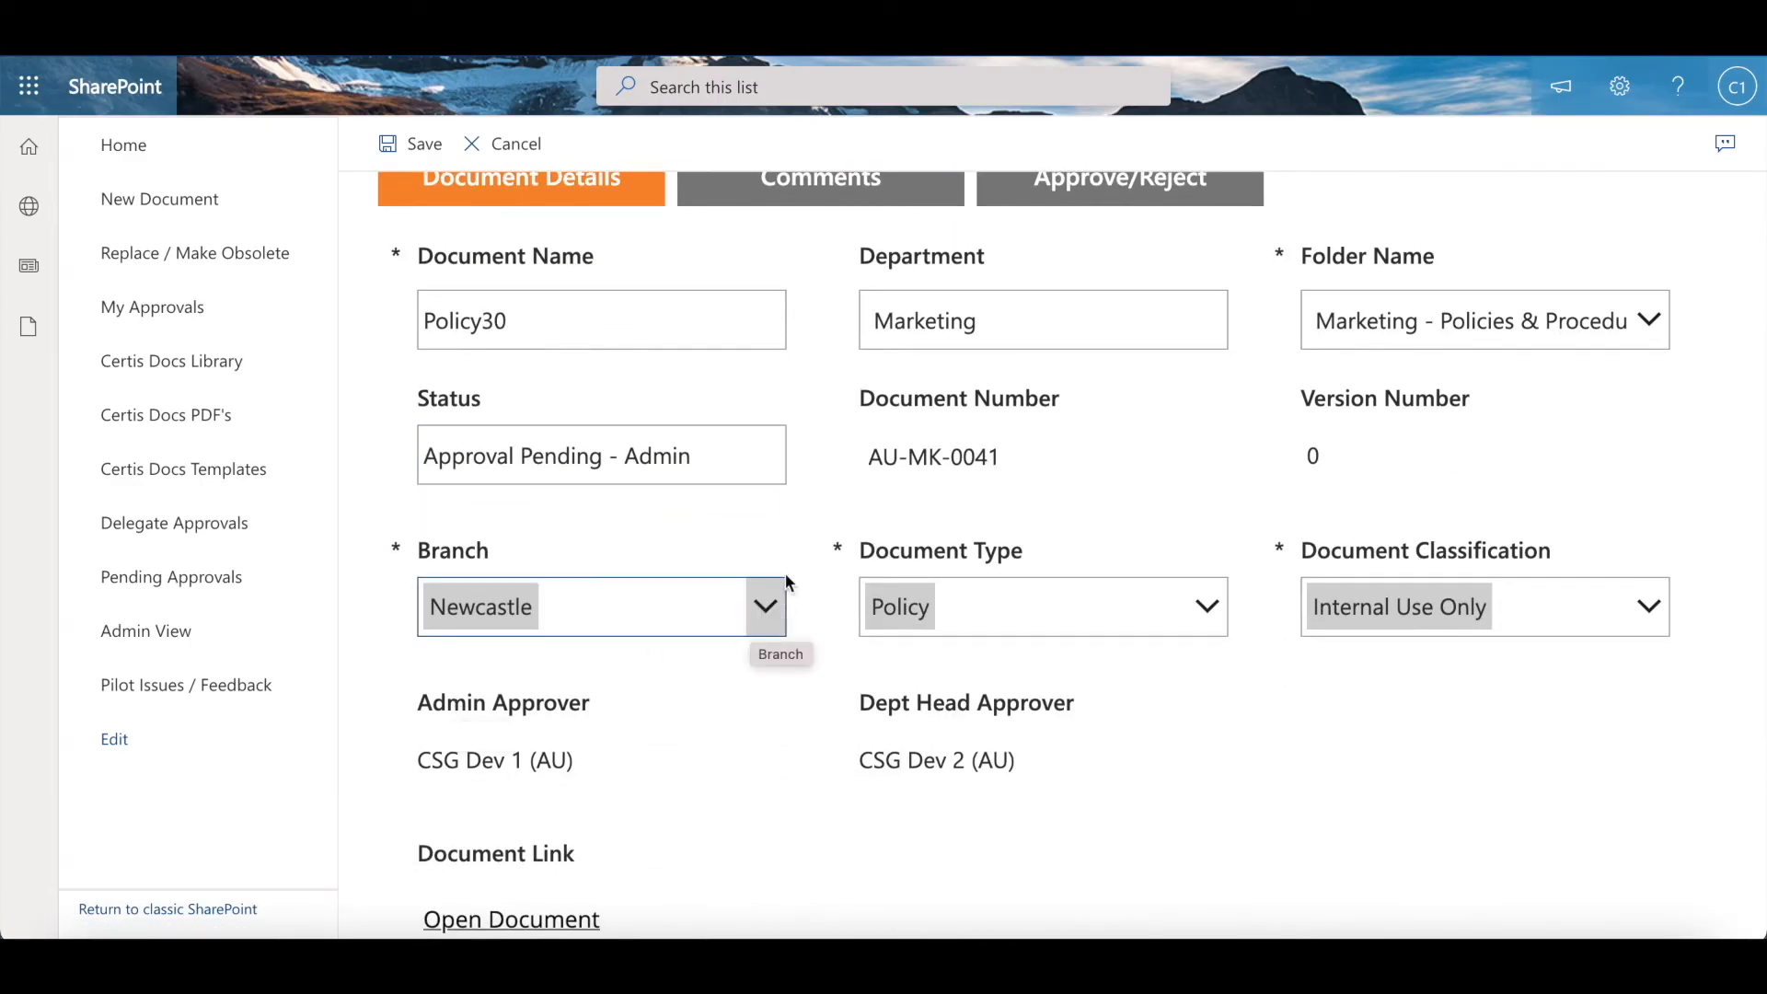
left_click(600, 605)
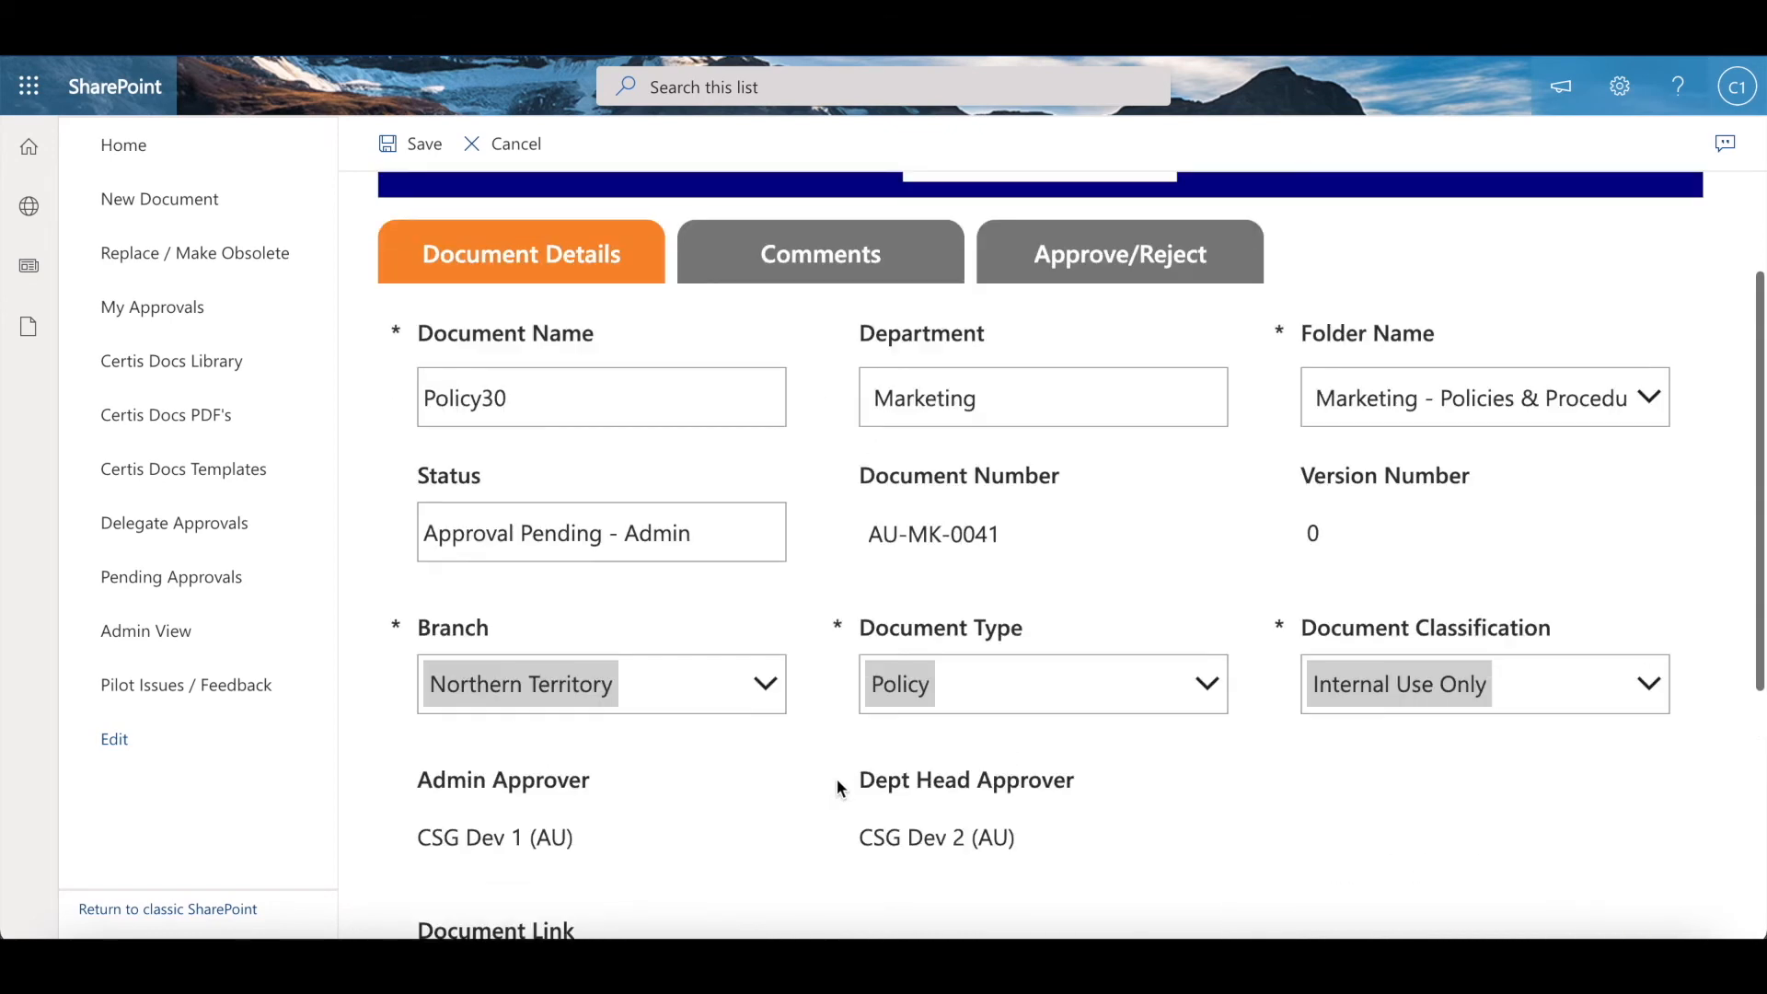
left_click(819, 253)
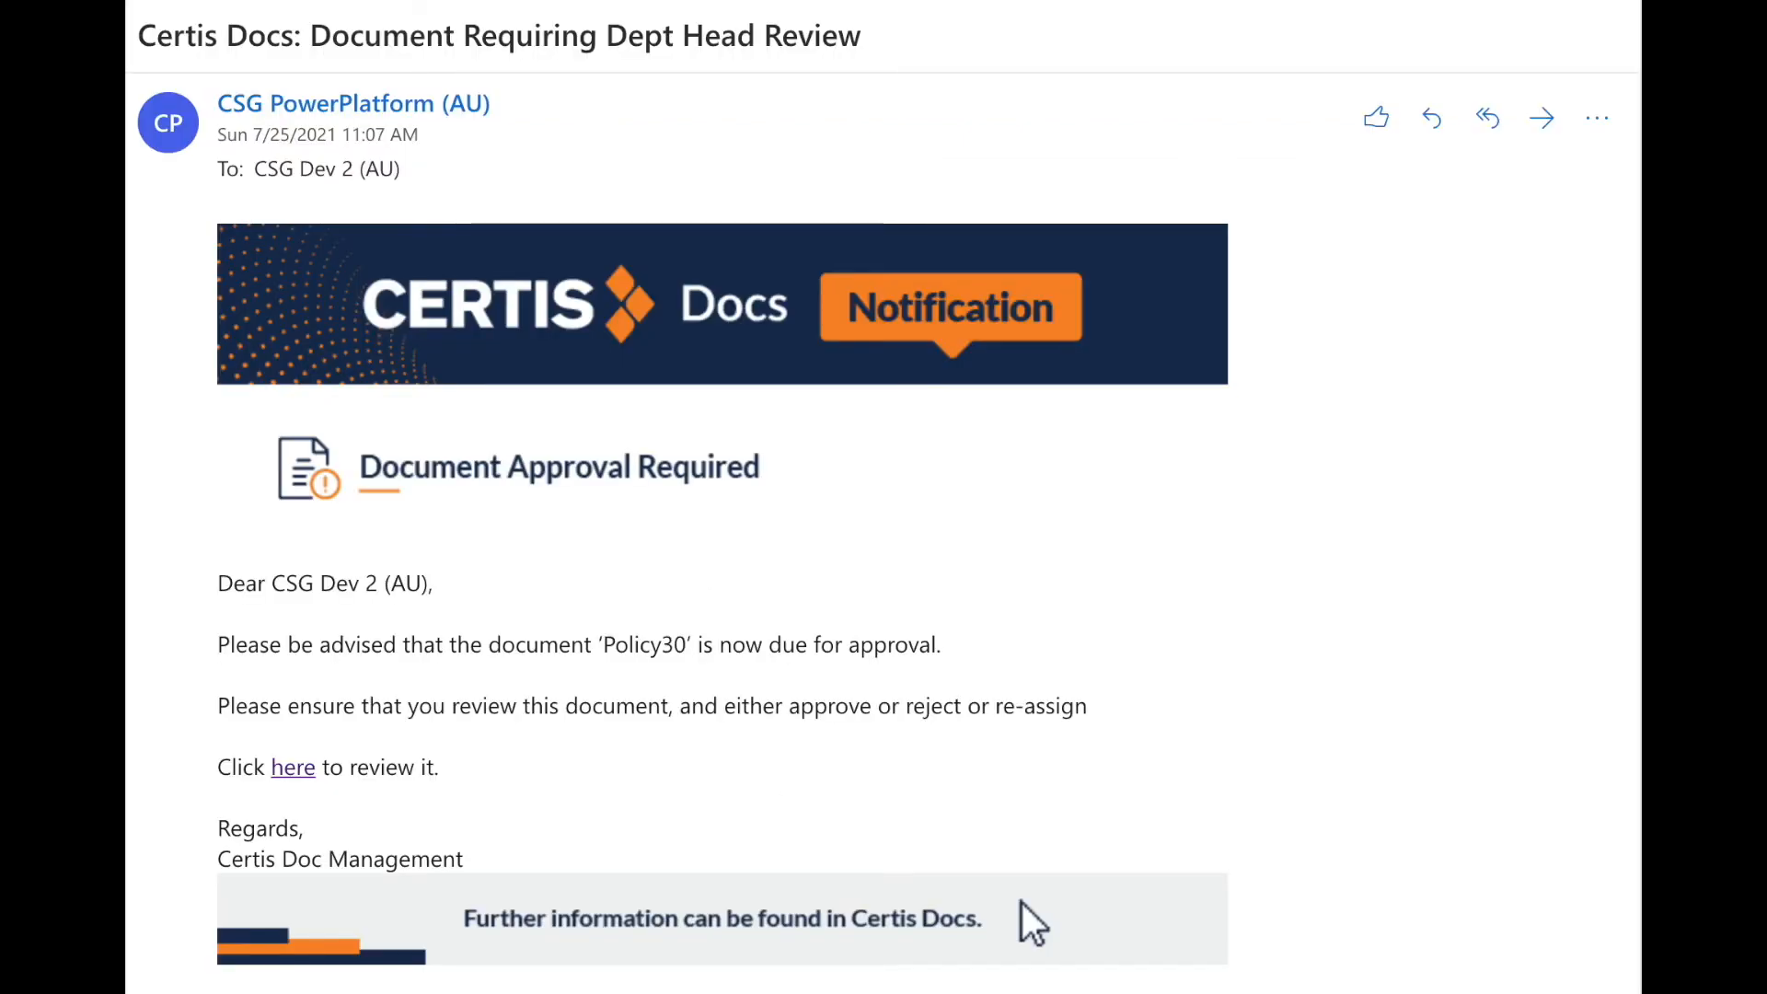
Open Policy30 from the Dept Head Review email and view its Approve/Reject options
left_click(292, 766)
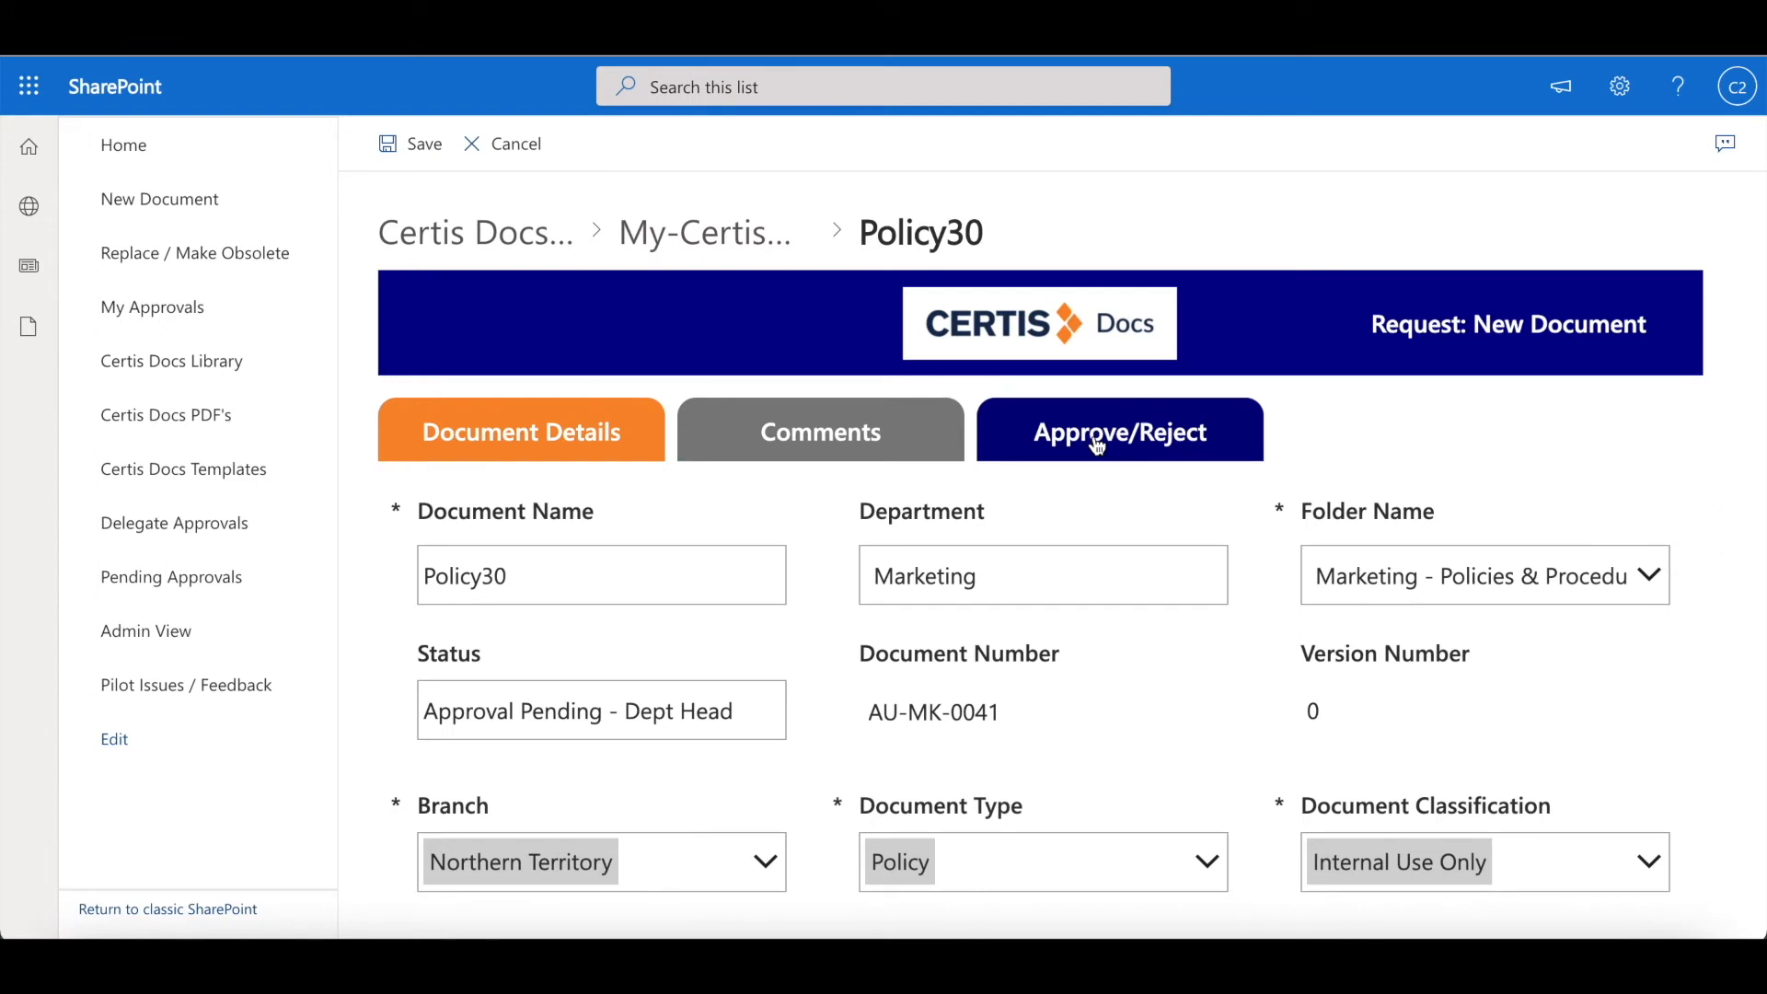
left_click(1117, 430)
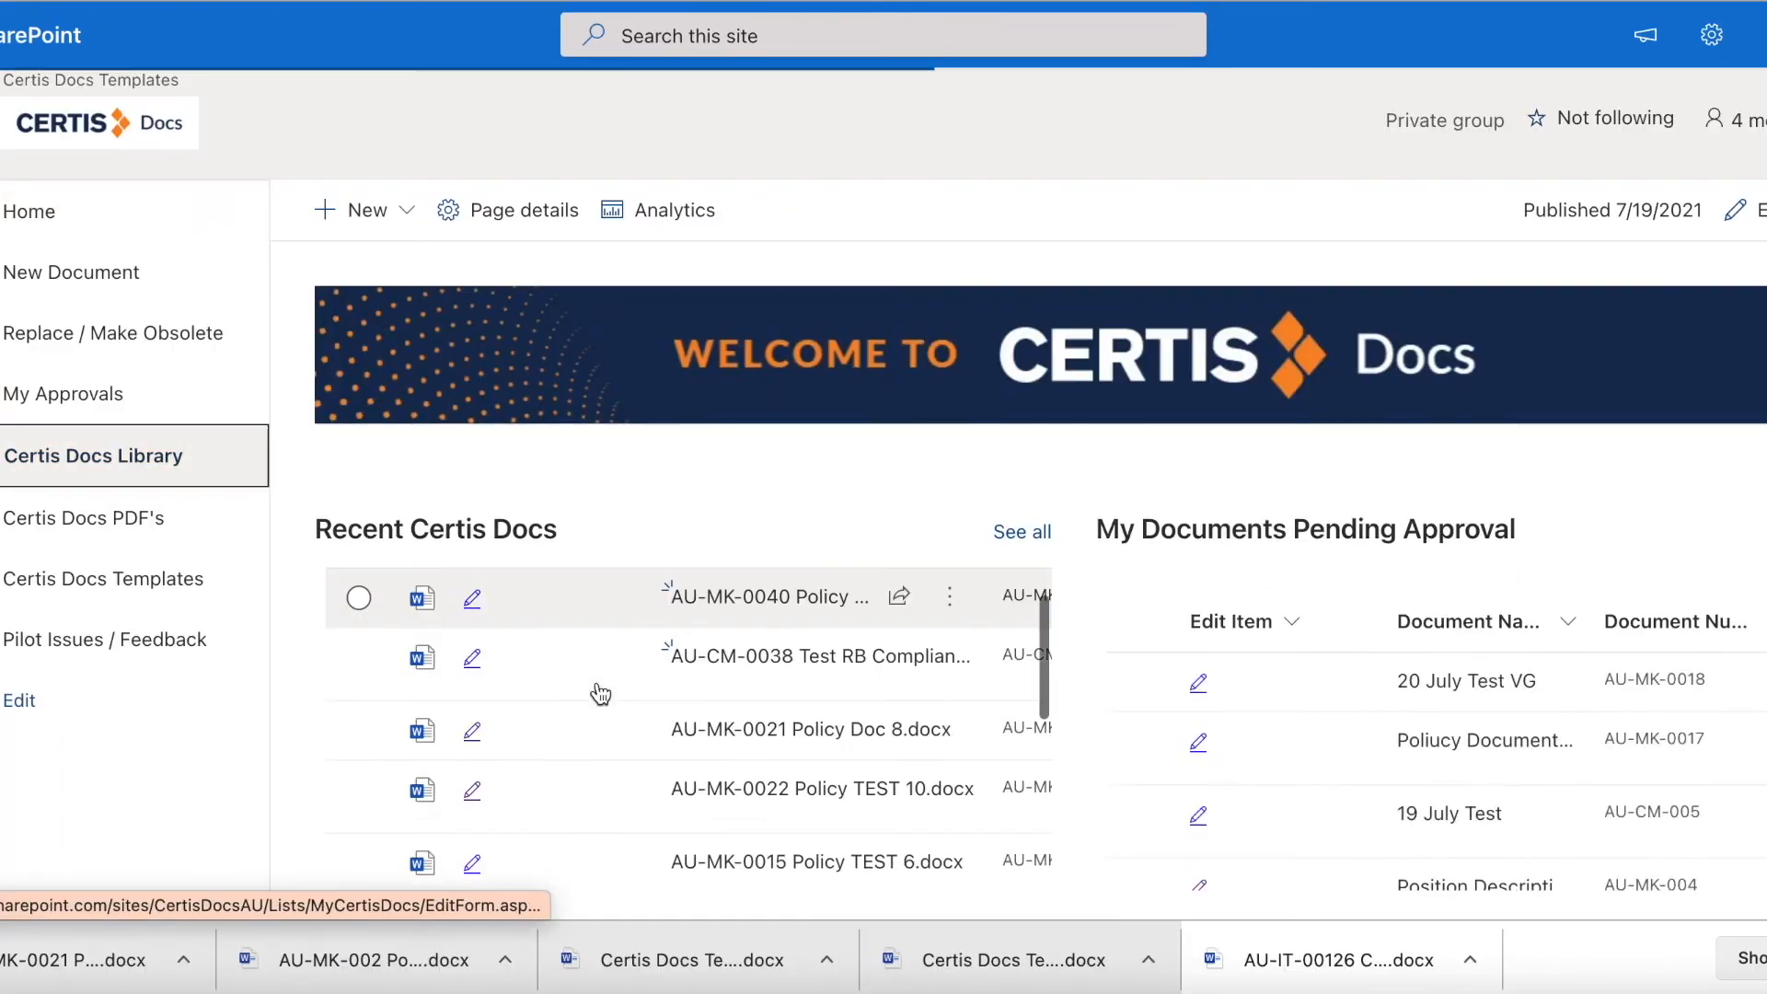
From Replace / Make Obsolete, open Marketing - Policies & Procedures and a policy's details form
left_click(112, 333)
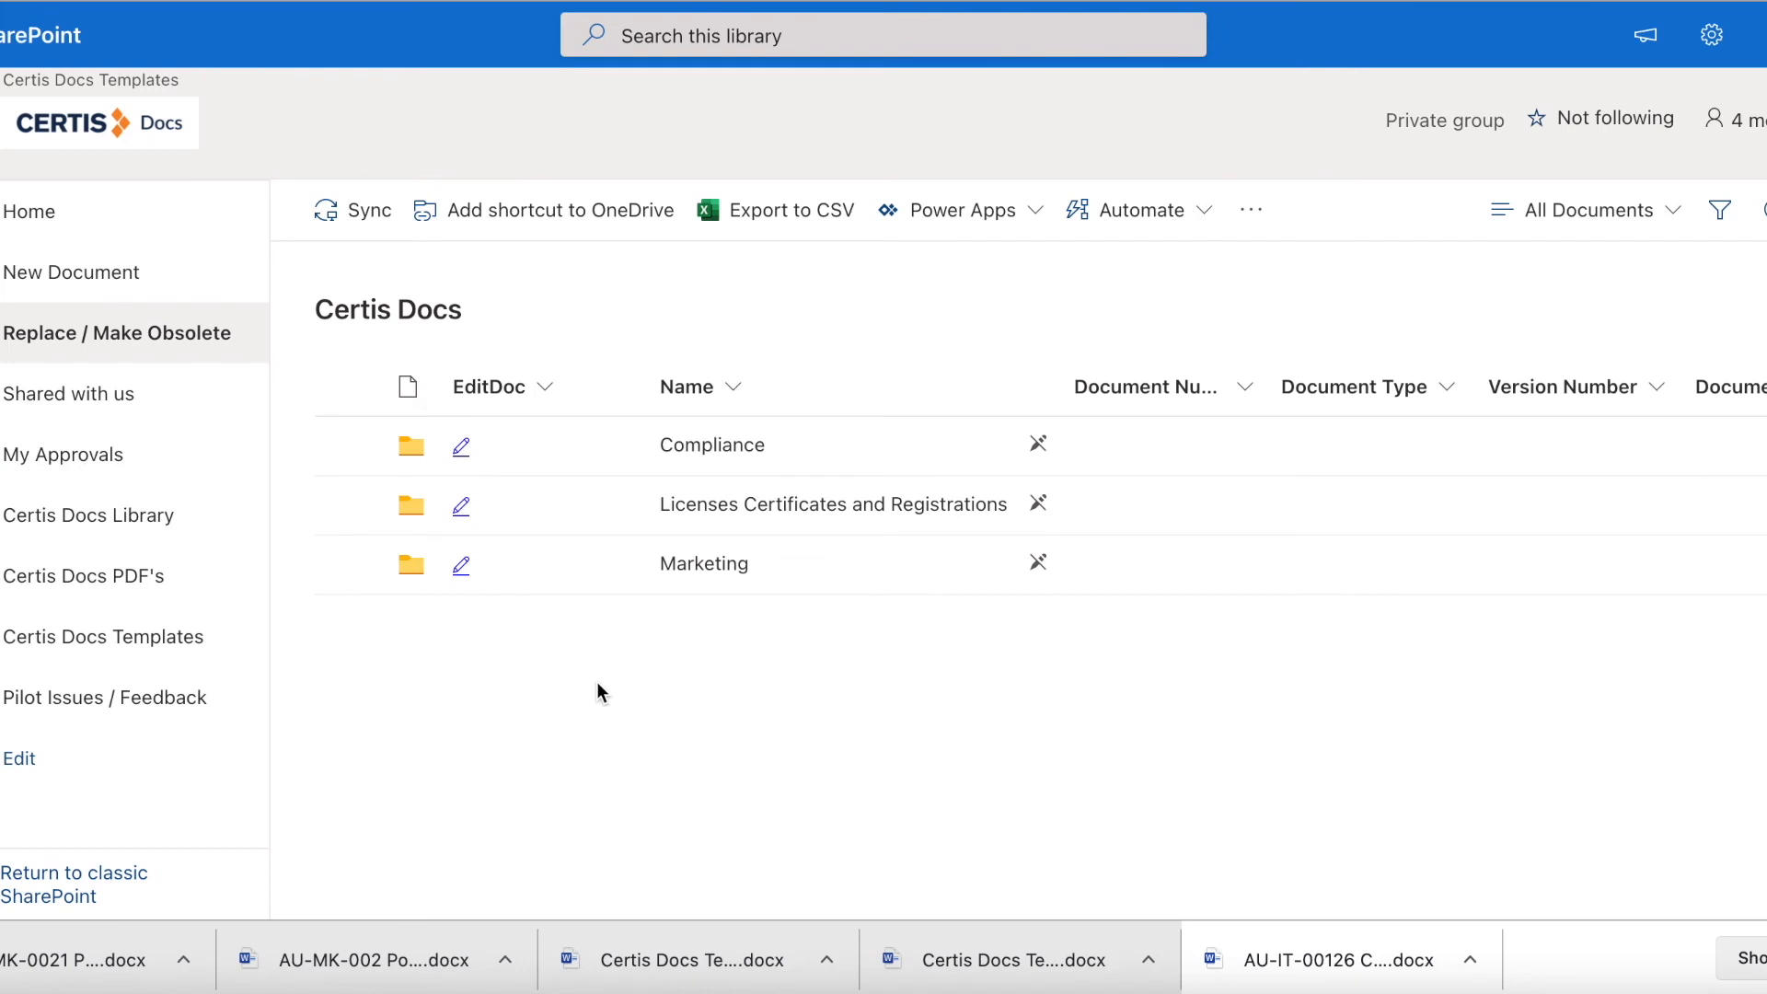
left_click(703, 563)
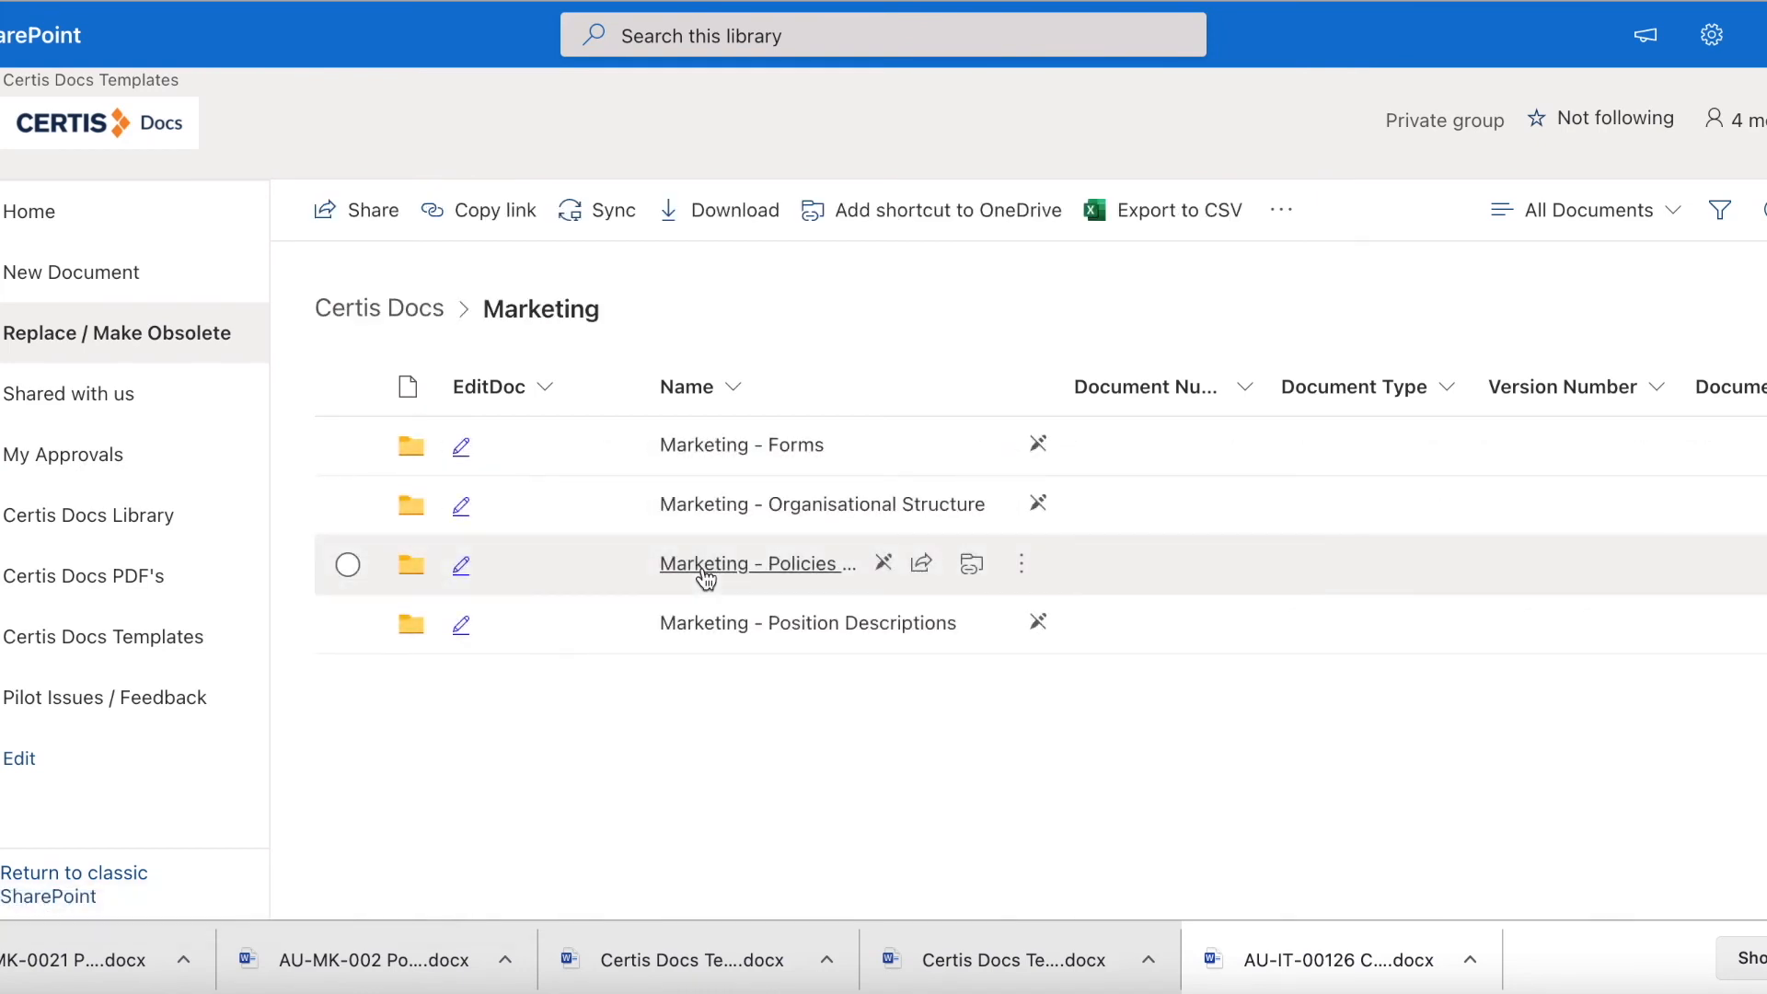
left_click(757, 563)
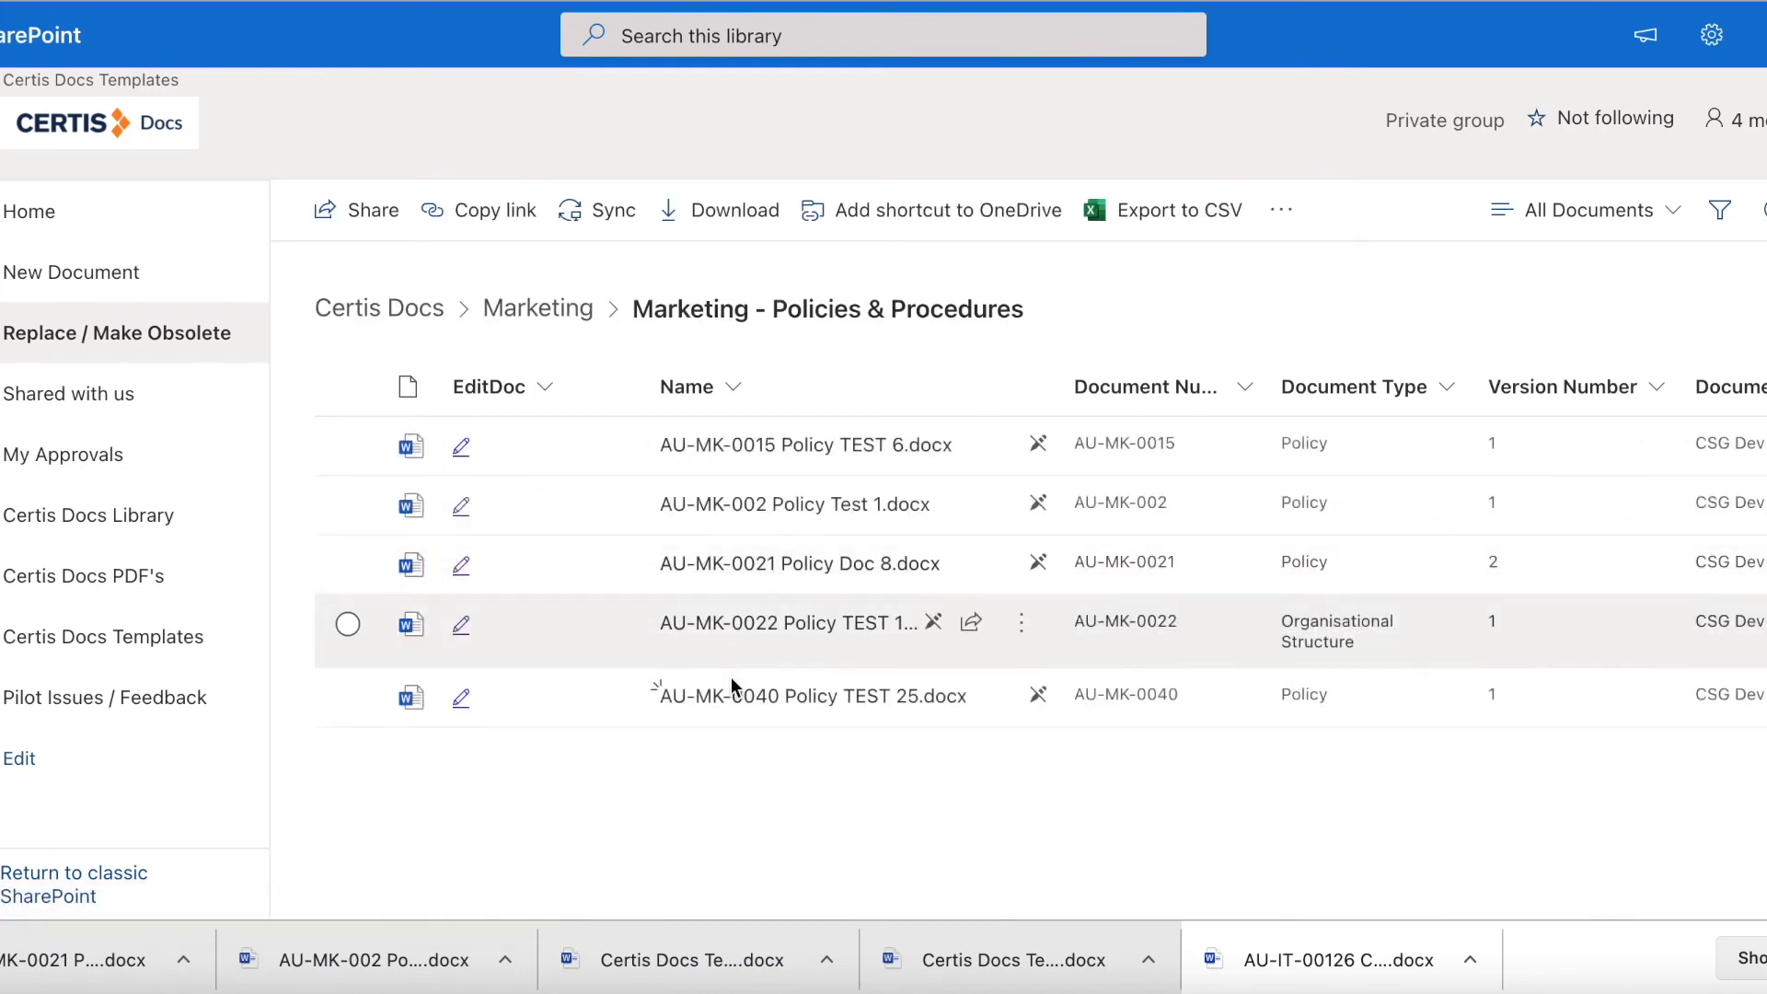
left_click(786, 624)
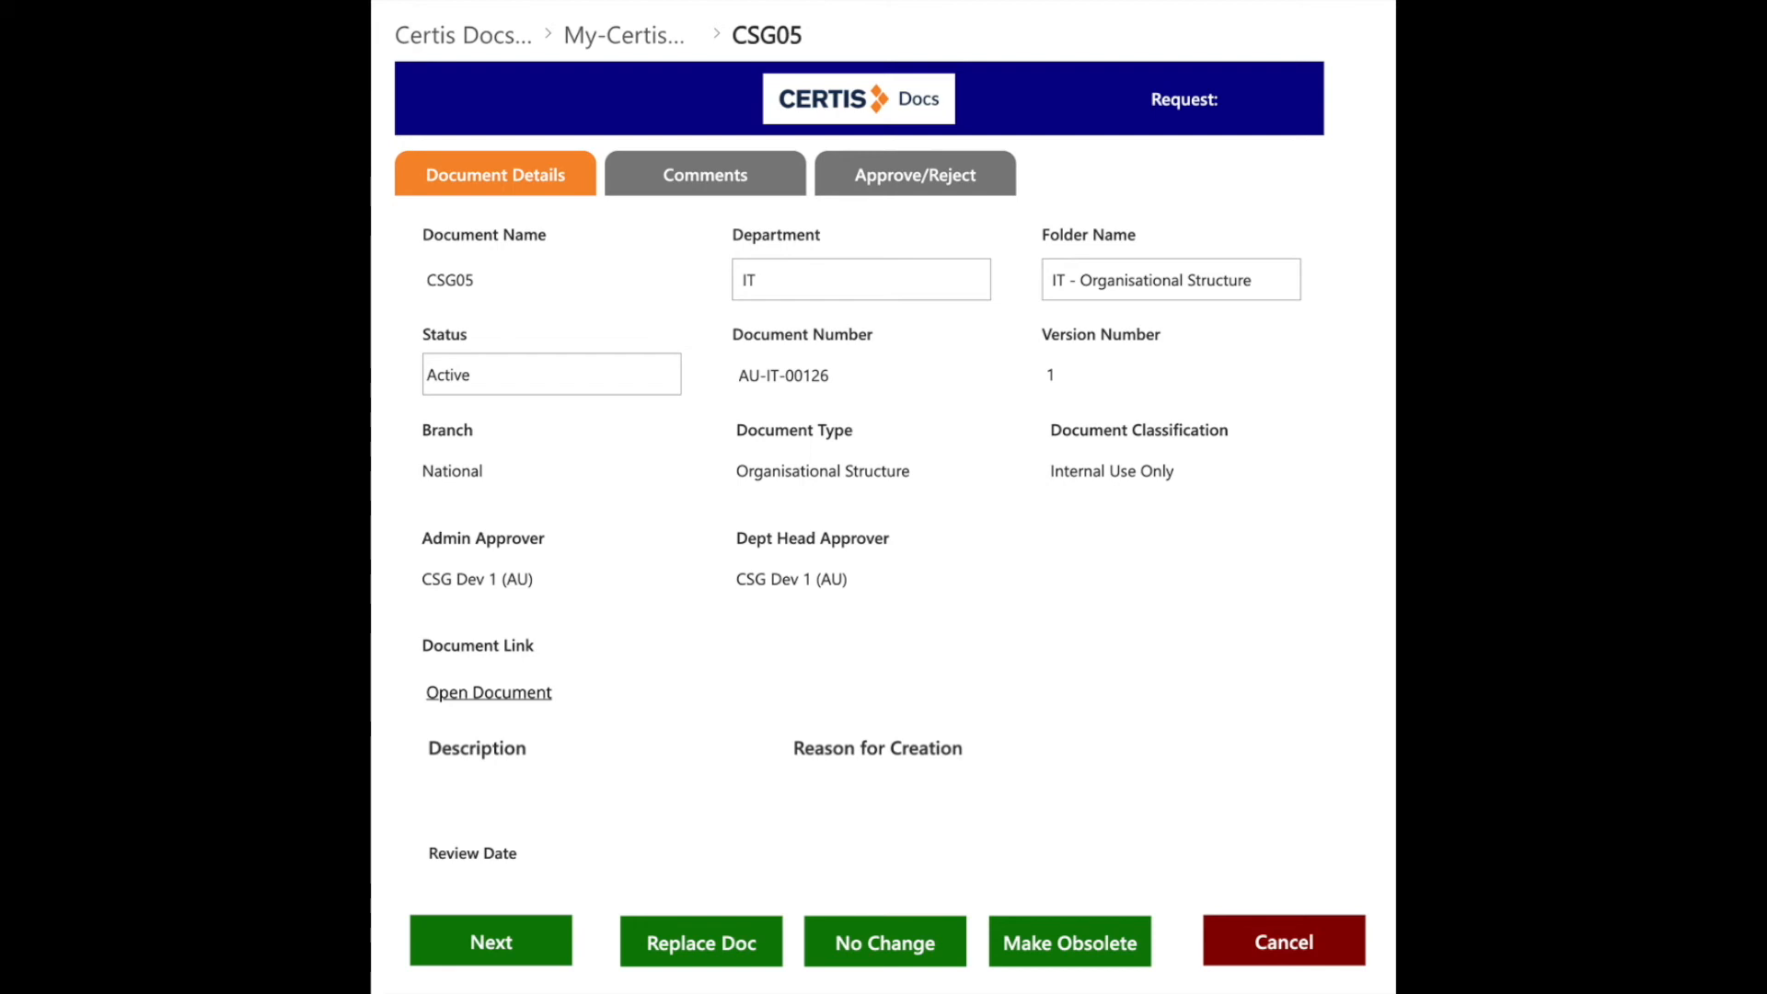
Show CSG05's EditDoc form with its Replace Doc, No Change and Make Obsolete choices
left_click(700, 940)
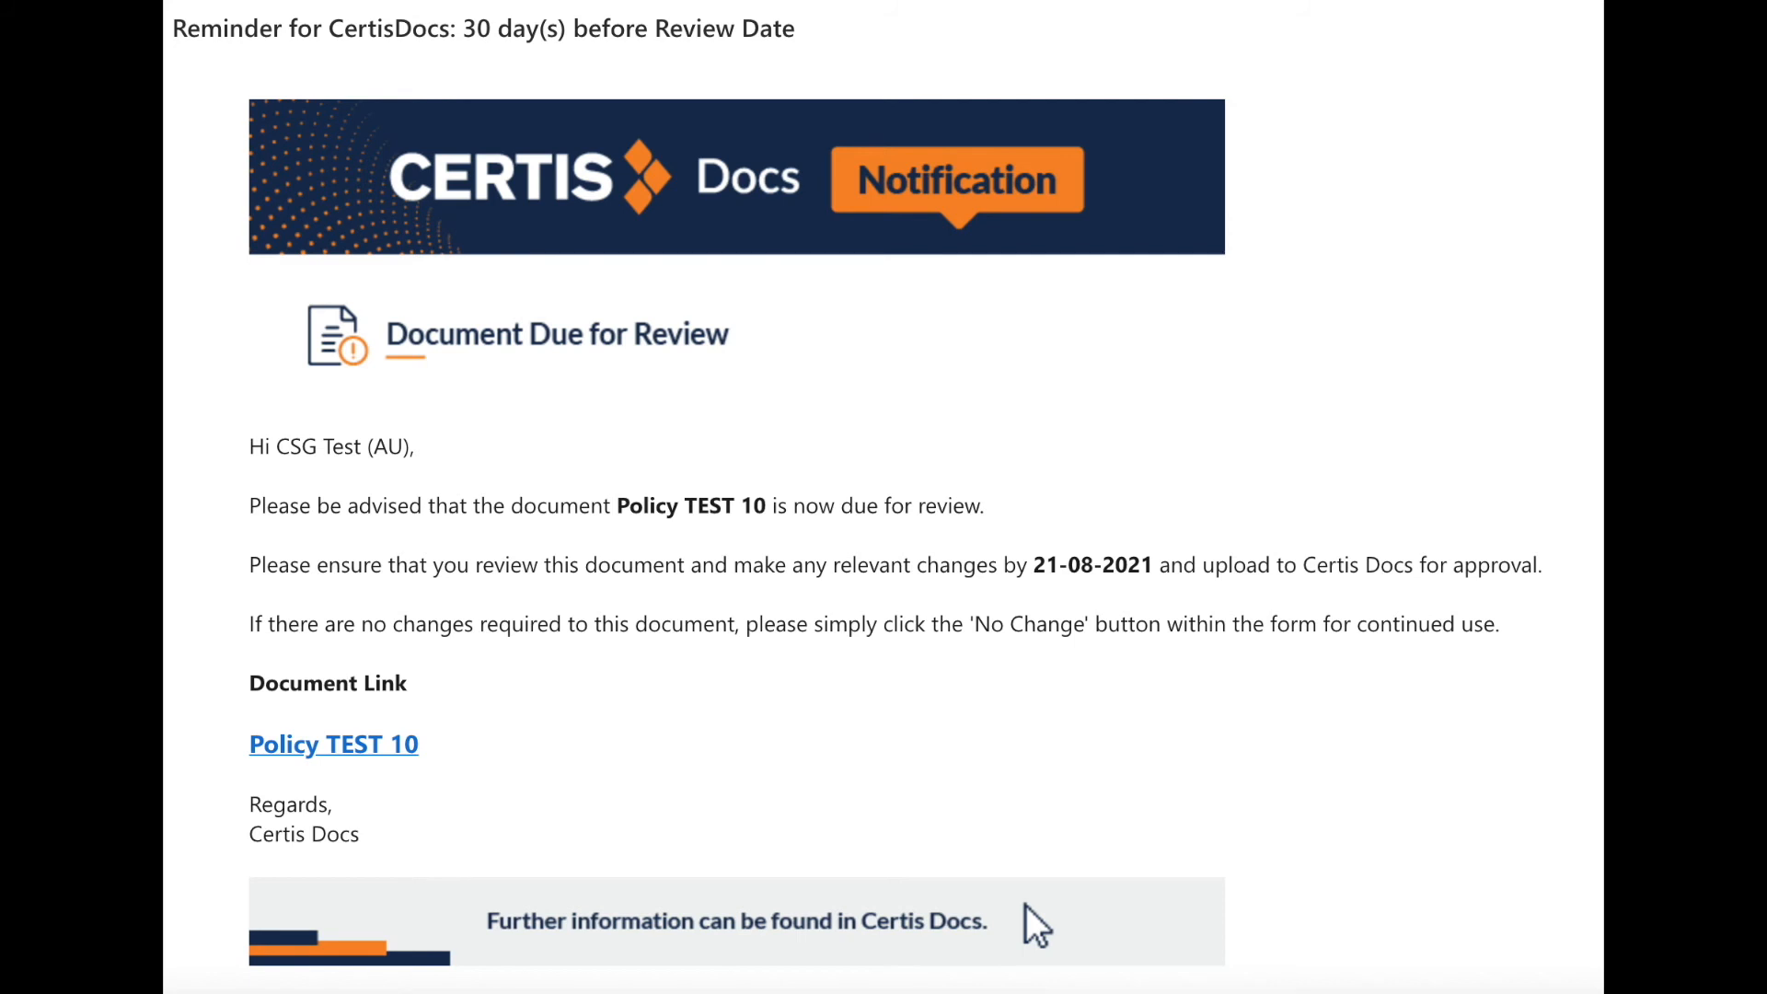
Open Policy TEST 10 from the Certis Docs review reminder email due 21-08-2021
left_click(333, 742)
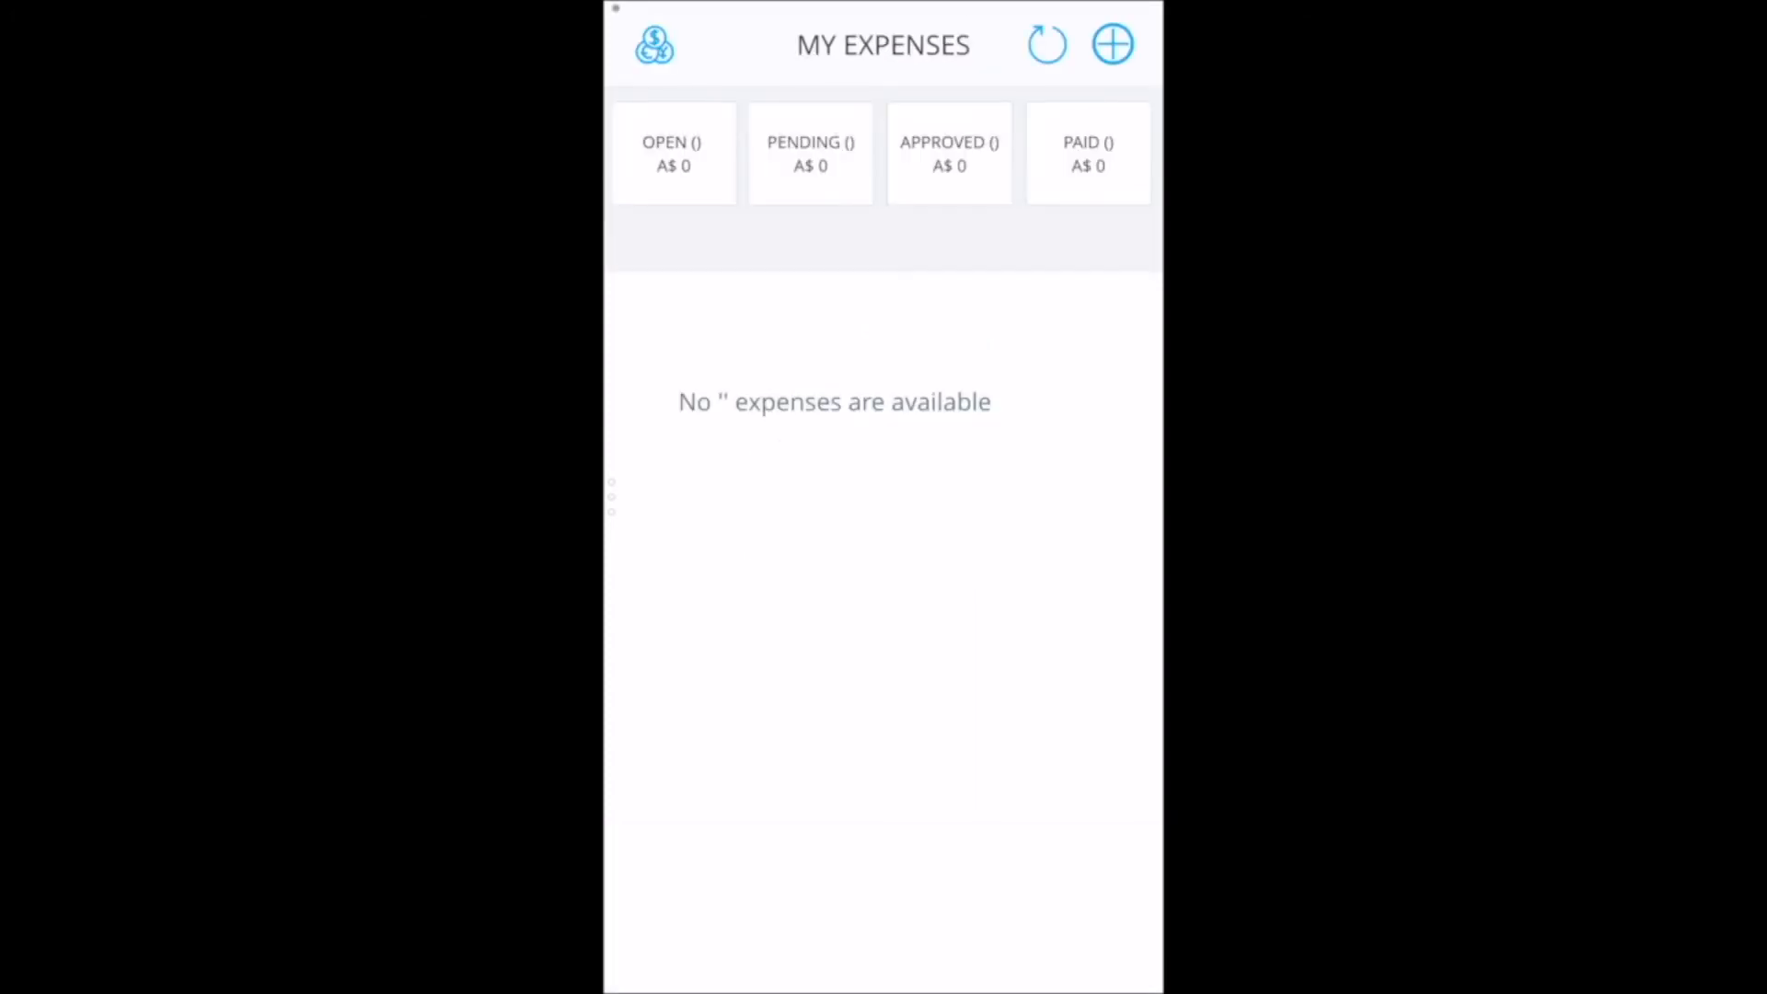
Create the 'Expense Claim July' report for 1–31 July 2020 under the Internal cost center
left_click(672, 153)
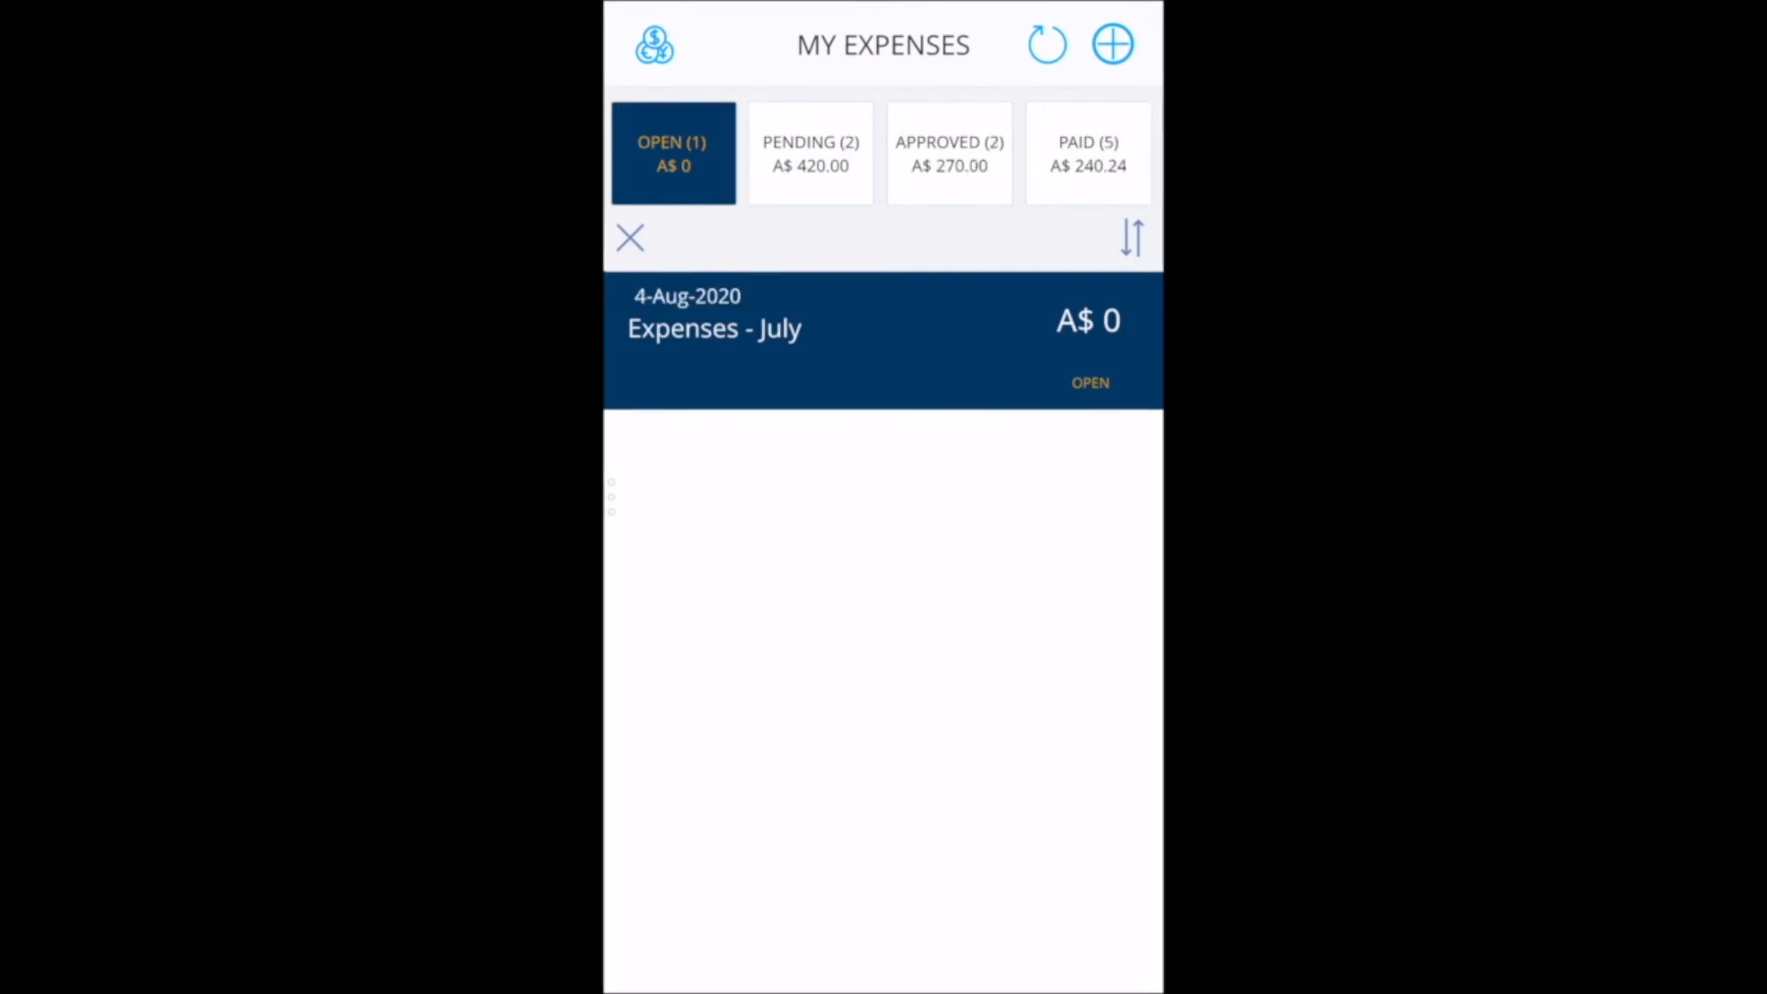
left_click(1112, 43)
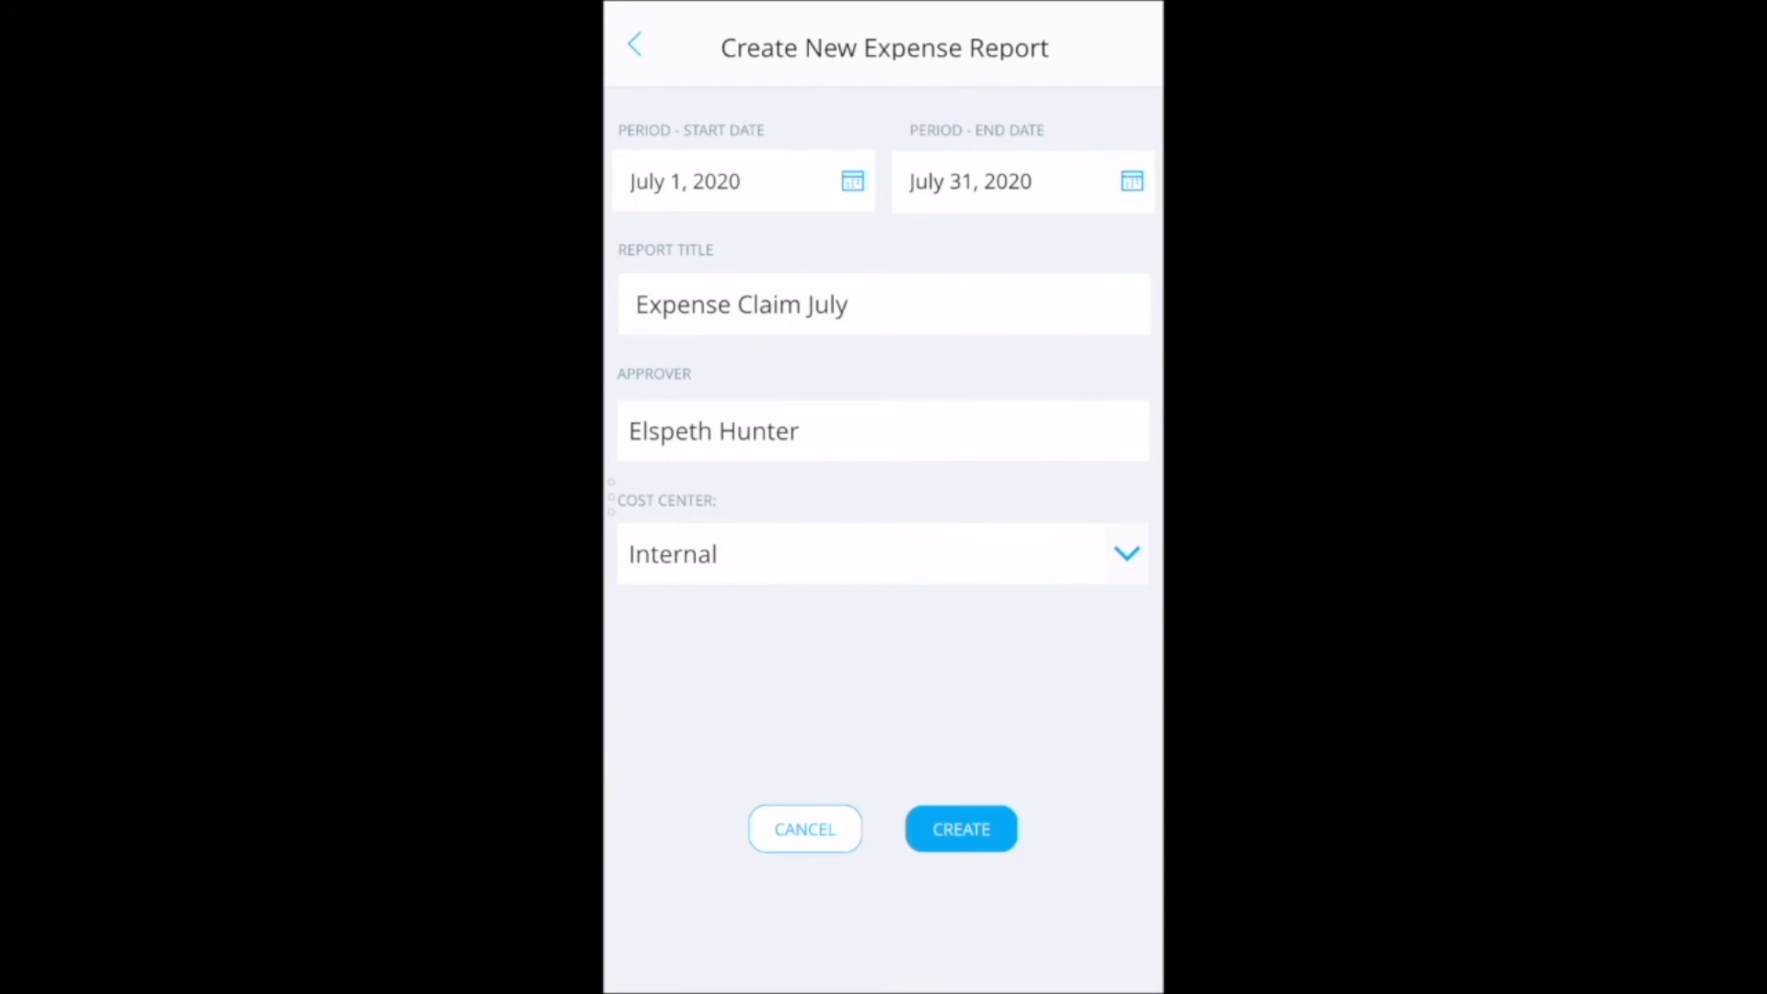
left_click(961, 829)
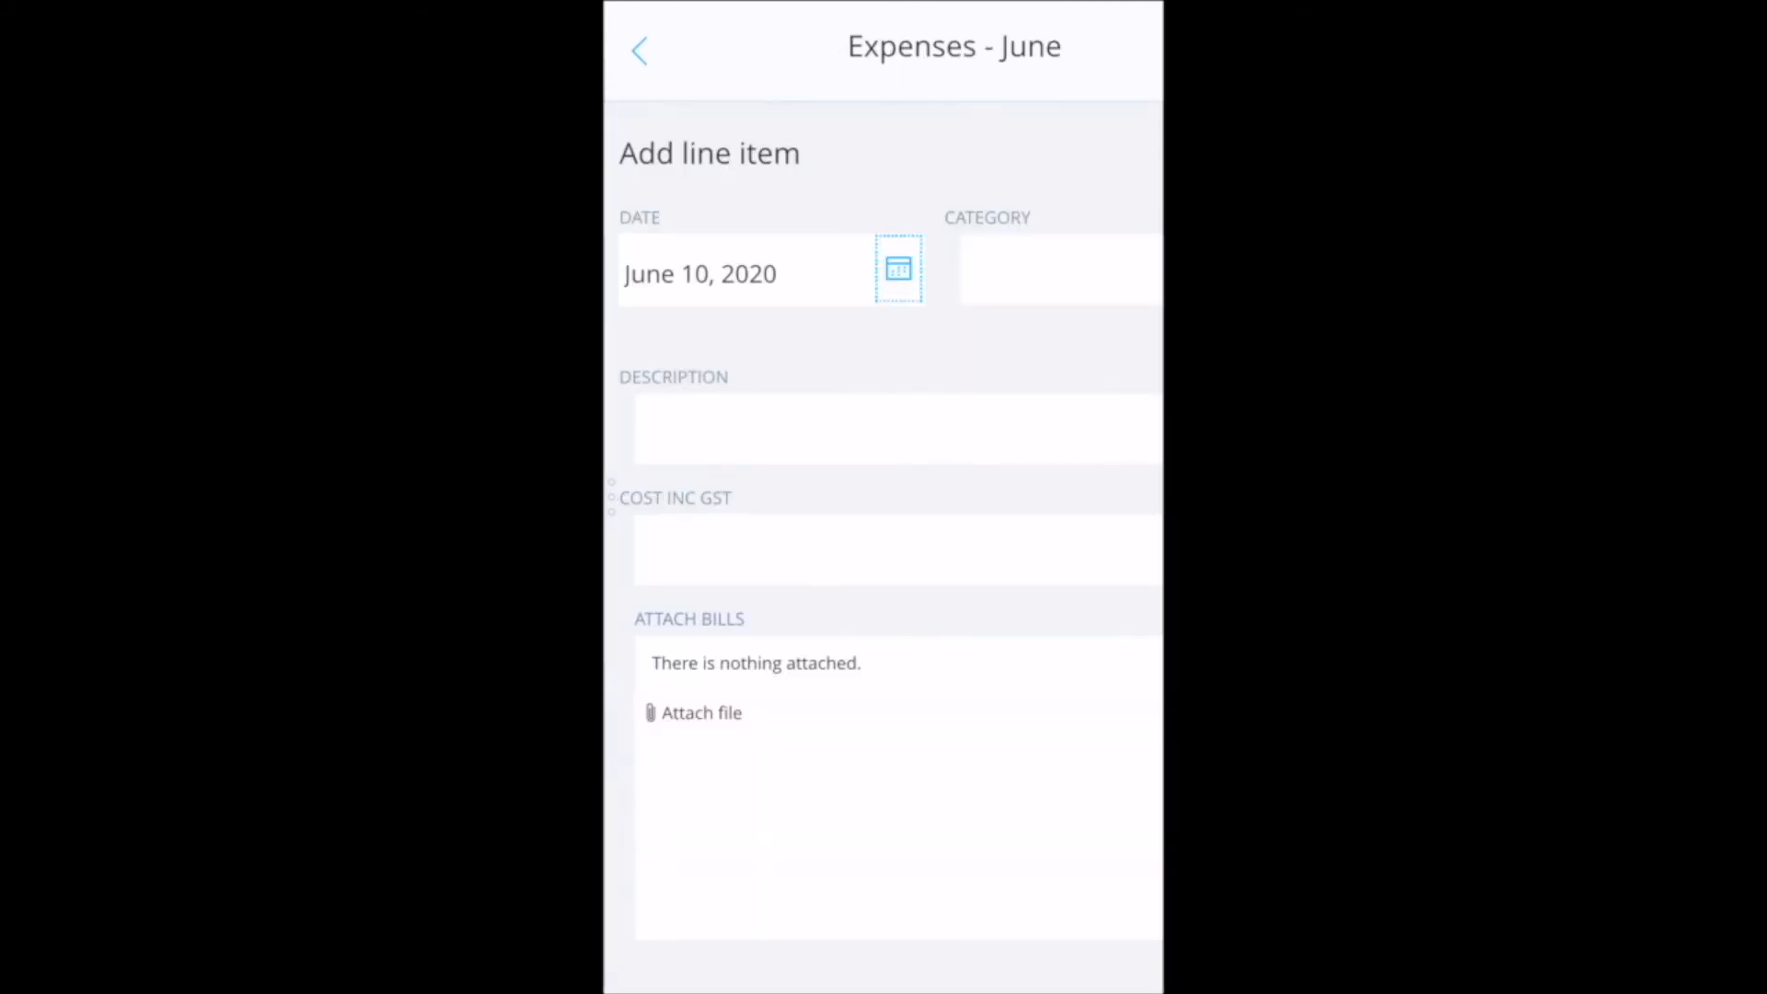
Categorise the June 10 line item as IT purchases for cables costing 52.56
left_click(1060, 271)
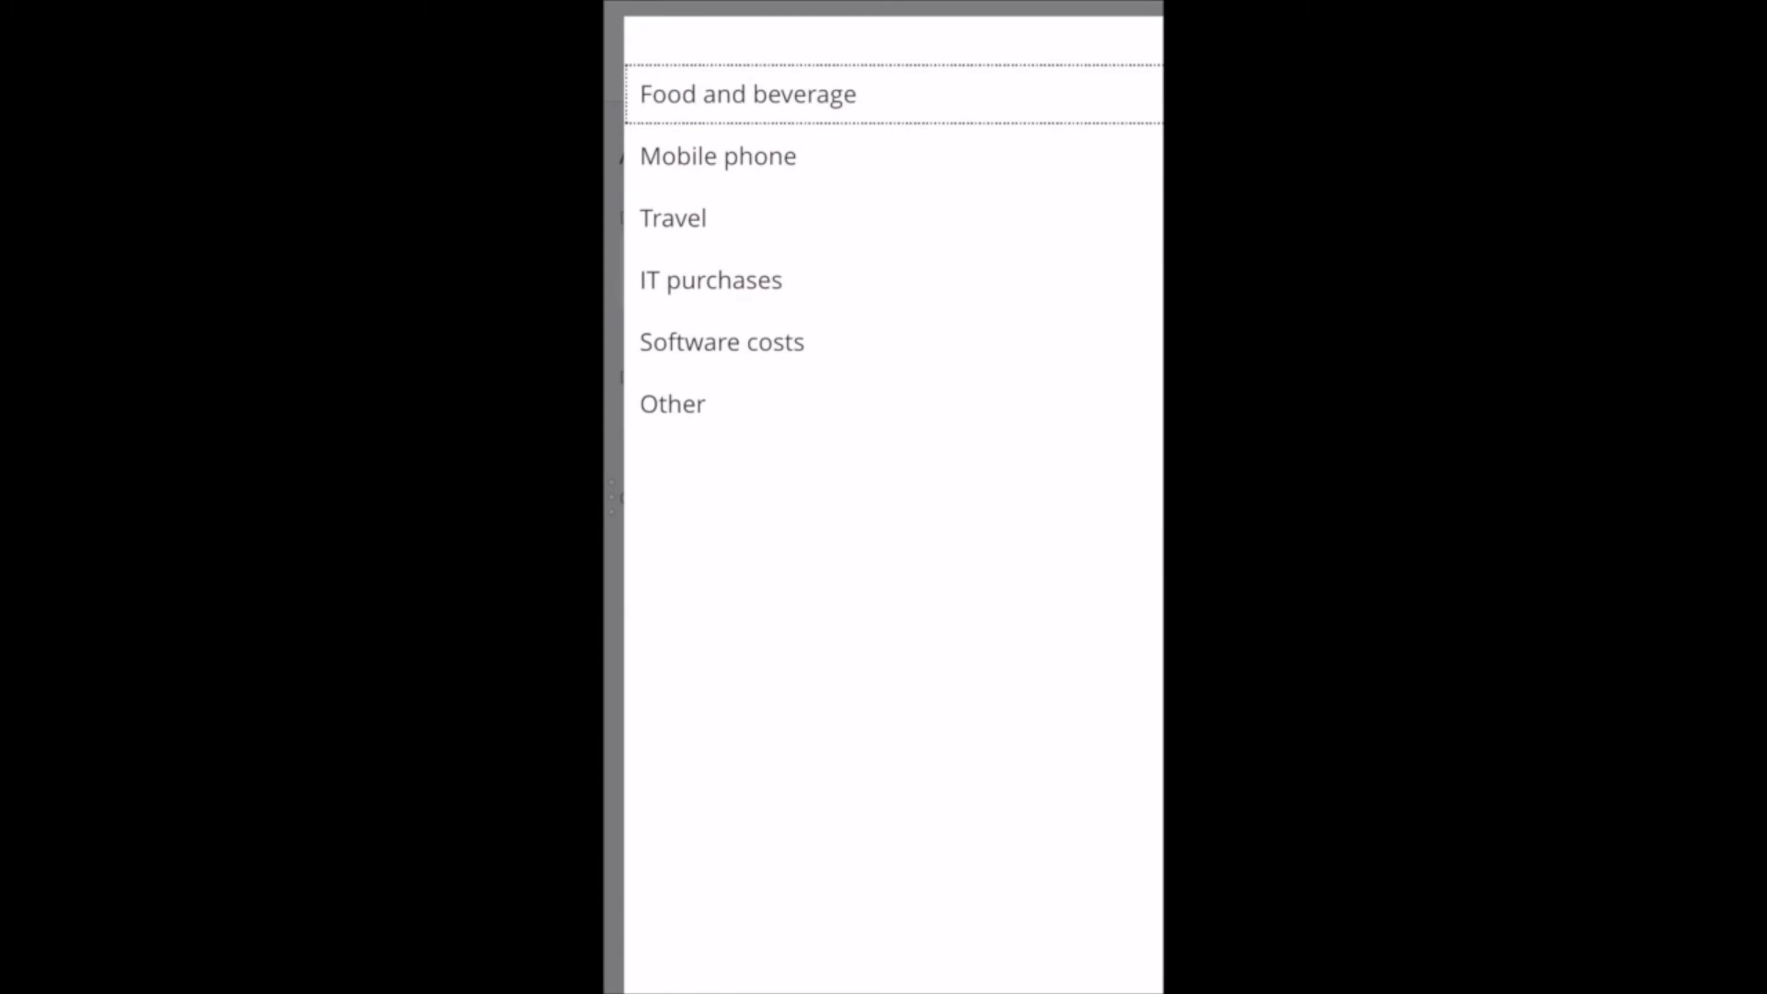
left_click(711, 280)
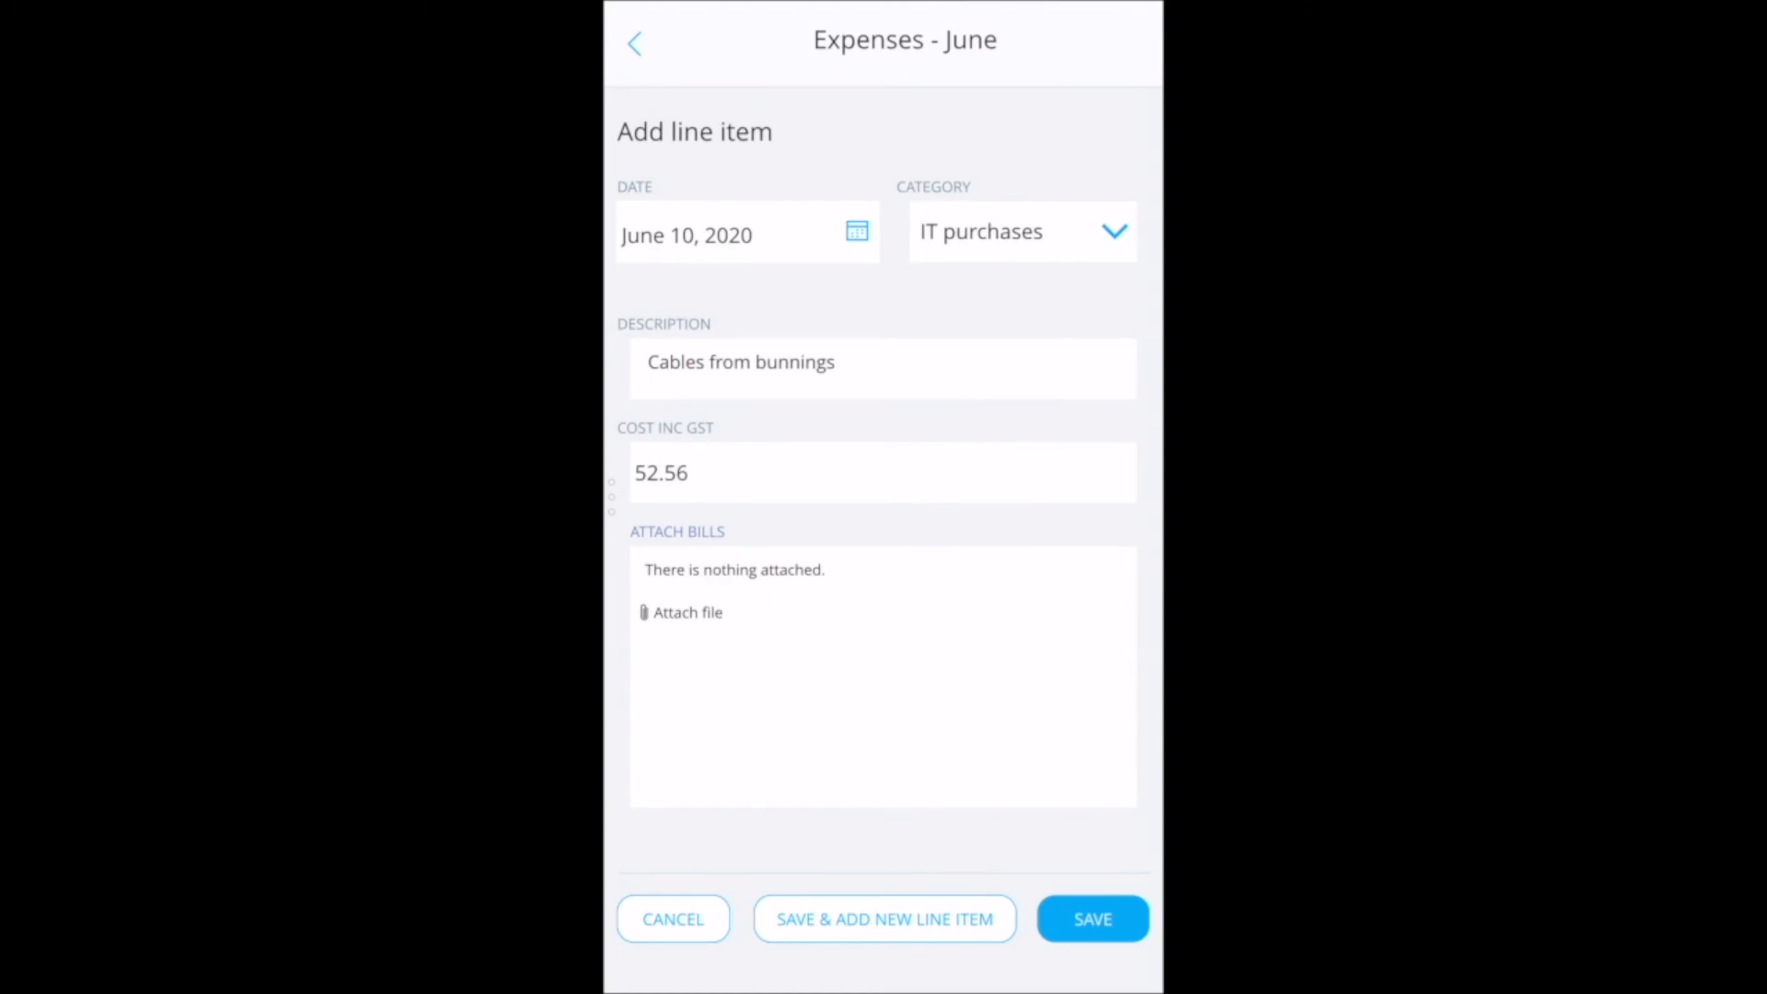
Photograph the receipt as the attachment and save the cables line item
left_click(686, 611)
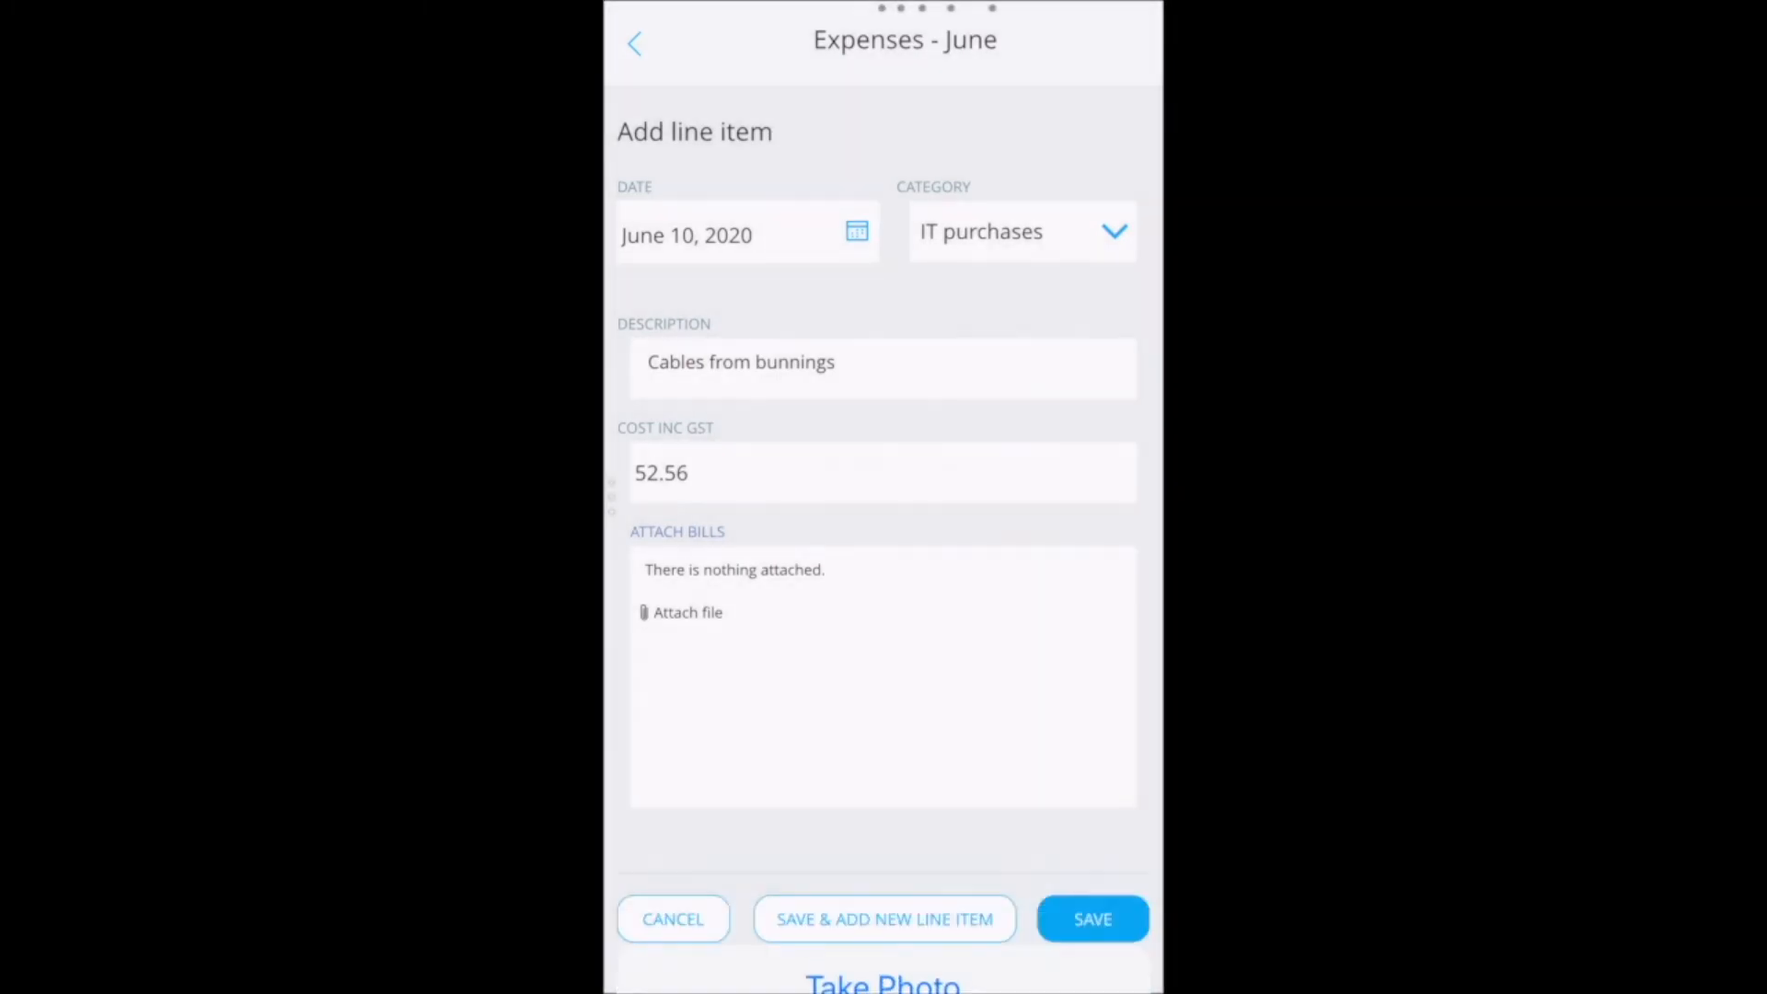
left_click(882, 981)
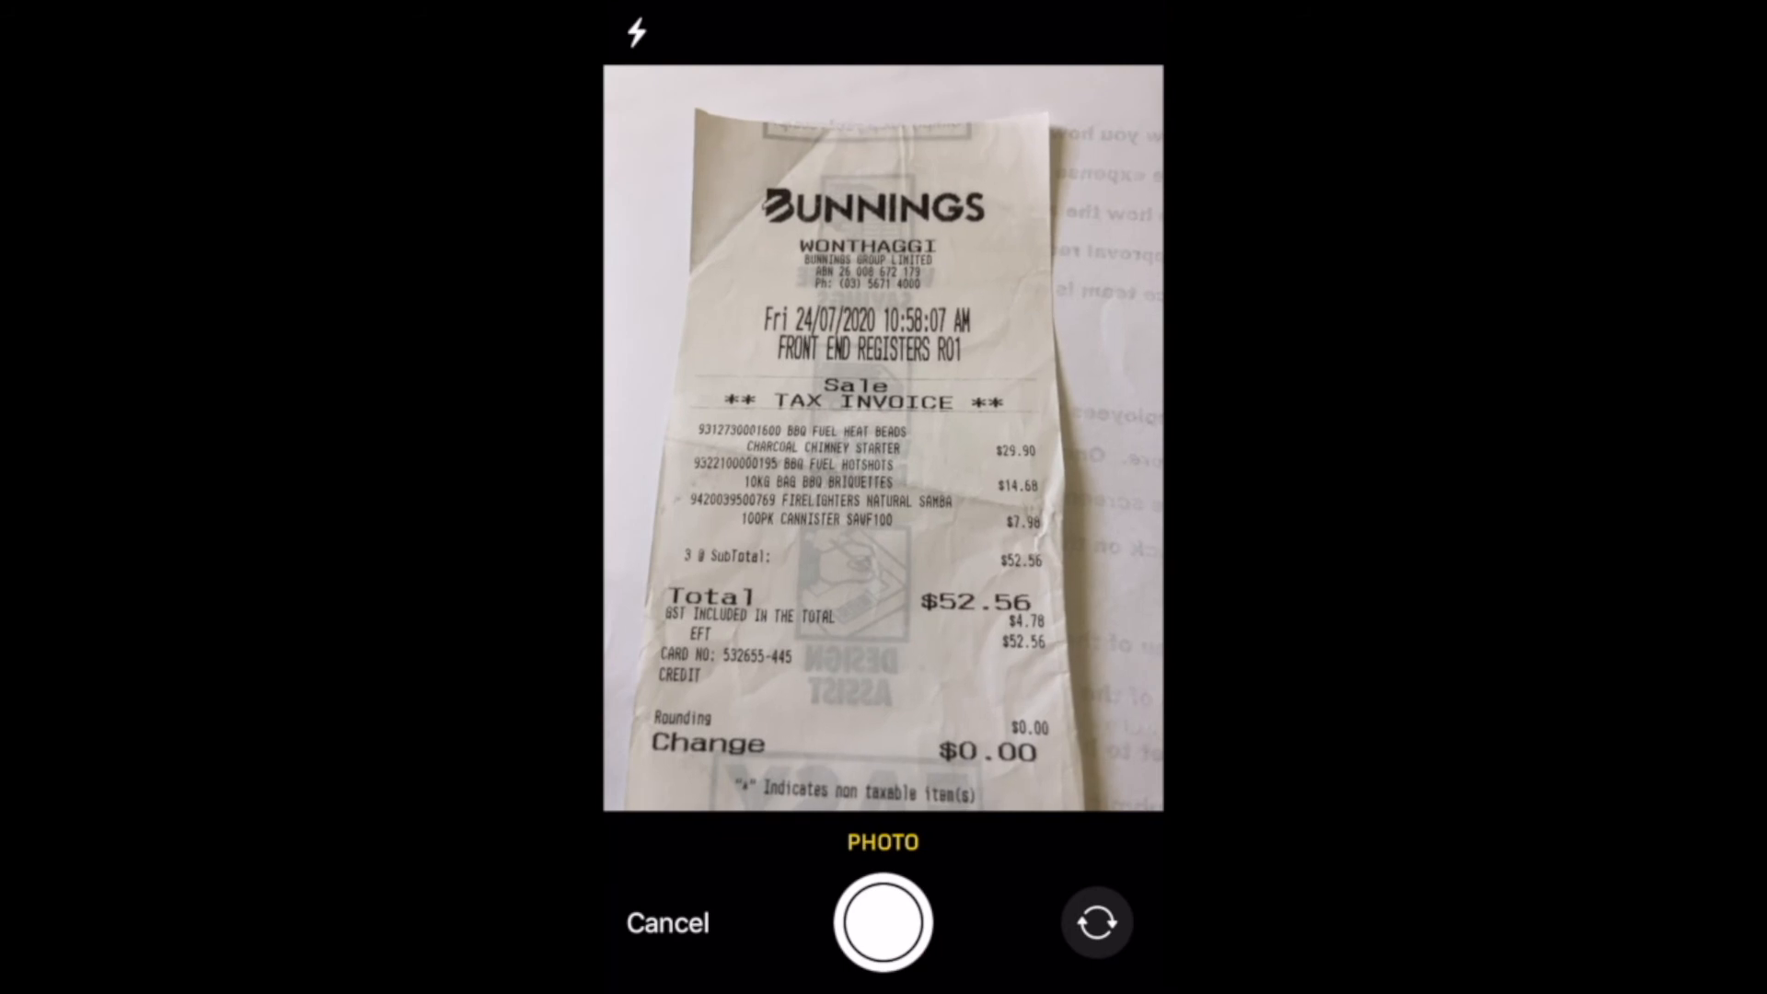
left_click(882, 921)
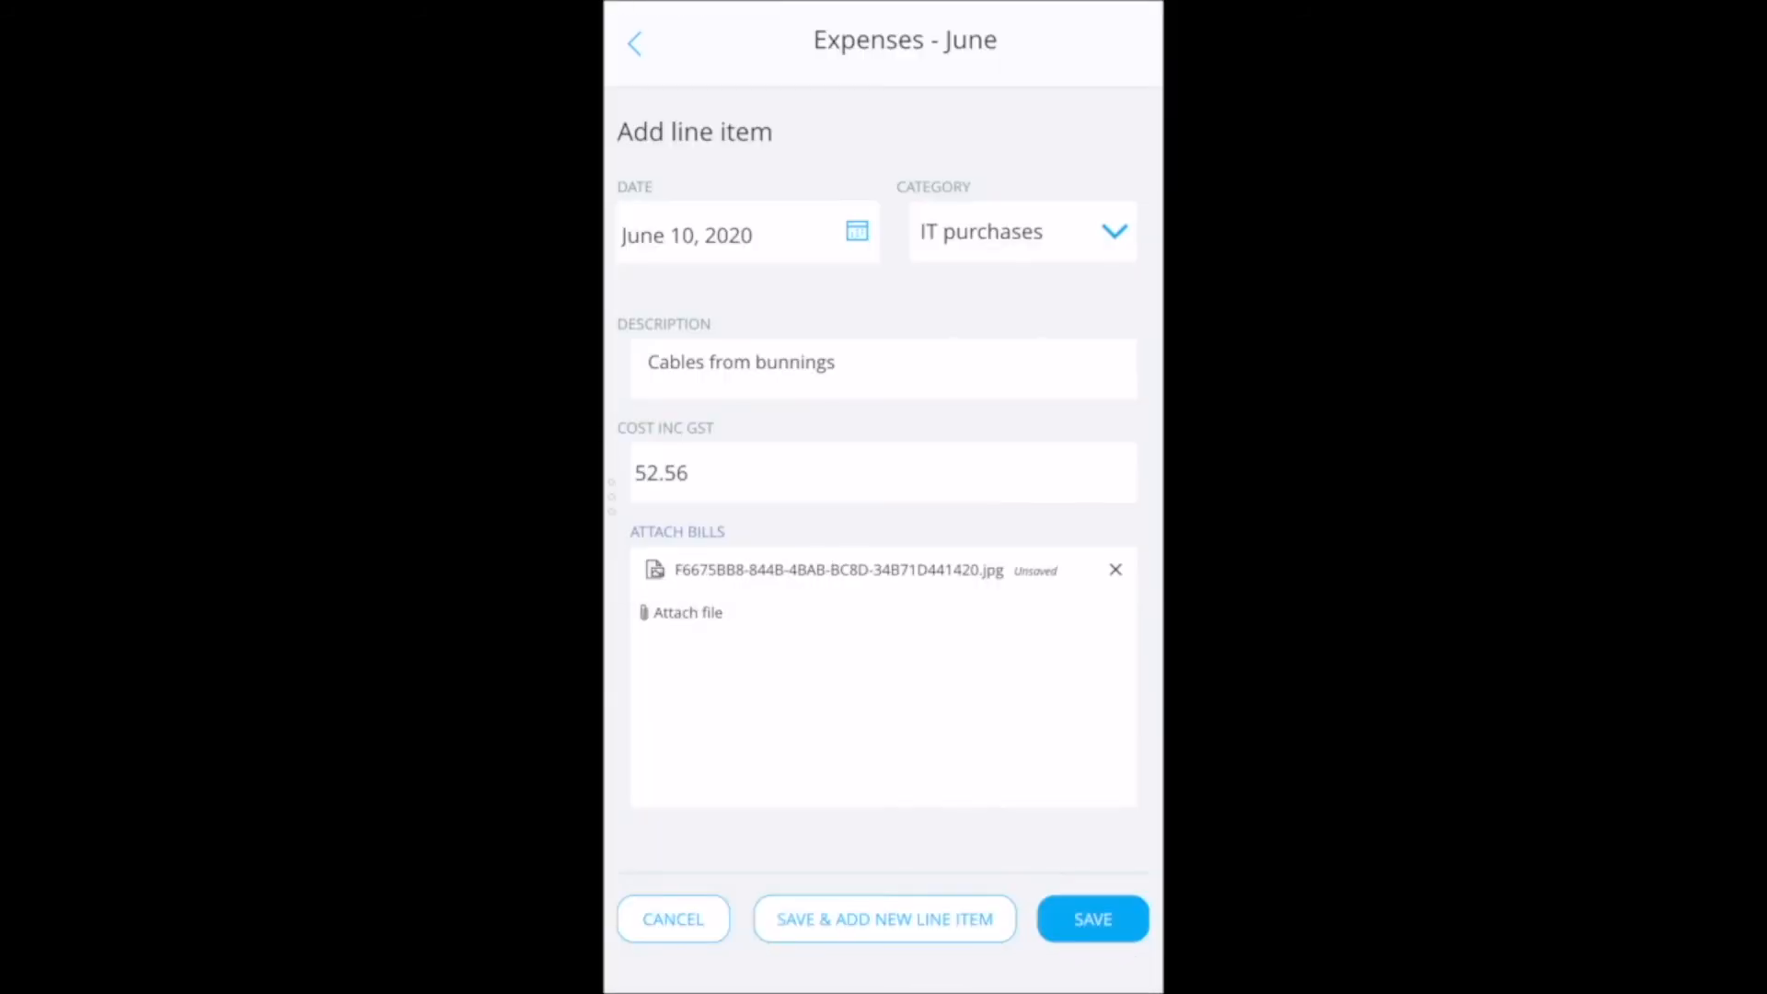
left_click(1092, 919)
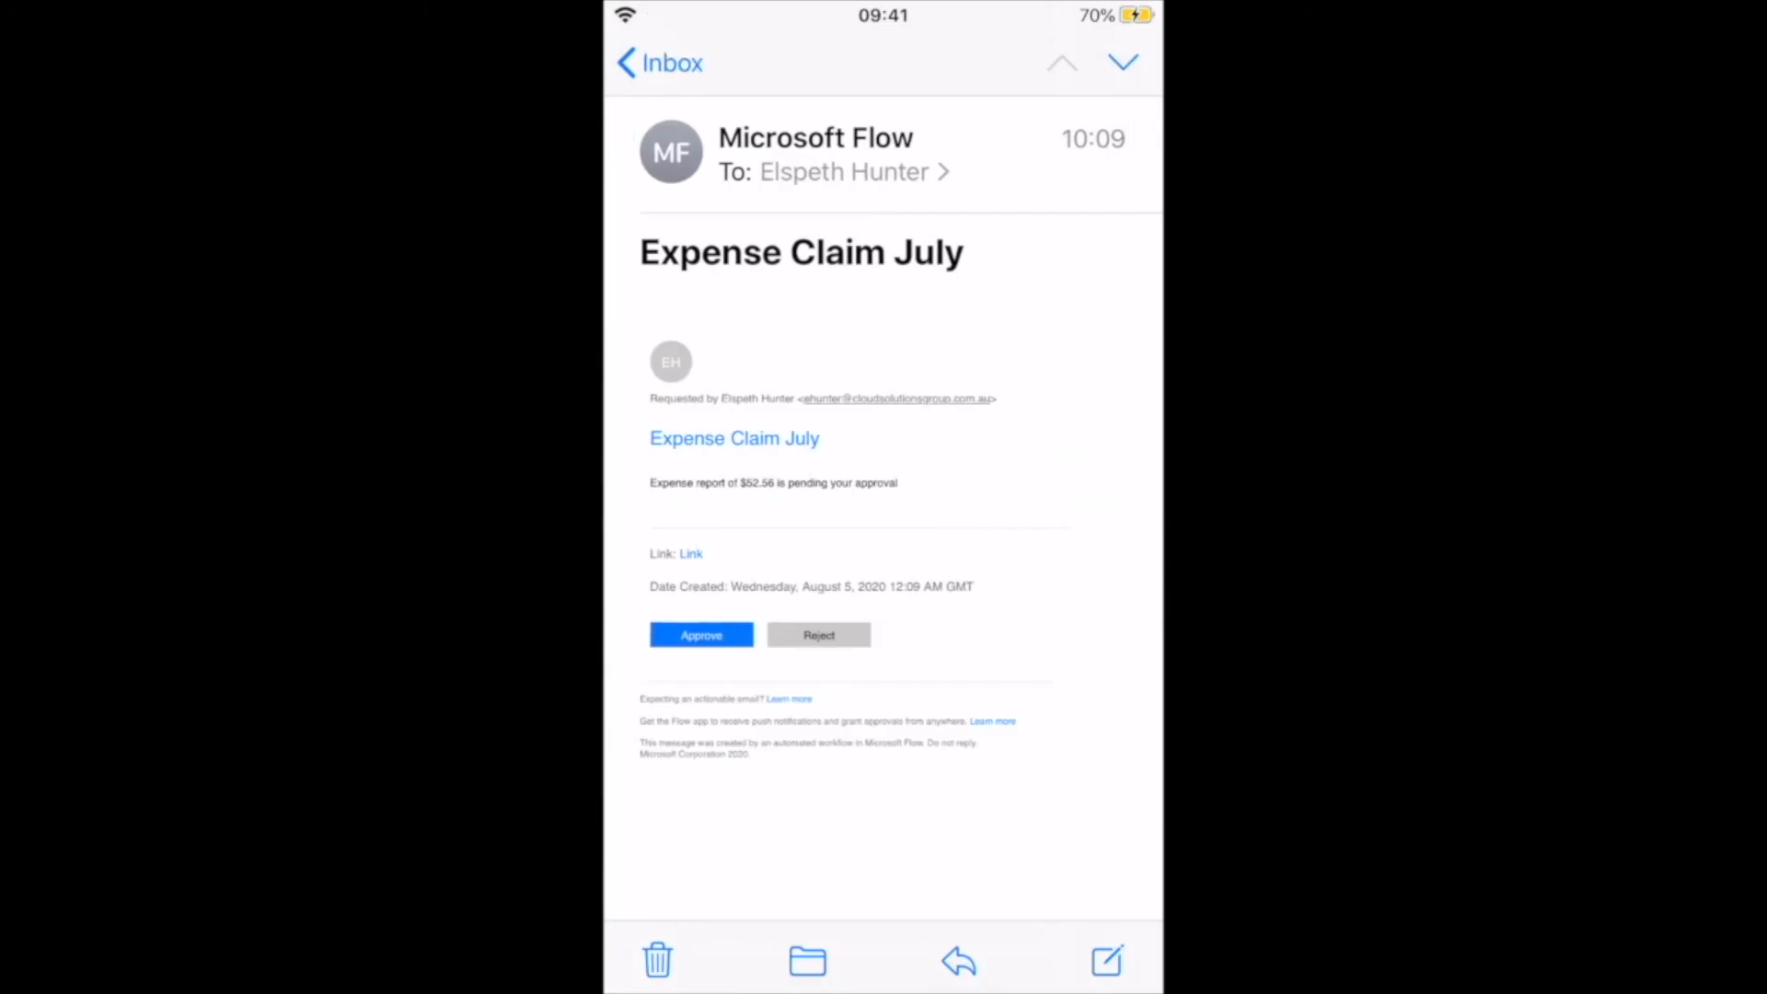
Approve the Expense Claim July request for $52.56 from the approval email
left_click(699, 635)
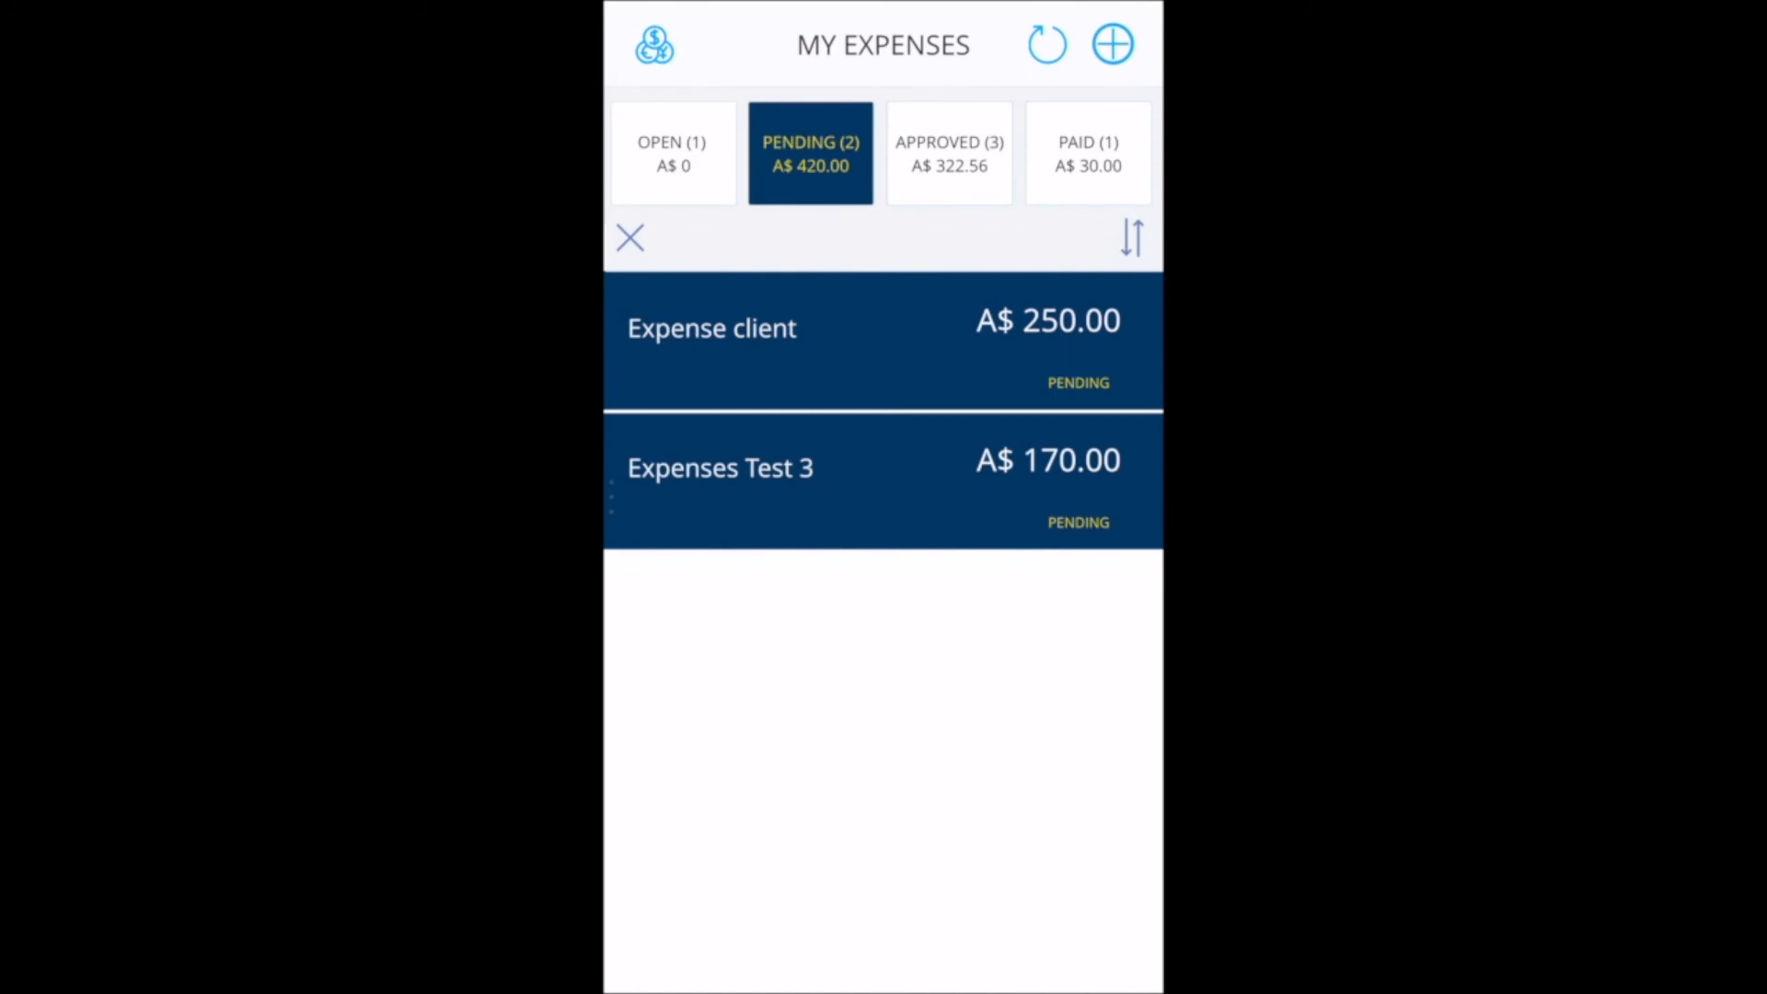
List the approved expense reports totalling A$322.56, then the paid report Expense test A$30.00
left_click(950, 153)
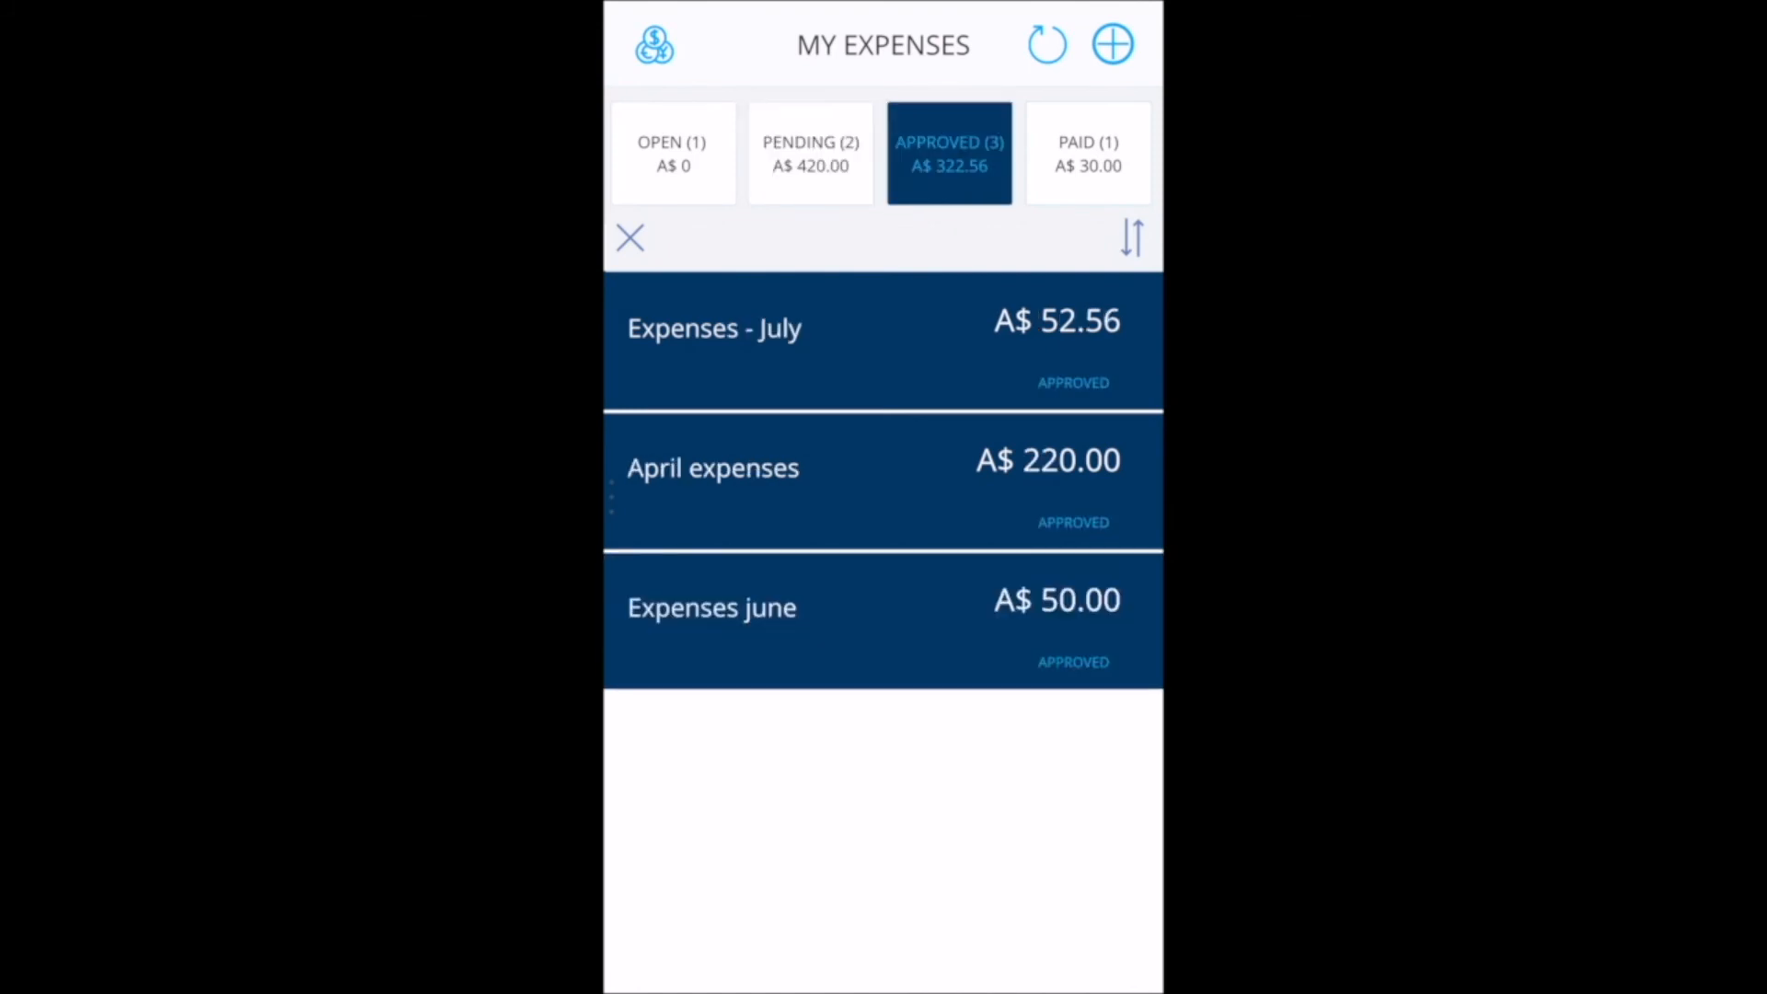
left_click(1087, 153)
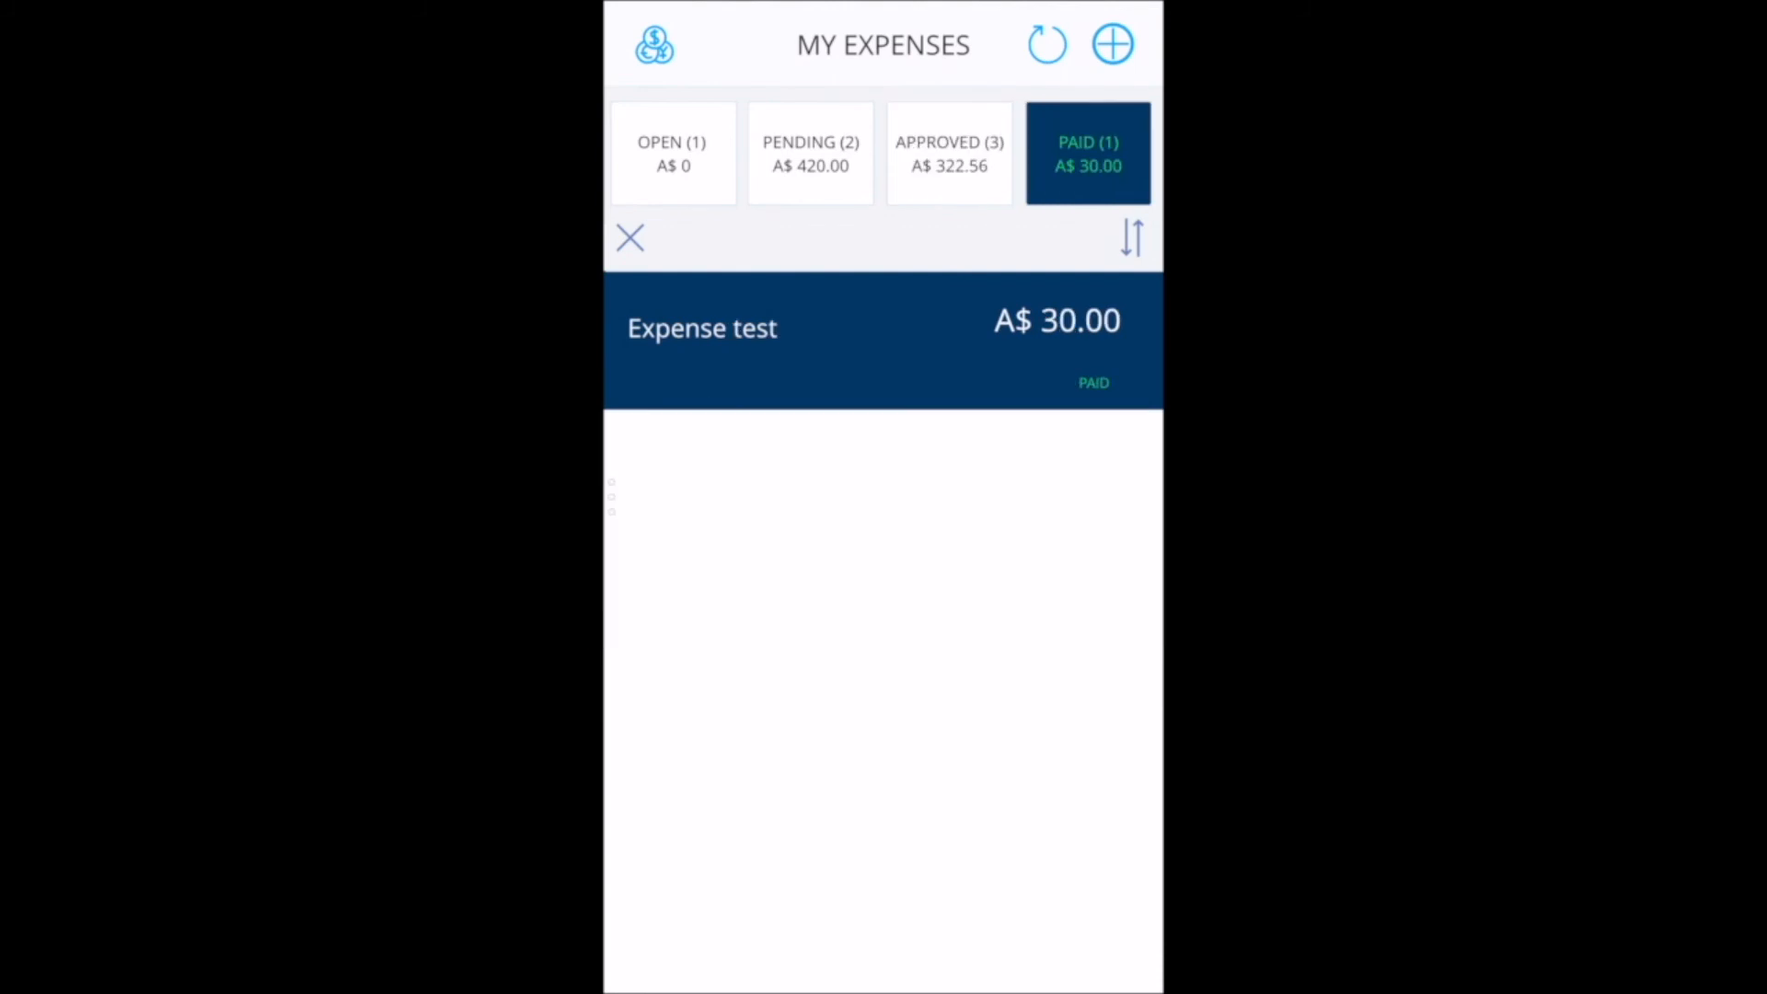